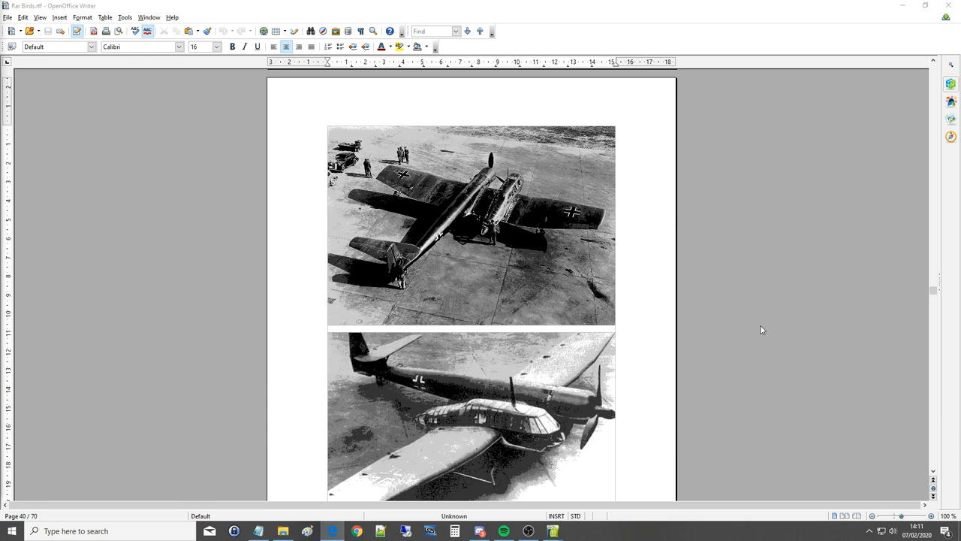
pyautogui.moveTo(826, 278)
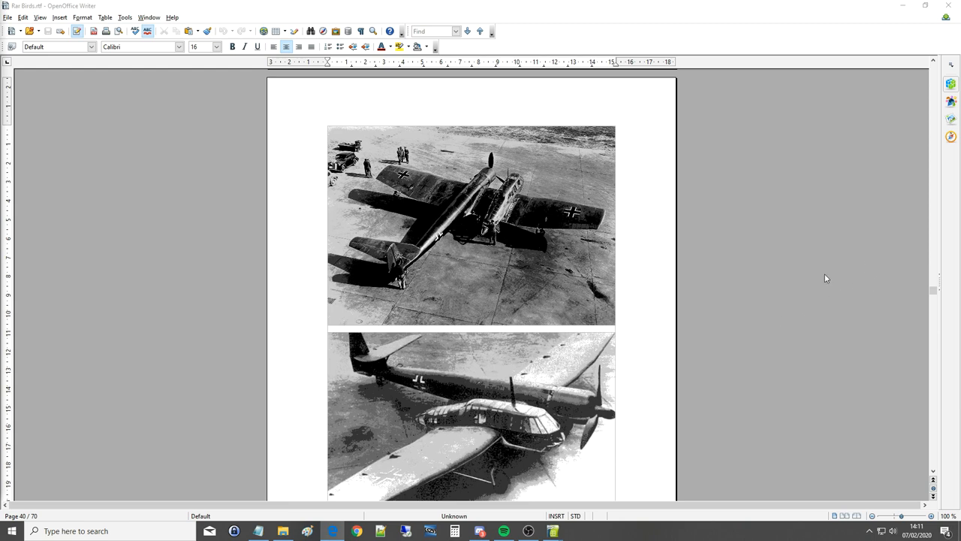
pyautogui.moveTo(727, 165)
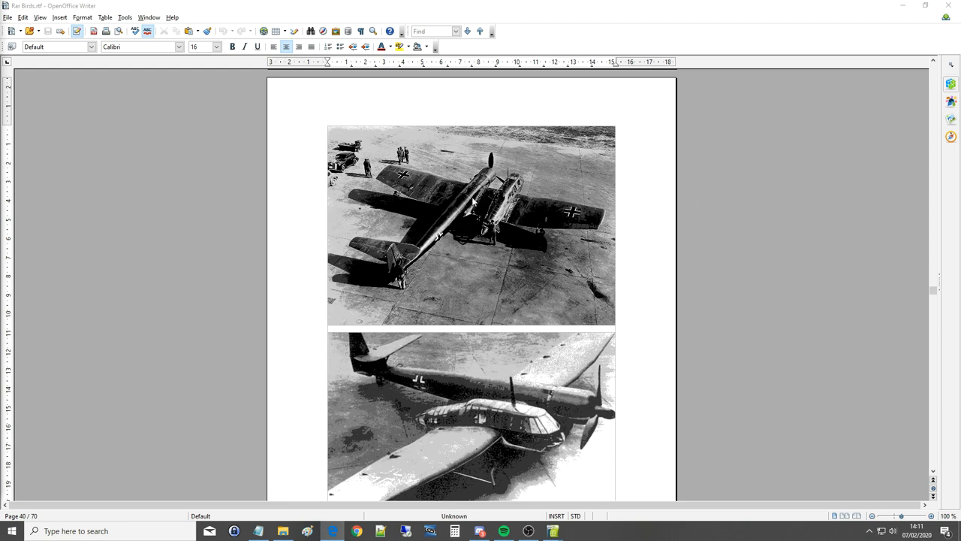
pyautogui.moveTo(502, 439)
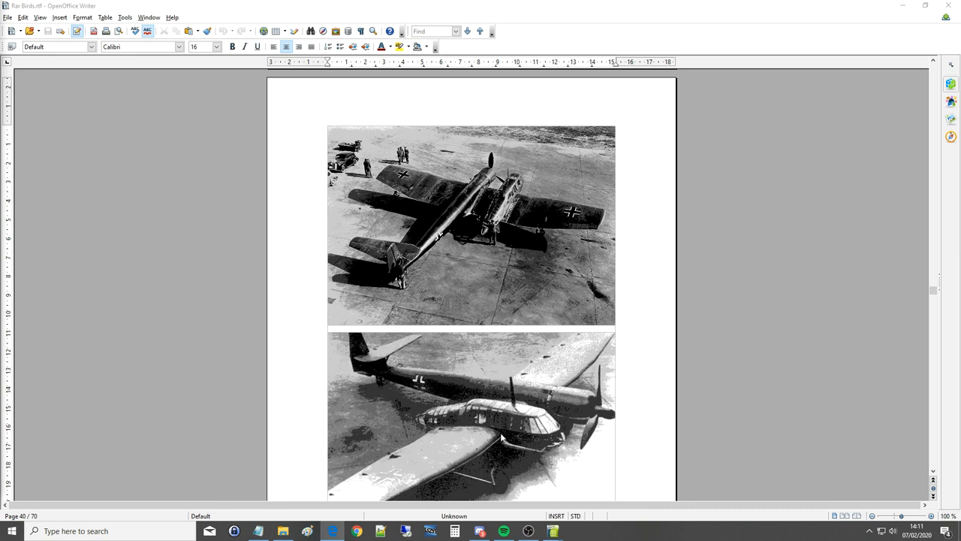
pyautogui.moveTo(512, 422)
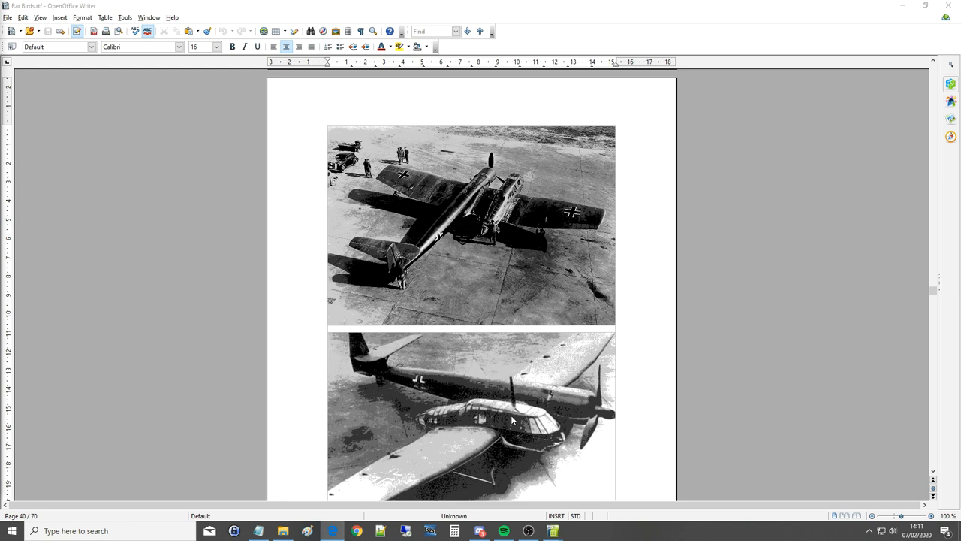
pyautogui.moveTo(478, 409)
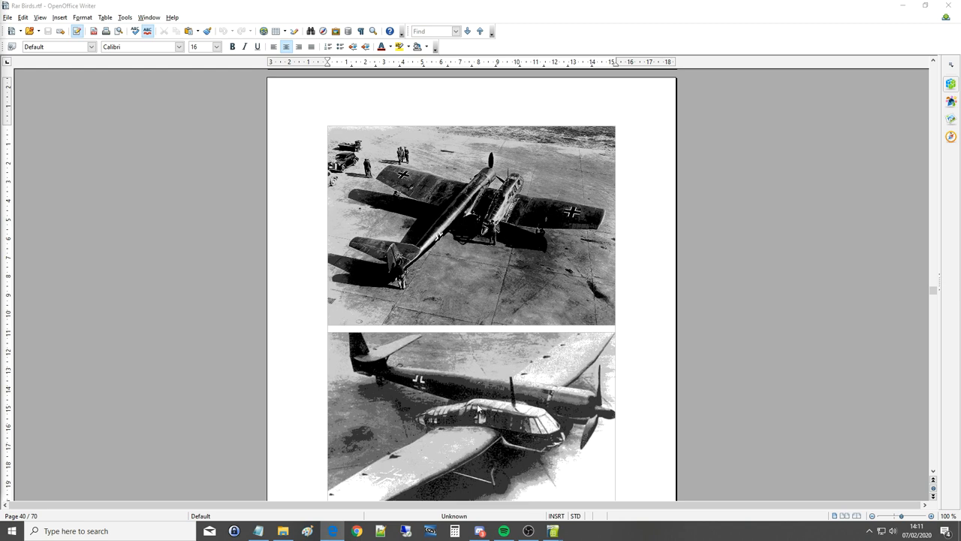
pyautogui.moveTo(471, 396)
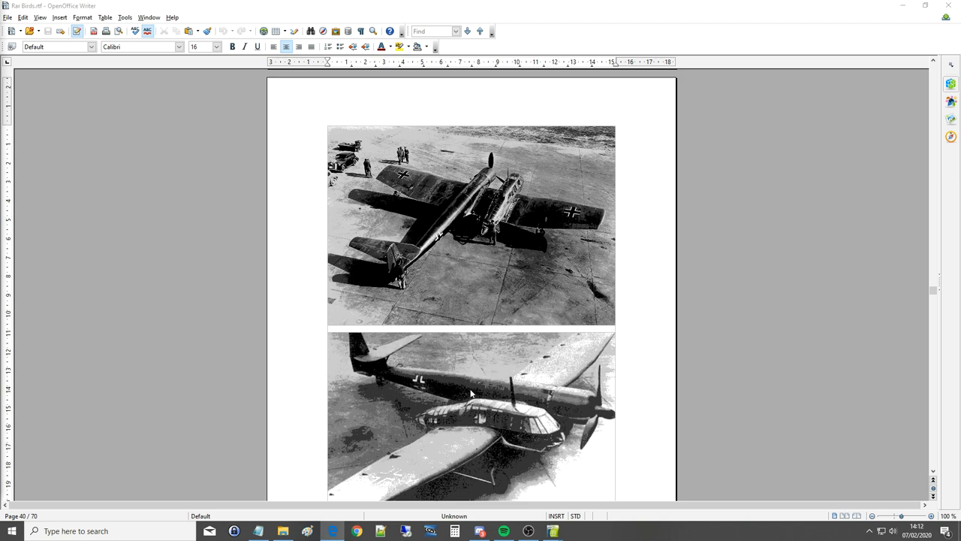
# Scroll down past the Bv 141 caption until the ring-wing aircraft photo captioned "no idea" appears.
pyautogui.scroll(-3)
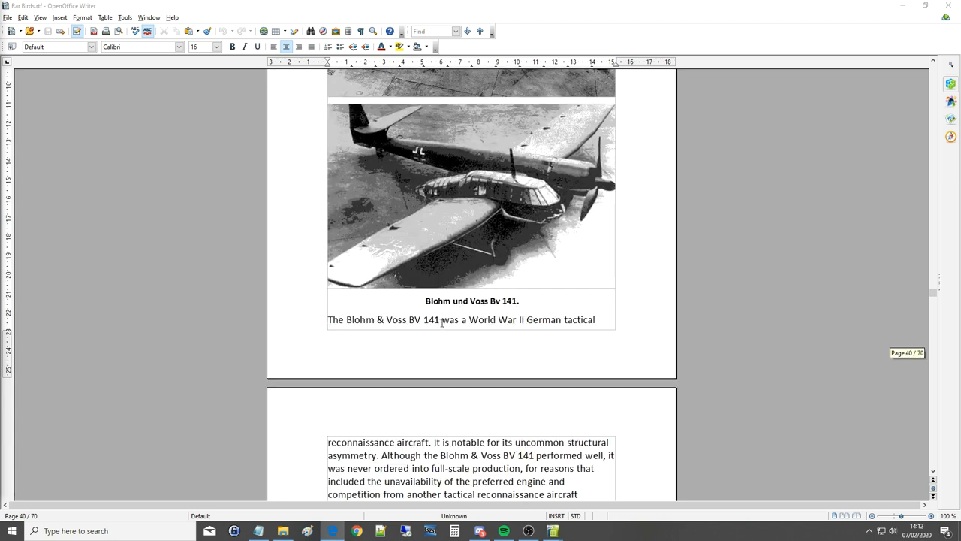
pyautogui.scroll(-3)
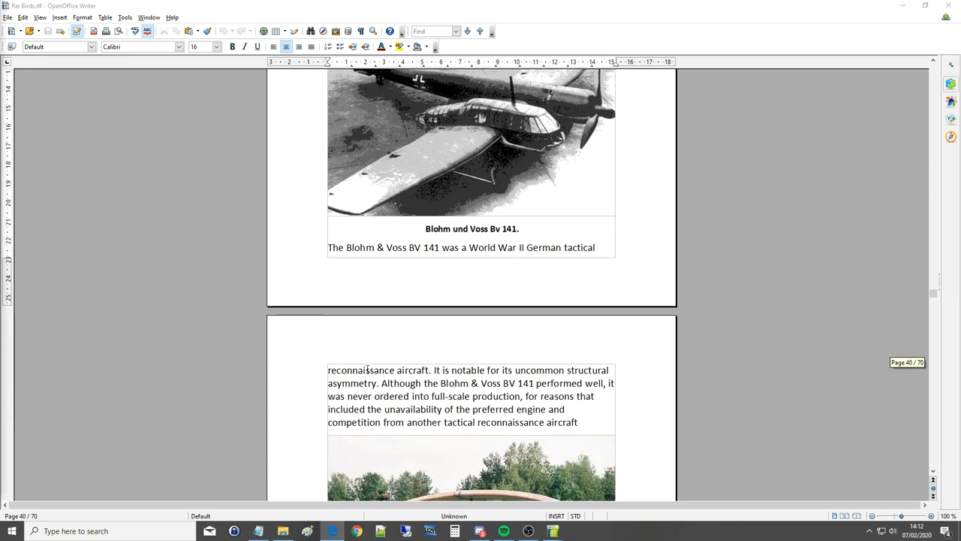
pyautogui.scroll(-3)
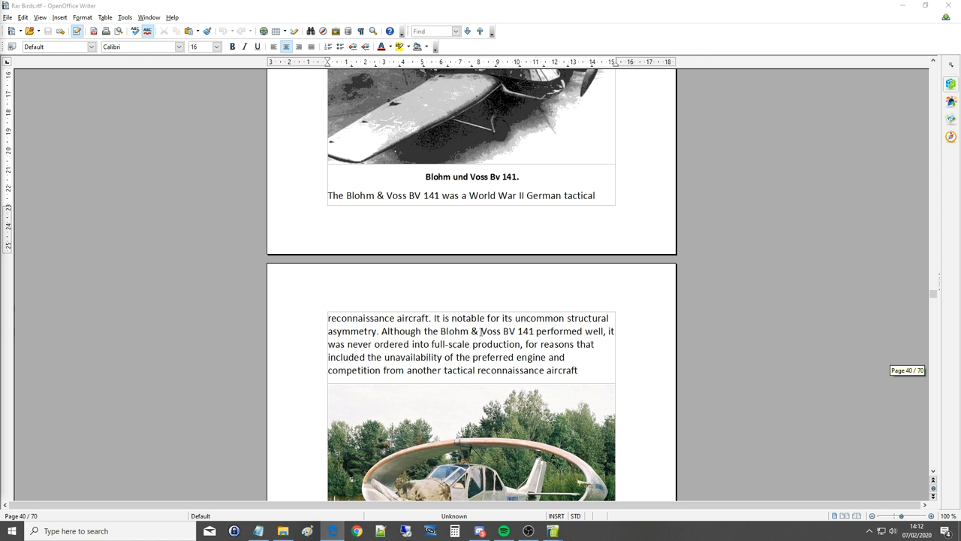
pyautogui.moveTo(480, 331)
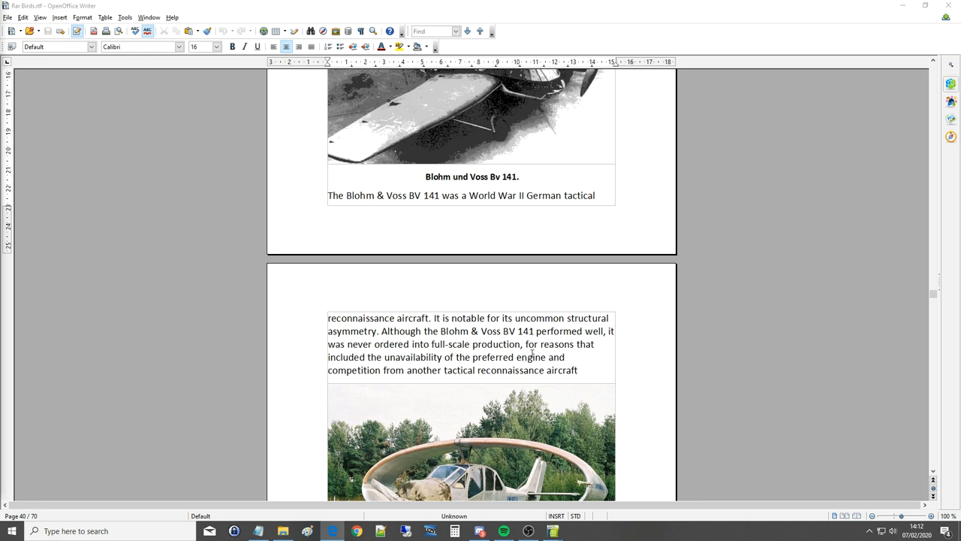
pyautogui.moveTo(379, 368)
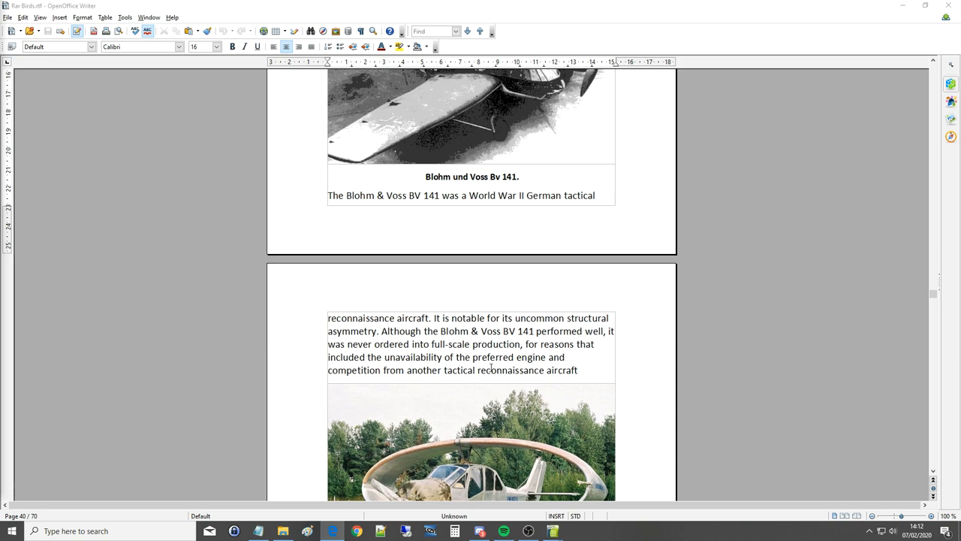
pyautogui.scroll(3)
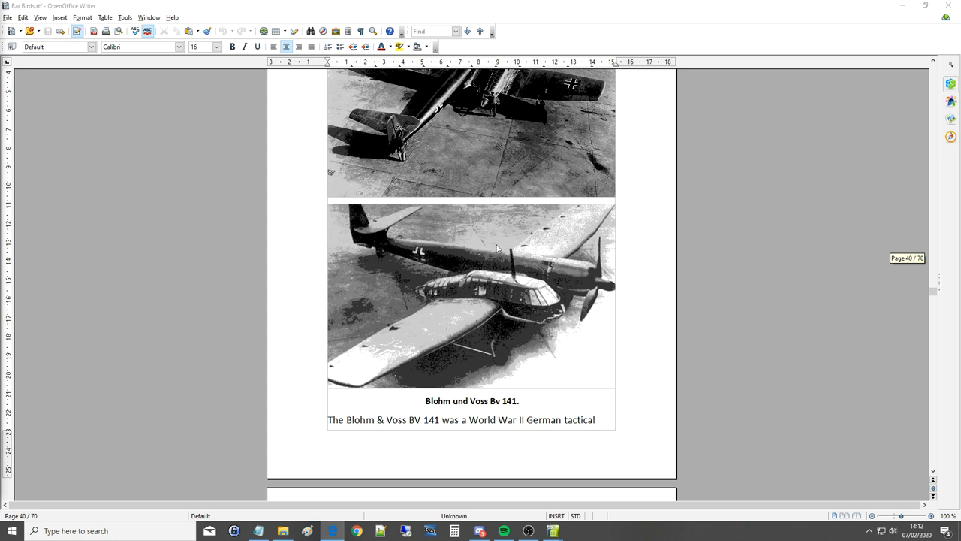
pyautogui.scroll(-3)
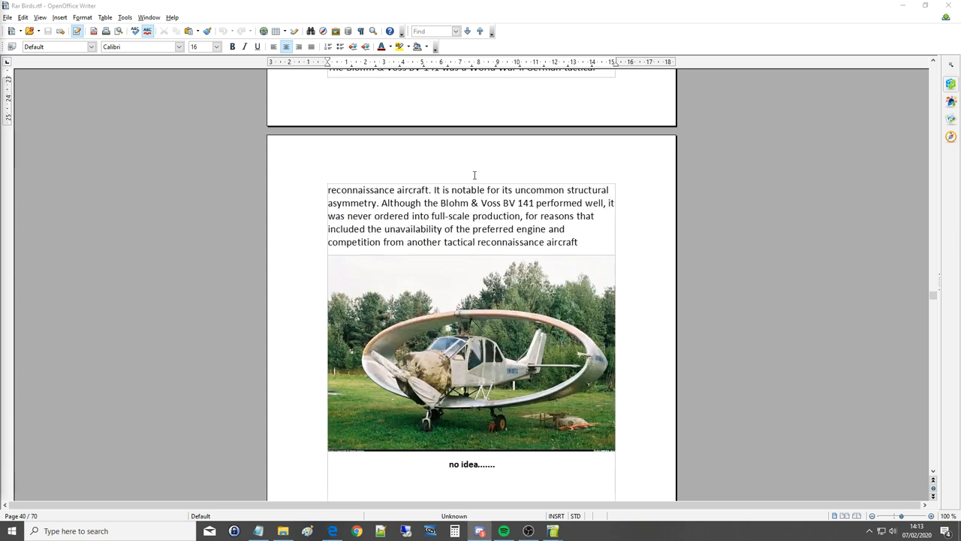
pyautogui.scroll(-3)
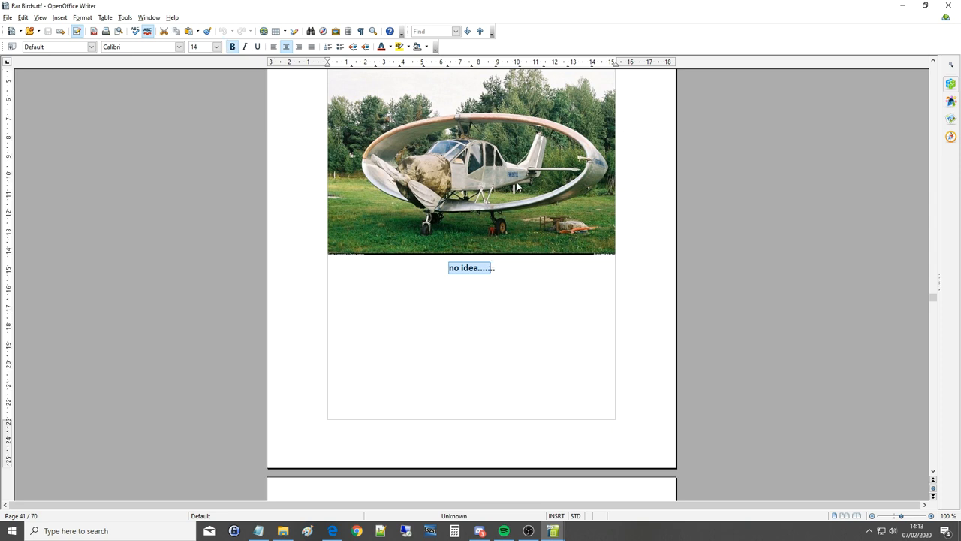
pyautogui.moveTo(544, 190)
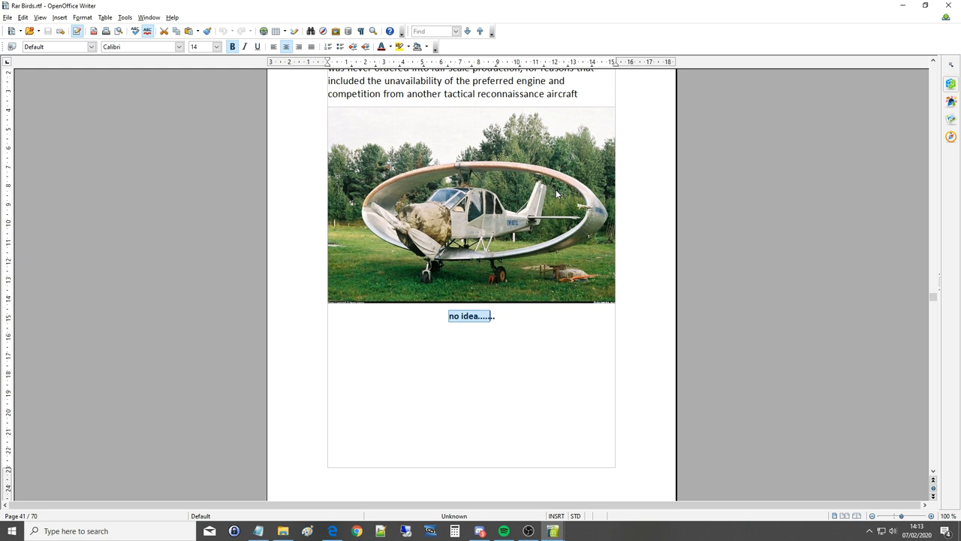
pyautogui.moveTo(422, 237)
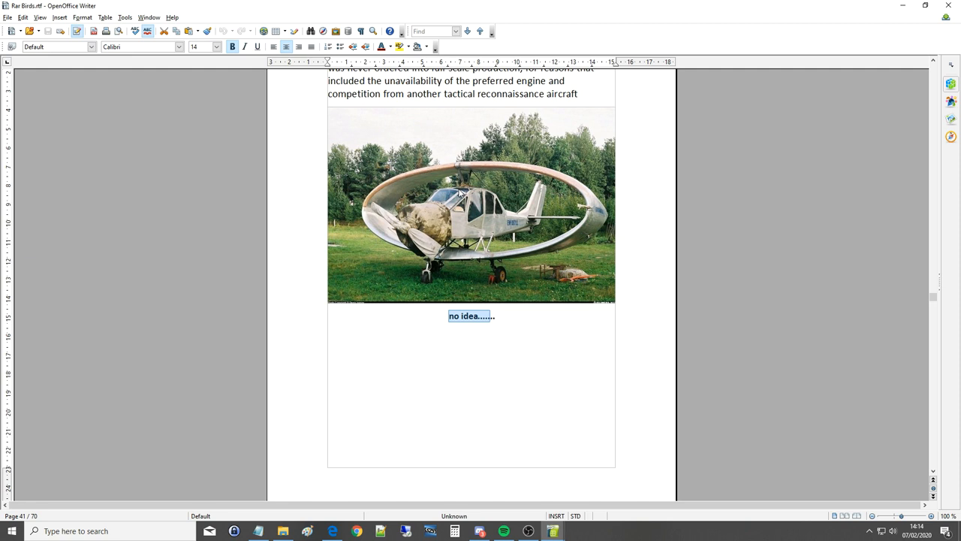
pyautogui.moveTo(387, 197)
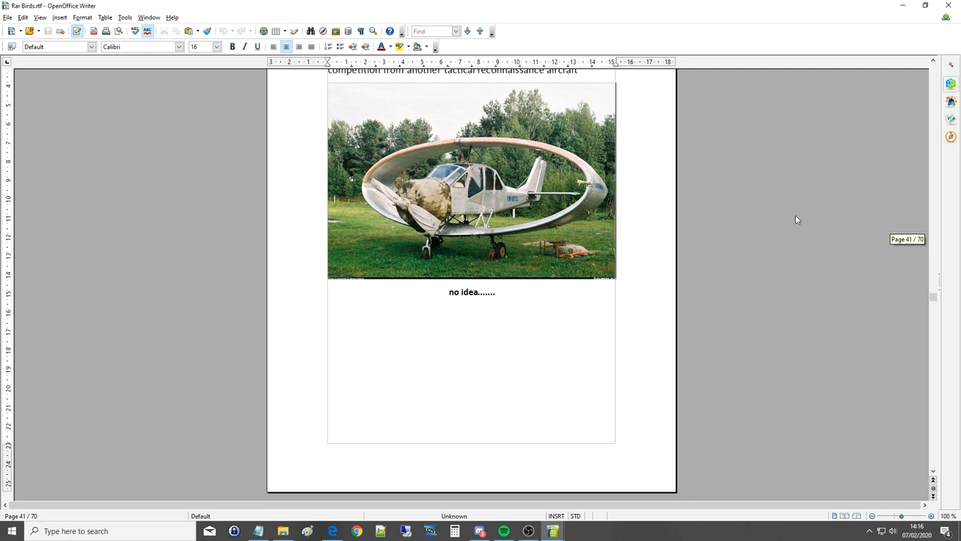
pyautogui.moveTo(758, 222)
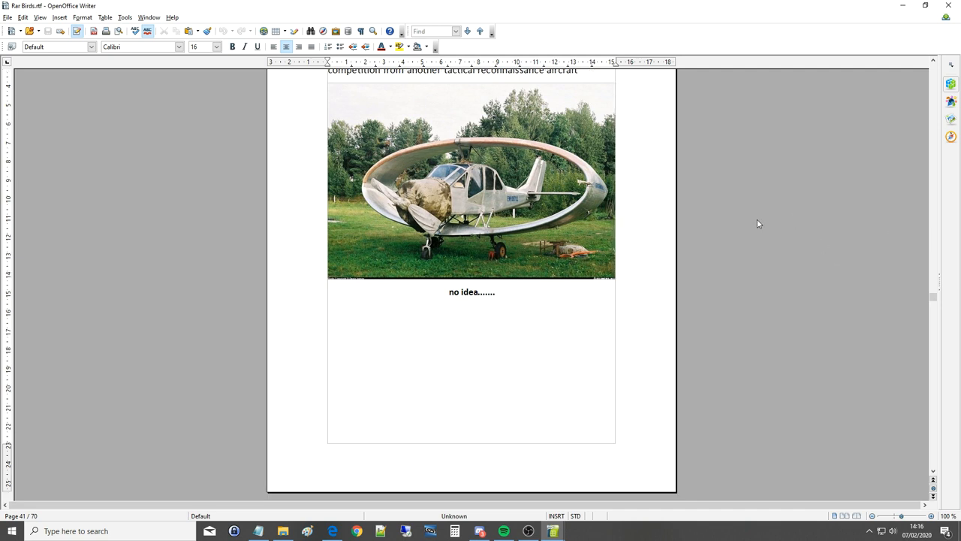
pyautogui.moveTo(931, 282)
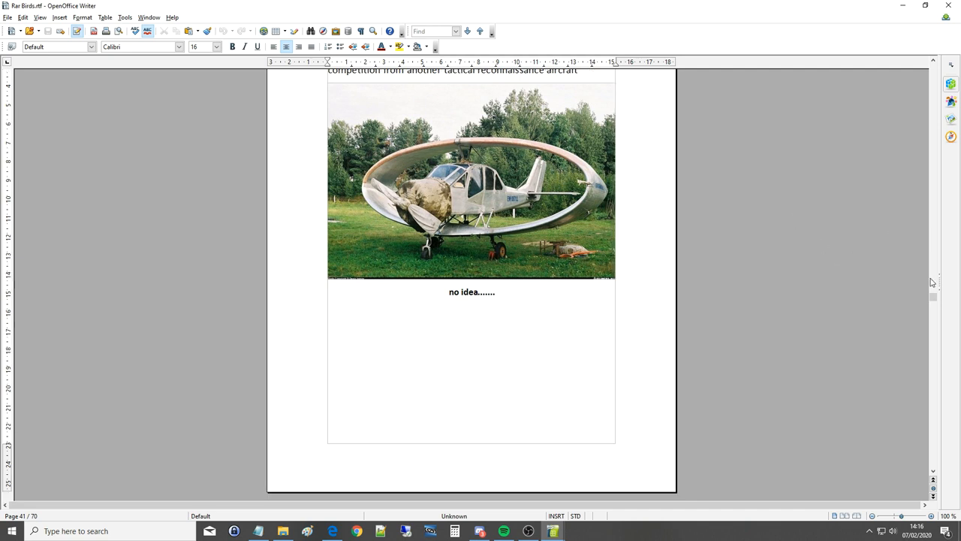
# Scroll down to page 42 showing the XF-84 "Thunderscreech" photo, caption and description.
pyautogui.scroll(-3)
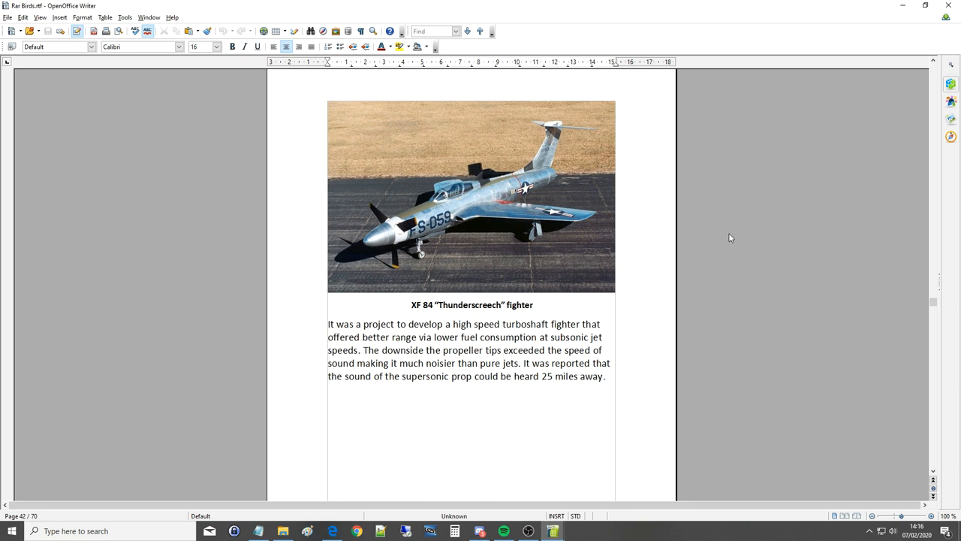
pyautogui.moveTo(760, 228)
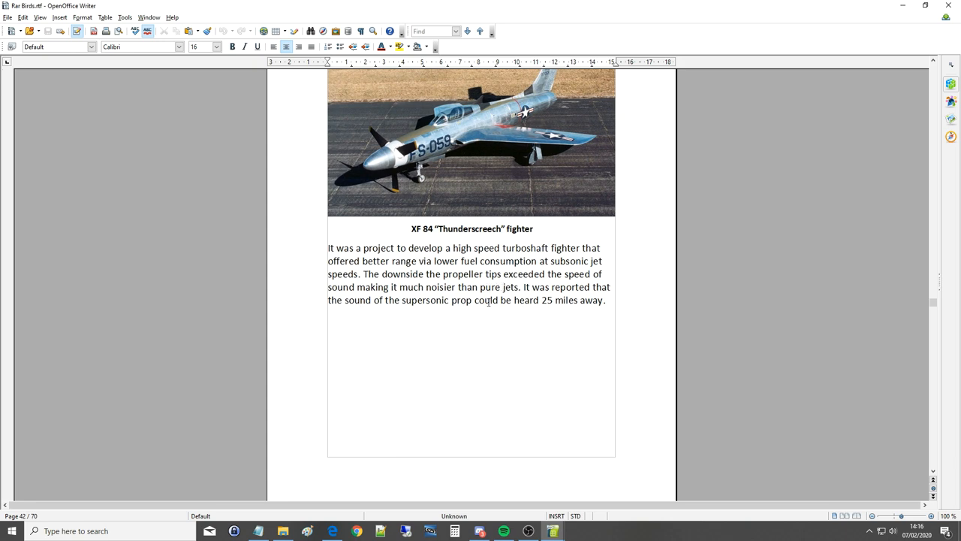
pyautogui.moveTo(589, 293)
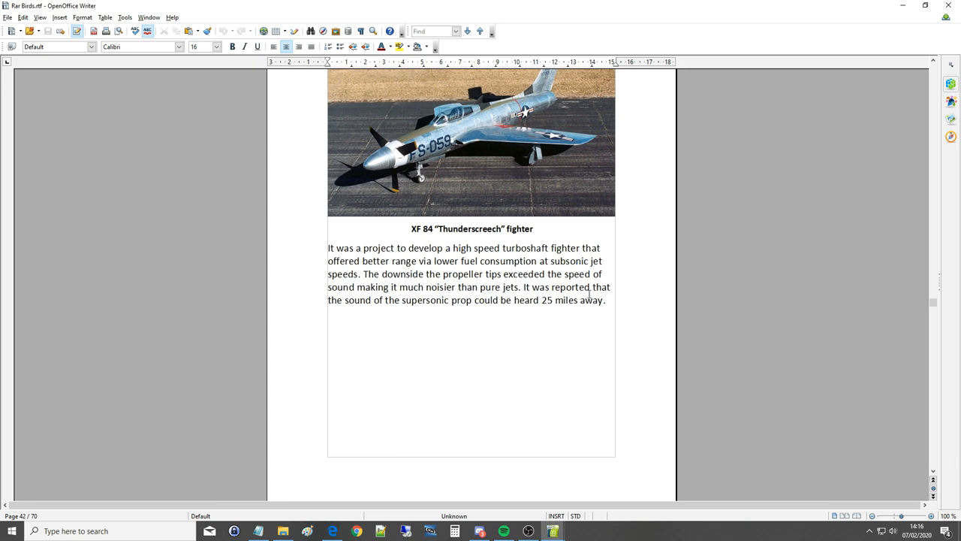
pyautogui.moveTo(520, 301)
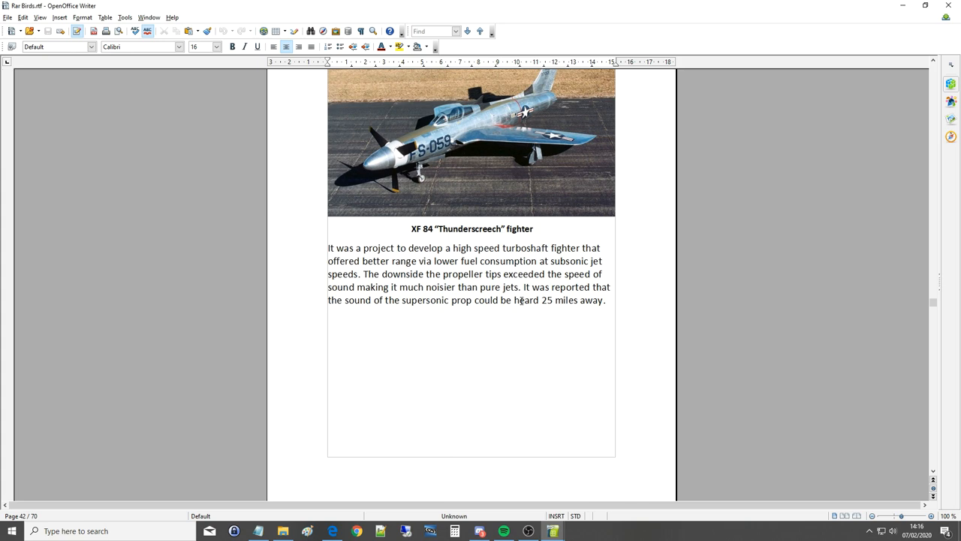
pyautogui.scroll(-3)
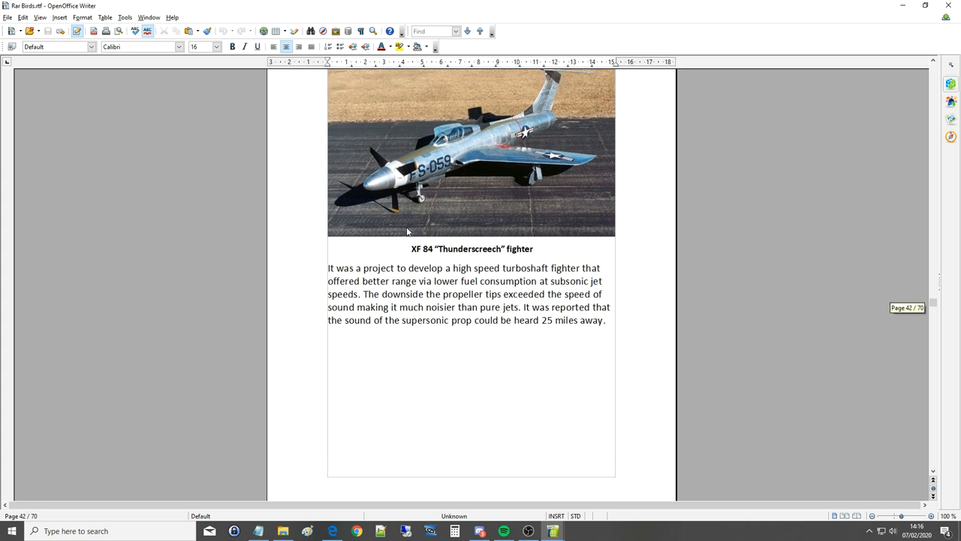
pyautogui.moveTo(458, 150)
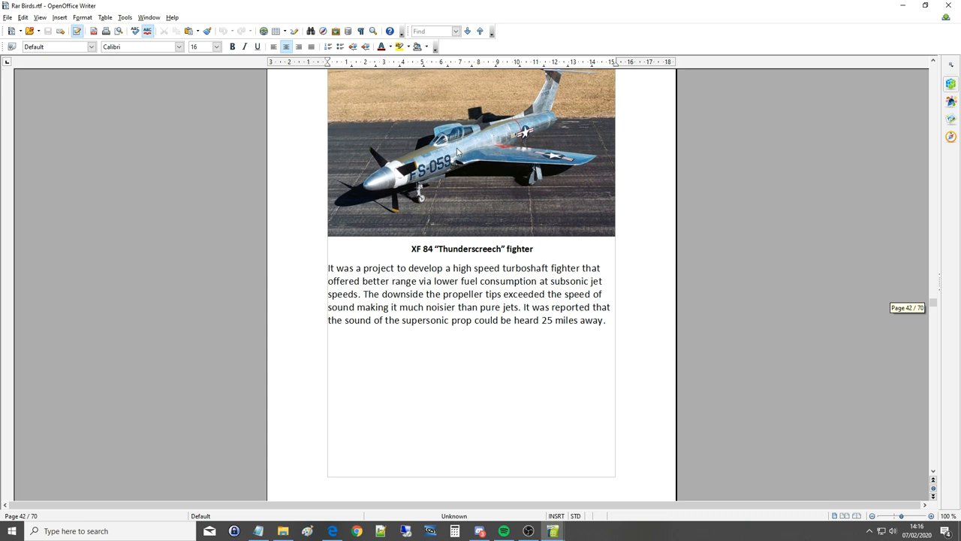
pyautogui.moveTo(523, 126)
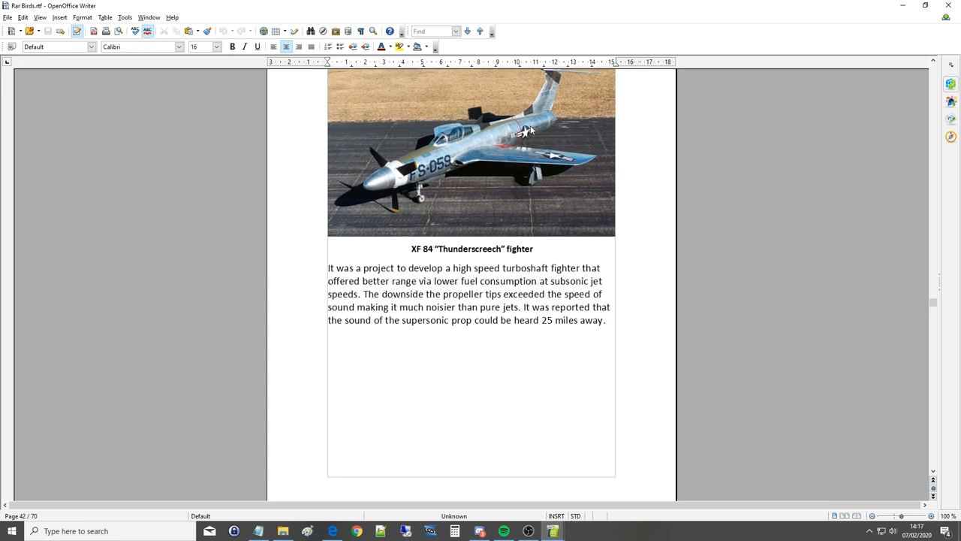
pyautogui.moveTo(469, 153)
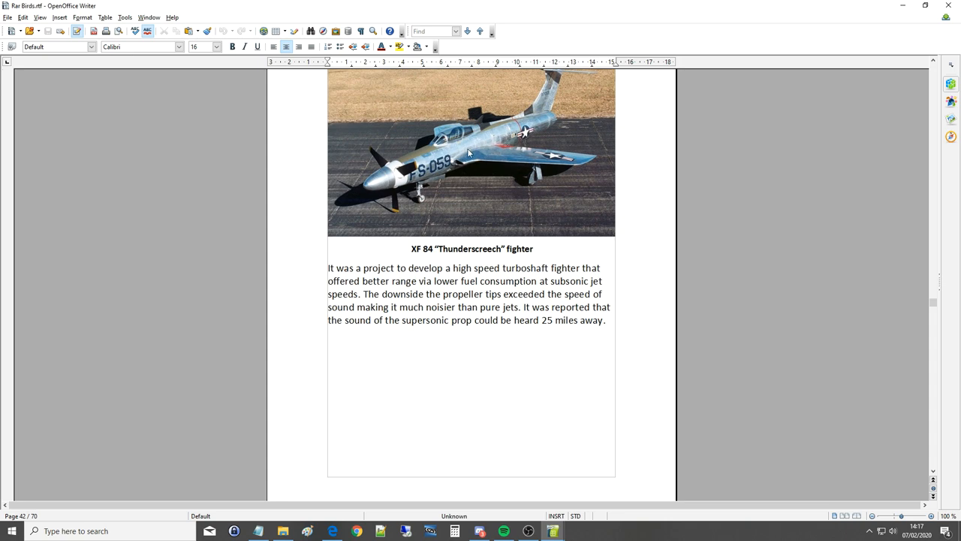
# Scroll down to page 43 with the egg-dropping bird-shaped plane and Fairey Barracuda photos.
pyautogui.scroll(-3)
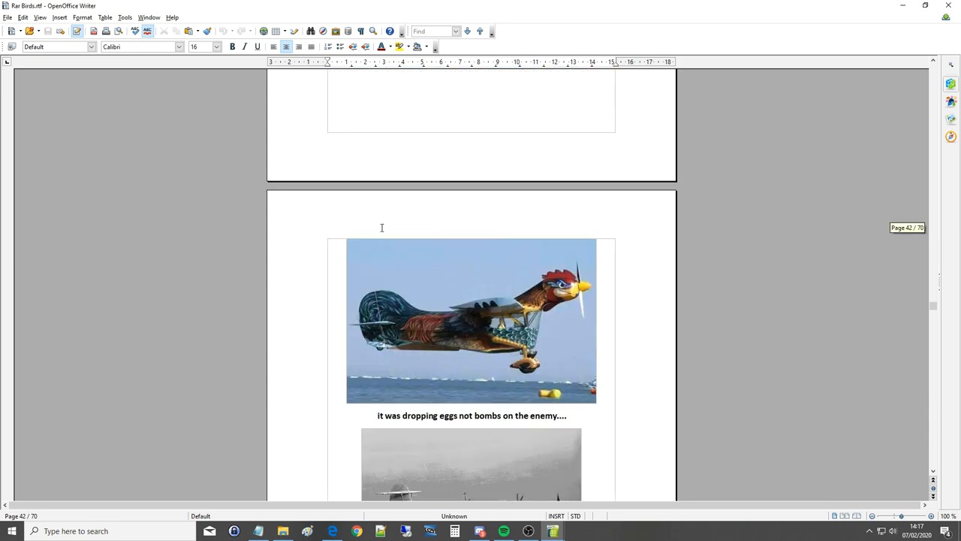
pyautogui.scroll(-3)
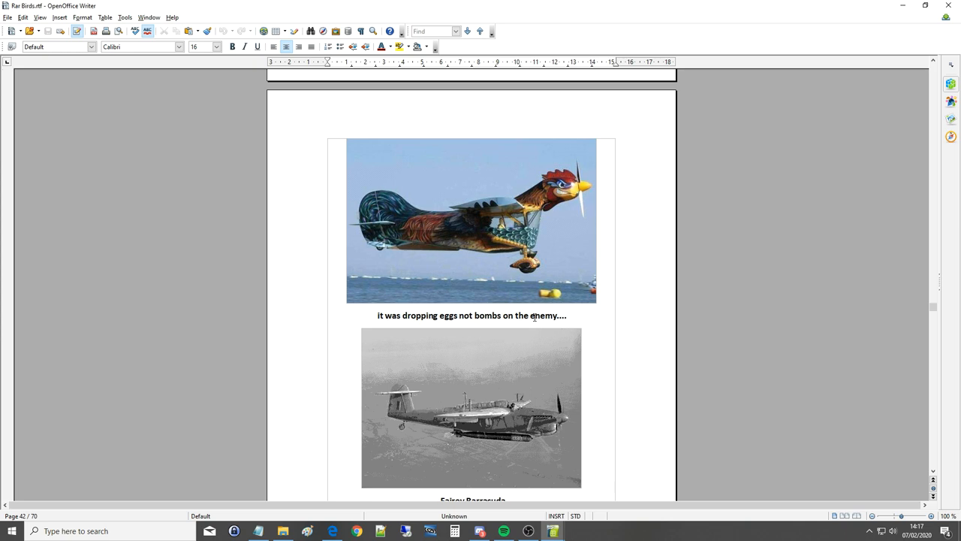
pyautogui.scroll(-3)
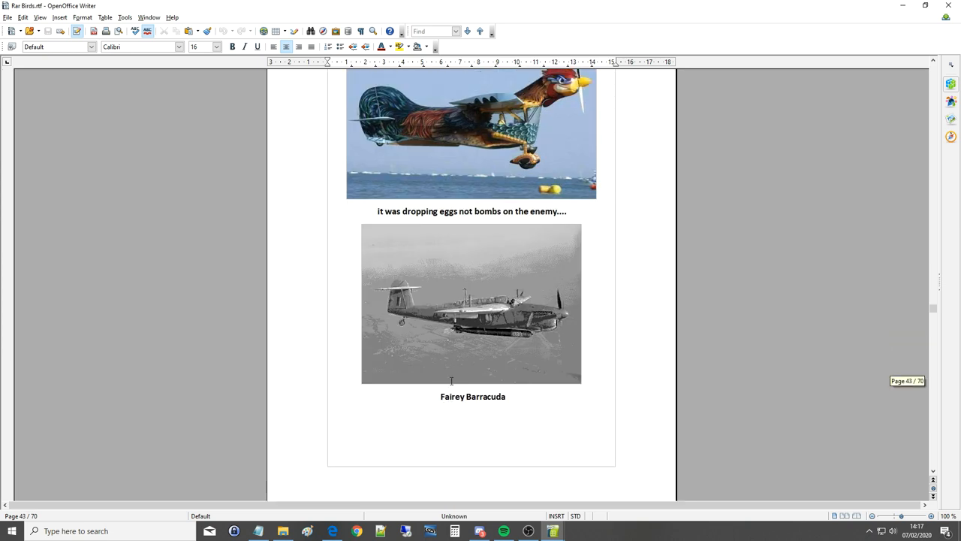
# Scroll down through the folded-wing Fairey Barracuda page 44 to the jet-in-clouds image.
pyautogui.scroll(-3)
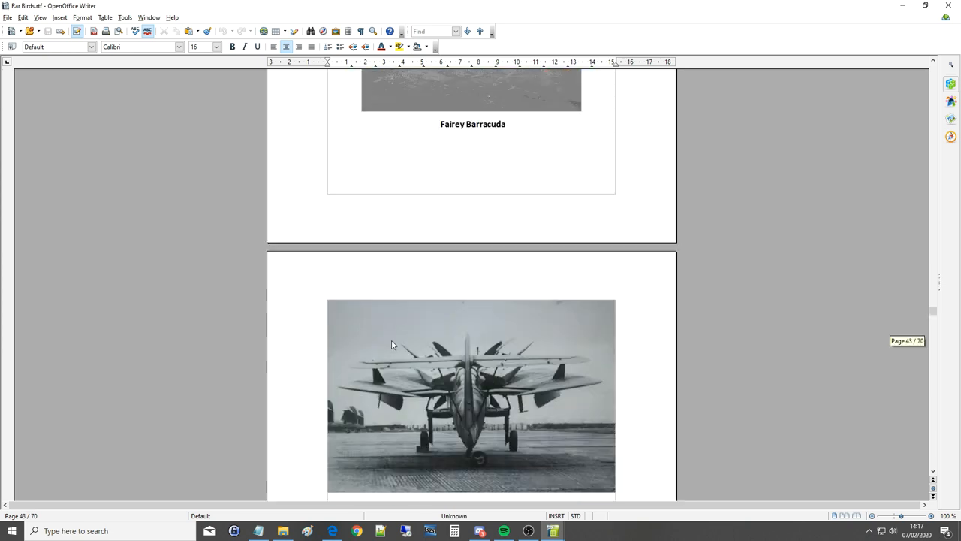
pyautogui.scroll(-3)
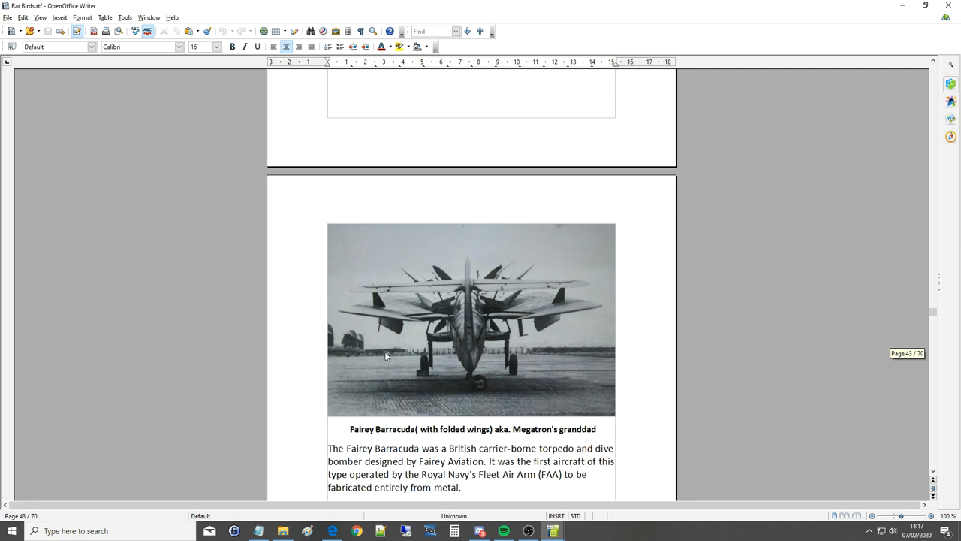
pyautogui.moveTo(504, 334)
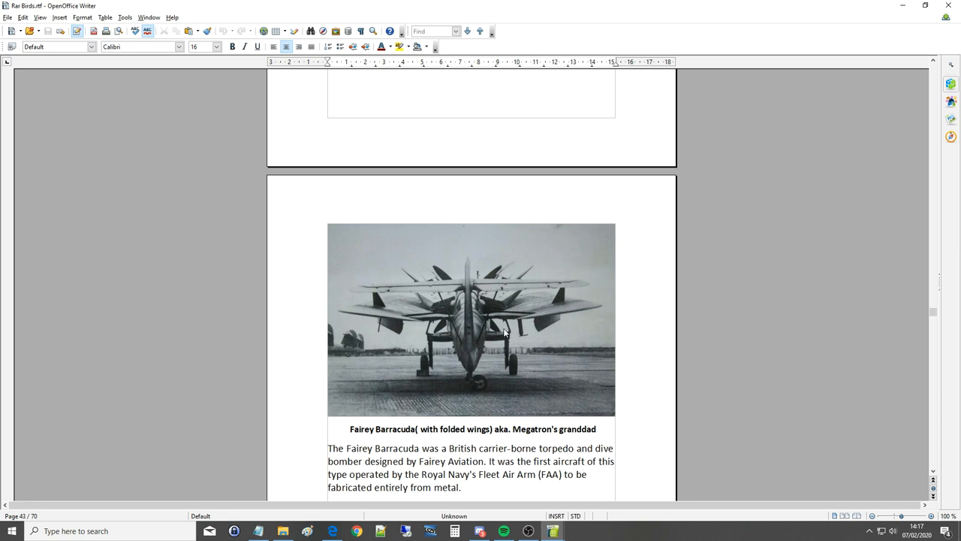
pyautogui.moveTo(480, 346)
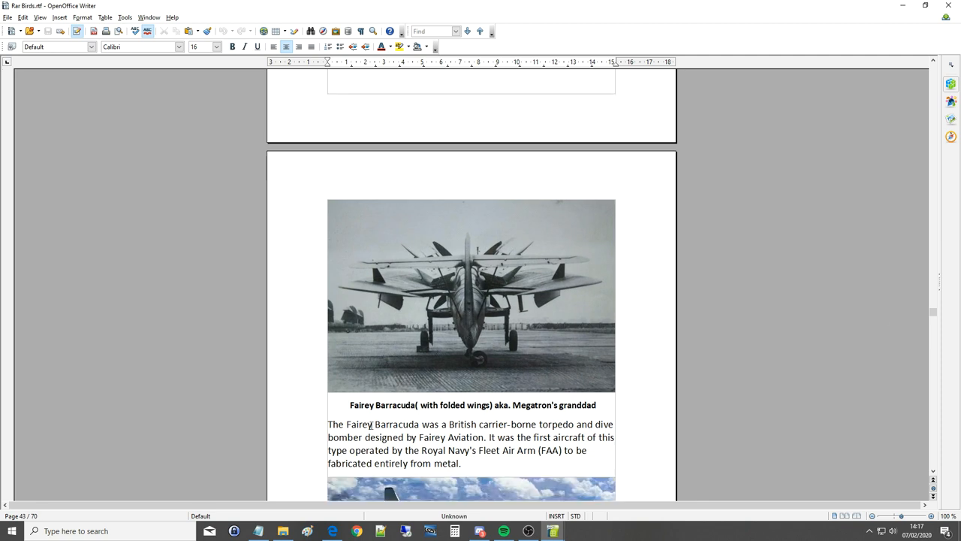
pyautogui.scroll(-3)
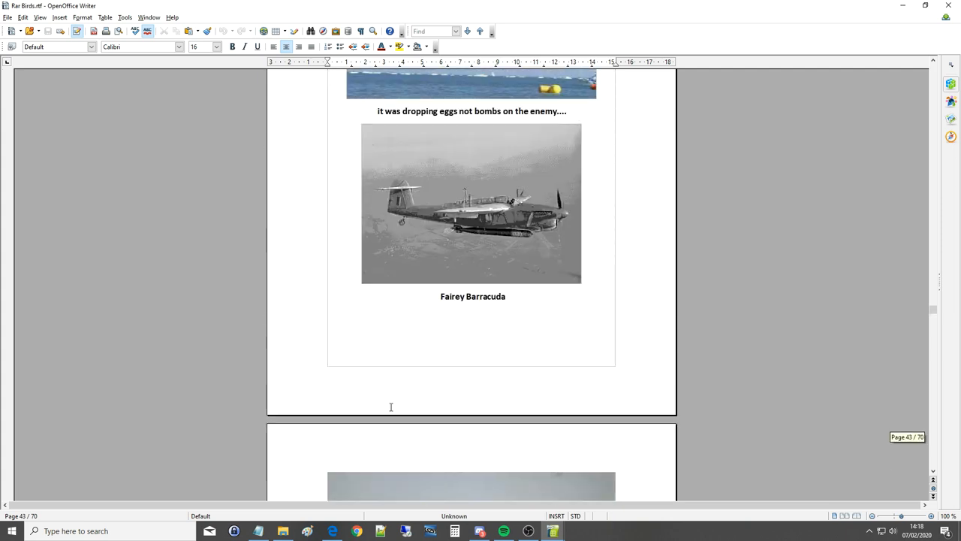
pyautogui.scroll(-3)
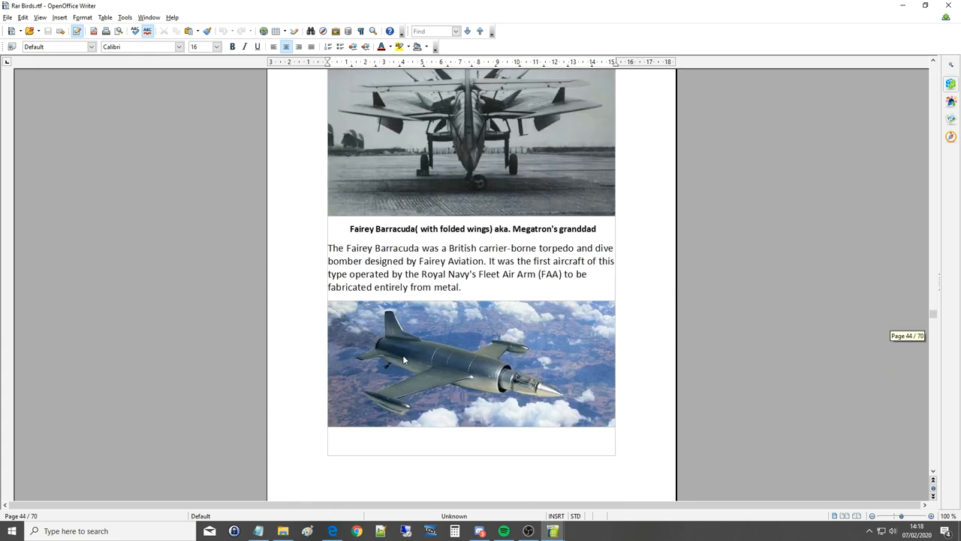
pyautogui.scroll(-3)
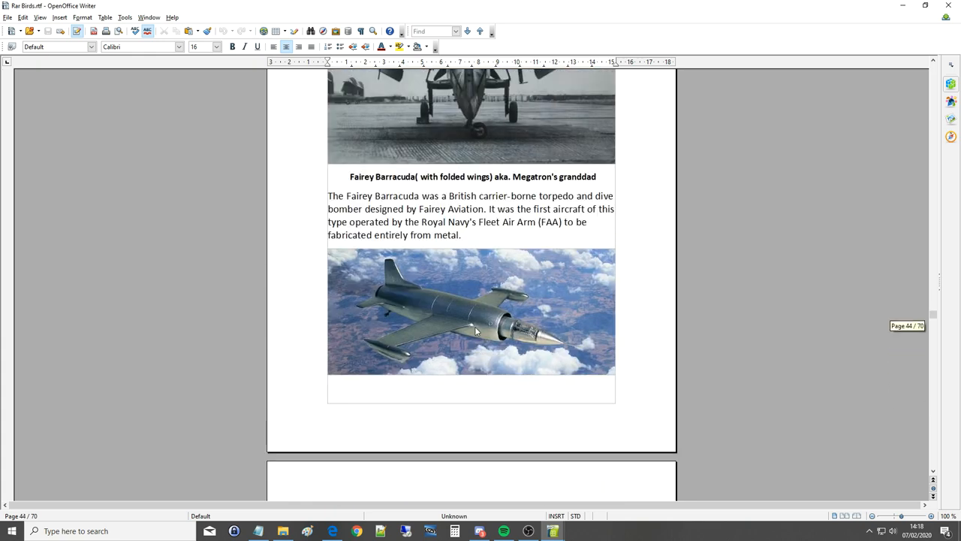
pyautogui.scroll(-3)
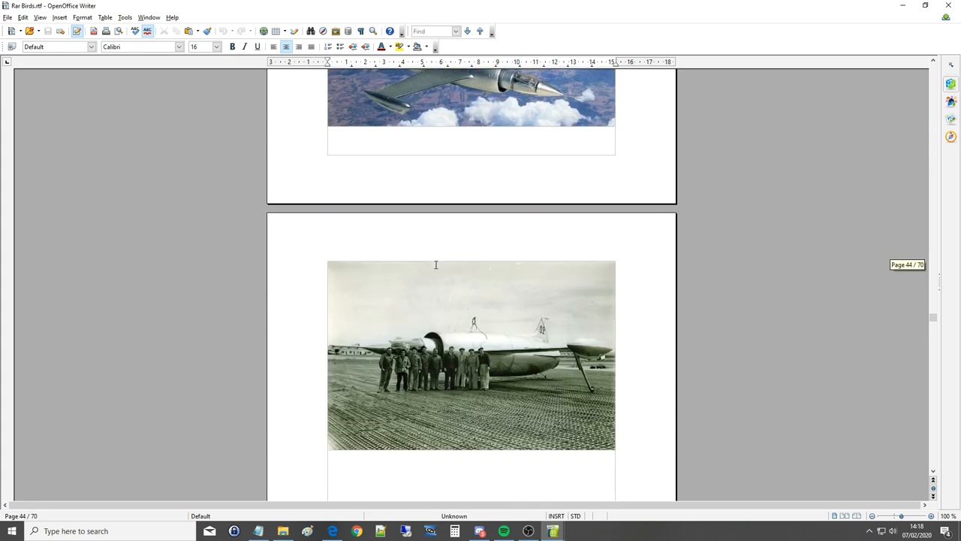
# Scroll down to the Leduc 021 ramjet page and settle on its caption and description above the seaplane image.
pyautogui.scroll(-3)
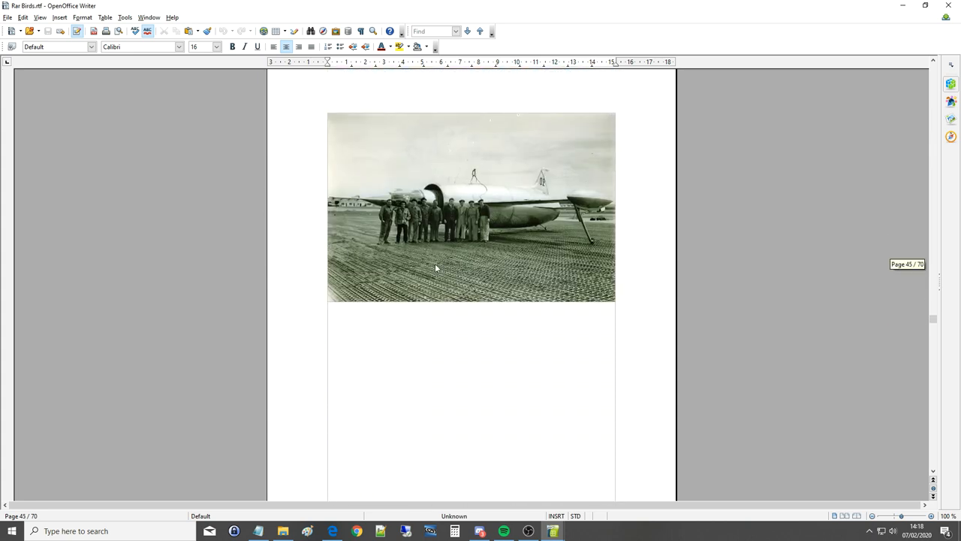
pyautogui.scroll(-3)
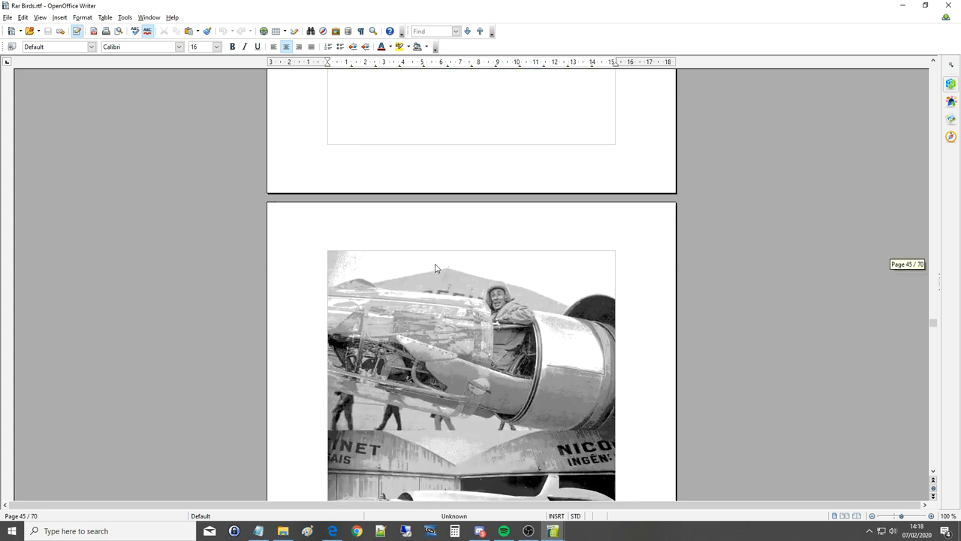
pyautogui.scroll(-3)
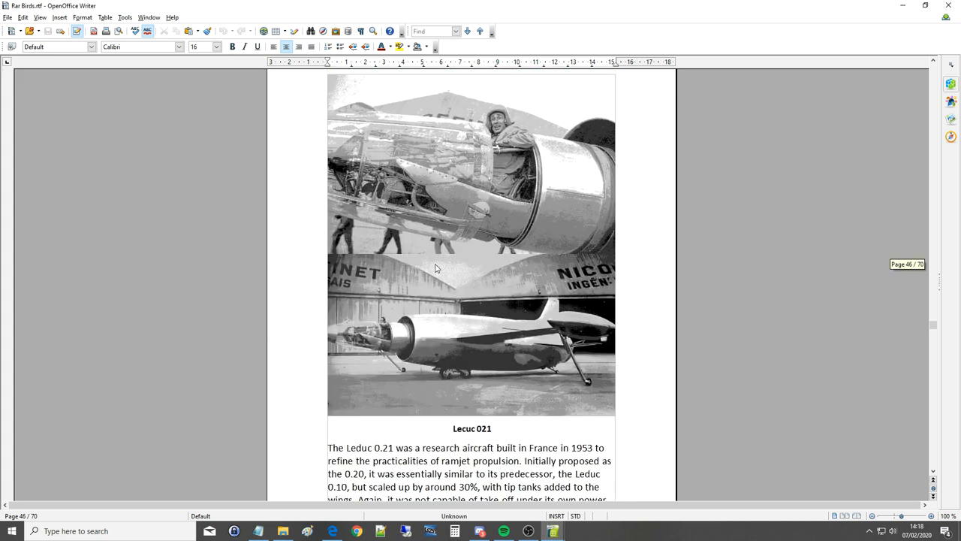
pyautogui.scroll(-3)
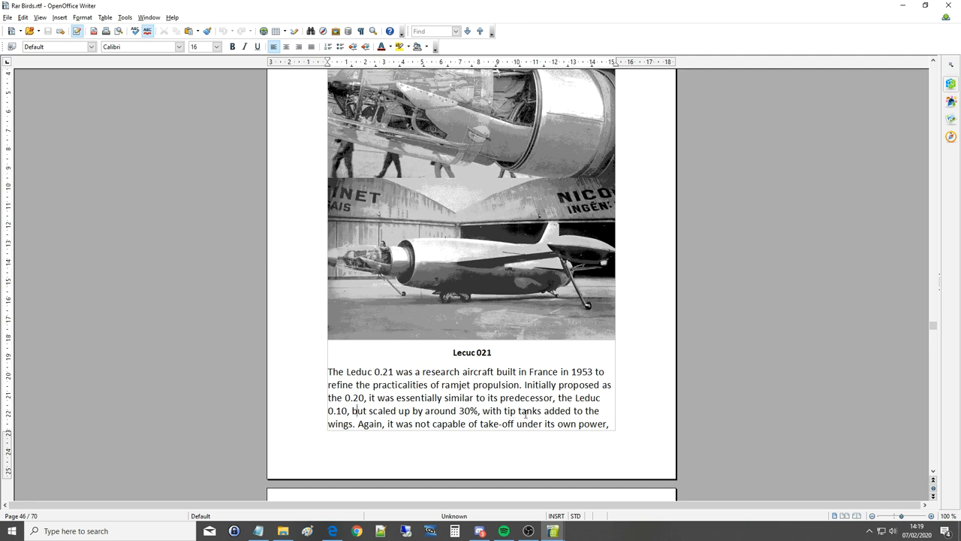
pyautogui.scroll(-3)
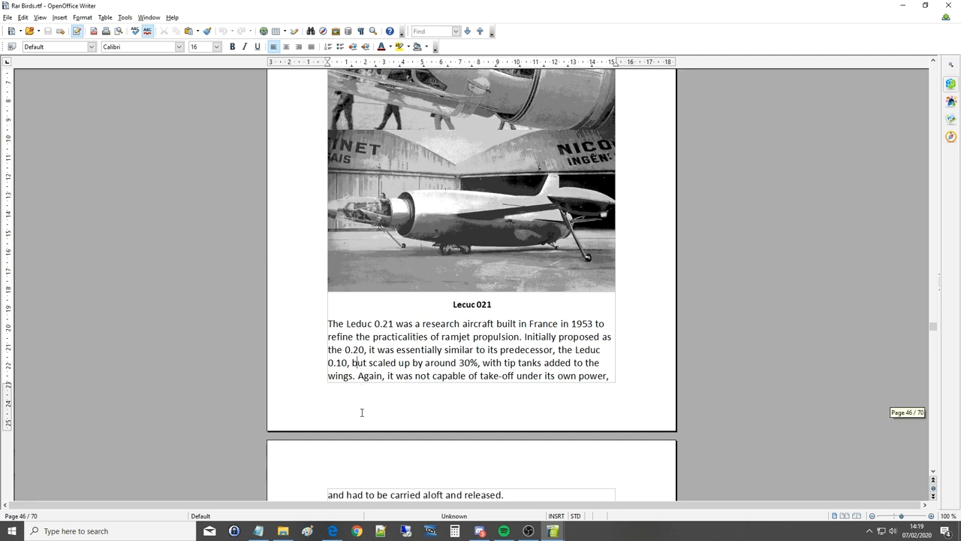
pyautogui.scroll(-3)
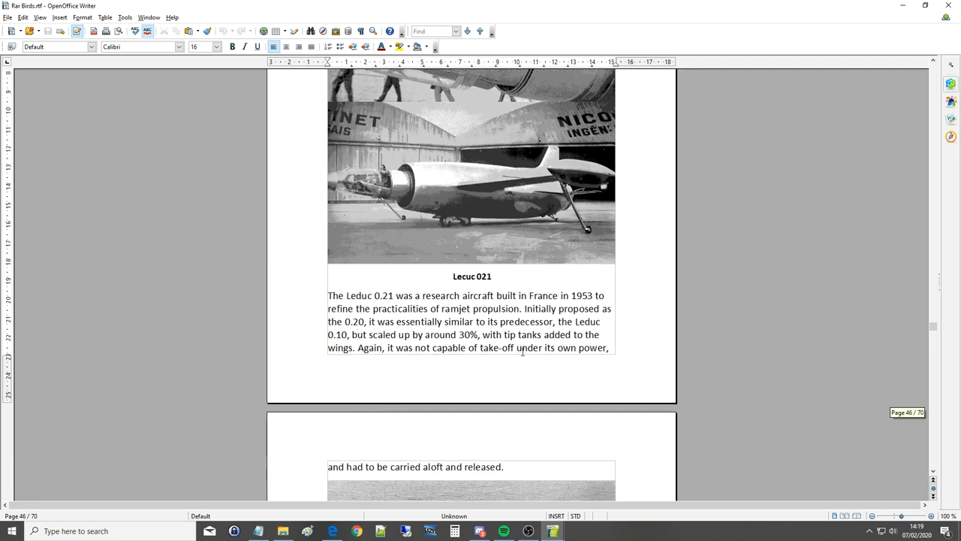
pyautogui.scroll(-3)
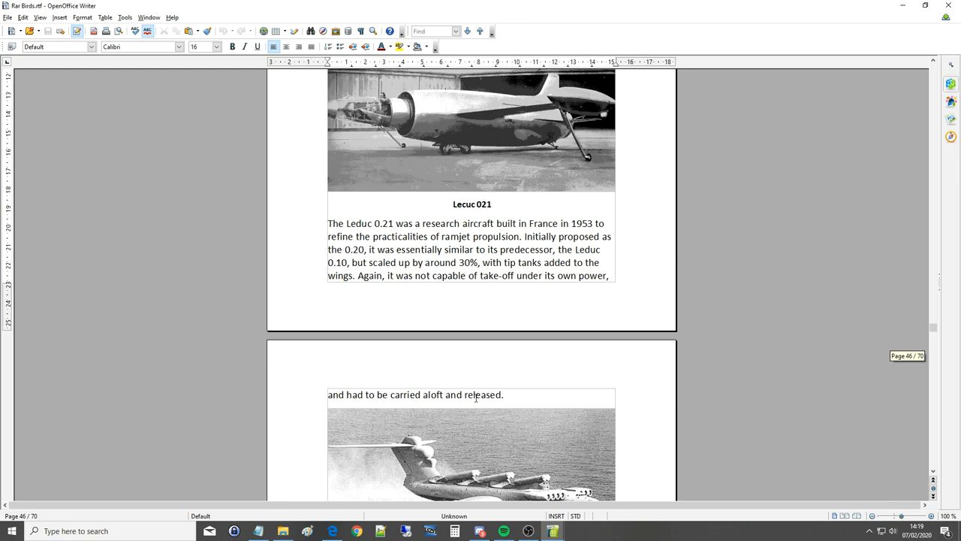
pyautogui.scroll(3)
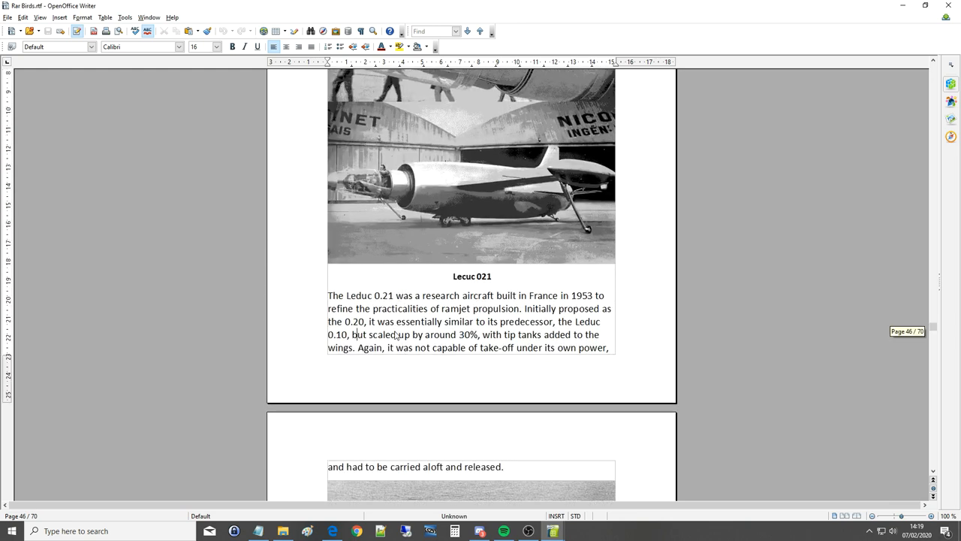
pyautogui.moveTo(727, 325)
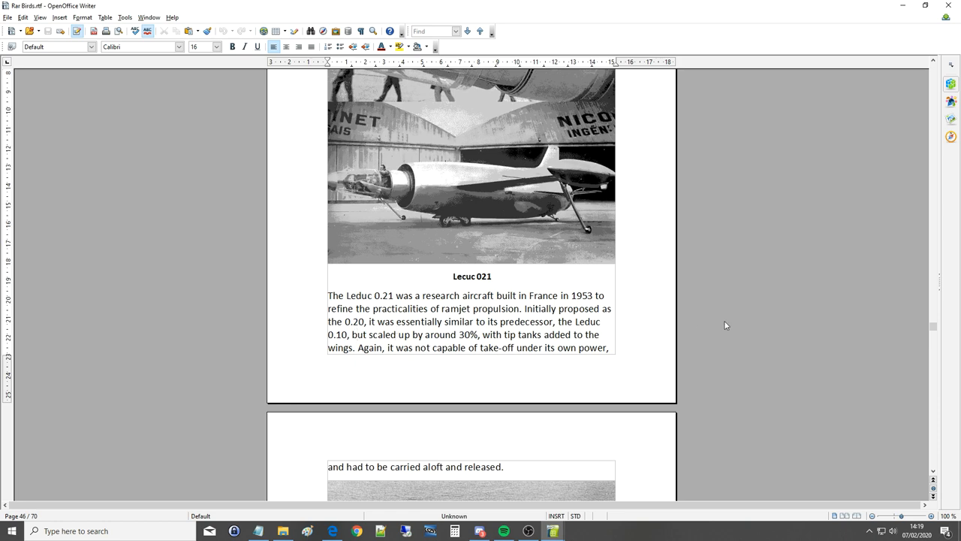
pyautogui.moveTo(700, 174)
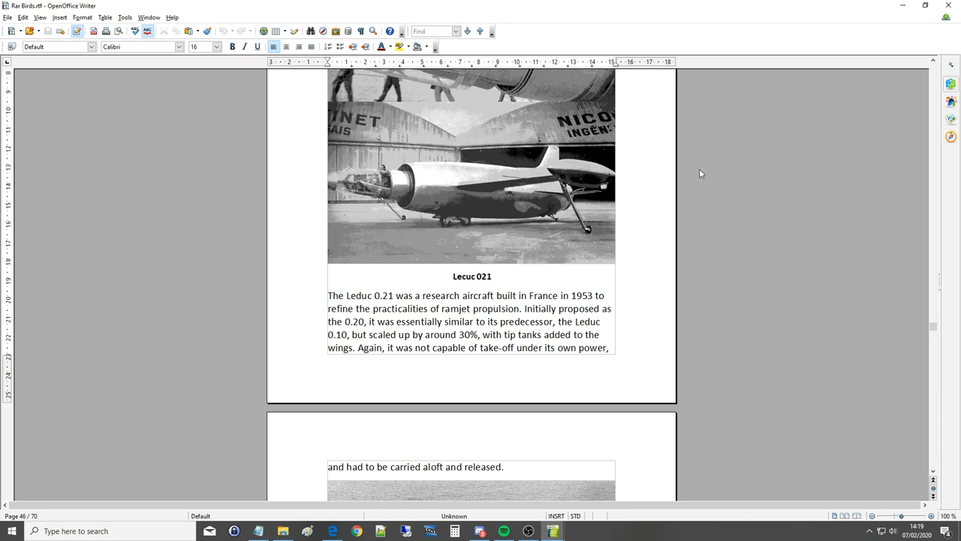
pyautogui.moveTo(694, 174)
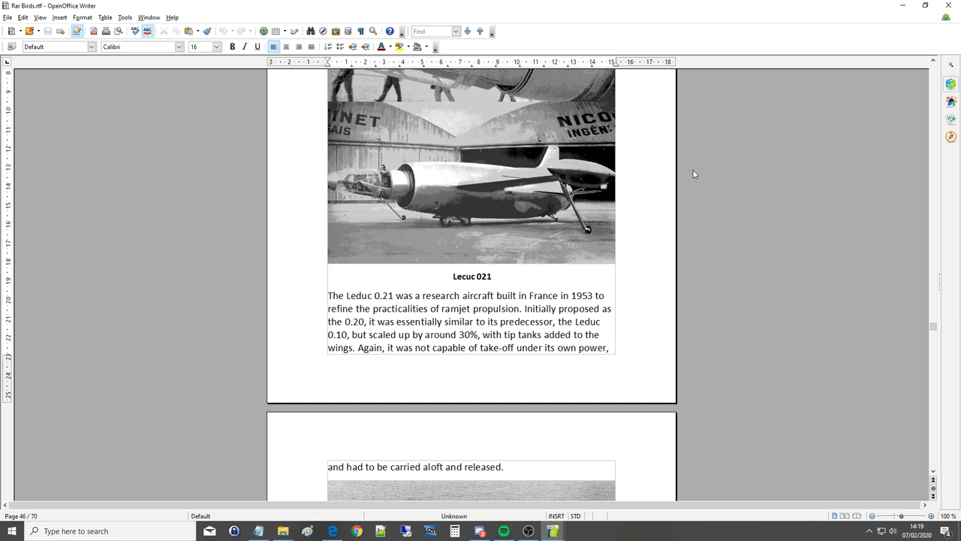
pyautogui.scroll(3)
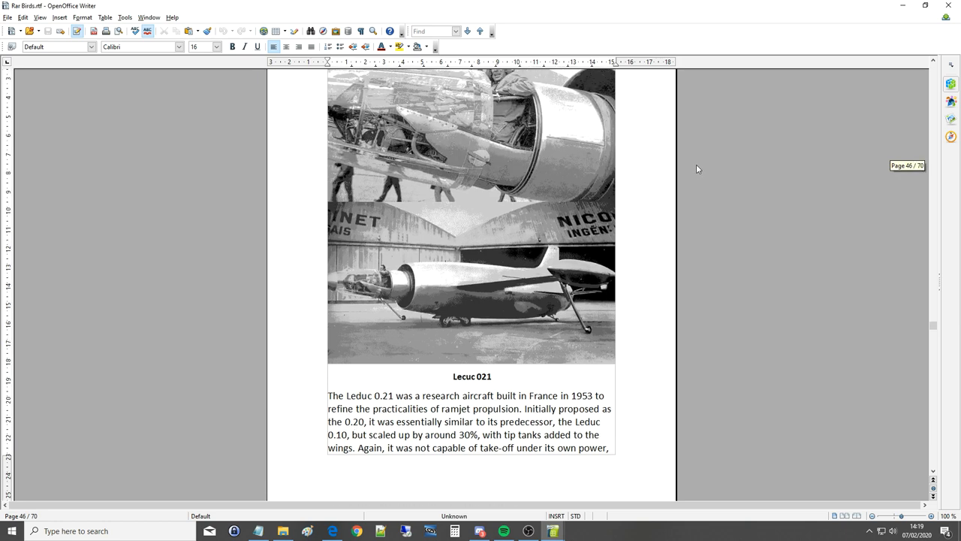
pyautogui.scroll(-3)
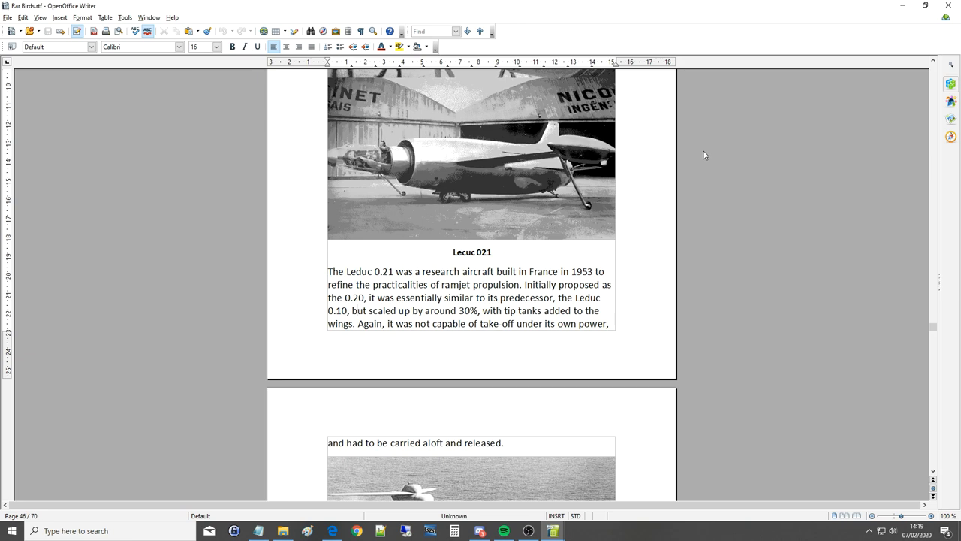
# Scroll down page 47 until the Caspian Sea Monster photos, caption and ekranoplan paragraph are visible.
pyautogui.scroll(-3)
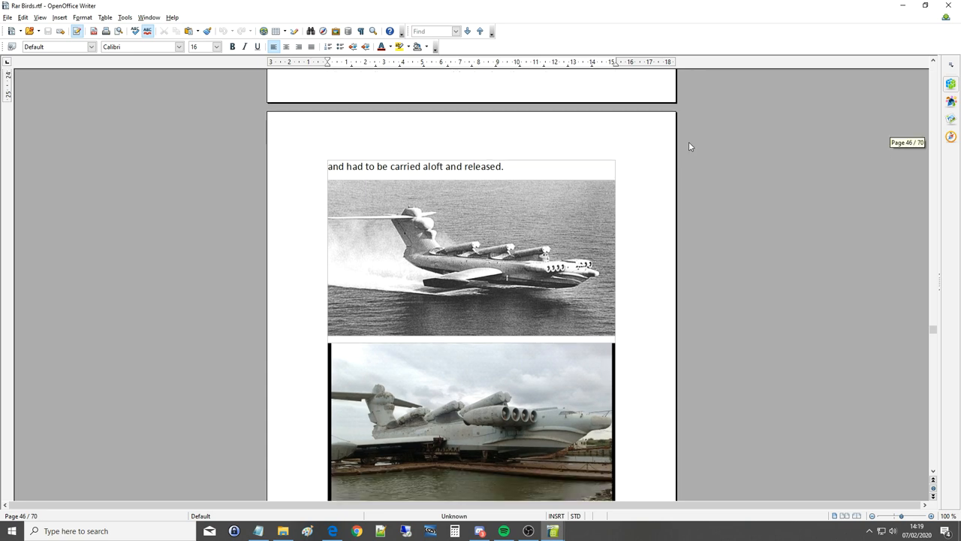
pyautogui.scroll(-3)
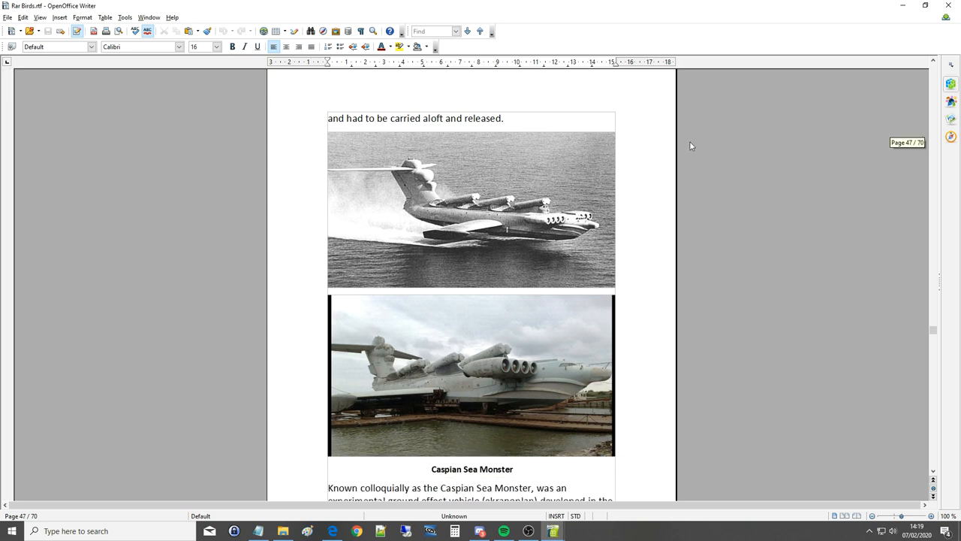
pyautogui.moveTo(691, 146)
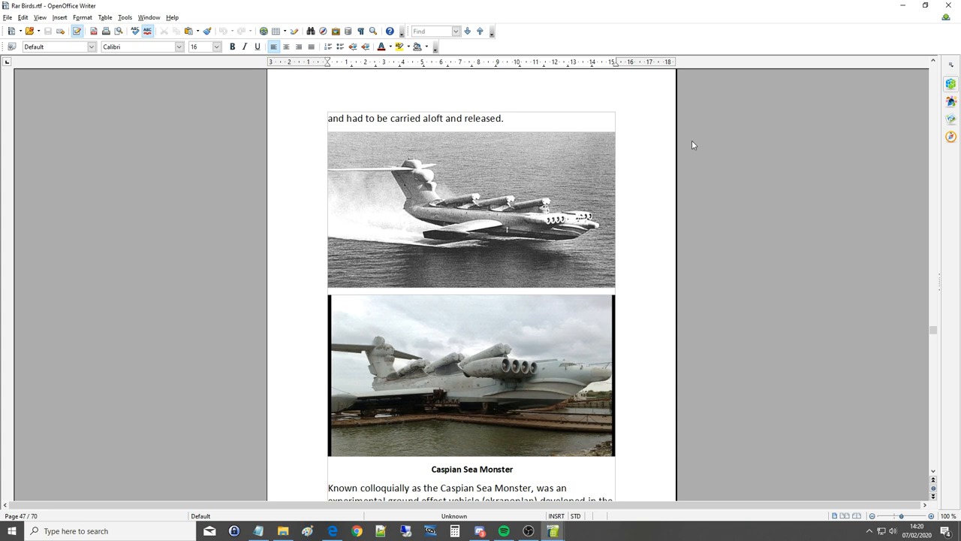
pyautogui.moveTo(587, 243)
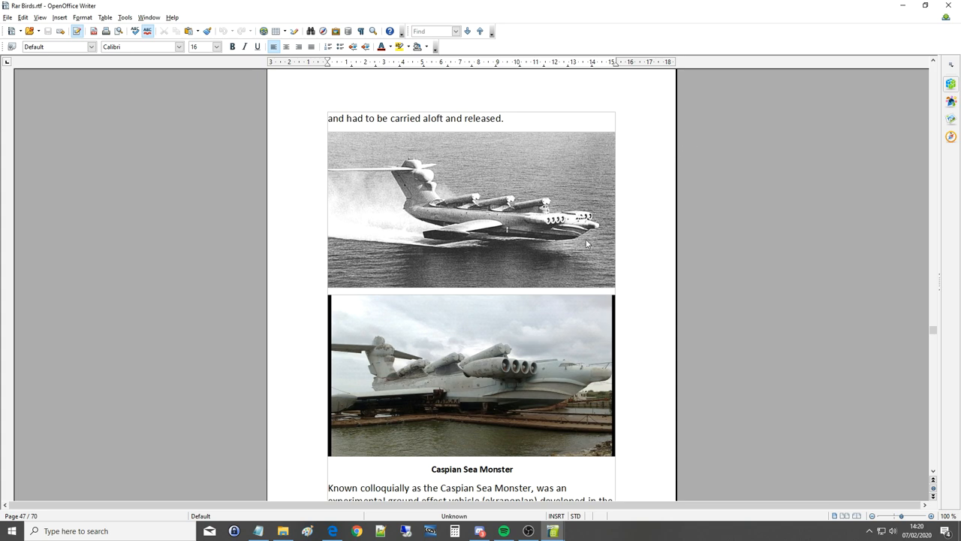
pyautogui.moveTo(503, 354)
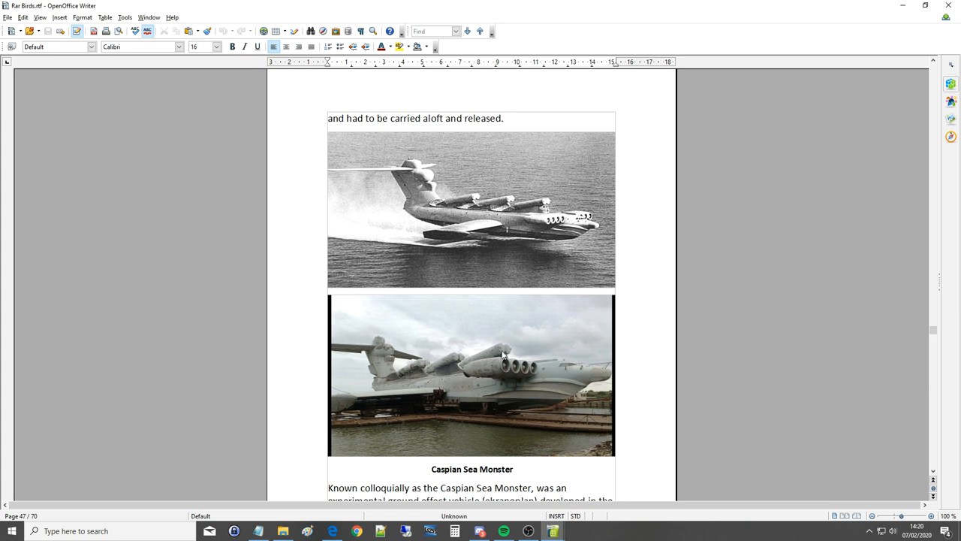
pyautogui.scroll(-3)
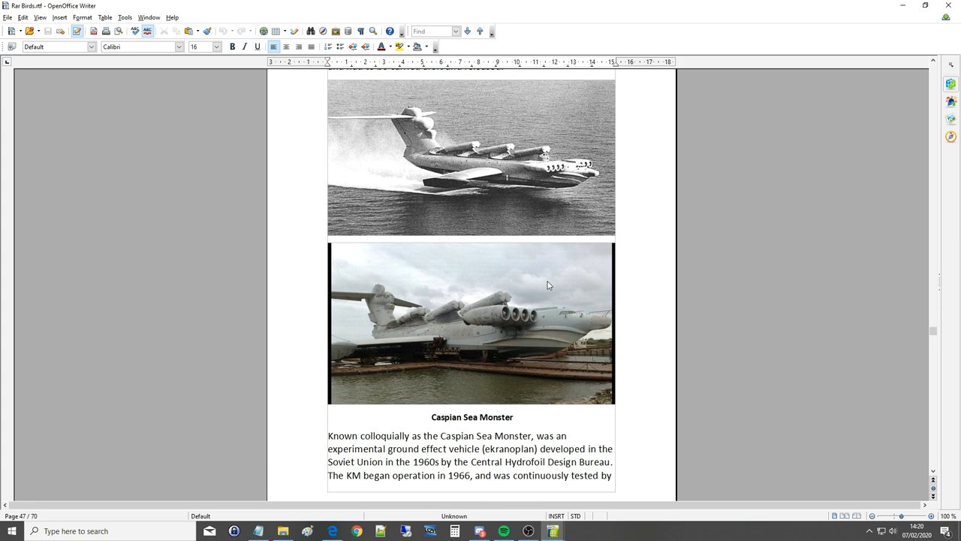
pyautogui.moveTo(448, 163)
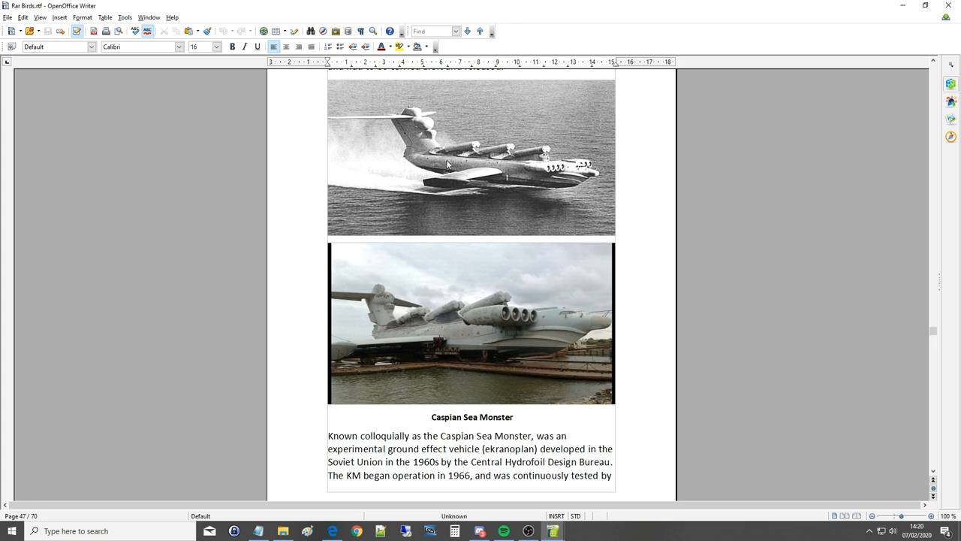
pyautogui.moveTo(333, 120)
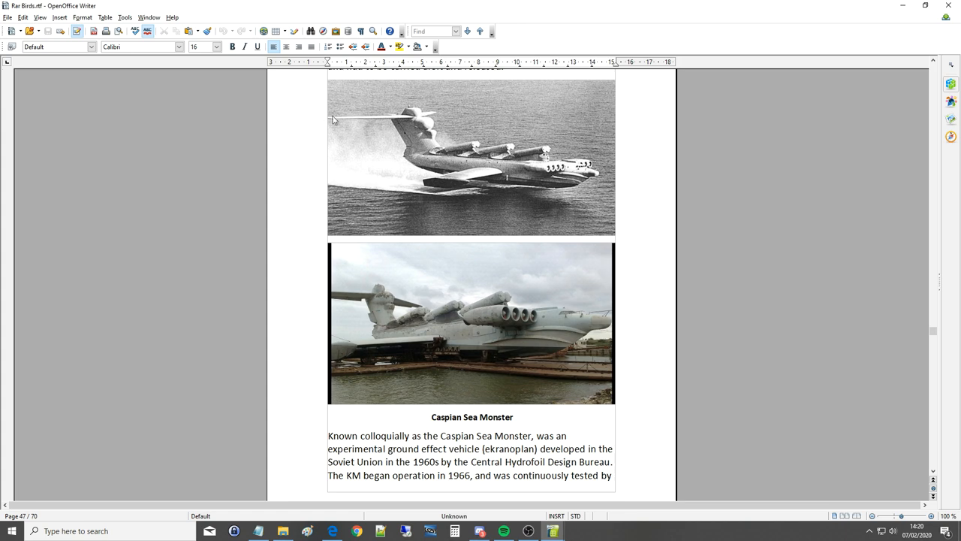
pyautogui.moveTo(368, 123)
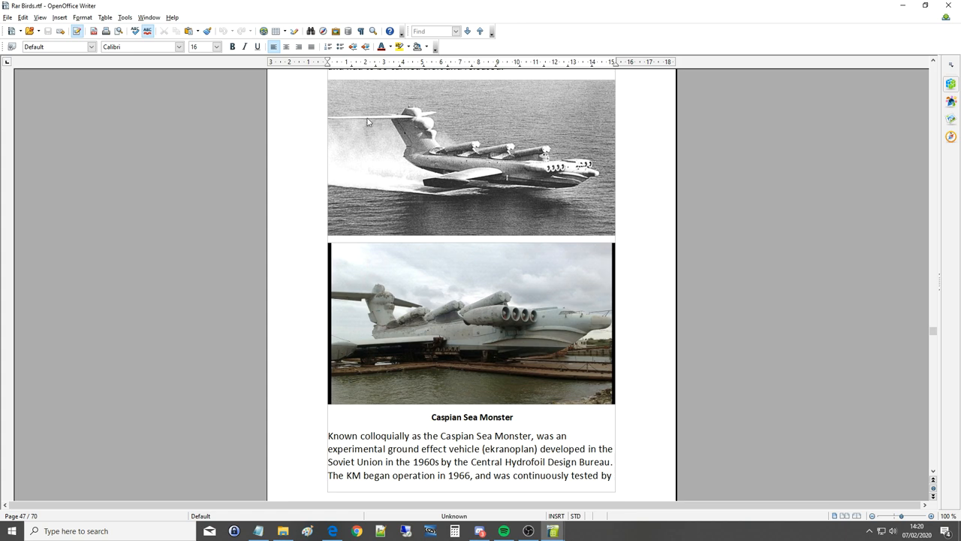
pyautogui.moveTo(368, 120)
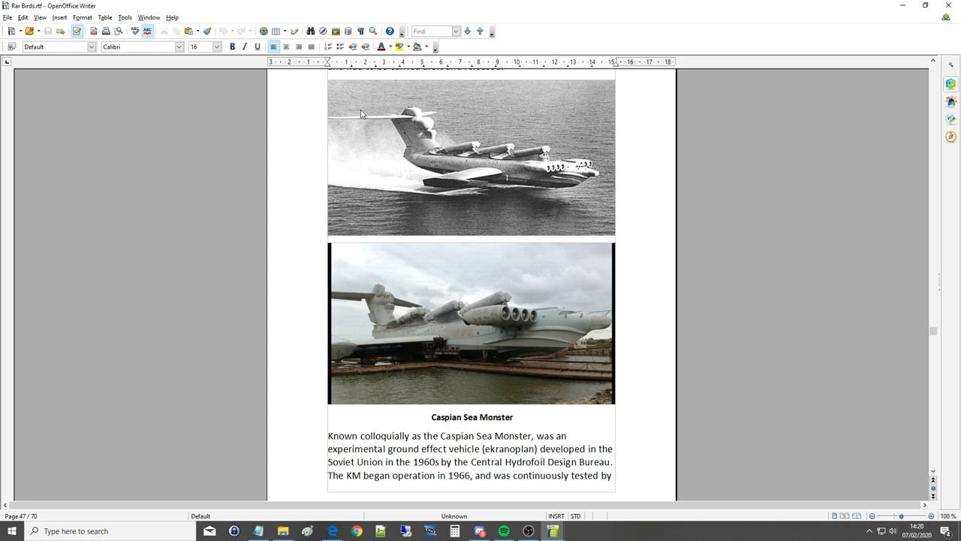
pyautogui.moveTo(388, 107)
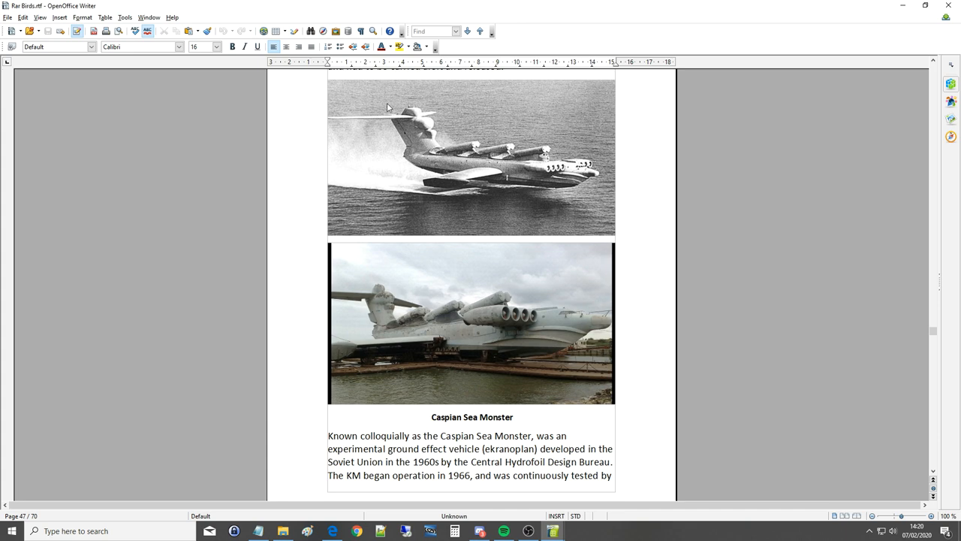
pyautogui.scroll(-3)
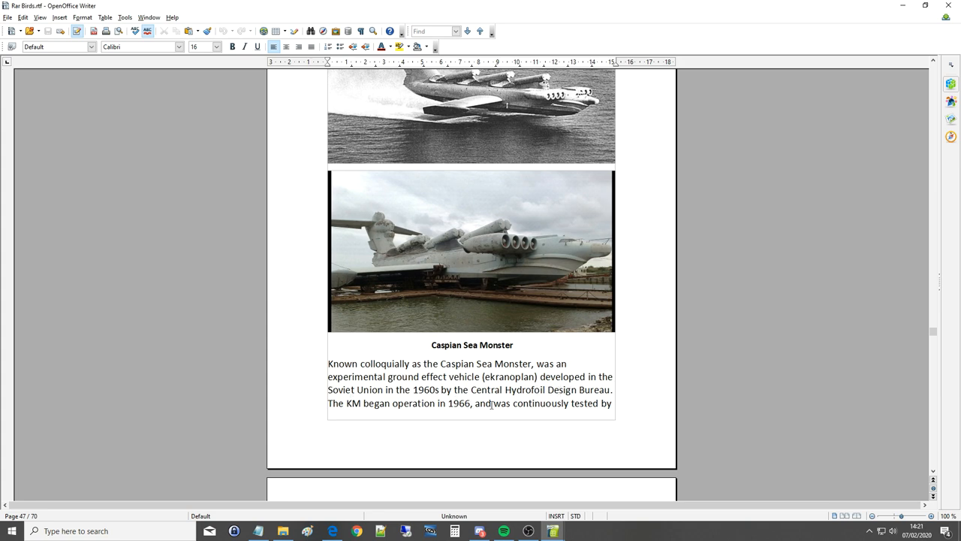
# Scroll past the page break to where the KM description continues above its General characteristics list.
pyautogui.scroll(-3)
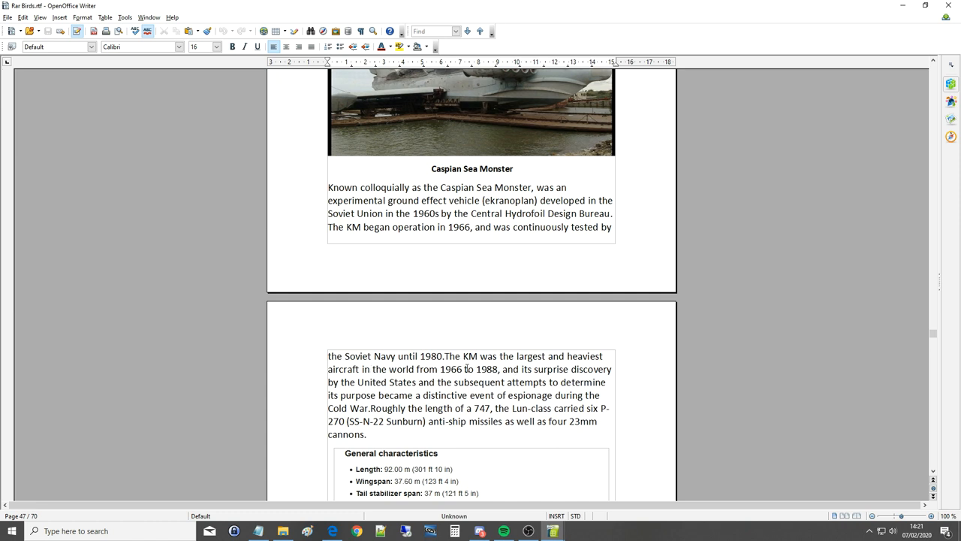
pyautogui.moveTo(601, 355)
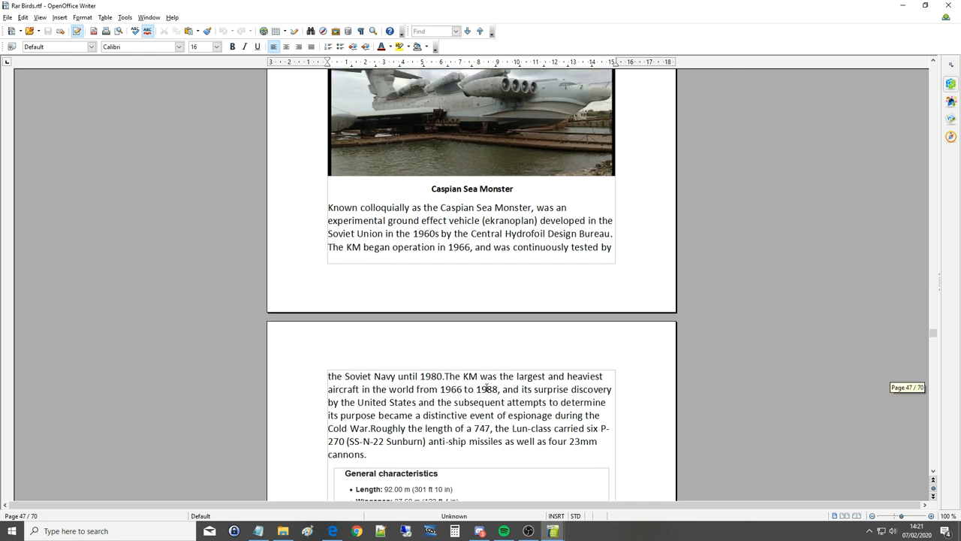
pyautogui.moveTo(378, 398)
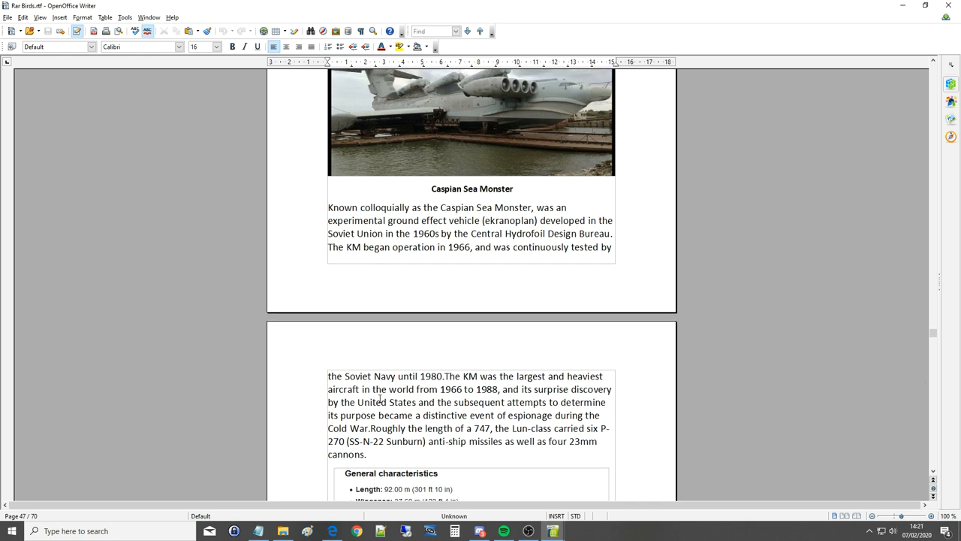
pyautogui.moveTo(509, 404)
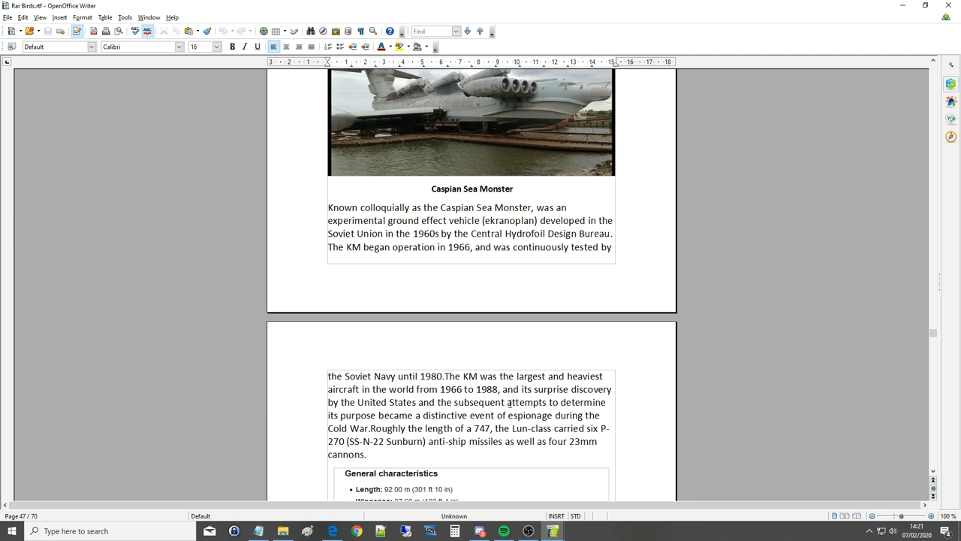
pyautogui.moveTo(489, 428)
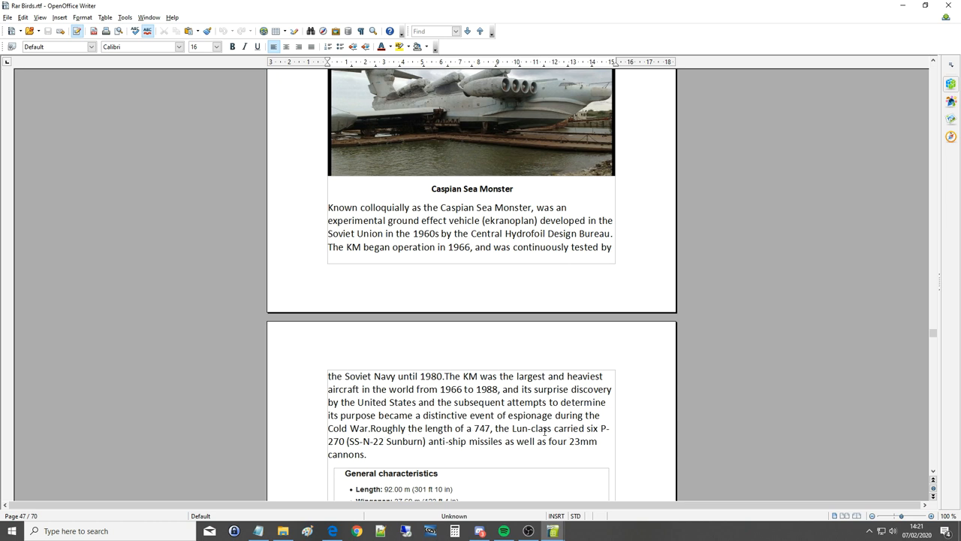
pyautogui.moveTo(383, 445)
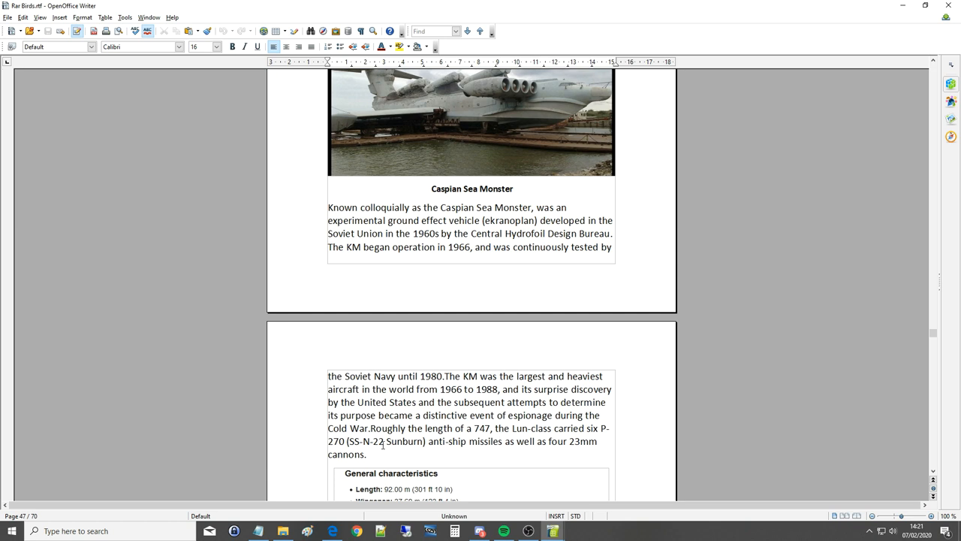
pyautogui.scroll(3)
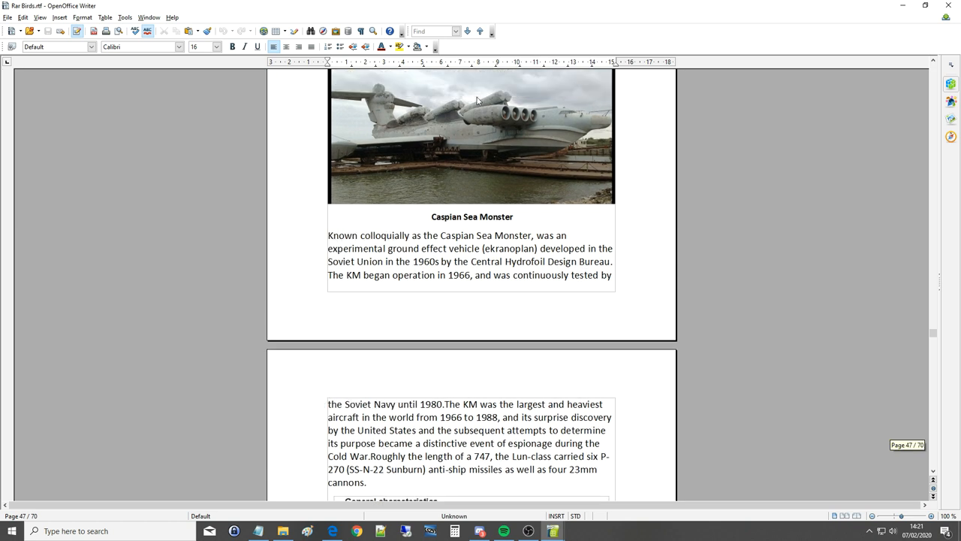
pyautogui.moveTo(413, 175)
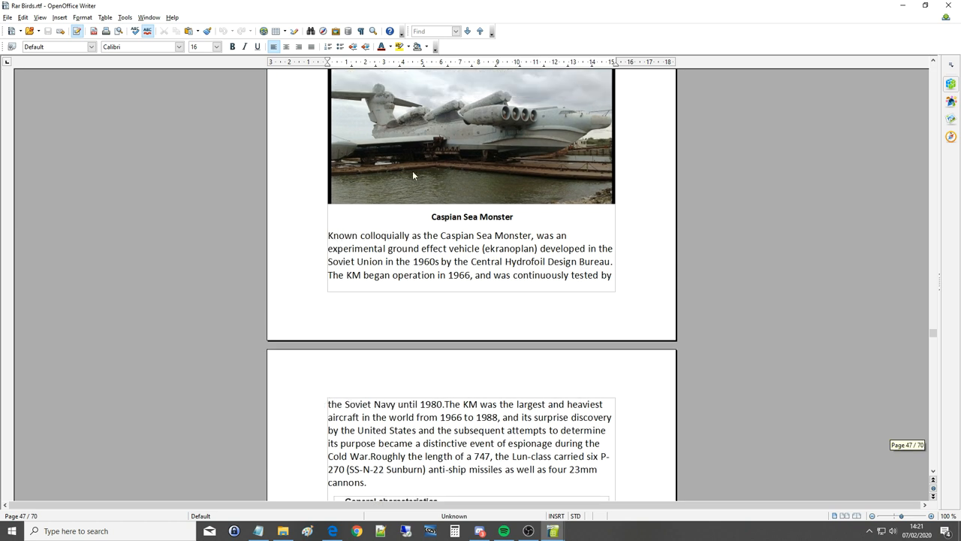
pyautogui.scroll(-3)
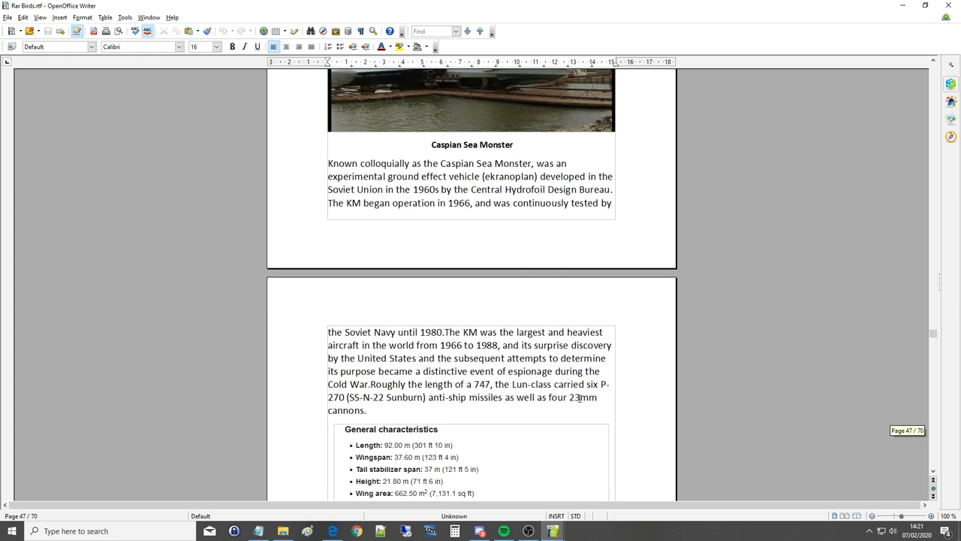
pyautogui.scroll(3)
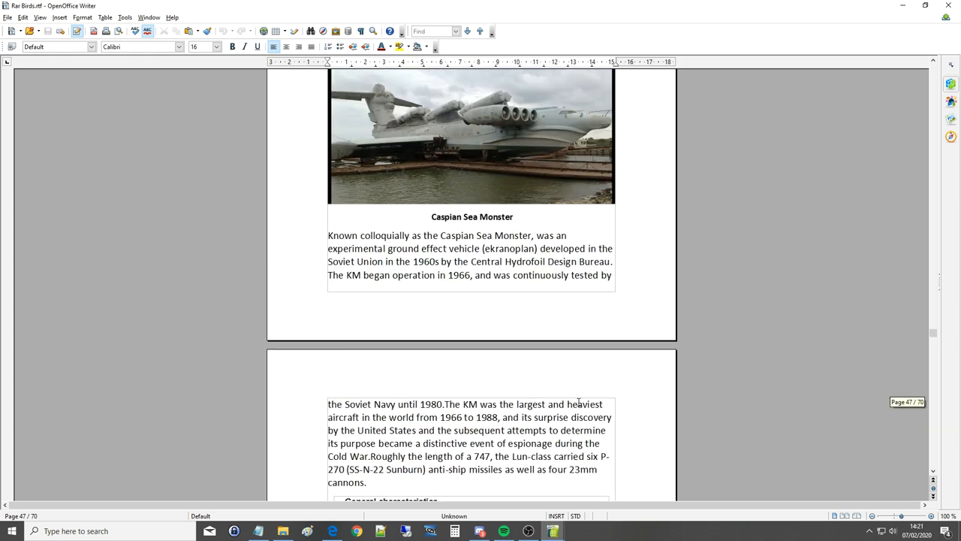
# Scroll around the KM's General characteristics and Performance lists until they are fully visible, ending with maximum sea state.
pyautogui.scroll(-3)
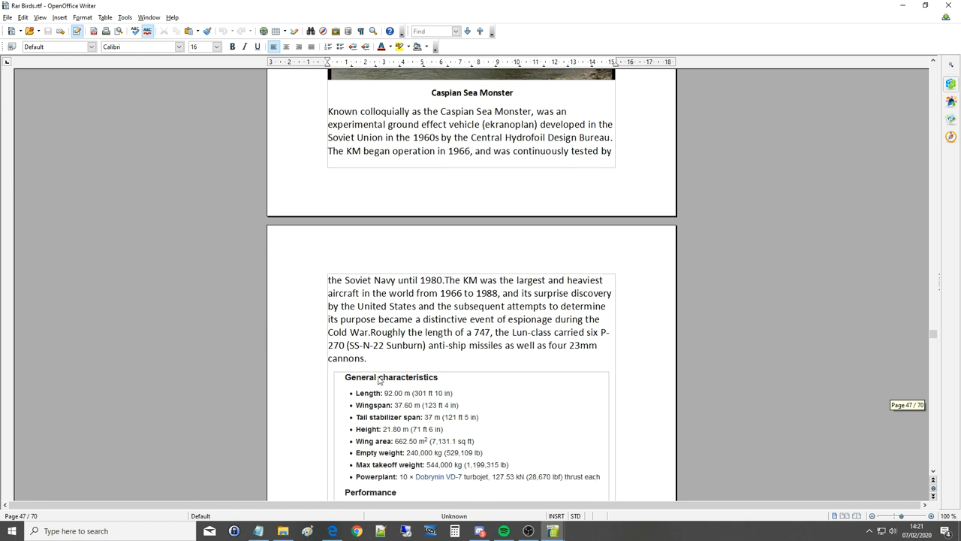
pyautogui.scroll(-3)
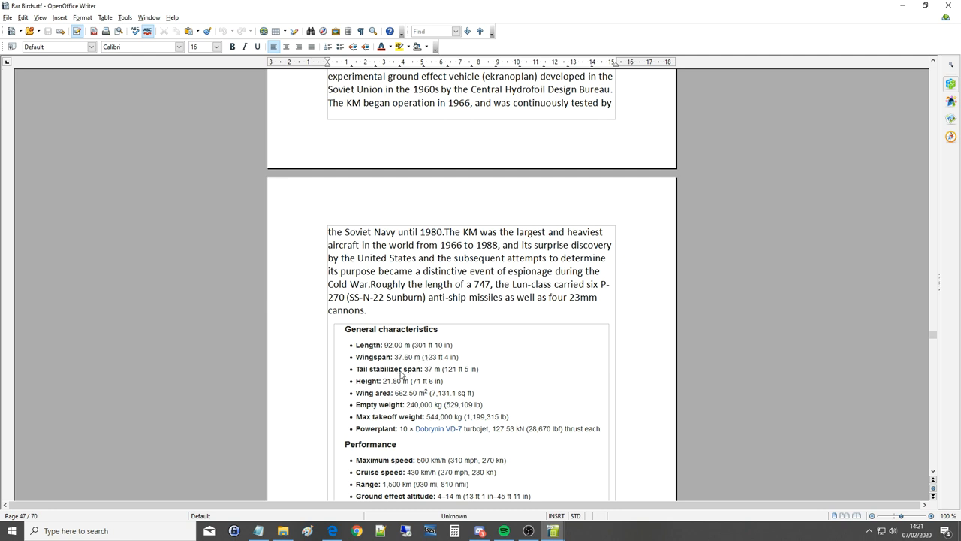
pyautogui.moveTo(406, 373)
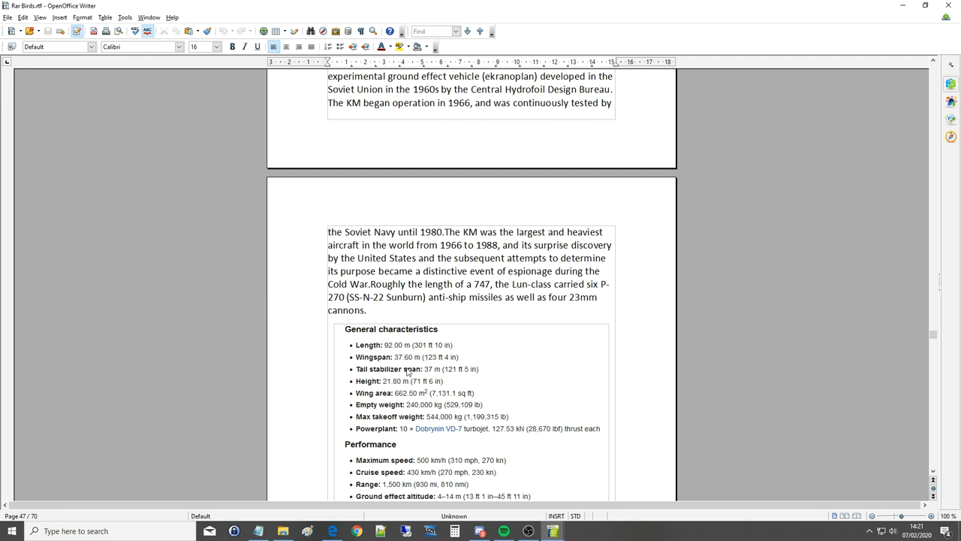
pyautogui.scroll(3)
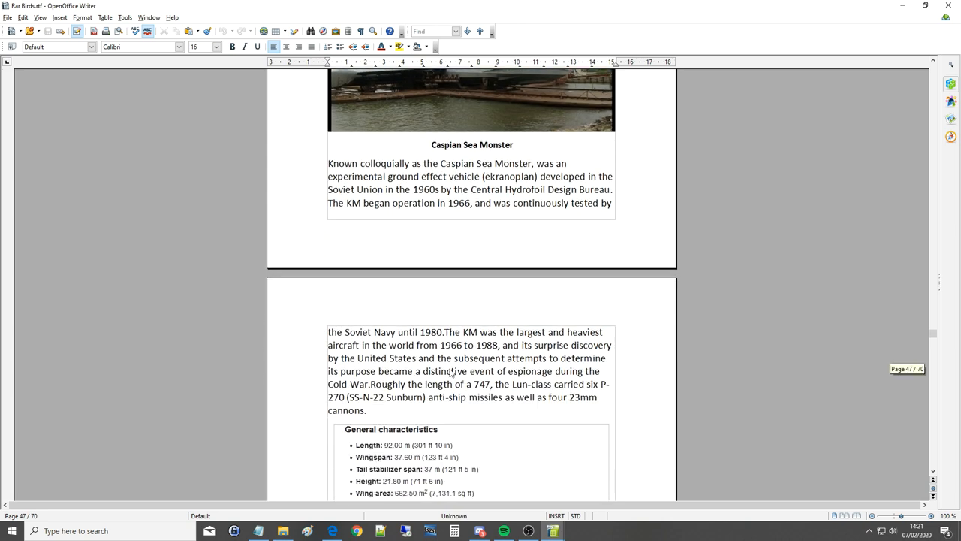
pyautogui.scroll(-3)
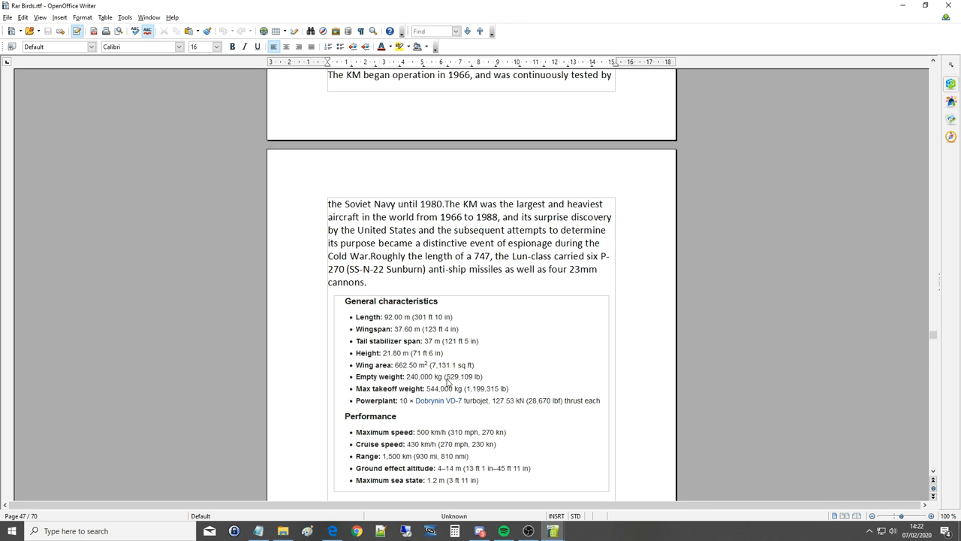
pyautogui.scroll(3)
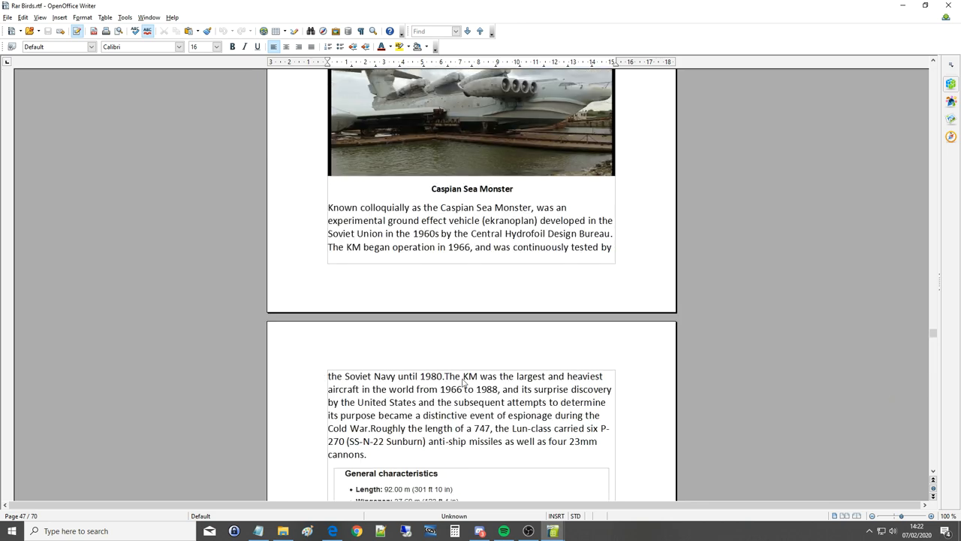
pyautogui.scroll(-3)
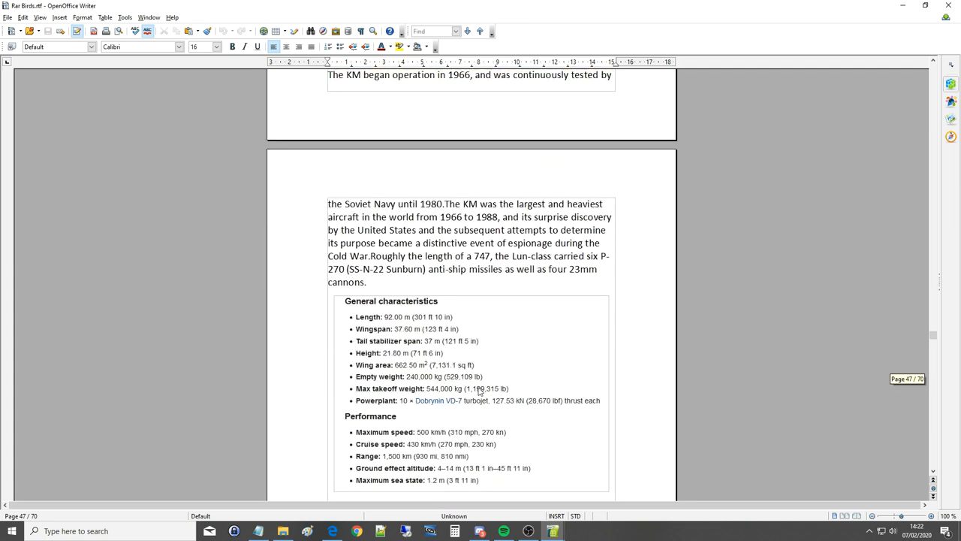
pyautogui.moveTo(398, 403)
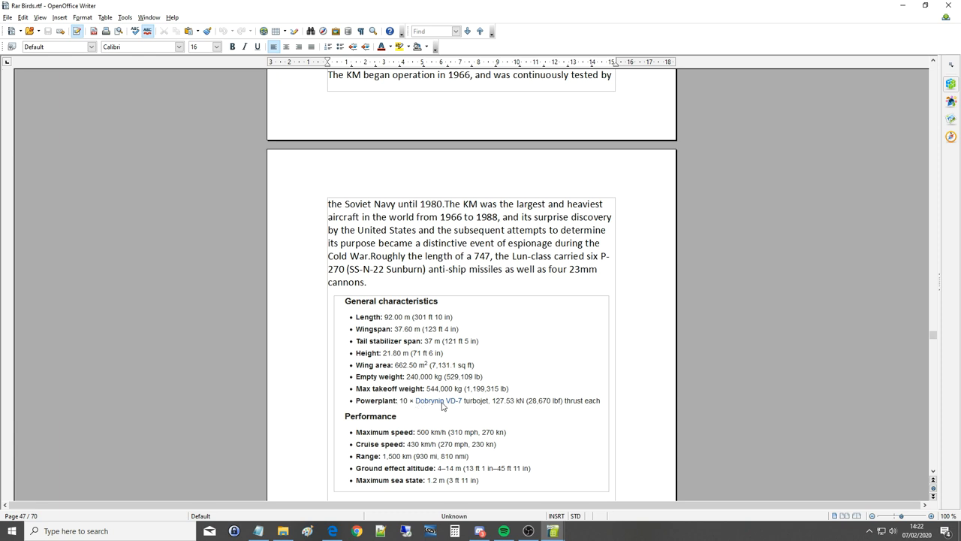
pyautogui.moveTo(489, 405)
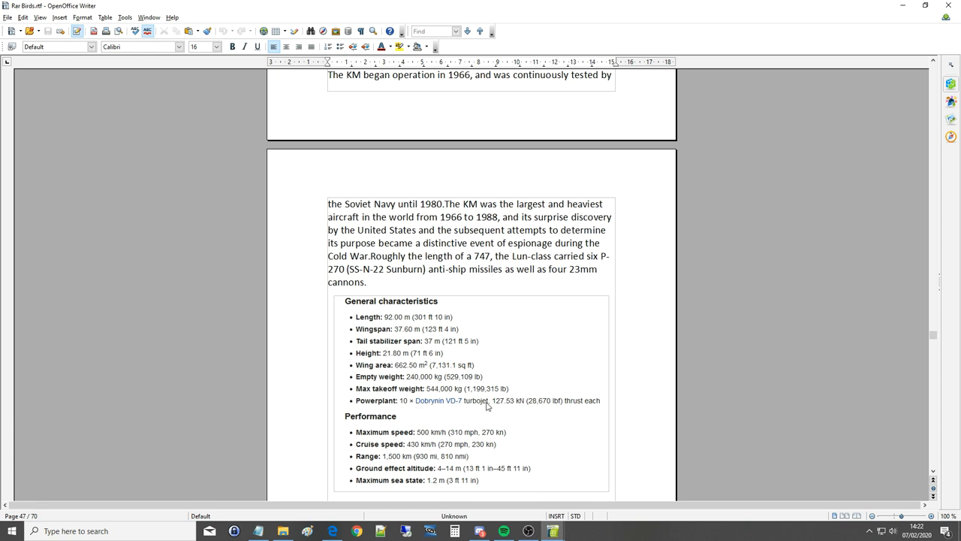
pyautogui.moveTo(514, 400)
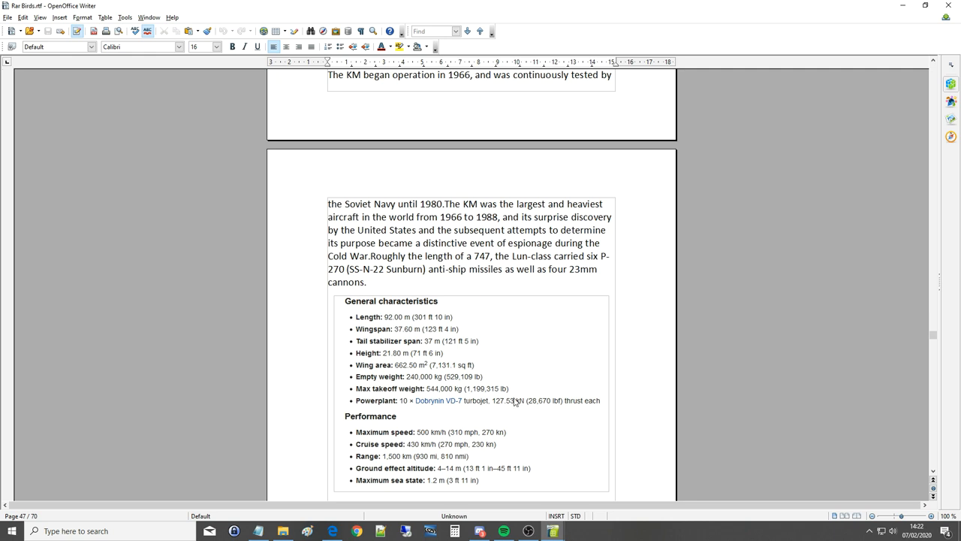
pyautogui.moveTo(538, 405)
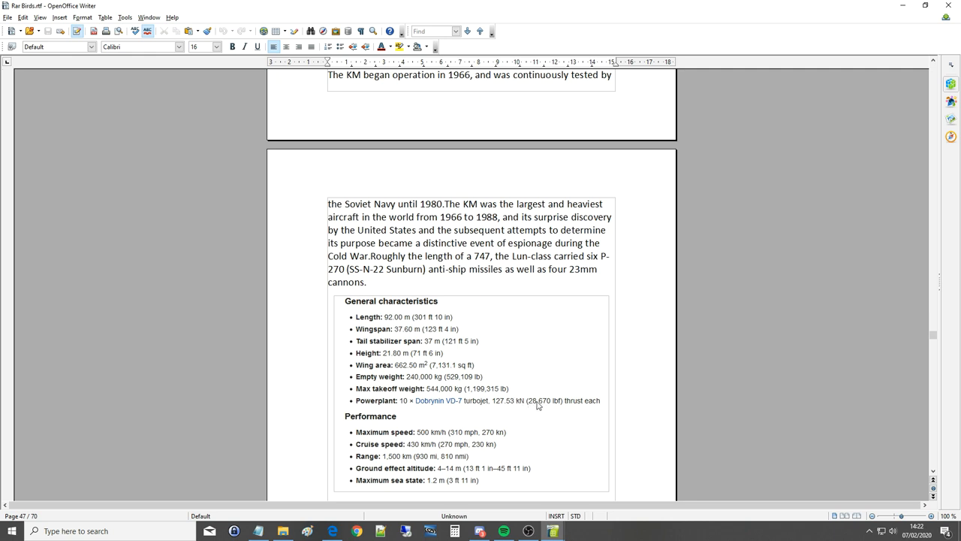
pyautogui.scroll(3)
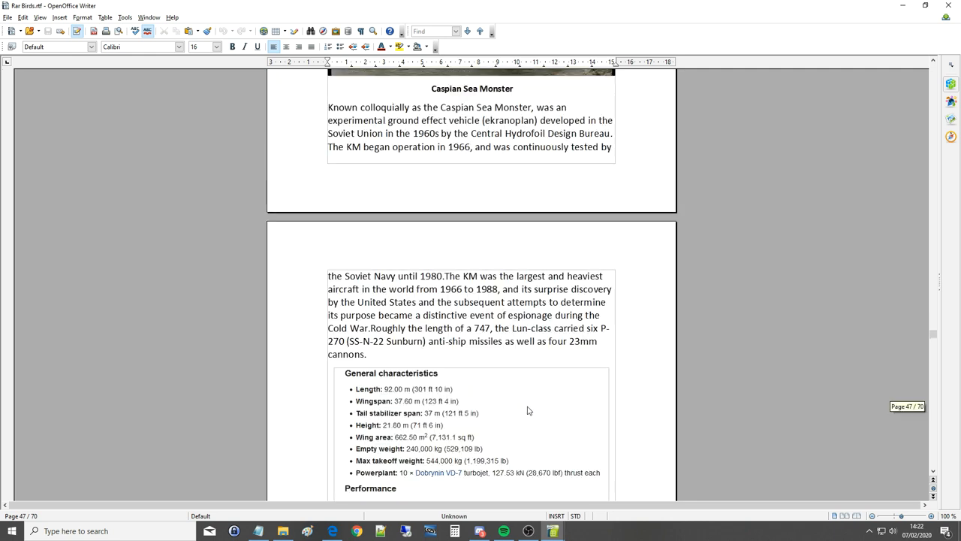
pyautogui.scroll(3)
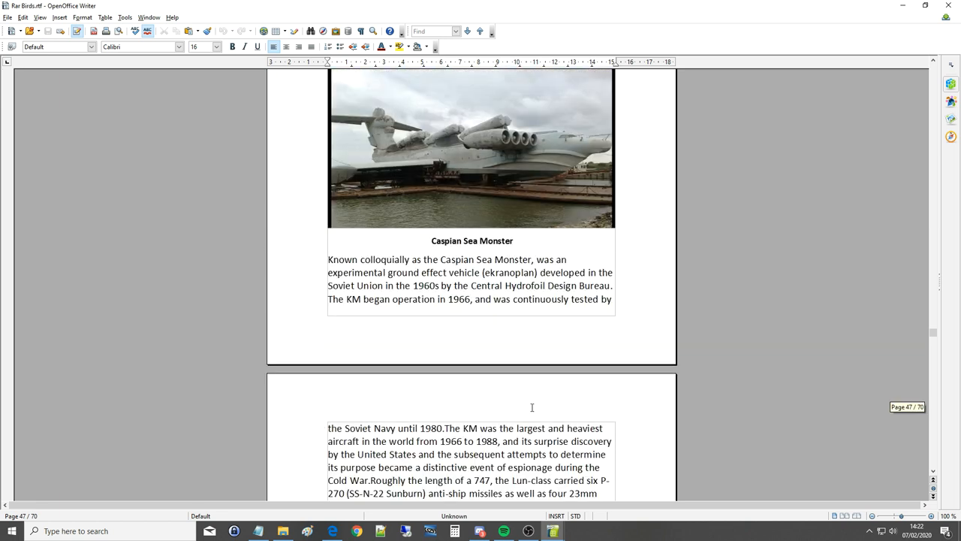
pyautogui.scroll(-3)
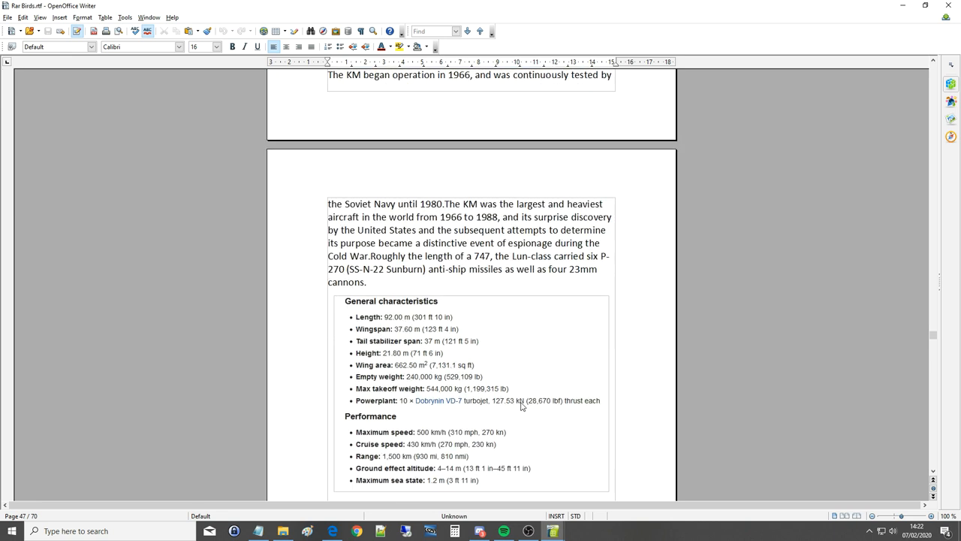
pyautogui.moveTo(520, 406)
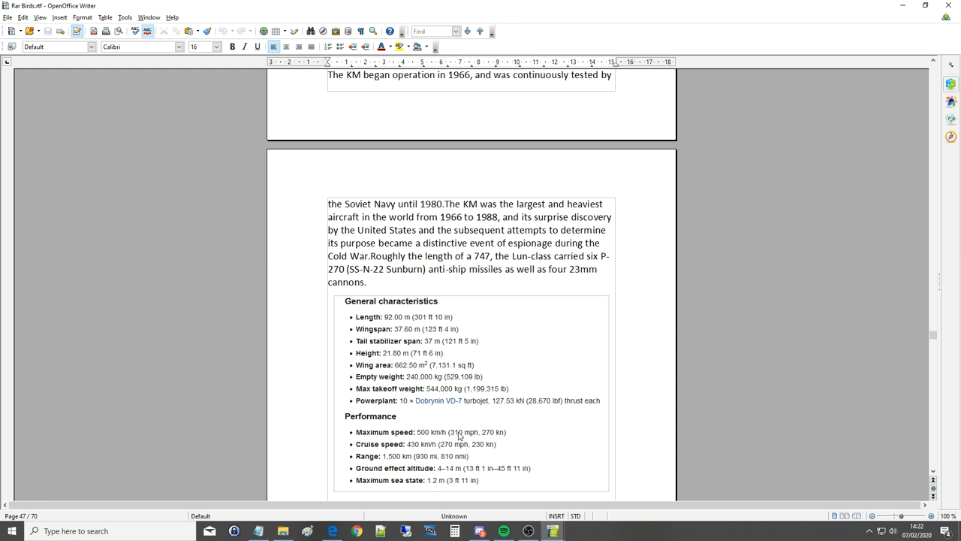
pyautogui.moveTo(493, 436)
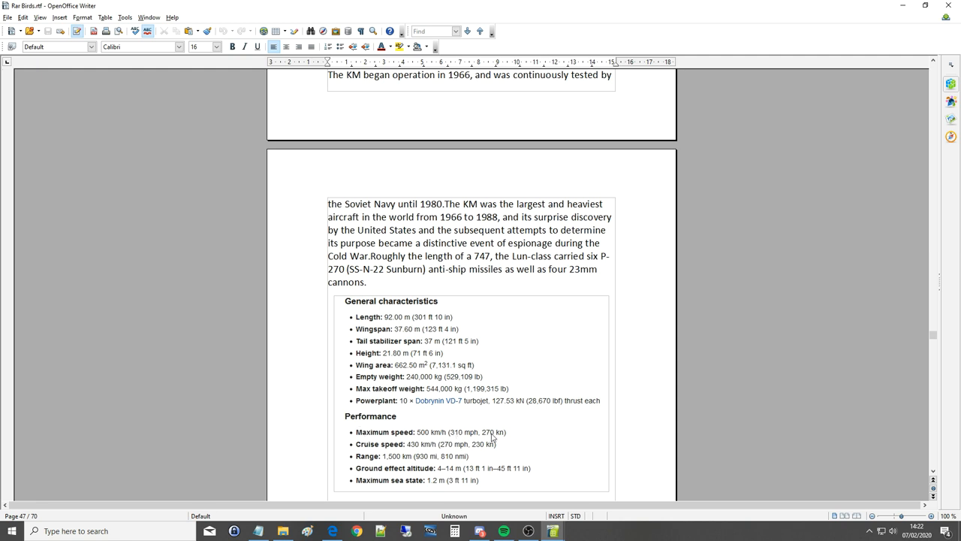
pyautogui.scroll(3)
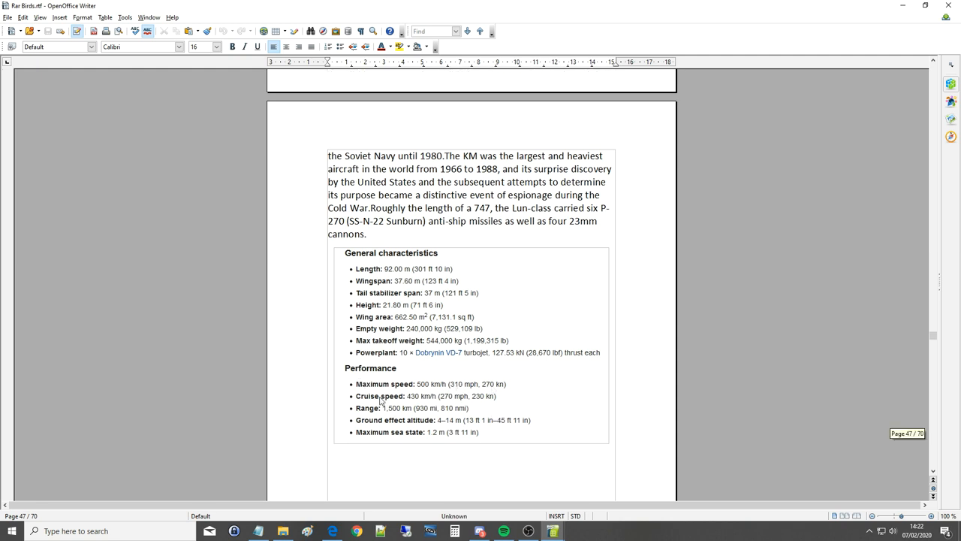
pyautogui.moveTo(368, 414)
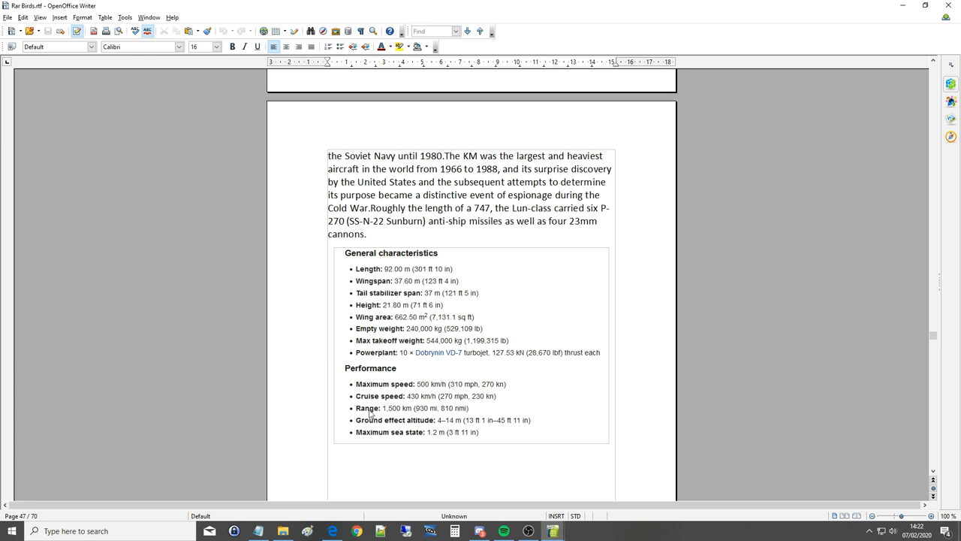
pyautogui.moveTo(481, 403)
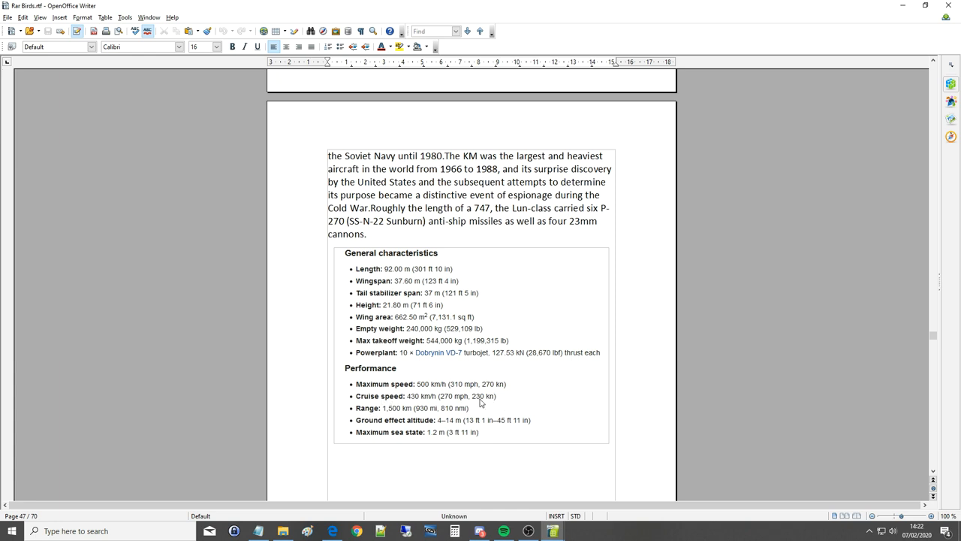
pyautogui.moveTo(385, 413)
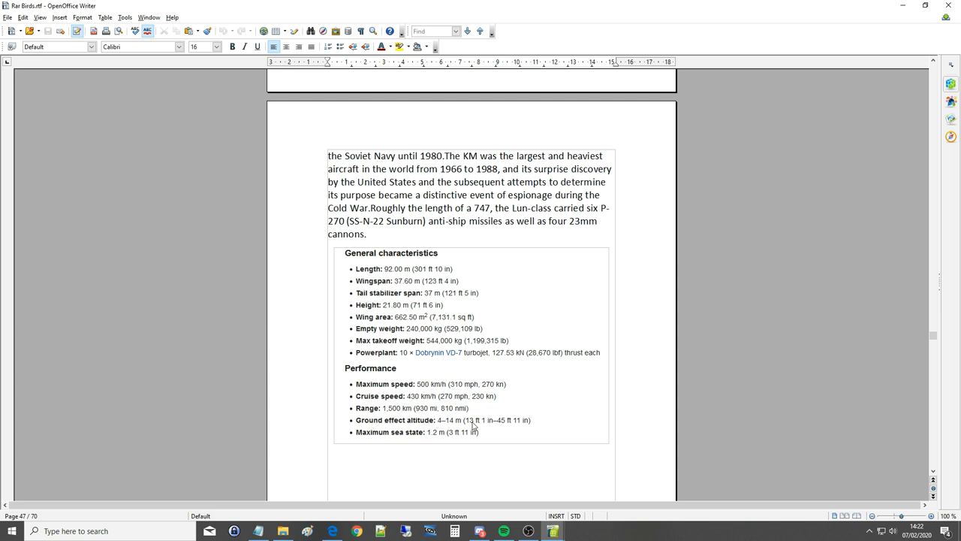
pyautogui.moveTo(515, 428)
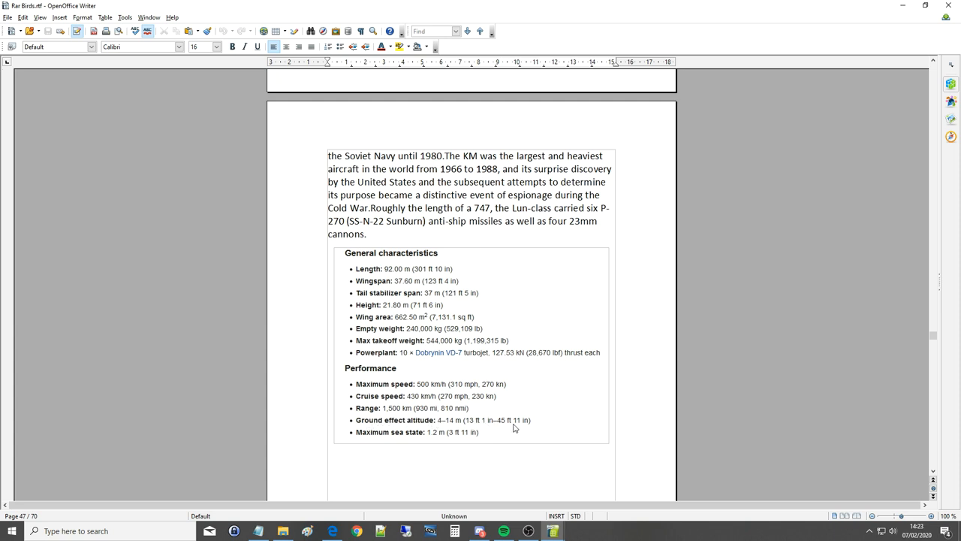
pyautogui.moveTo(468, 436)
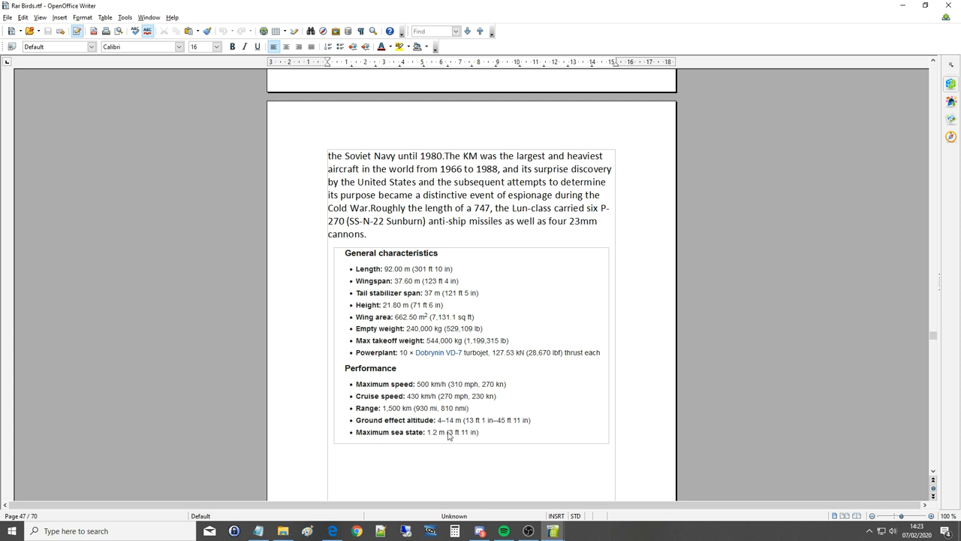
# Scroll back up to the Caspian Sea Monster photos, then down slightly to its opening description.
pyautogui.scroll(3)
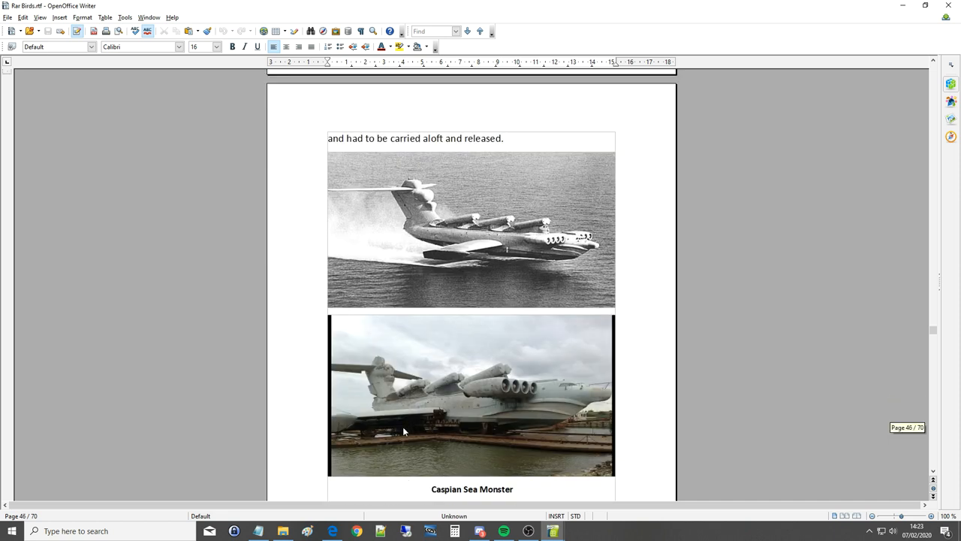
pyautogui.scroll(-3)
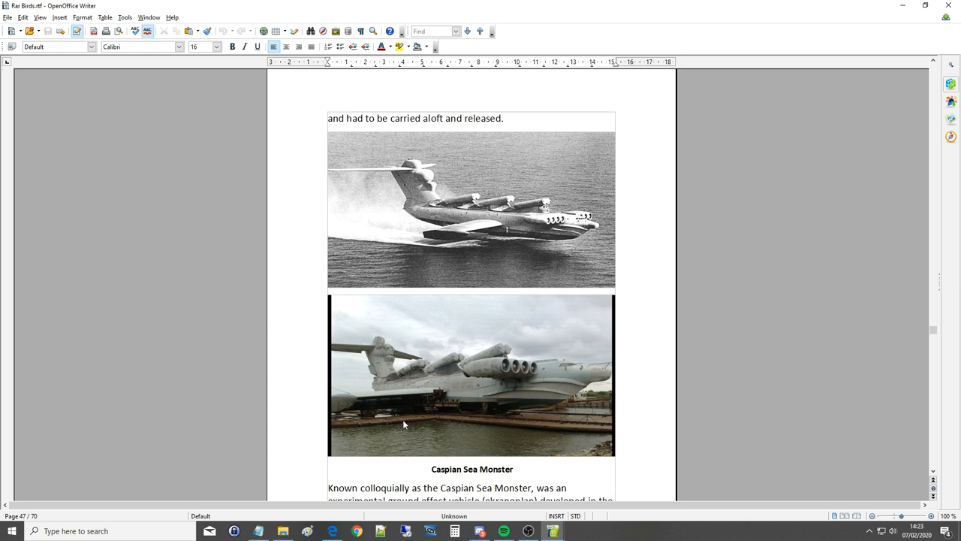
pyautogui.moveTo(407, 389)
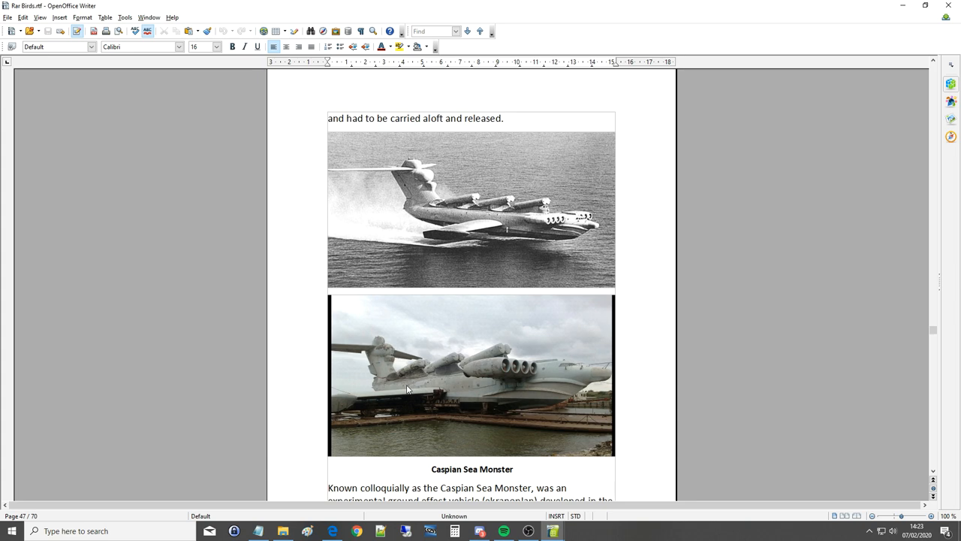
pyautogui.moveTo(414, 383)
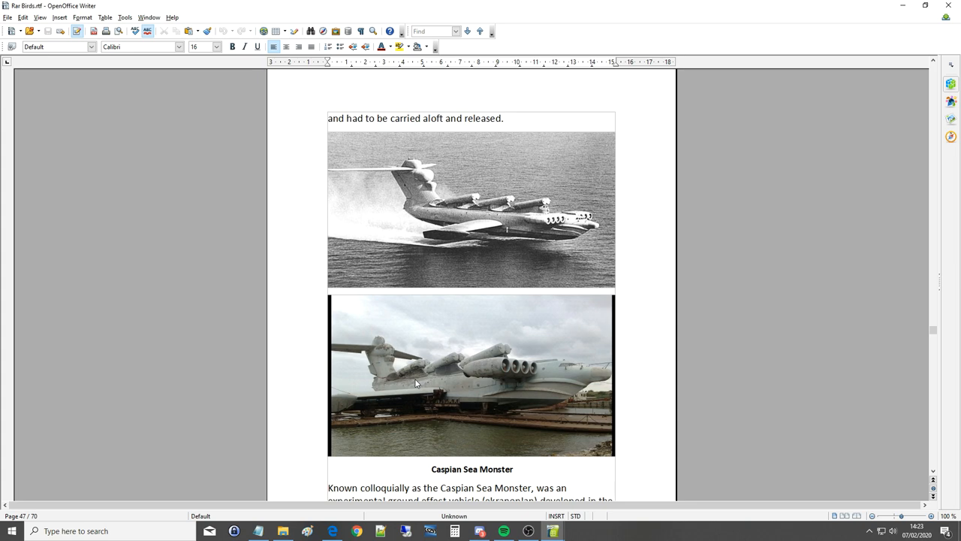
pyautogui.moveTo(486, 240)
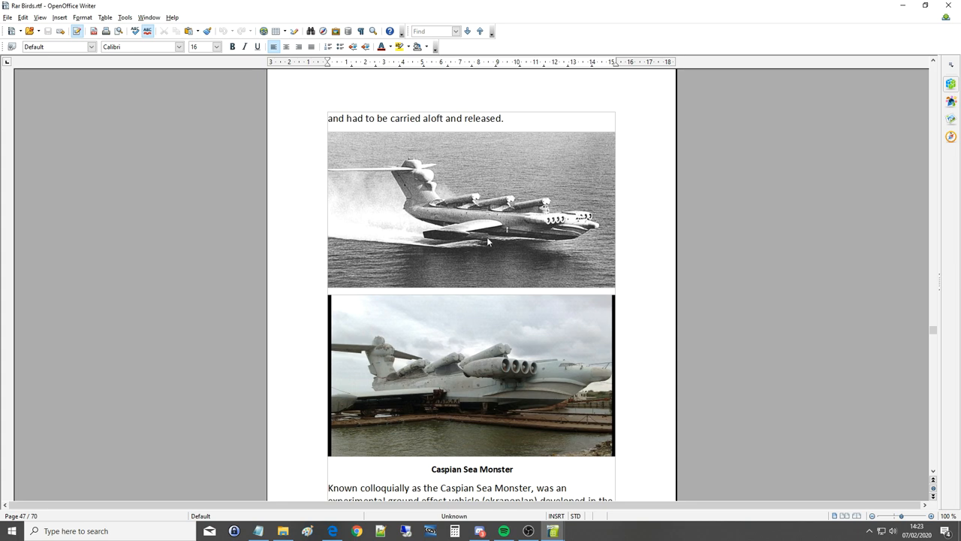
pyautogui.moveTo(404, 254)
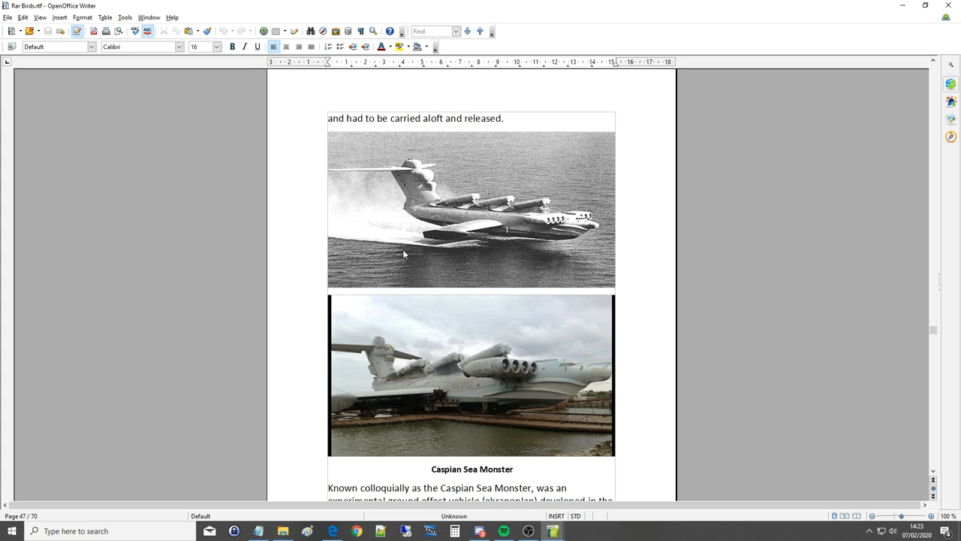
pyautogui.moveTo(484, 229)
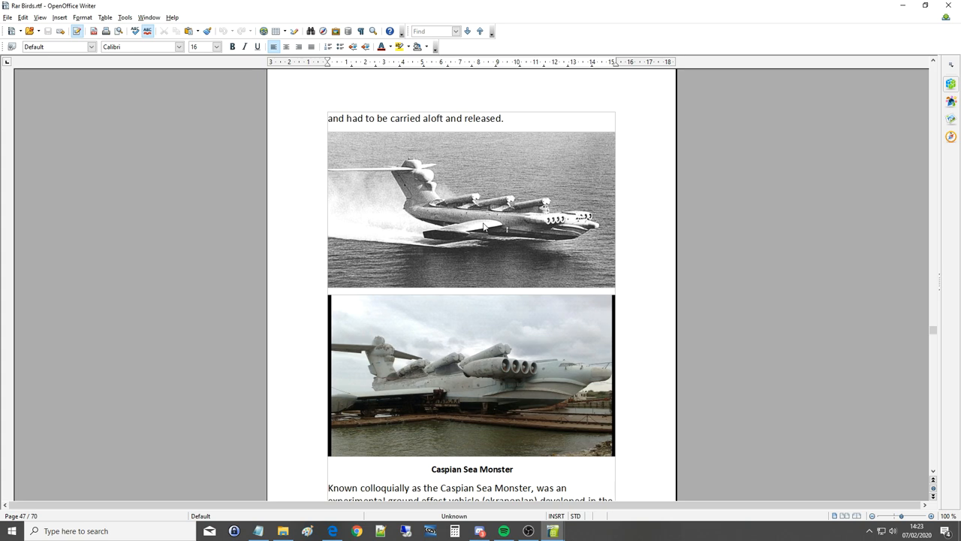
pyautogui.moveTo(458, 219)
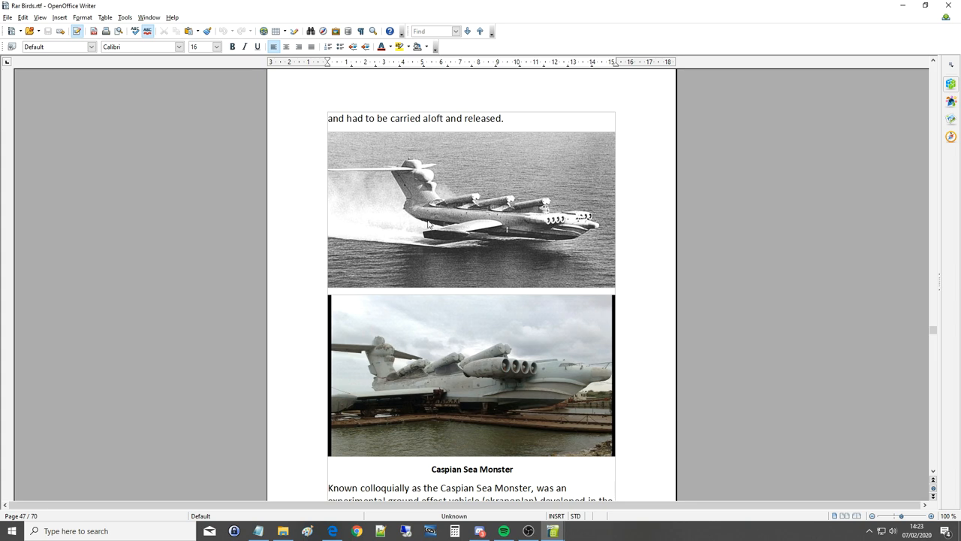
pyautogui.moveTo(595, 382)
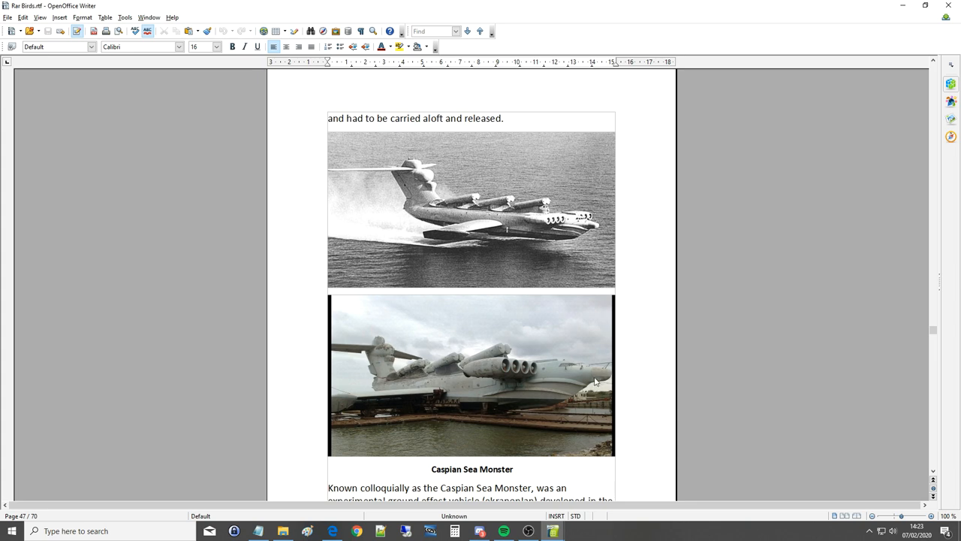
pyautogui.moveTo(604, 374)
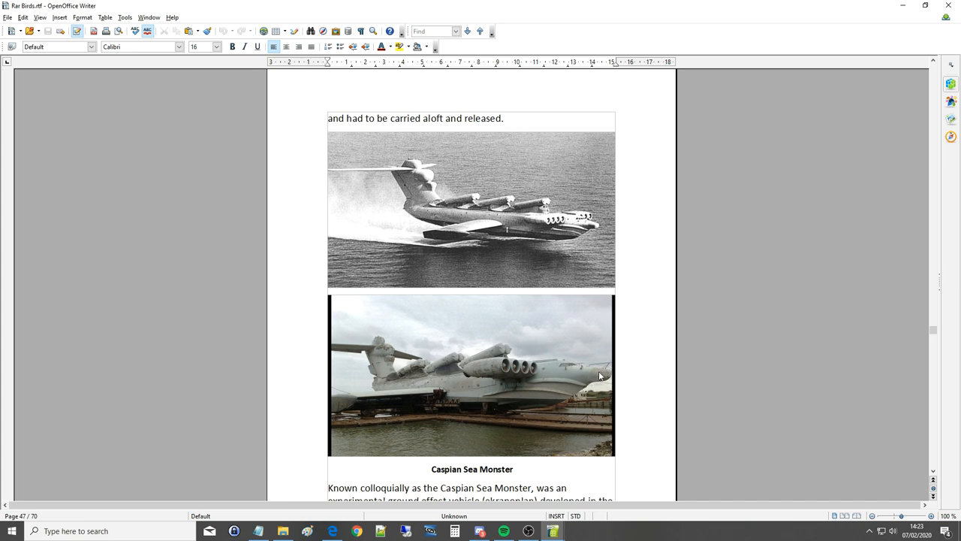
pyautogui.moveTo(438, 243)
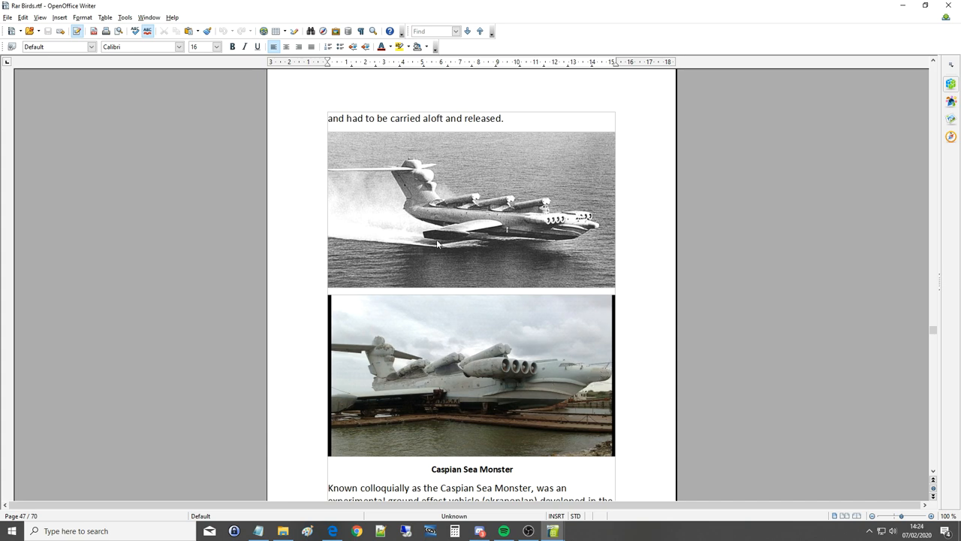
pyautogui.moveTo(417, 171)
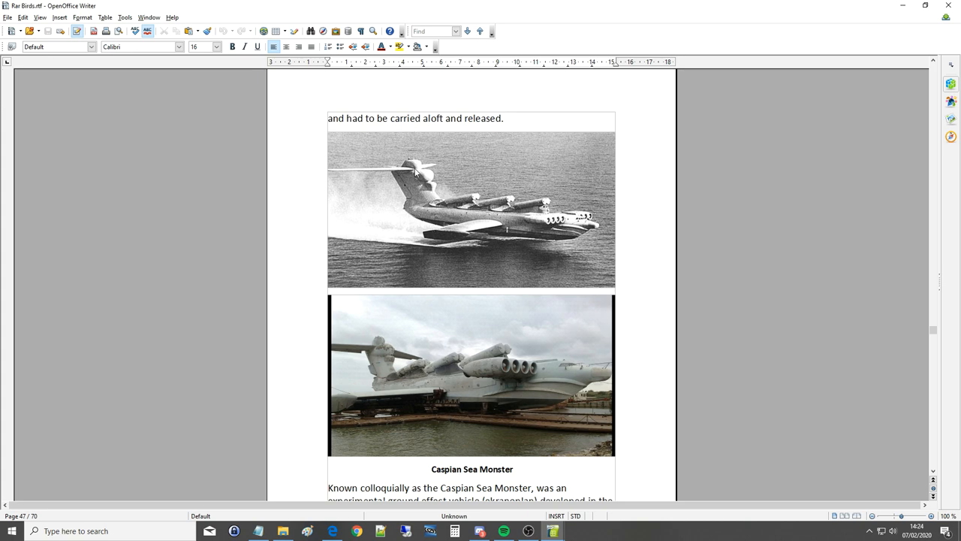
pyautogui.moveTo(374, 183)
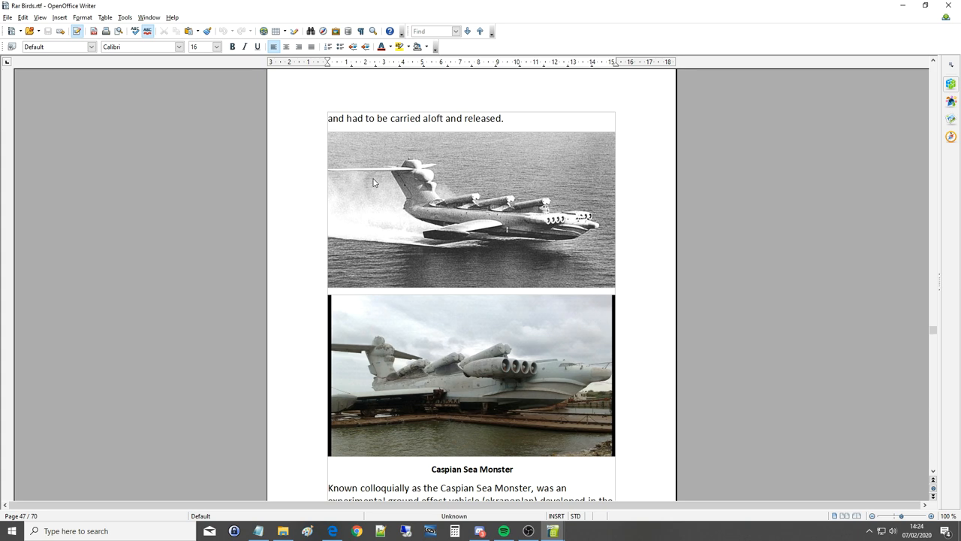
pyautogui.moveTo(461, 385)
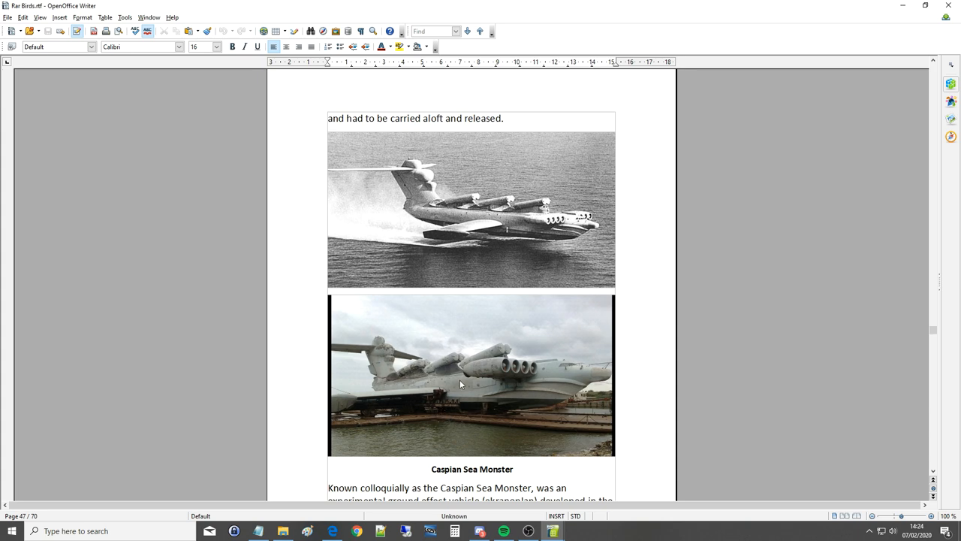
pyautogui.moveTo(553, 302)
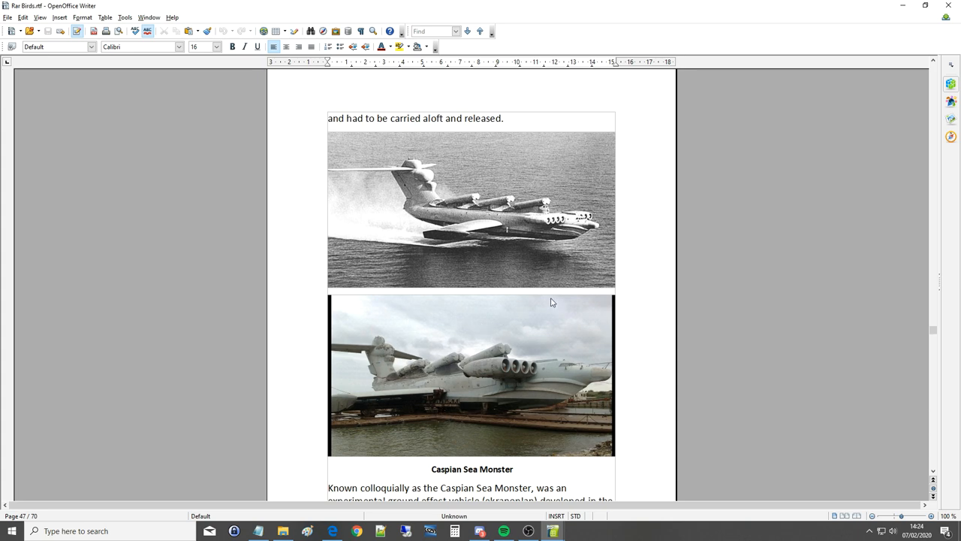
pyautogui.scroll(-3)
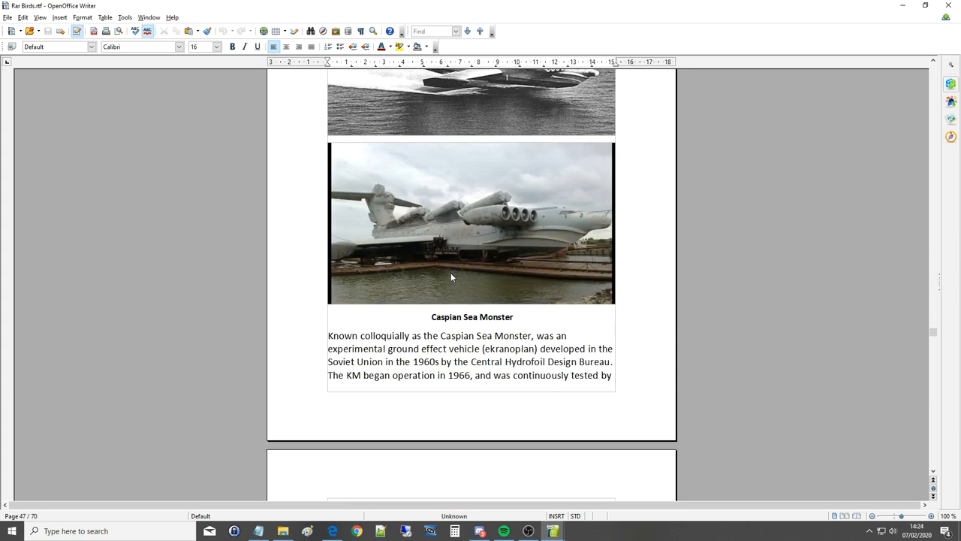
# Scroll down to the Caproni Ca.60 page with its nine-winged flying boat photo and description.
pyautogui.scroll(-3)
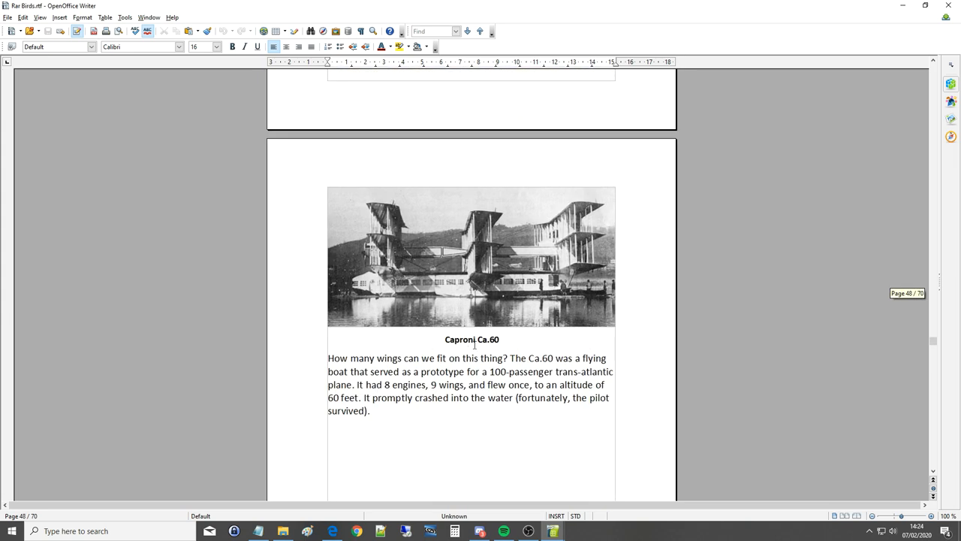
pyautogui.moveTo(505, 303)
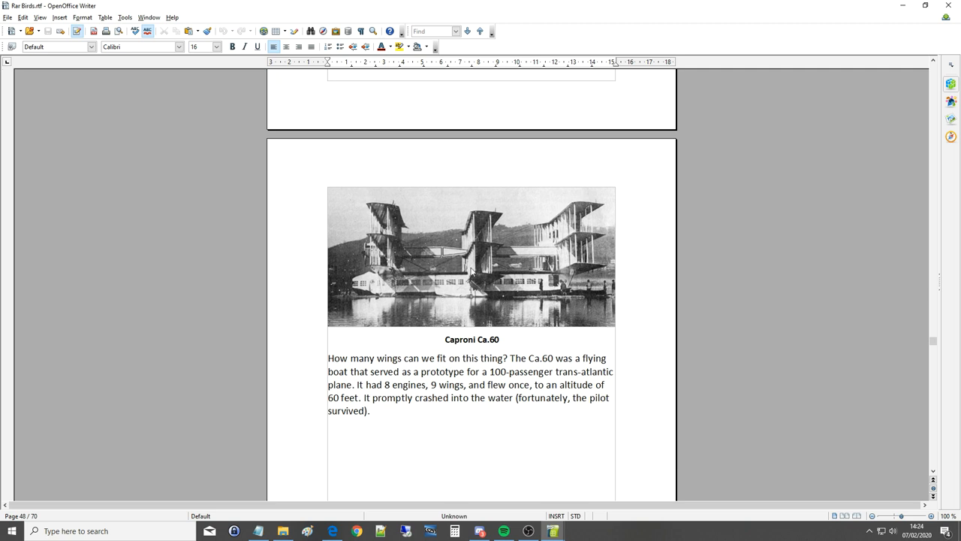
pyautogui.moveTo(493, 255)
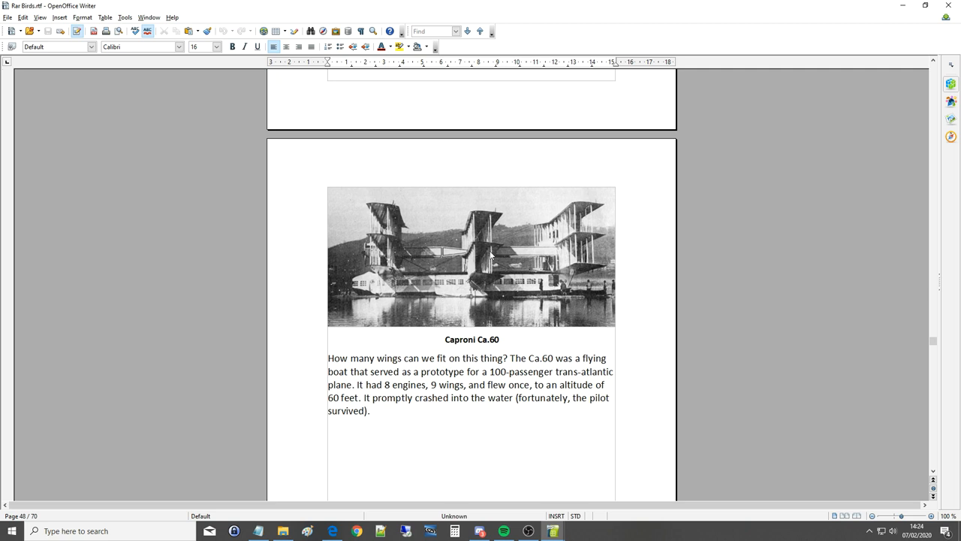
pyautogui.moveTo(403, 245)
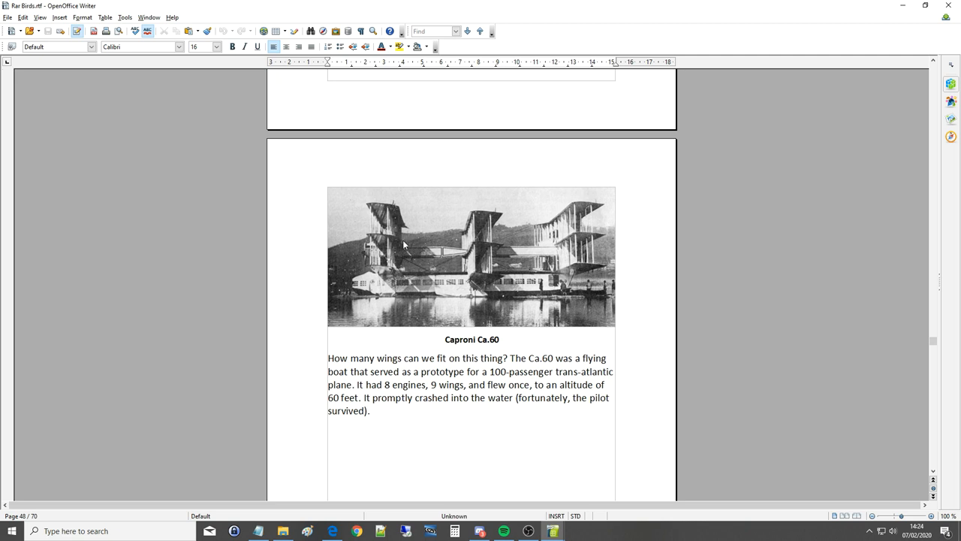
pyautogui.moveTo(473, 250)
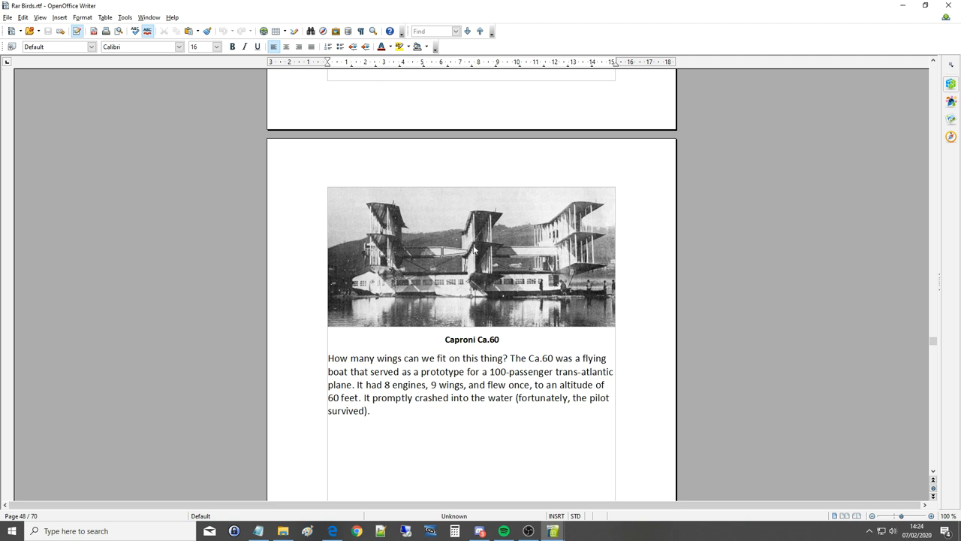
pyautogui.moveTo(361, 228)
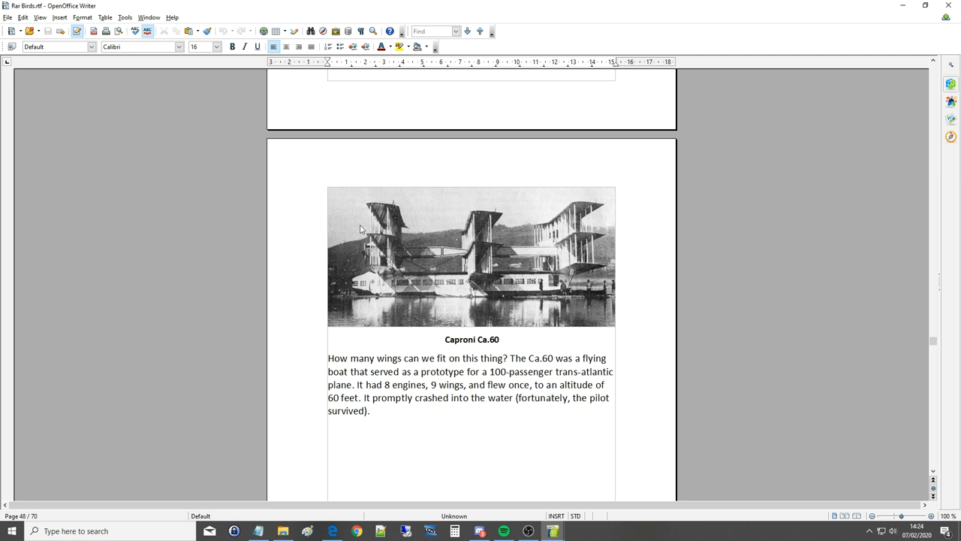
pyautogui.moveTo(408, 211)
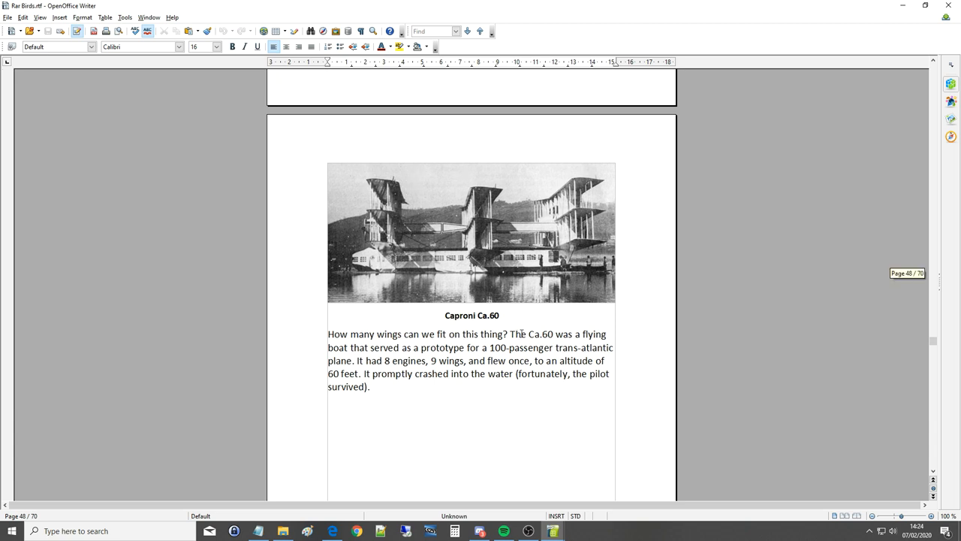
pyautogui.moveTo(375, 349)
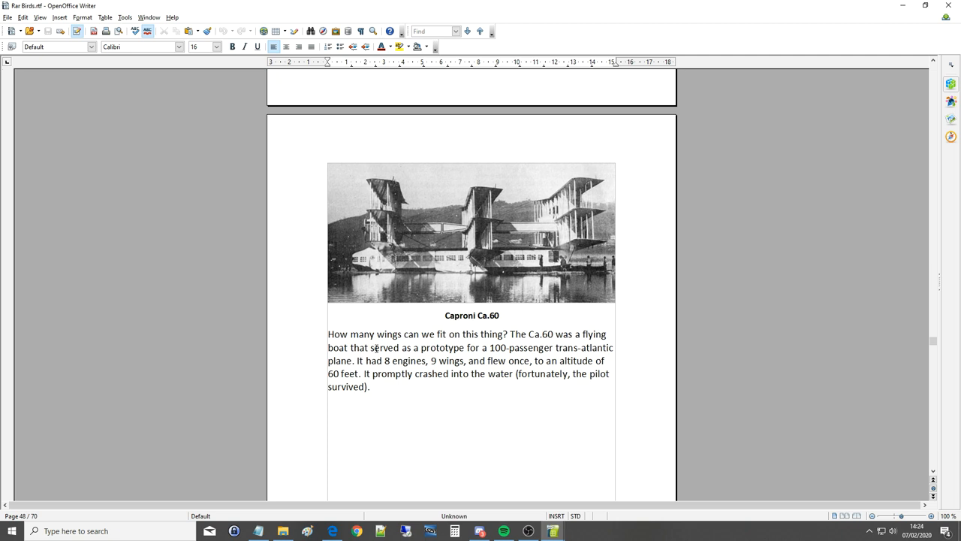
pyautogui.moveTo(568, 345)
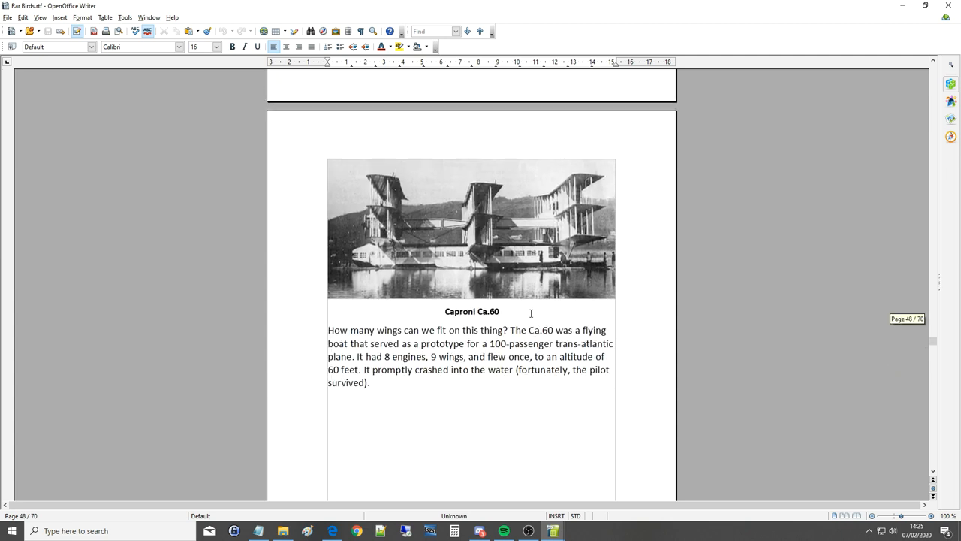
pyautogui.scroll(-3)
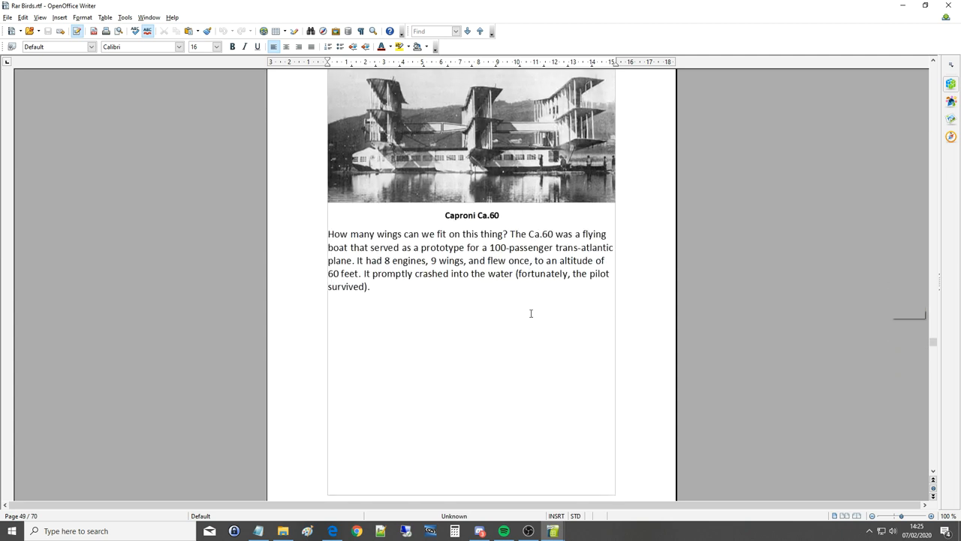
pyautogui.scroll(3)
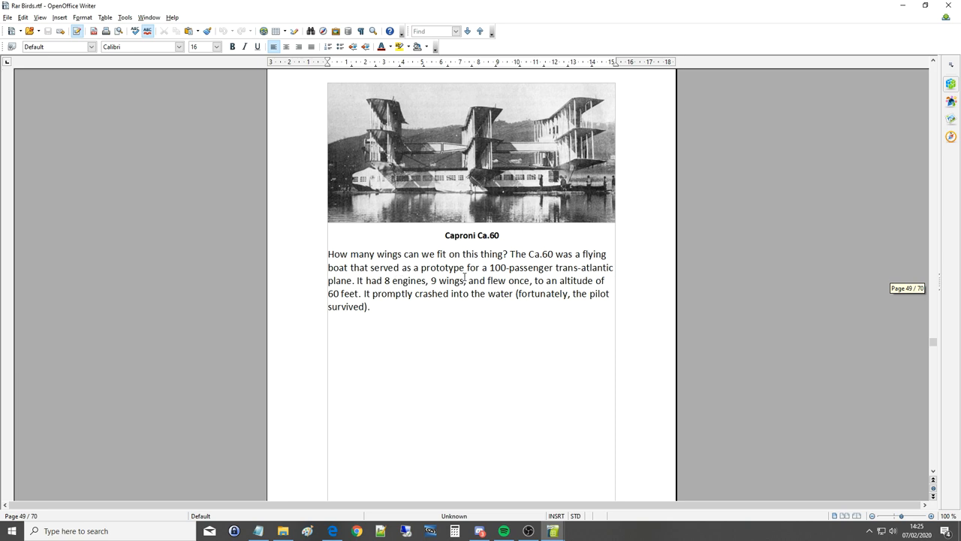
# Scroll past the Lockheed XFV photo and text to the Hiller X-18 entry on page 50.
pyautogui.scroll(-3)
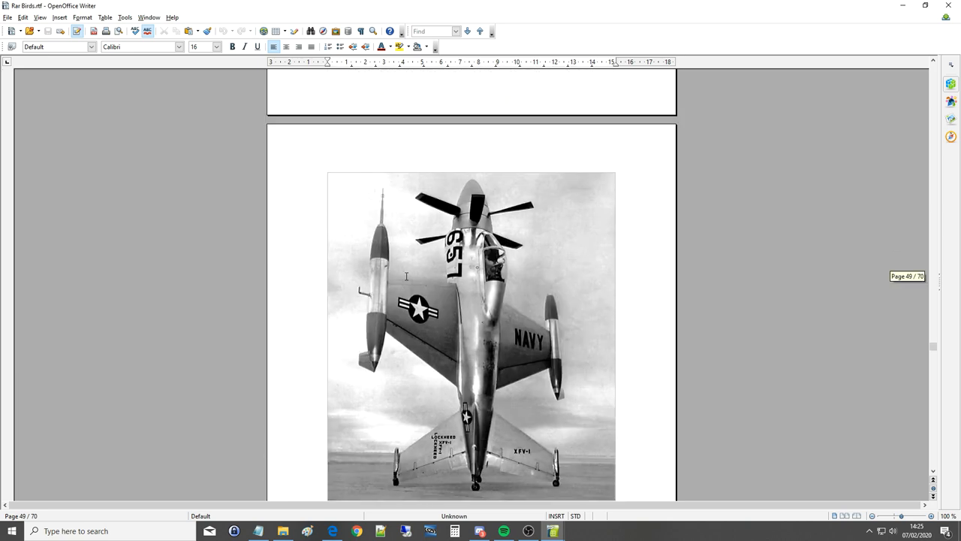
pyautogui.moveTo(424, 274)
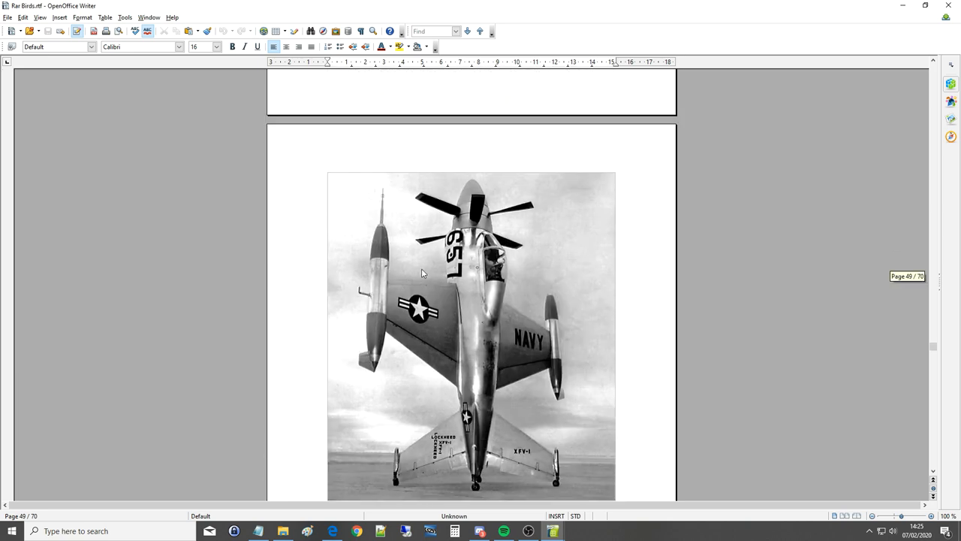
pyautogui.scroll(-3)
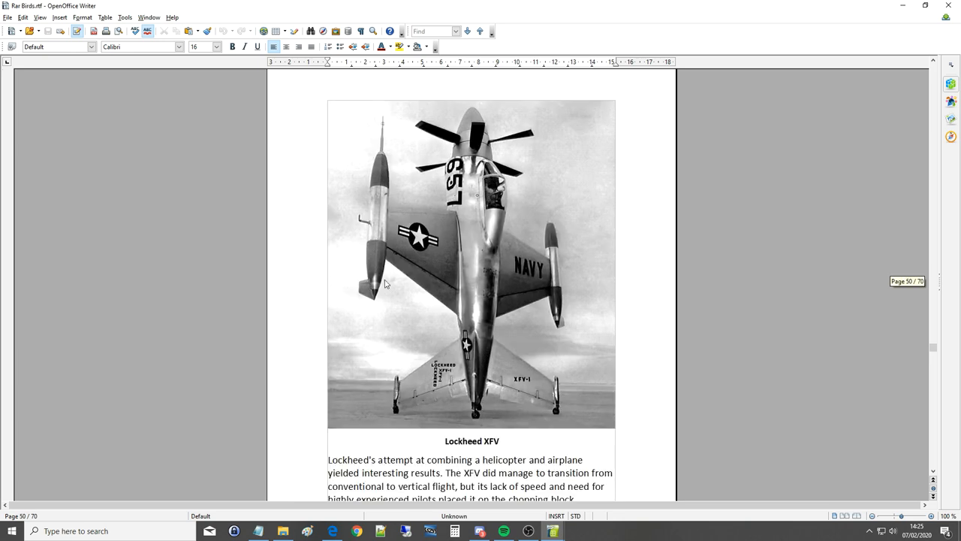
pyautogui.scroll(-3)
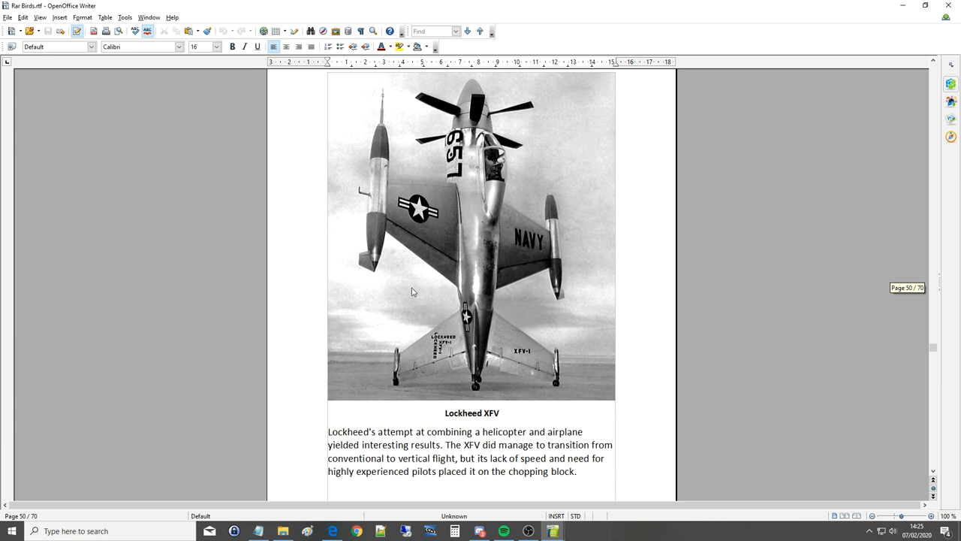
pyautogui.scroll(-3)
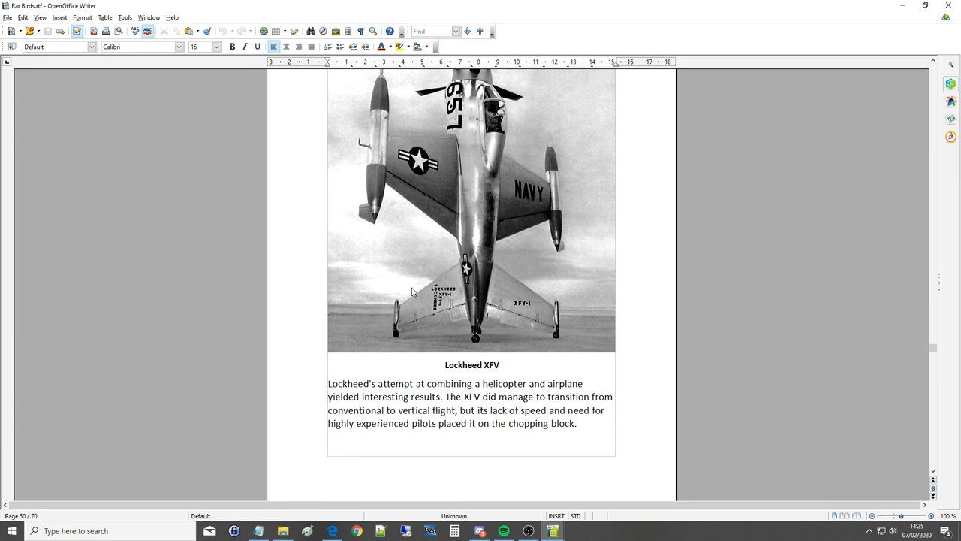
pyautogui.scroll(-3)
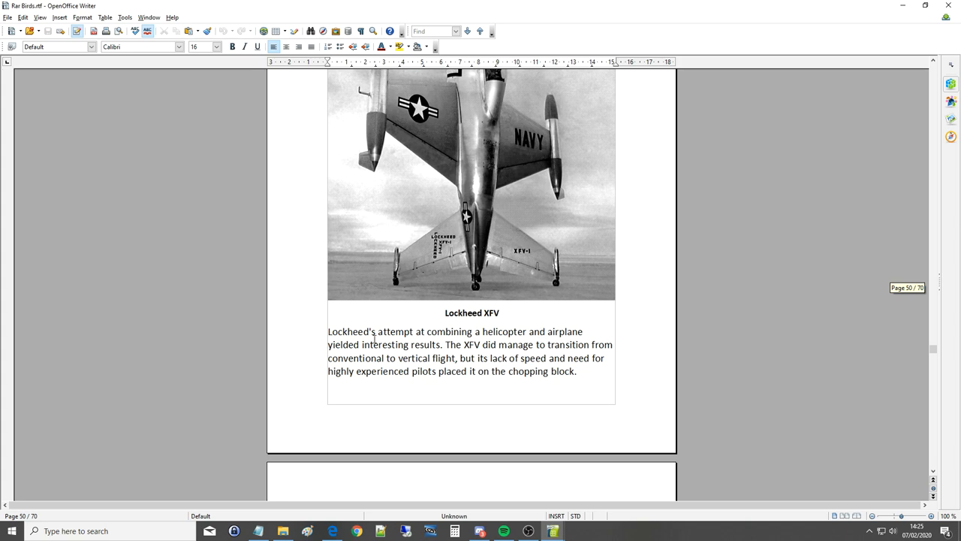
pyautogui.moveTo(523, 345)
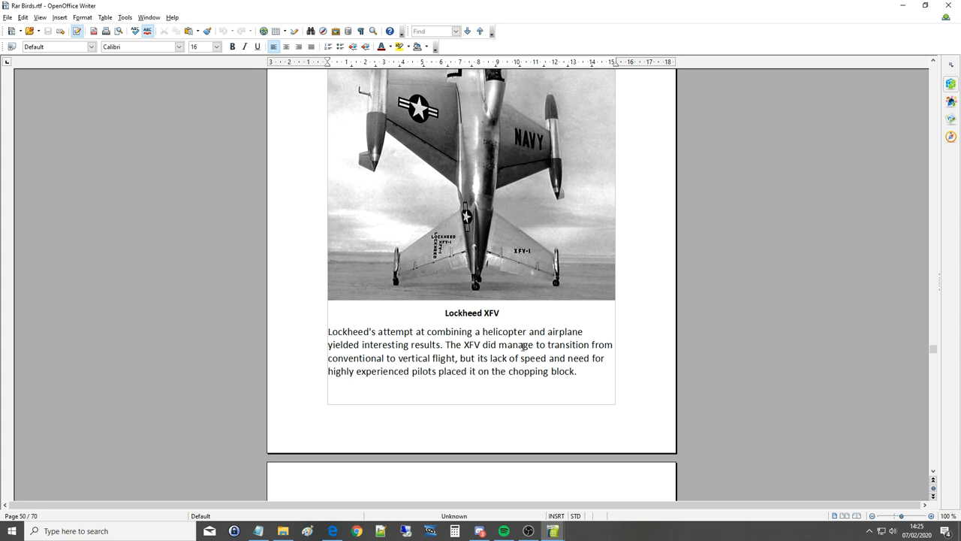
pyautogui.moveTo(363, 361)
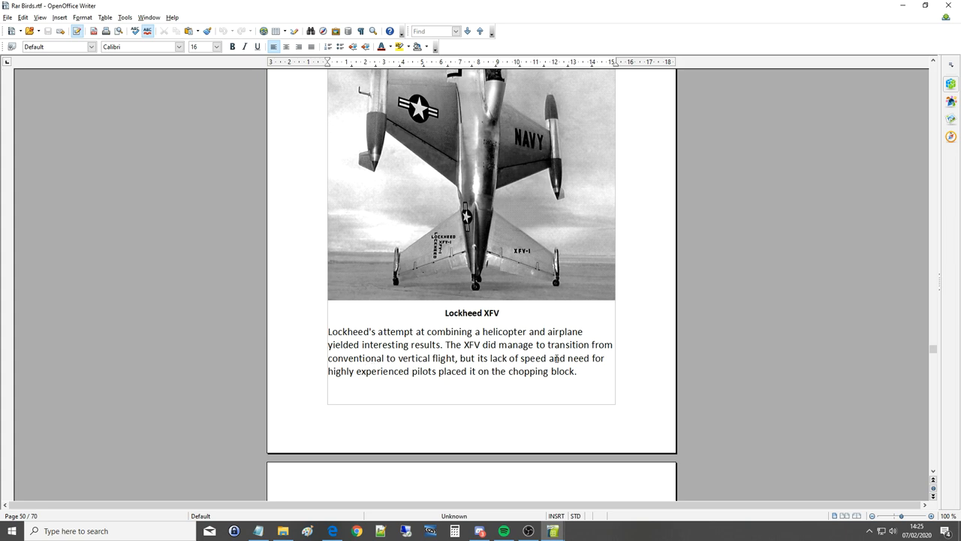
pyautogui.moveTo(438, 376)
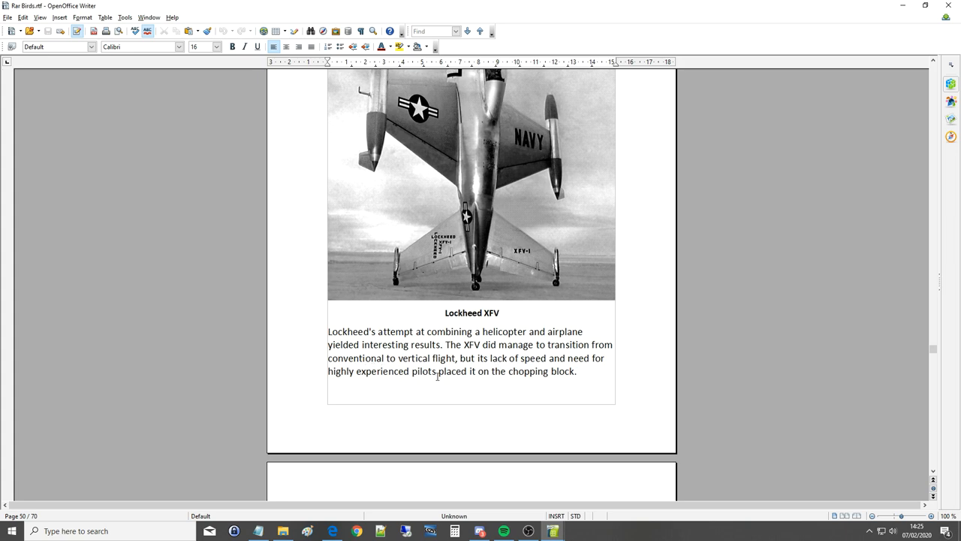
pyautogui.scroll(-3)
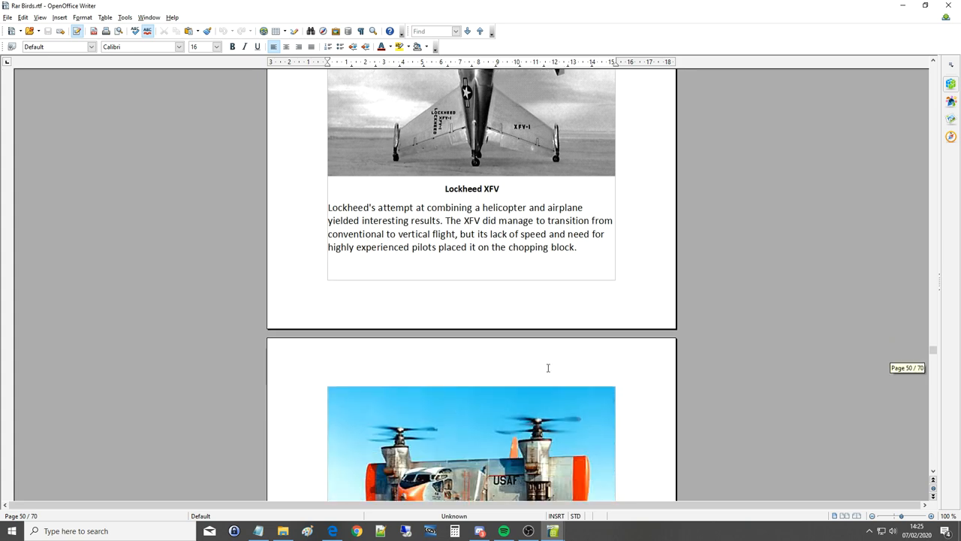
pyautogui.scroll(3)
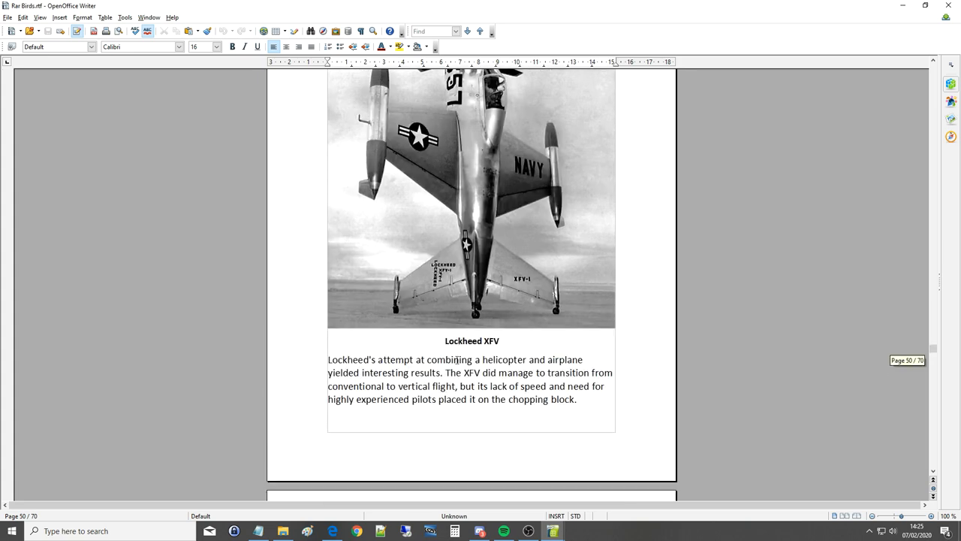
pyautogui.scroll(-3)
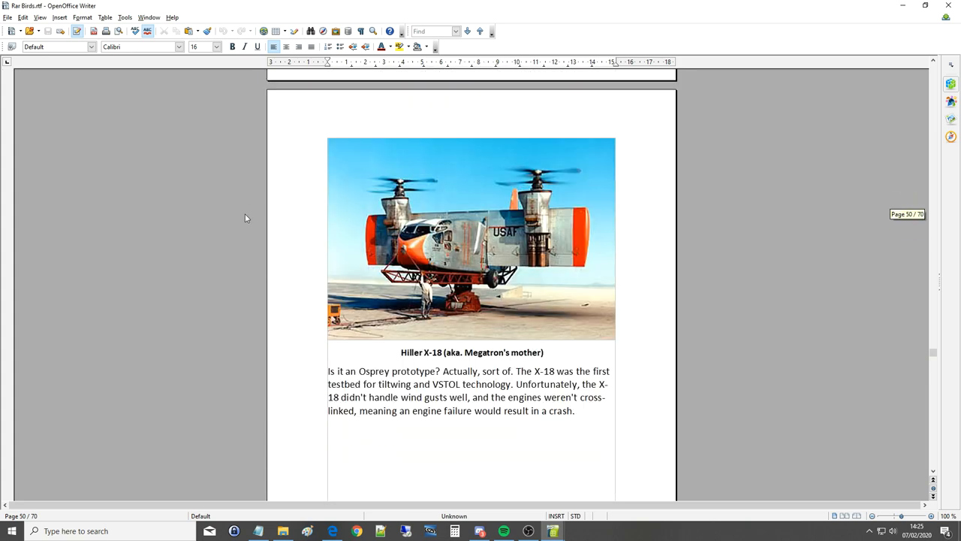
pyautogui.moveTo(321, 237)
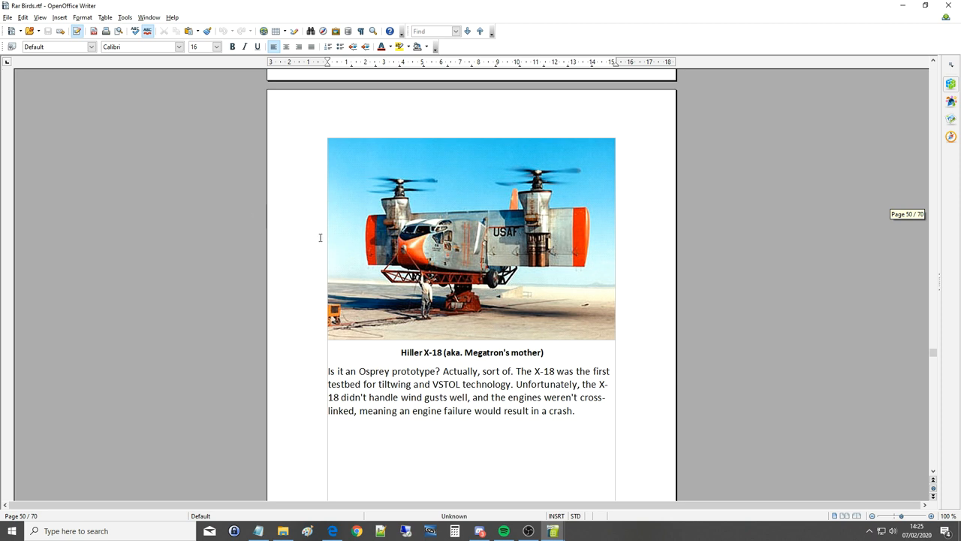
pyautogui.moveTo(403, 304)
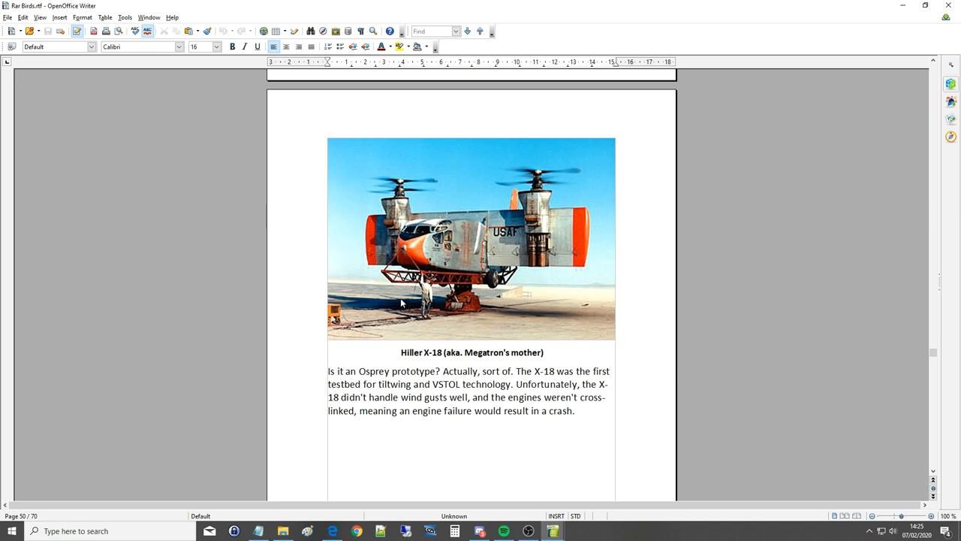
pyautogui.scroll(-3)
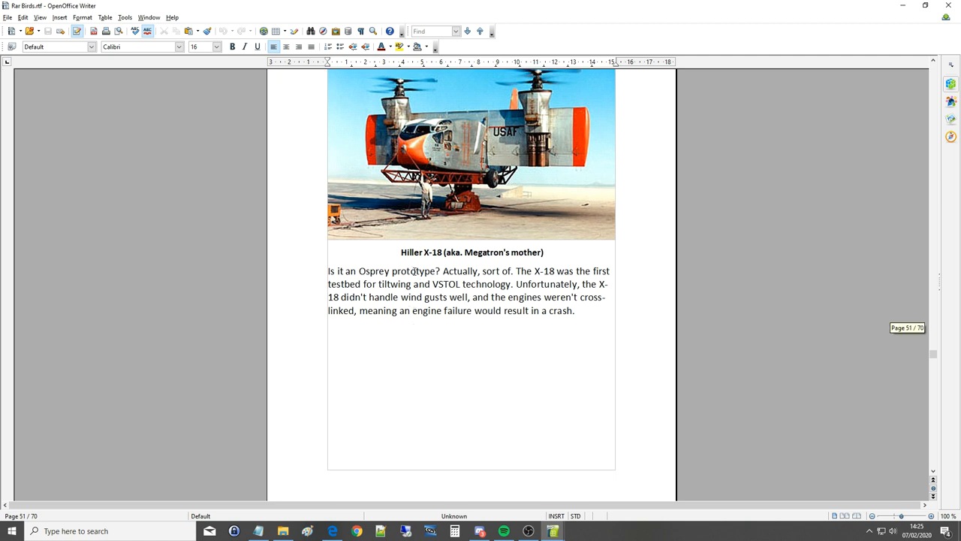
pyautogui.moveTo(578, 269)
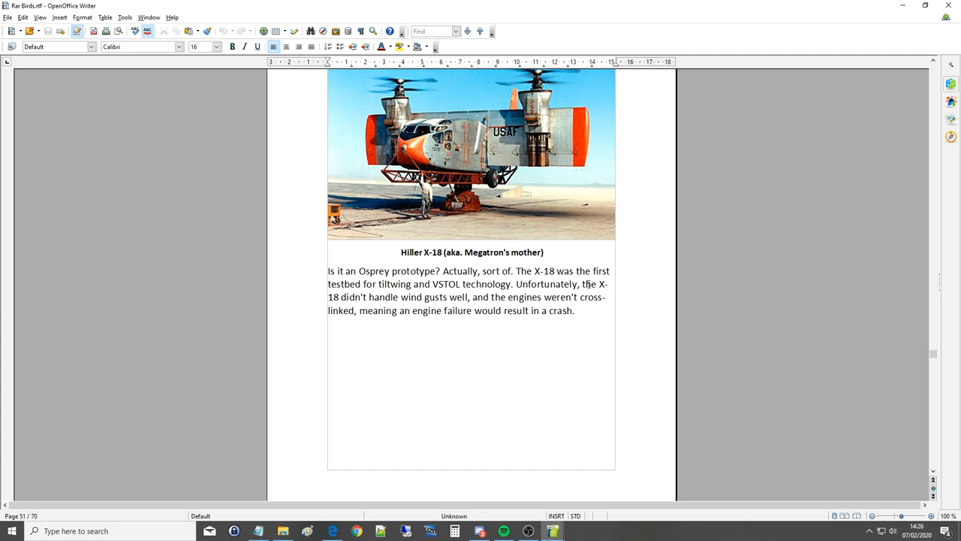
pyautogui.moveTo(434, 301)
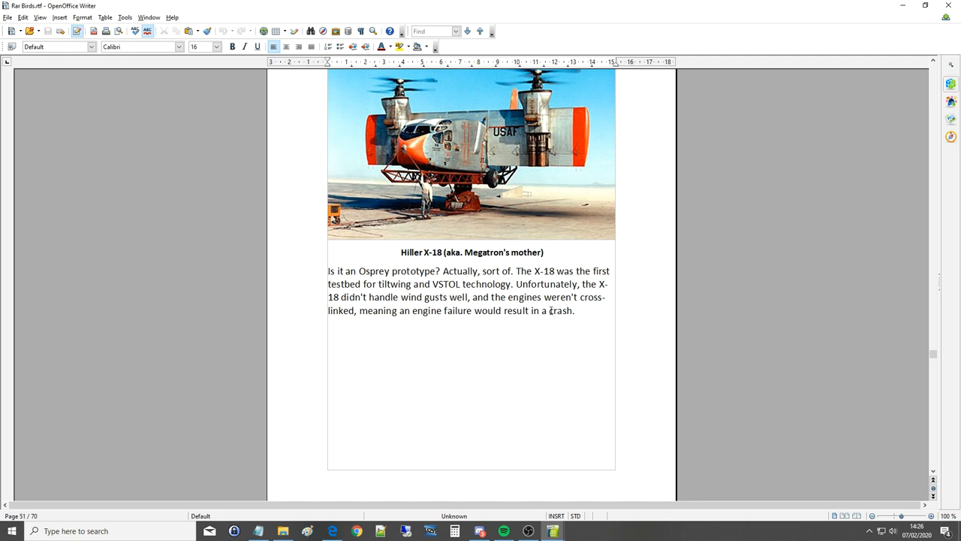
pyautogui.moveTo(524, 120)
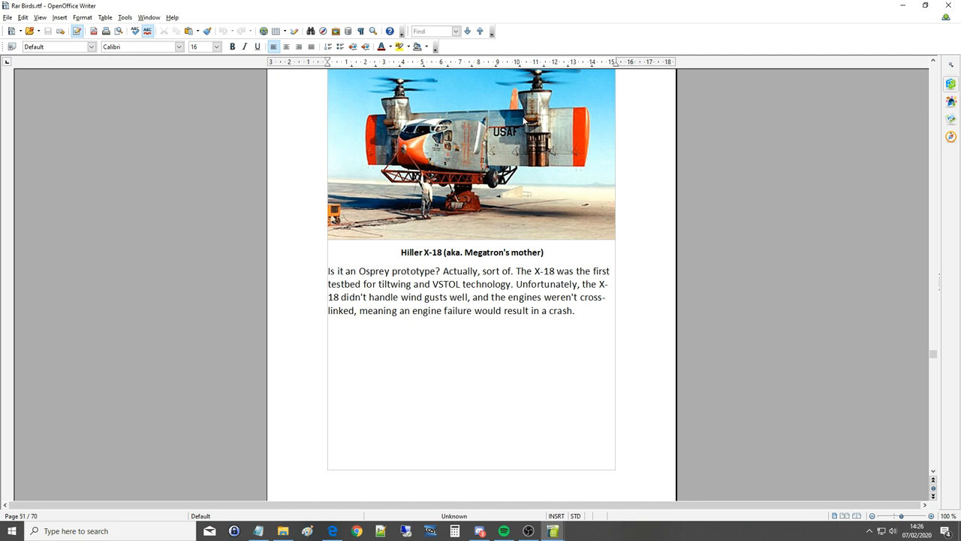
pyautogui.moveTo(558, 104)
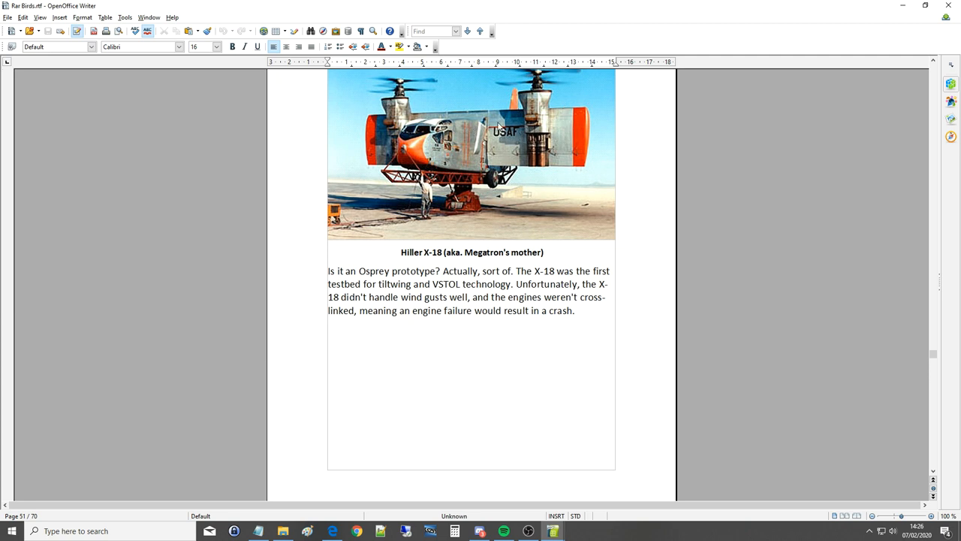
pyautogui.moveTo(619, 133)
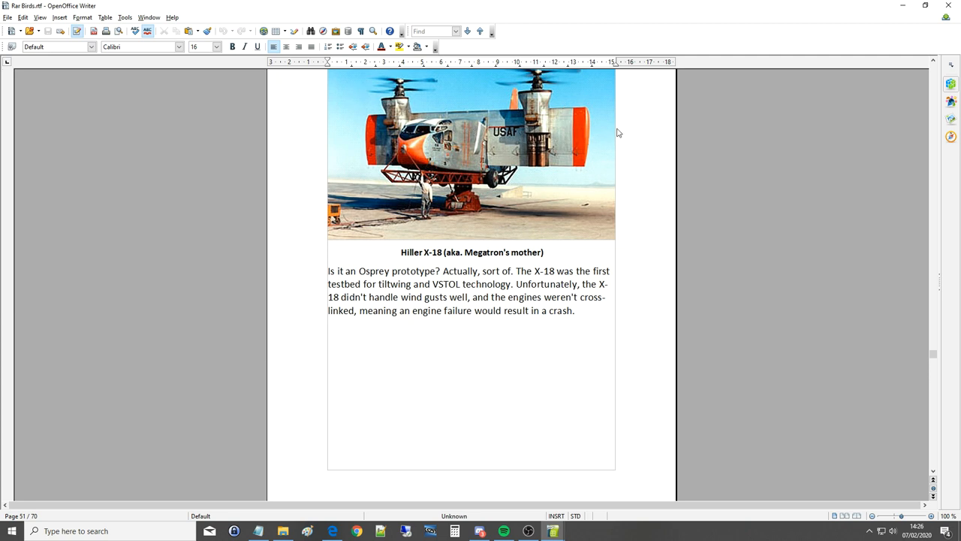
pyautogui.moveTo(526, 133)
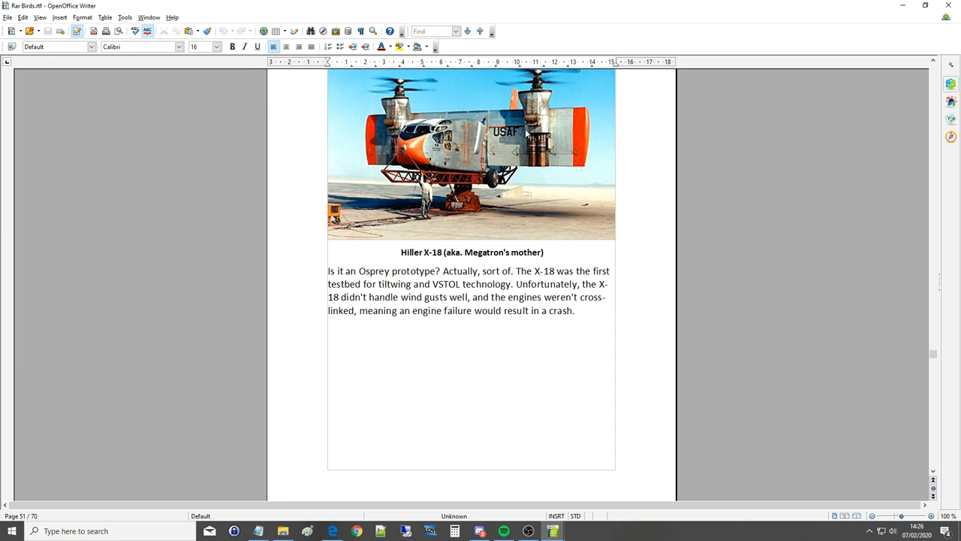
# Scroll past page 52's abandoned-aircraft photos to the Bartini Beriev VVA-14 page 53.
pyautogui.scroll(-3)
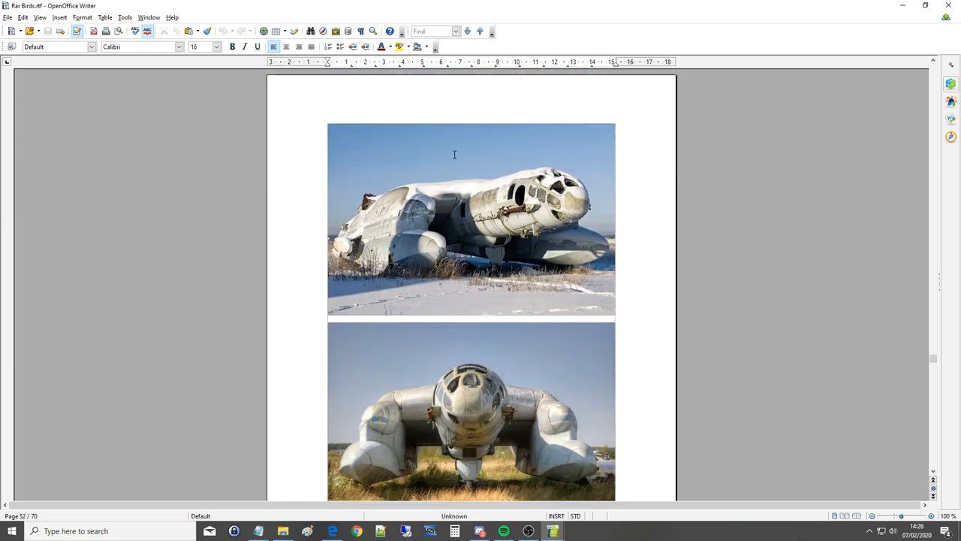
pyautogui.scroll(-3)
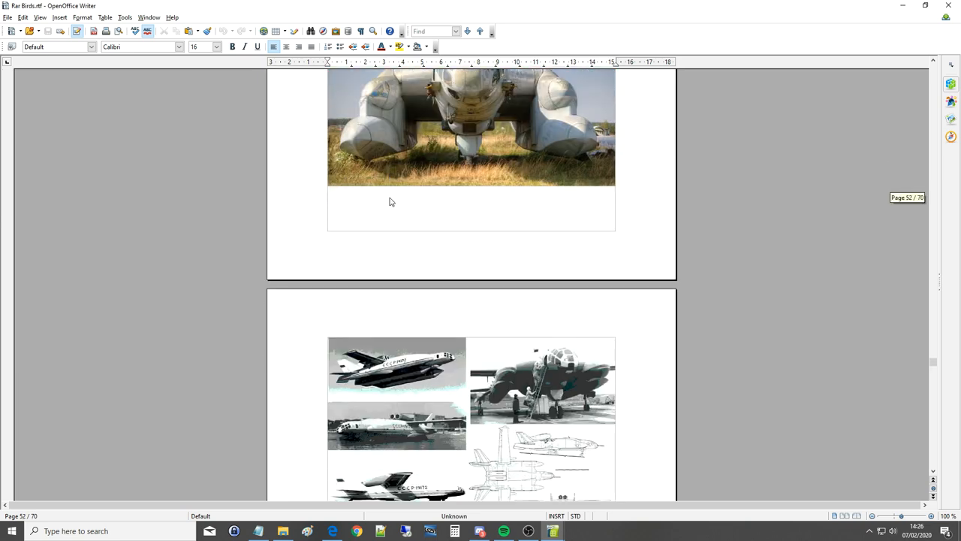
pyautogui.scroll(3)
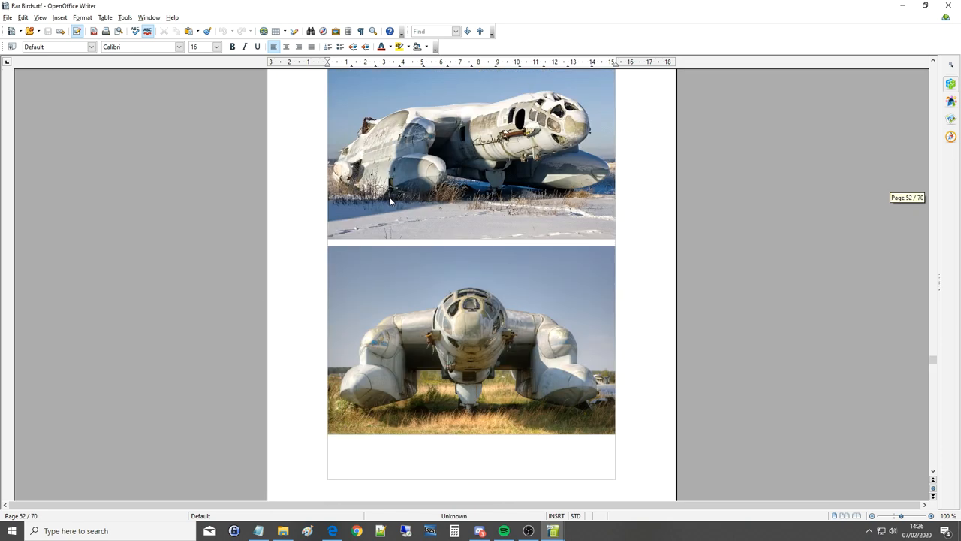
pyautogui.scroll(-3)
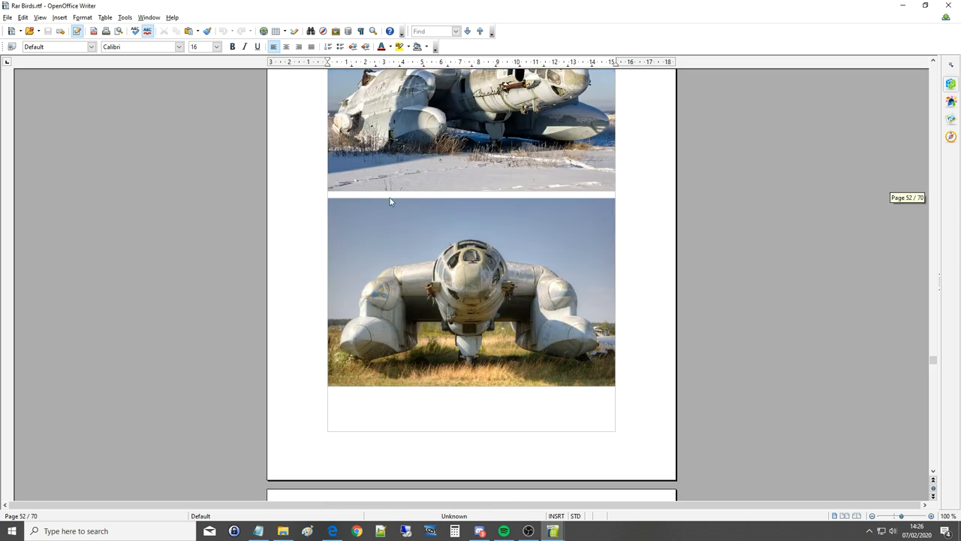
pyautogui.scroll(-3)
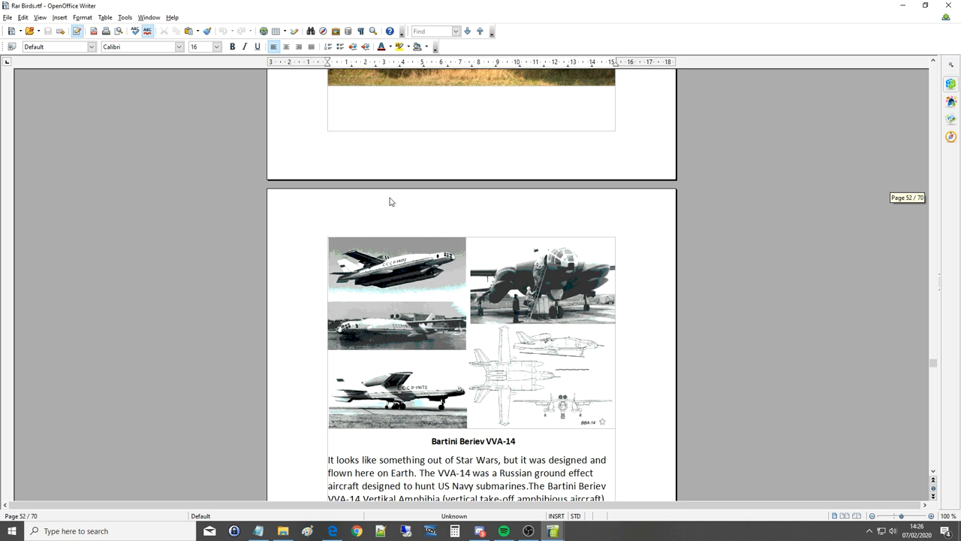
pyautogui.moveTo(378, 204)
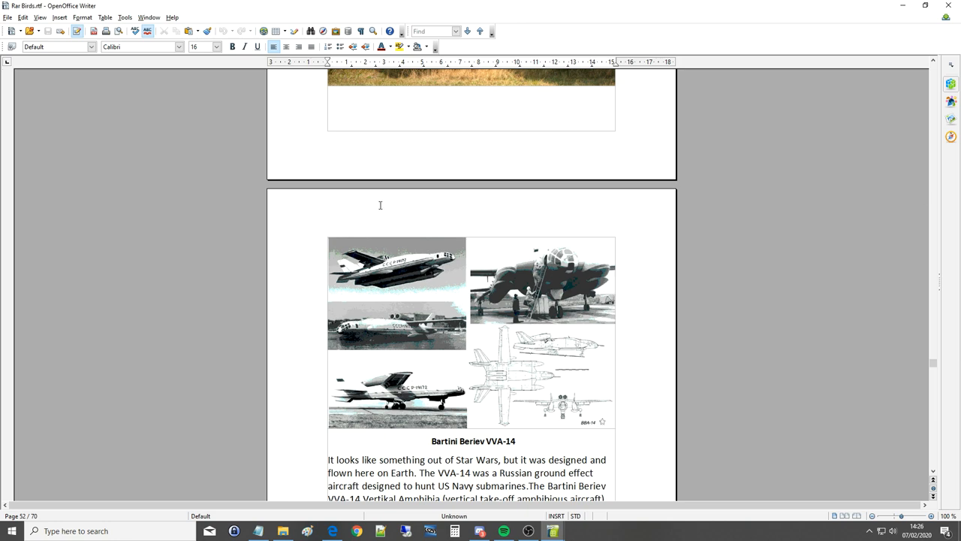
pyautogui.scroll(-3)
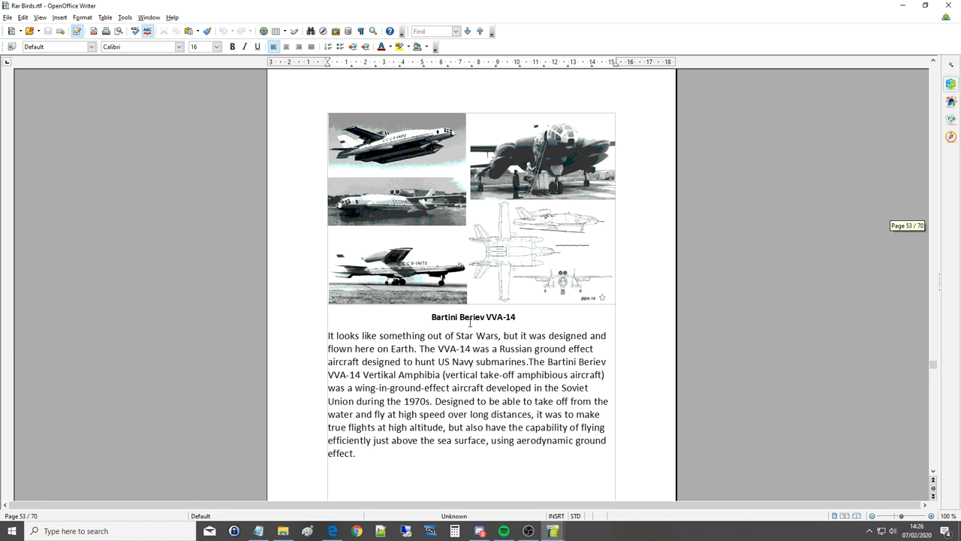
pyautogui.moveTo(354, 346)
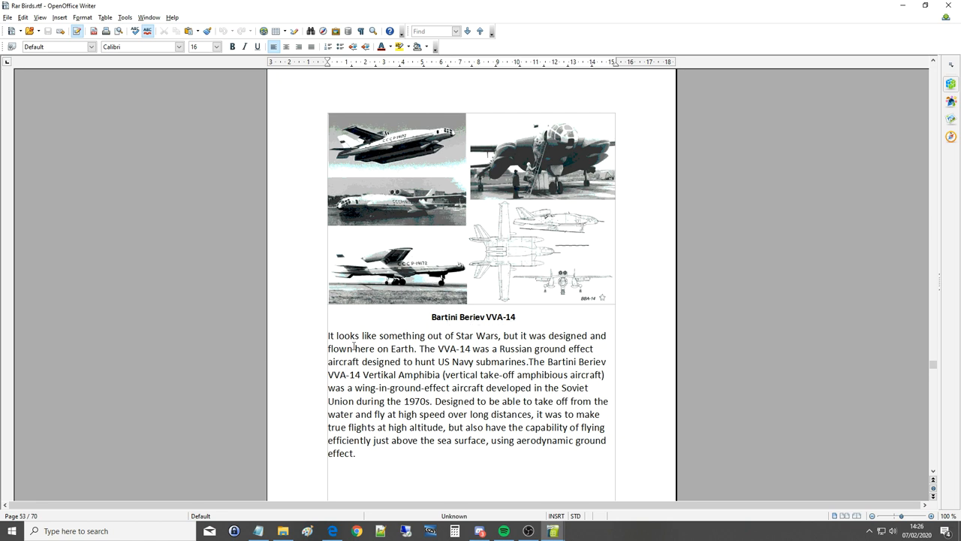
pyautogui.moveTo(508, 336)
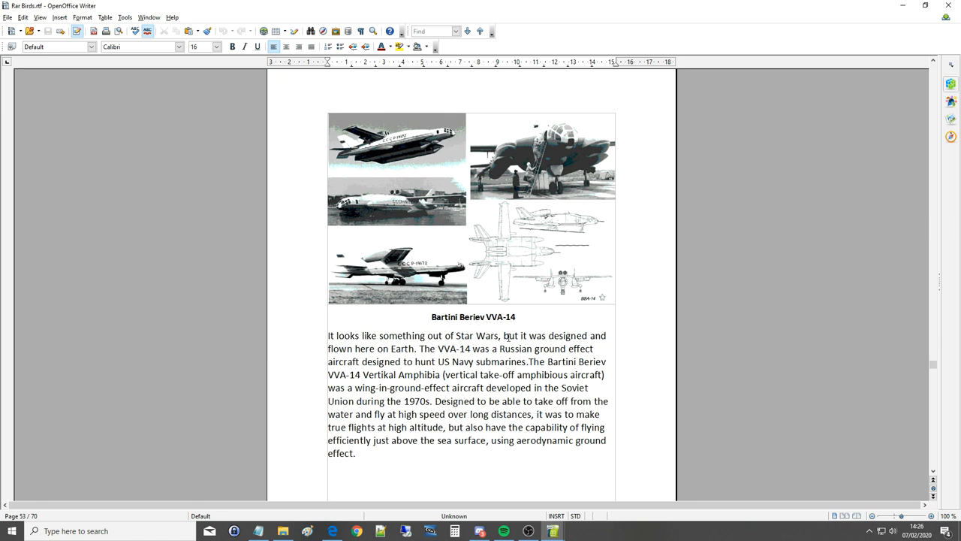
pyautogui.moveTo(430, 348)
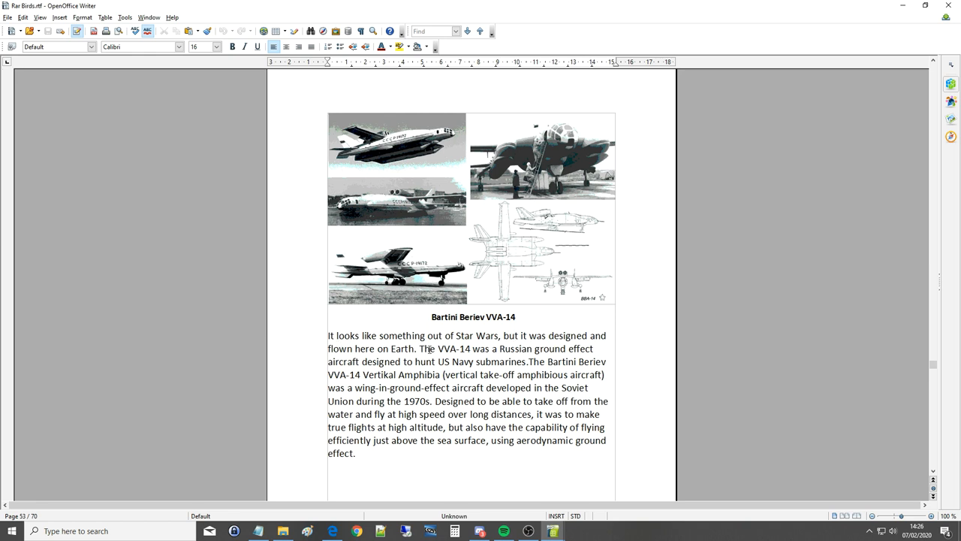
pyautogui.moveTo(559, 348)
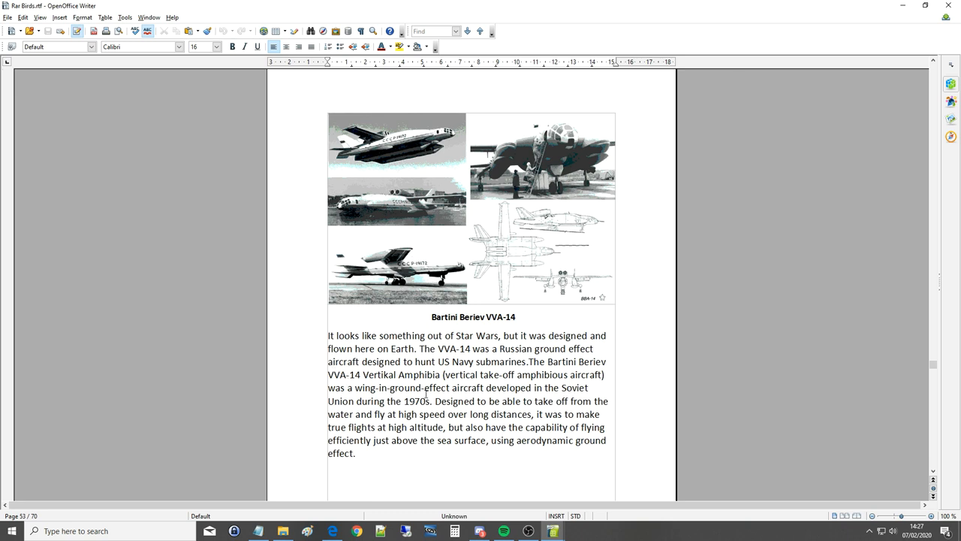
pyautogui.moveTo(465, 400)
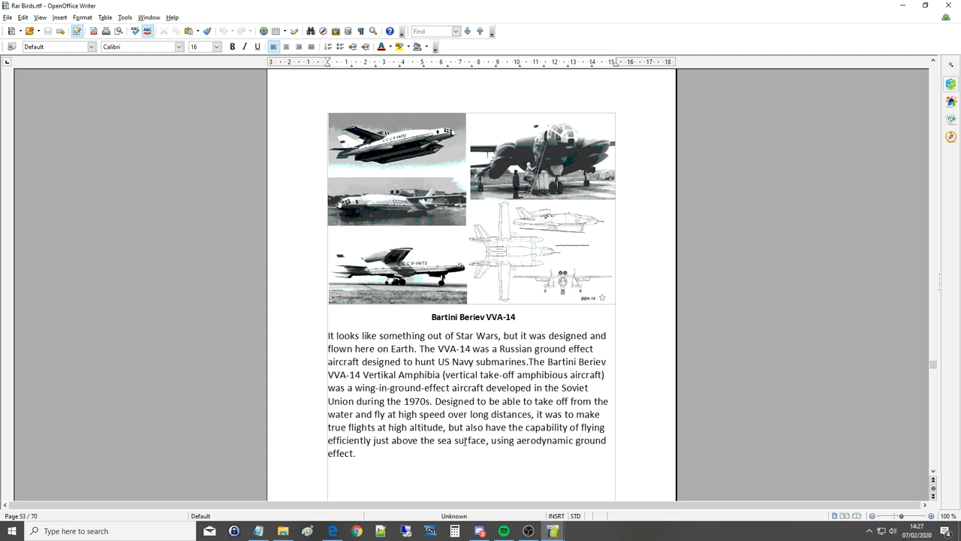
pyautogui.scroll(-3)
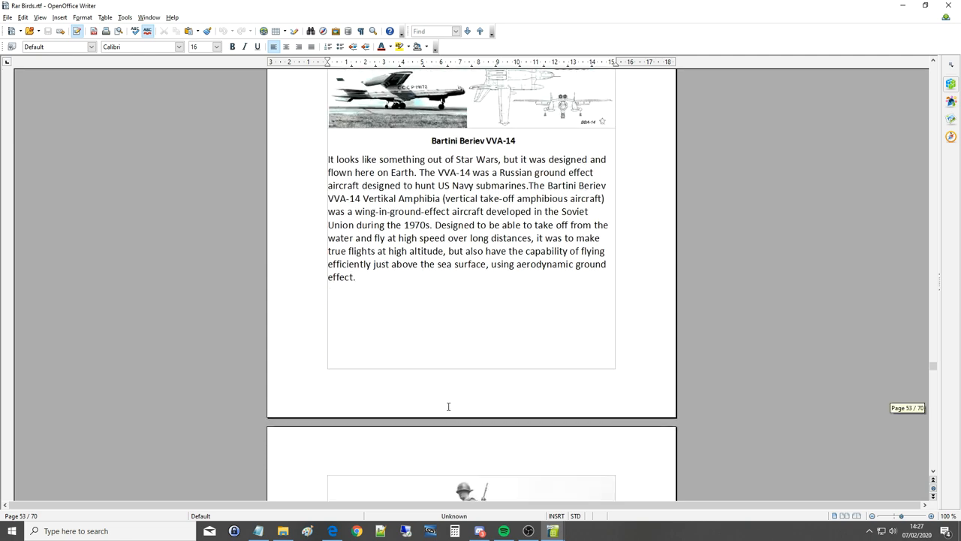
pyautogui.scroll(3)
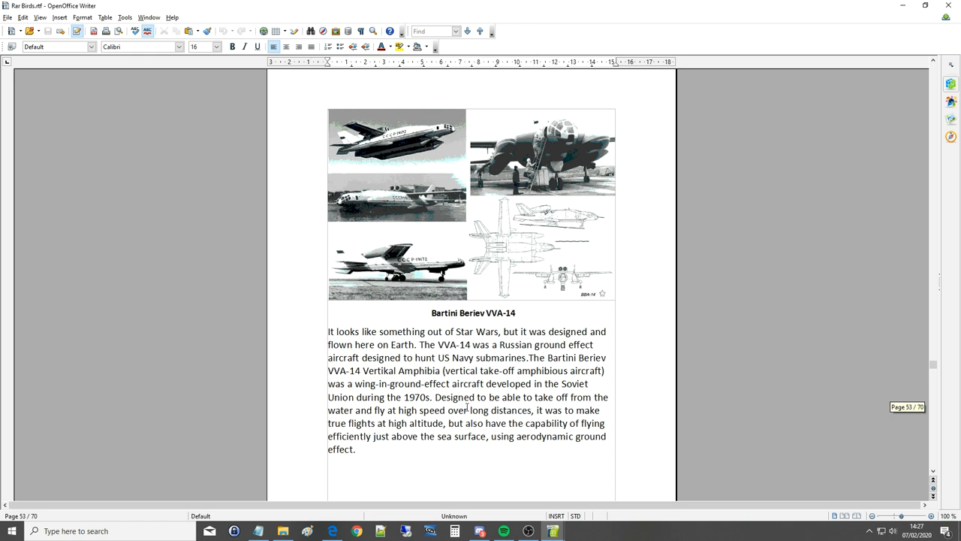
pyautogui.scroll(3)
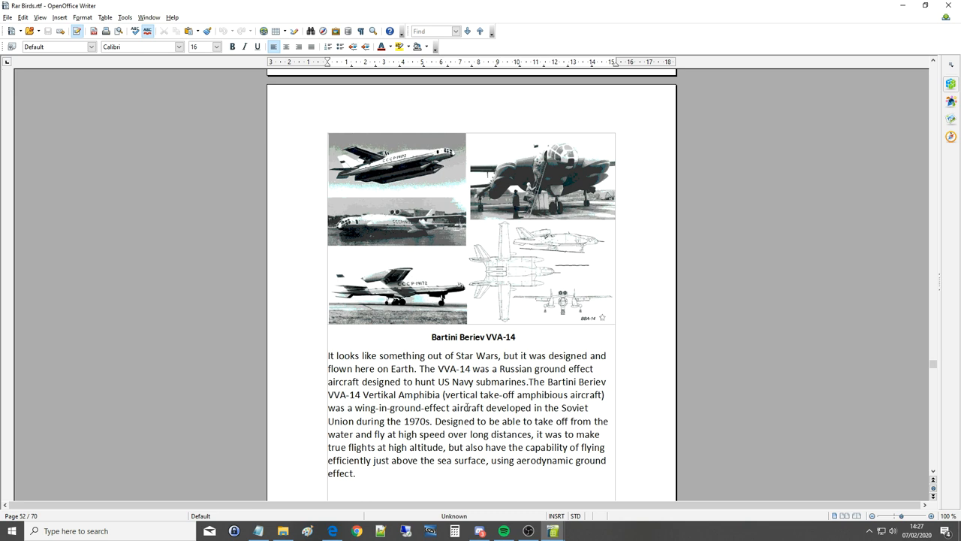
pyautogui.scroll(-3)
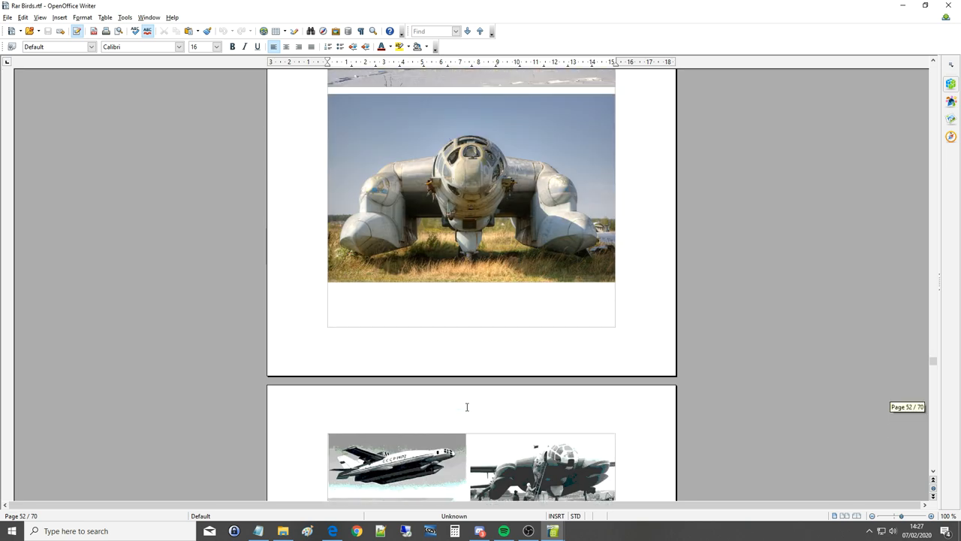
pyautogui.moveTo(526, 288)
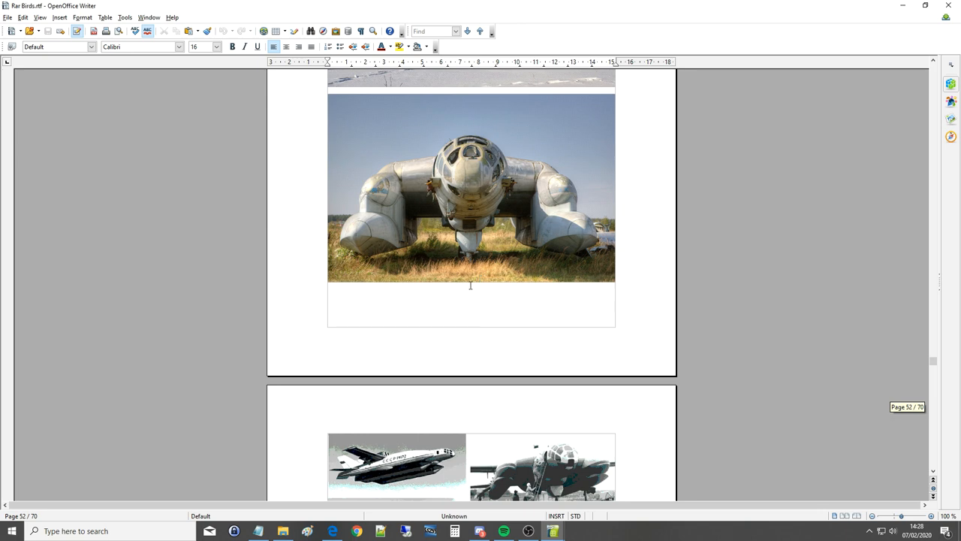
pyautogui.moveTo(459, 273)
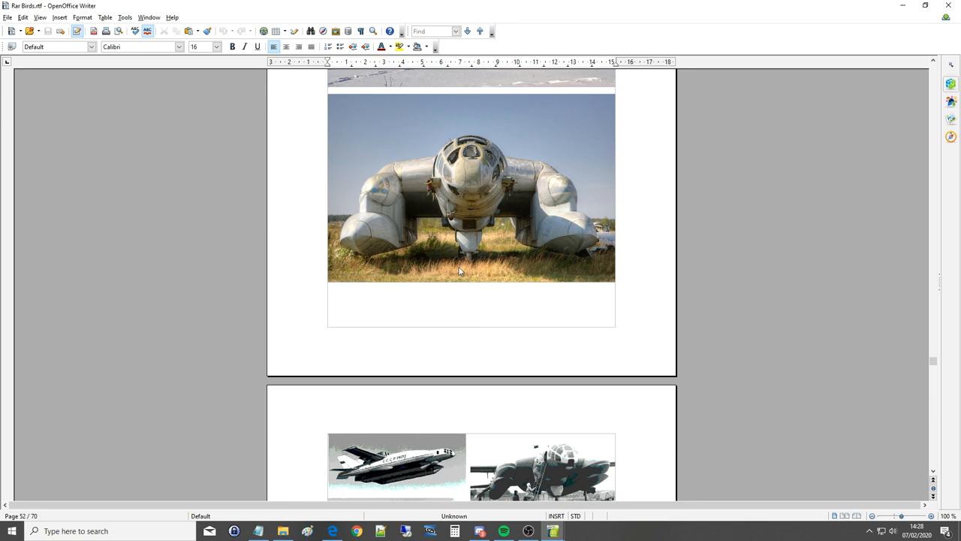
pyautogui.scroll(-3)
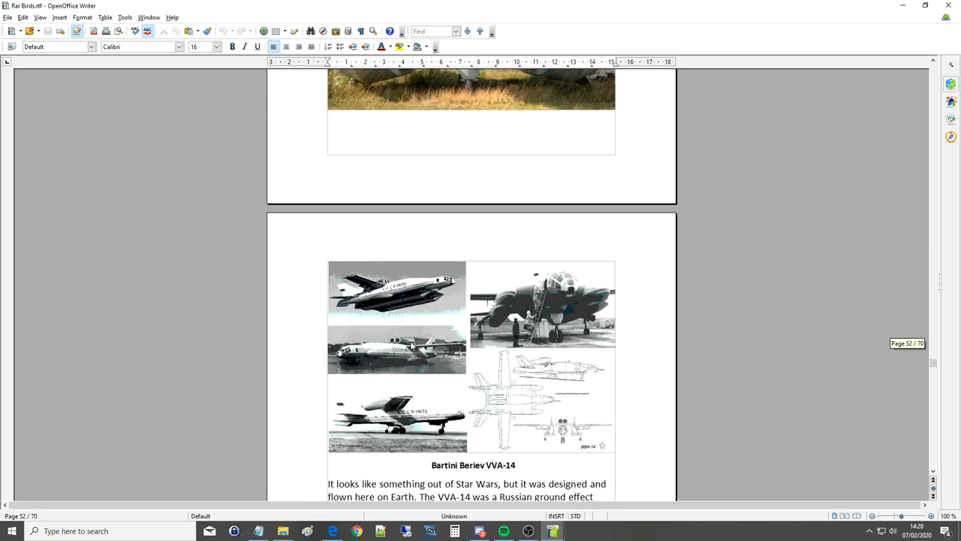
pyautogui.scroll(-3)
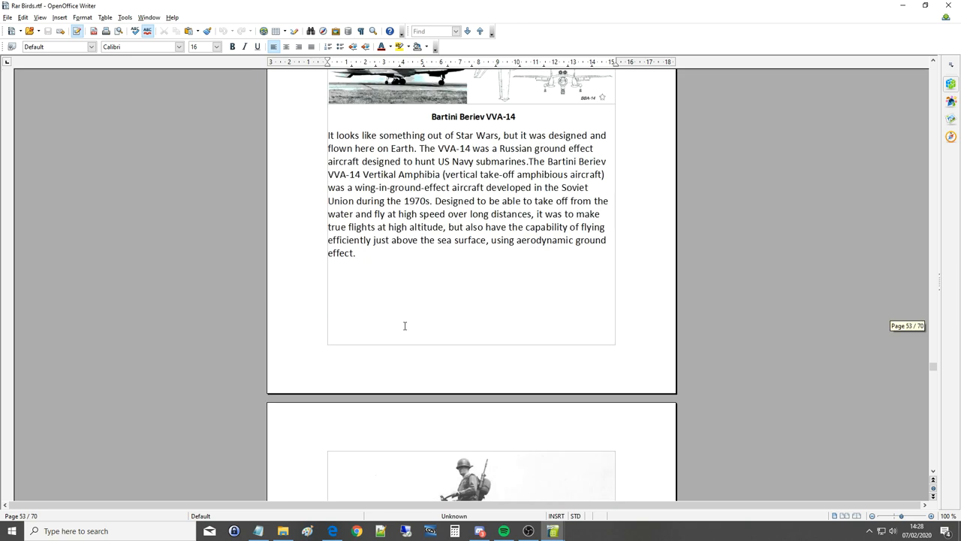
# Scroll to page 54's de Lackner HZ-1 Aerocycle photo and one-man helicopter description.
pyautogui.scroll(-3)
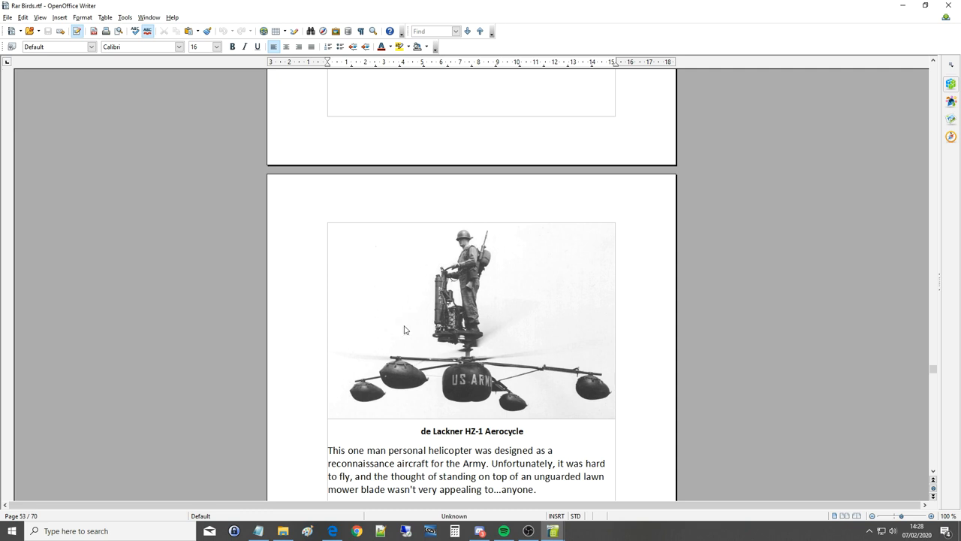
pyautogui.moveTo(383, 282)
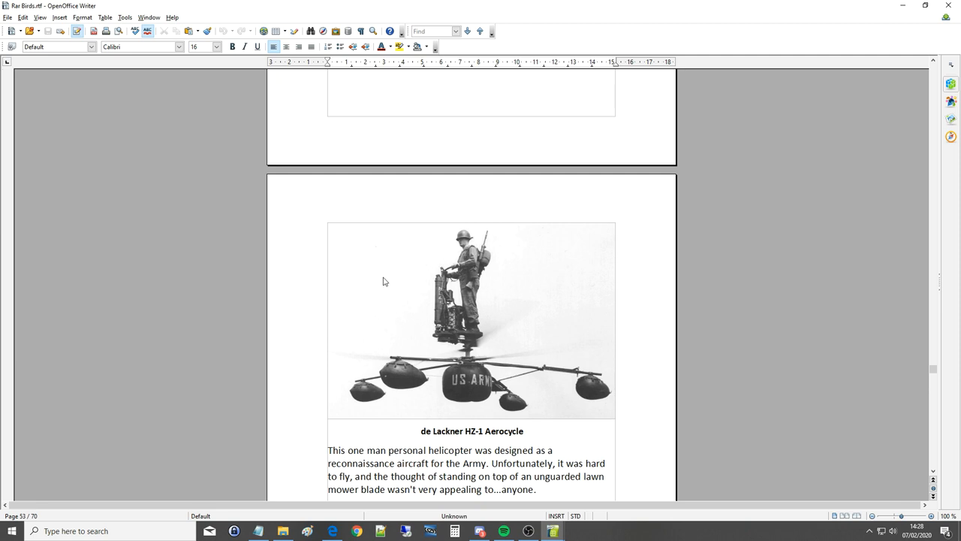
pyautogui.scroll(-3)
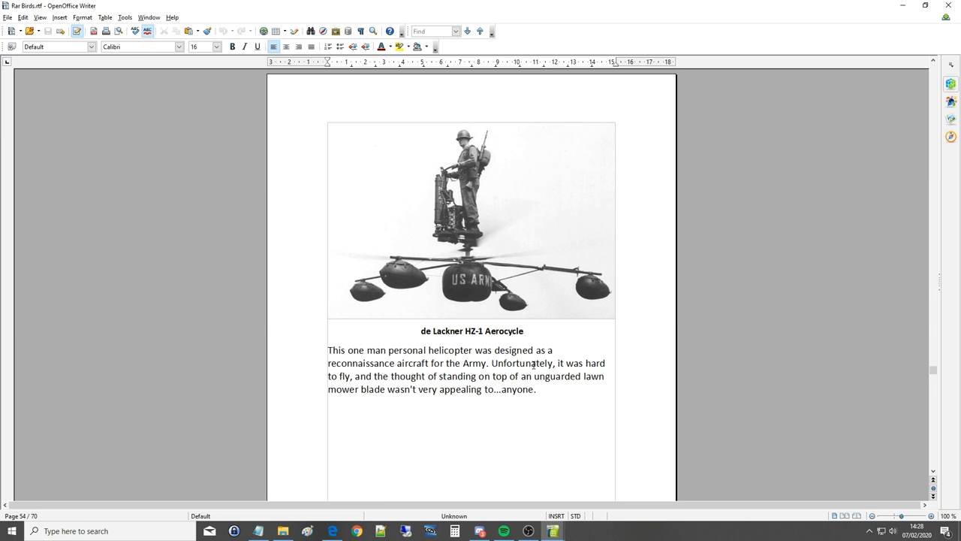
pyautogui.scroll(-3)
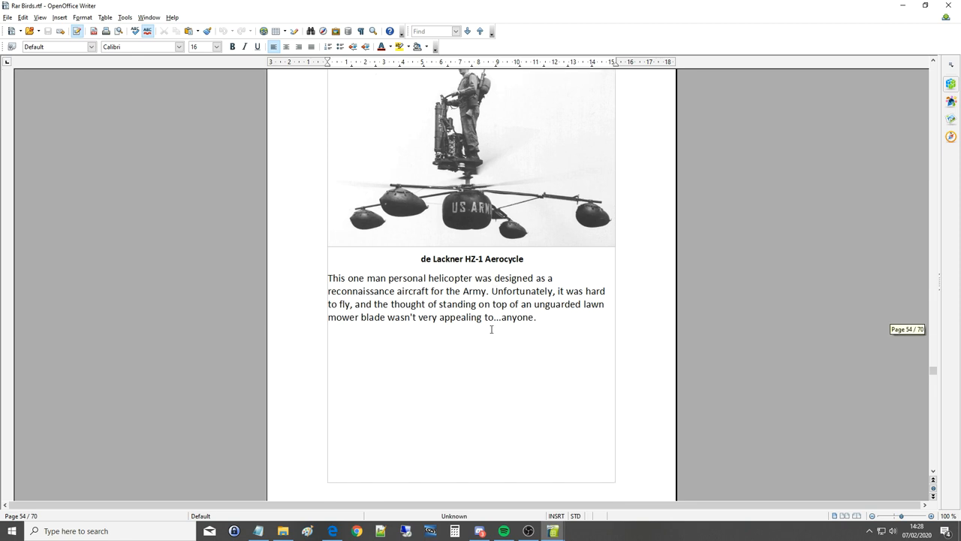
# Scroll to page 55's SNECMA Coléoptère annular-wing description and double-click in its text.
pyautogui.scroll(-3)
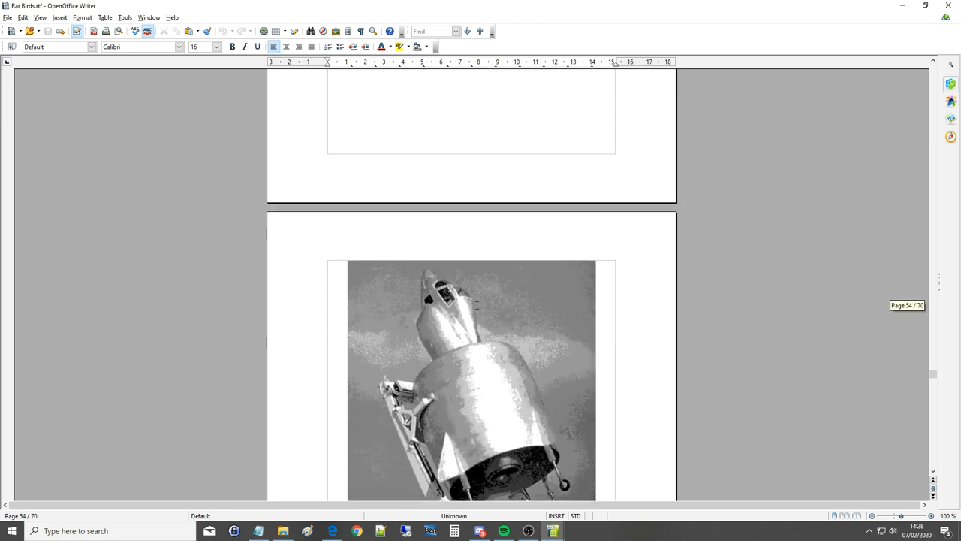
pyautogui.moveTo(466, 304)
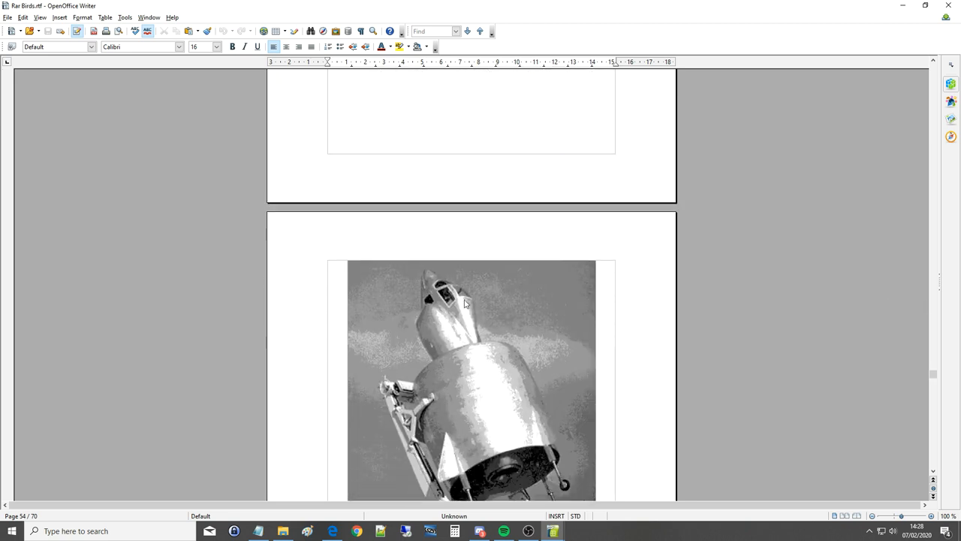
pyautogui.scroll(-3)
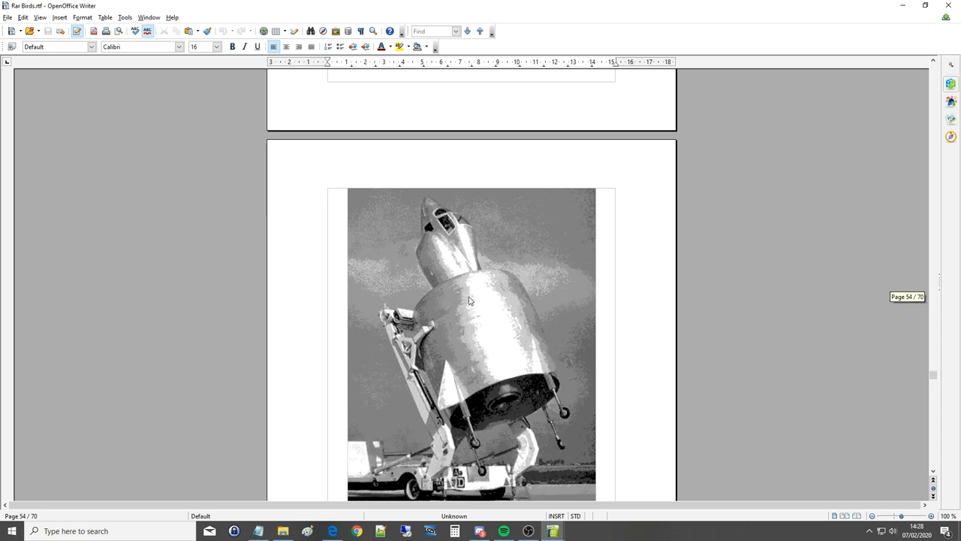
pyautogui.scroll(-3)
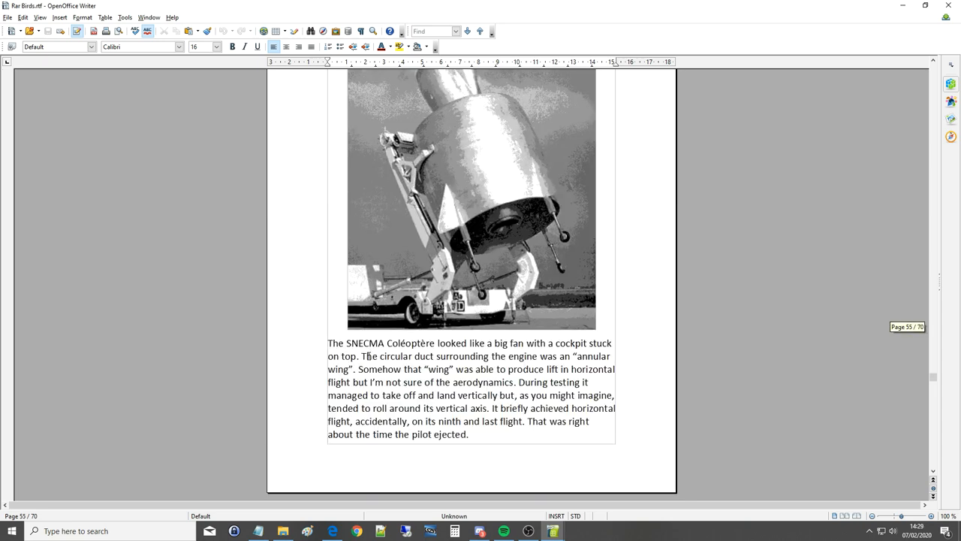
pyautogui.doubleClick(365, 342)
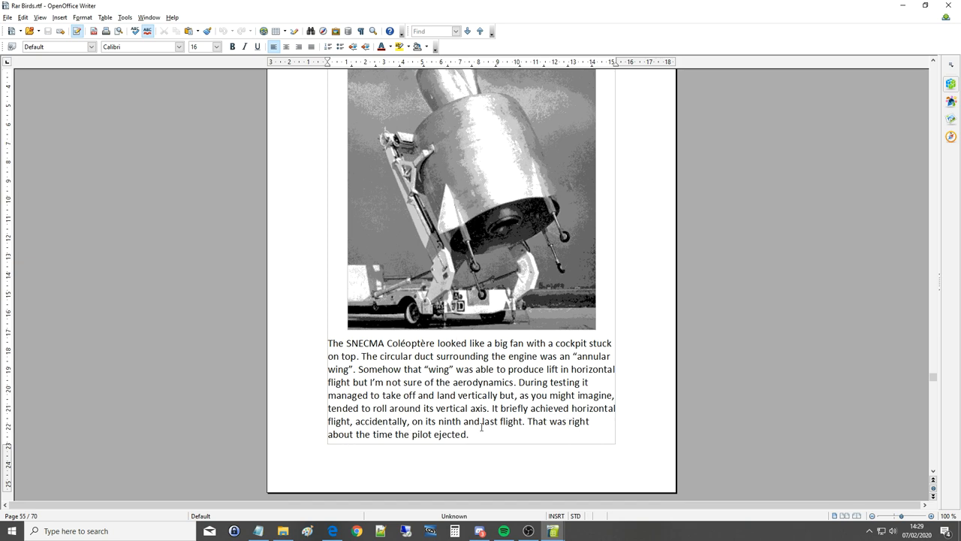
pyautogui.scroll(-3)
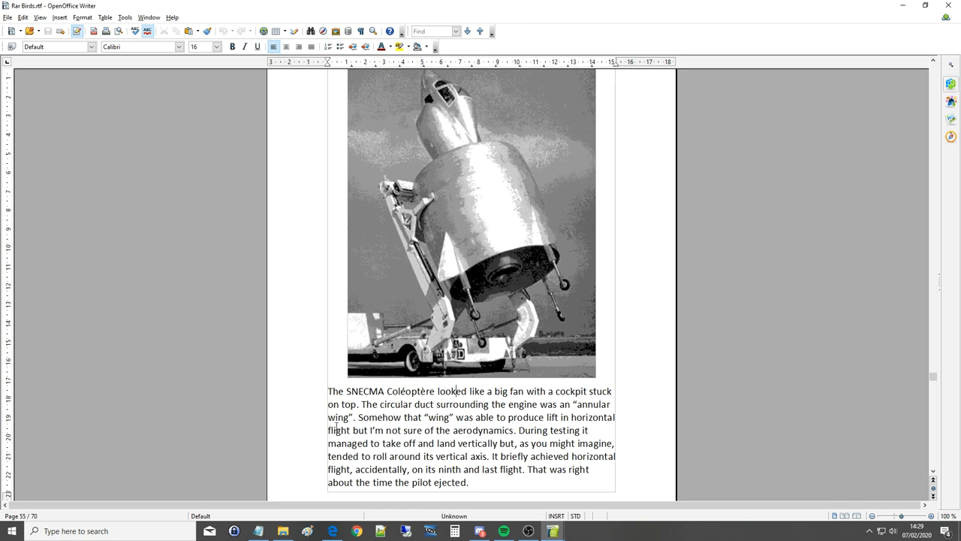
pyautogui.moveTo(730, 293)
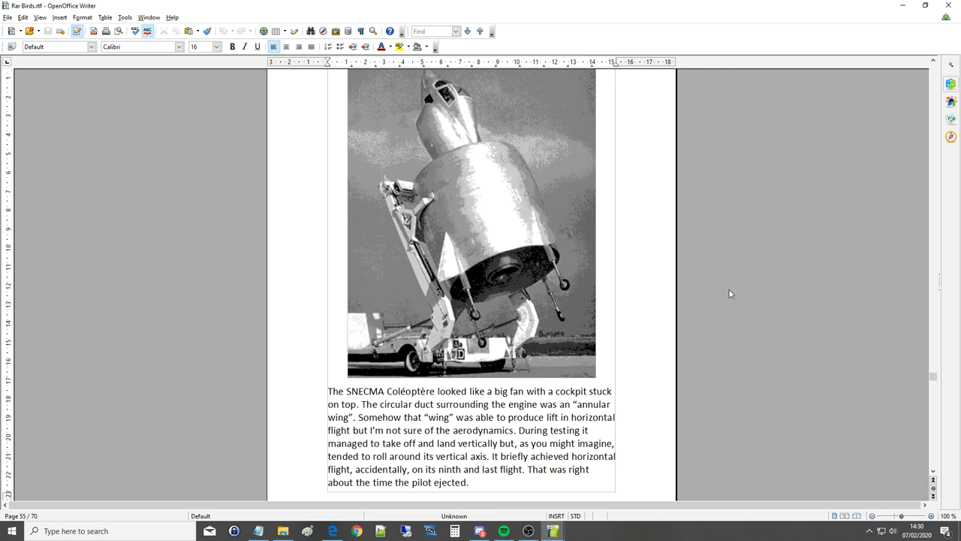
pyautogui.moveTo(492, 276)
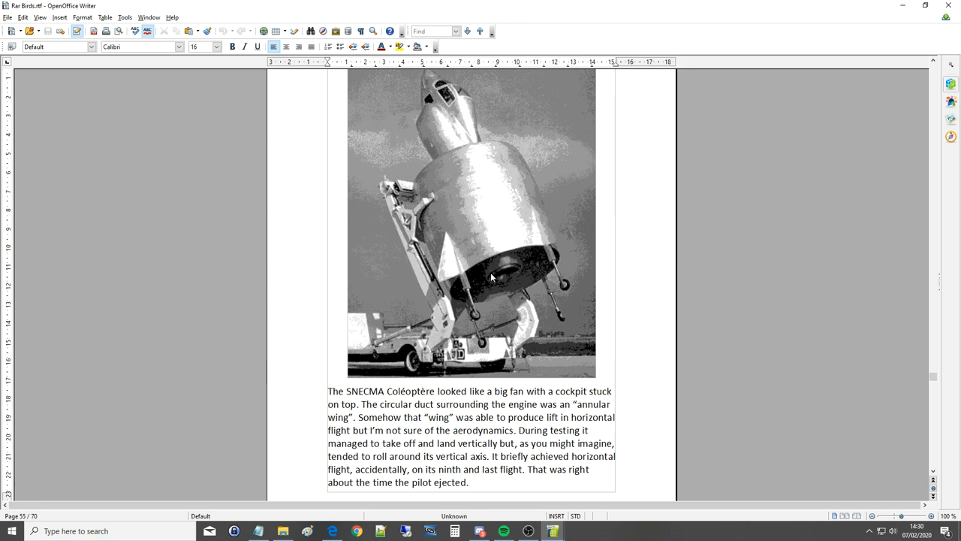
pyautogui.moveTo(284, 295)
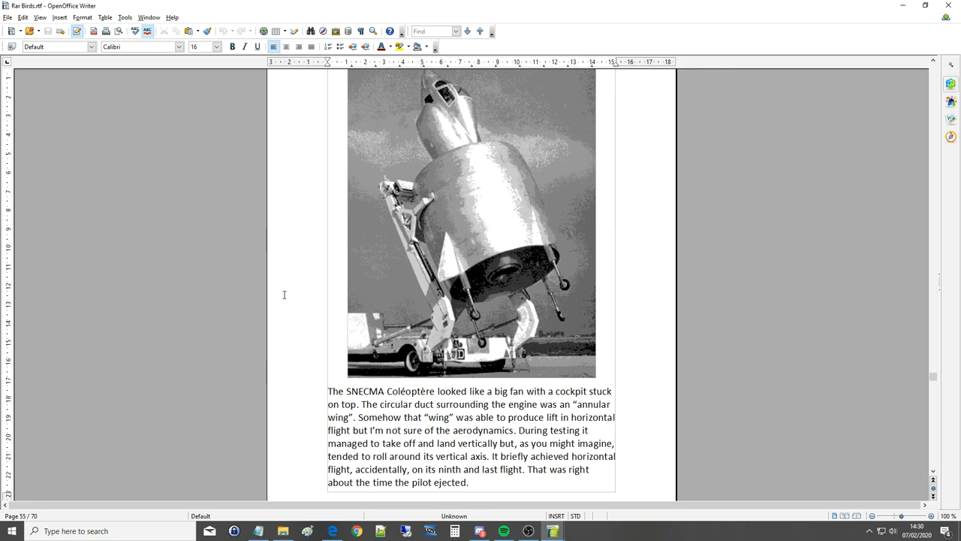
# Scroll to page 56's Nord Griffon photos and ramjet-powered fighter description.
pyautogui.scroll(-3)
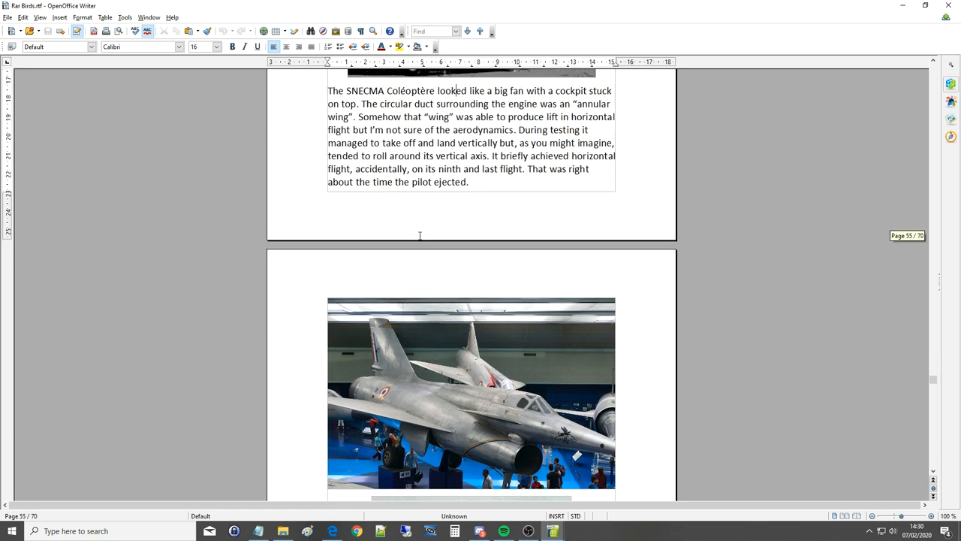
pyautogui.scroll(-3)
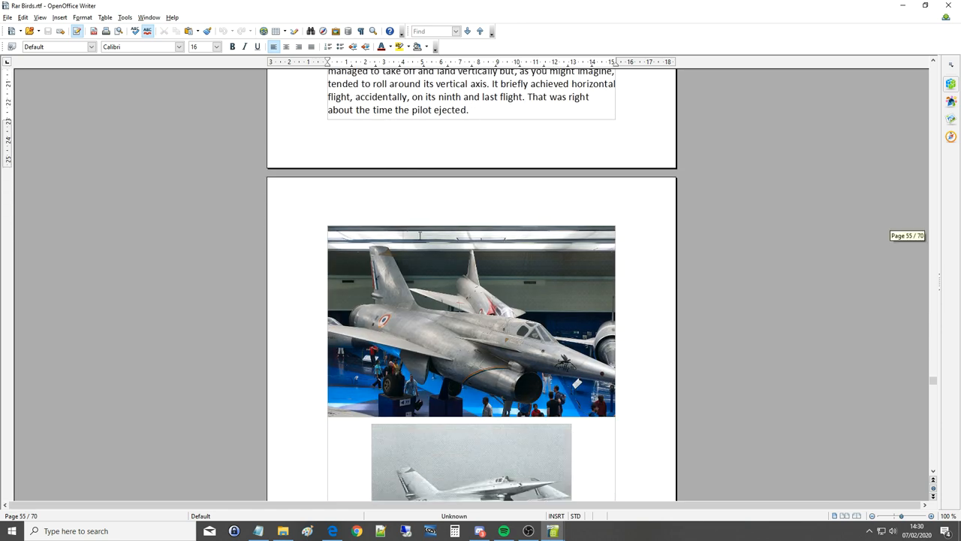
pyautogui.scroll(-3)
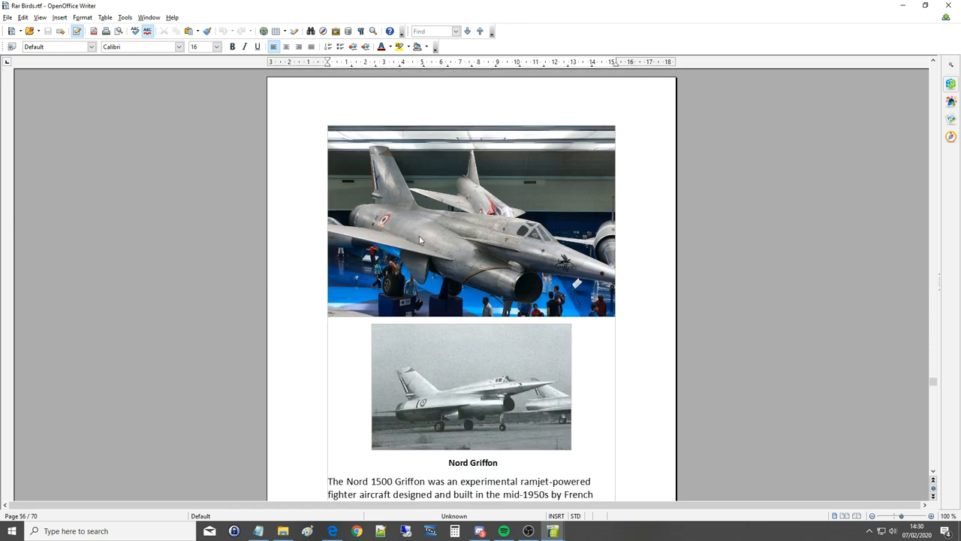
pyautogui.scroll(-3)
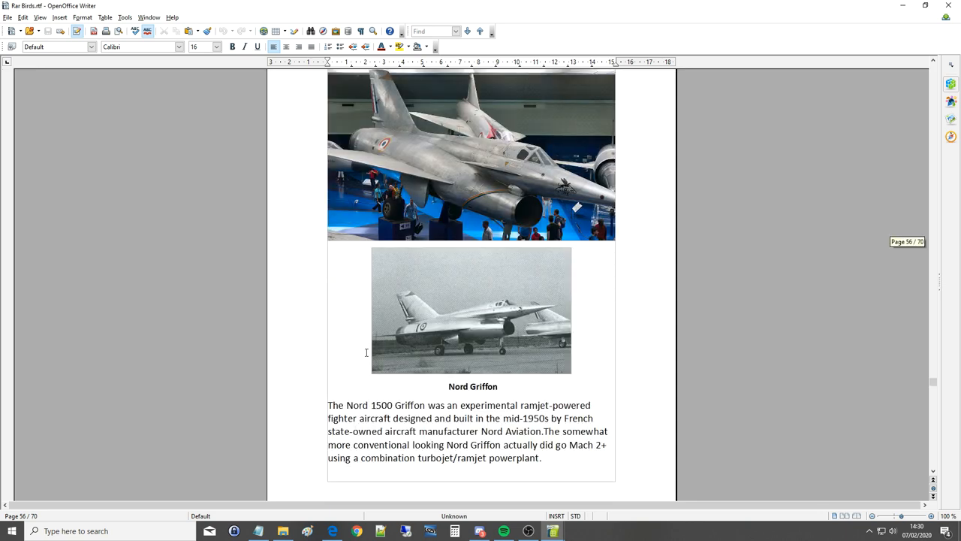
pyautogui.moveTo(537, 407)
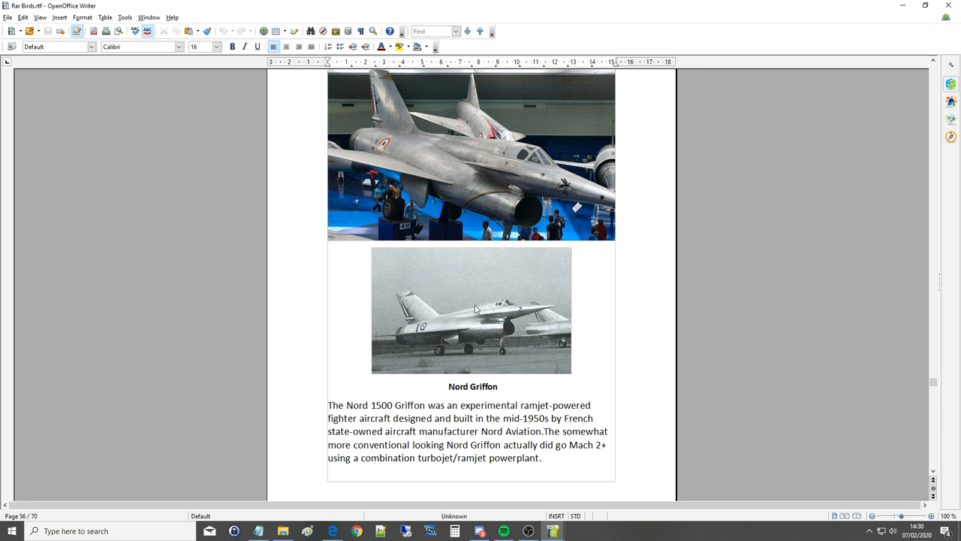
pyautogui.scroll(-3)
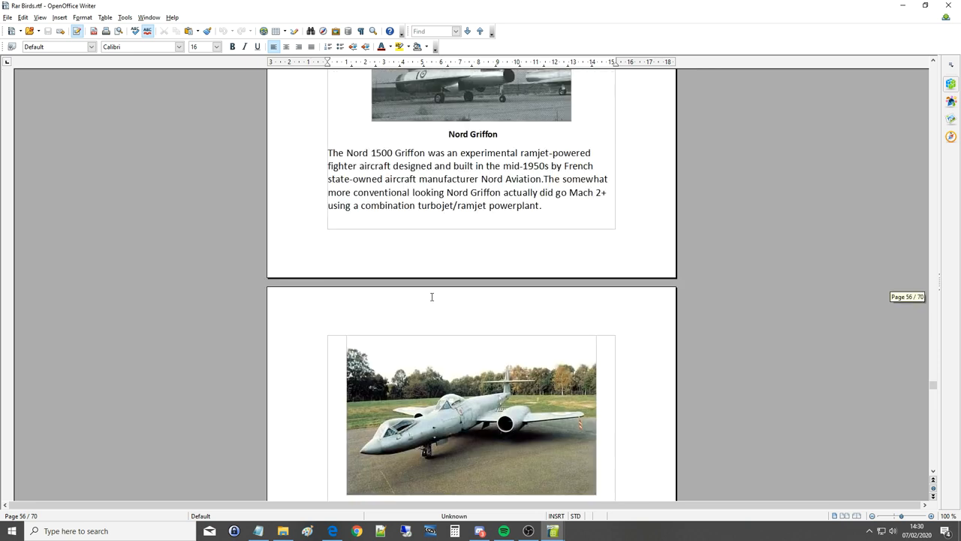
pyautogui.scroll(3)
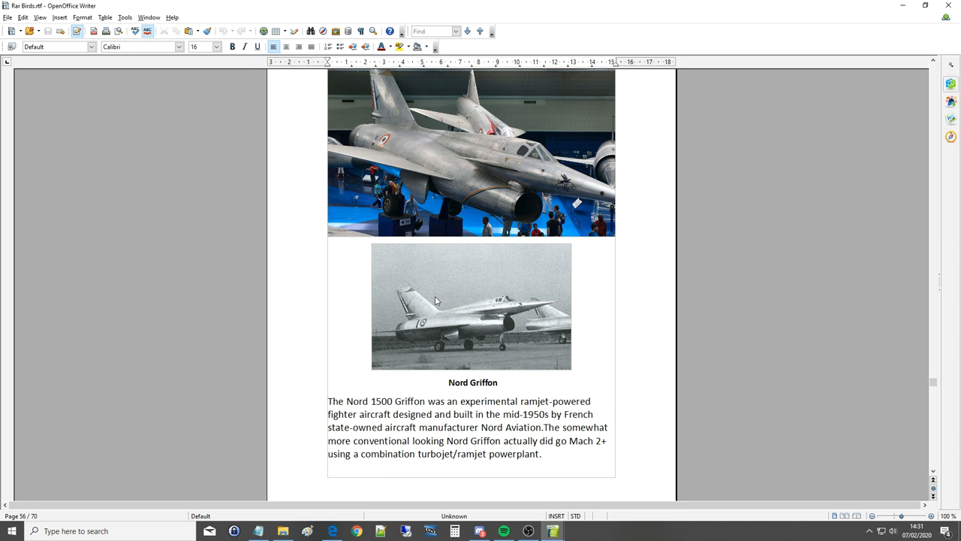
pyautogui.moveTo(439, 291)
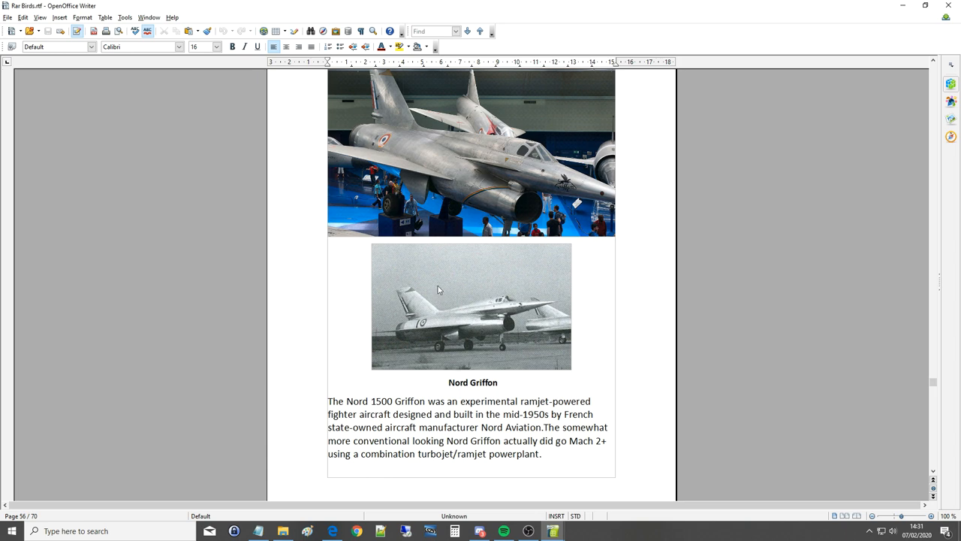
pyautogui.moveTo(472, 293)
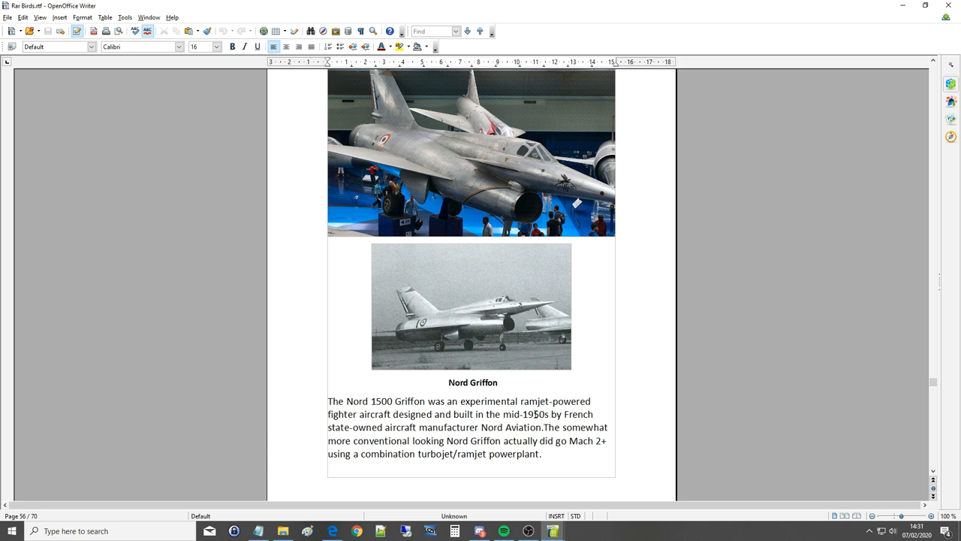
# Scroll past Nord Griffon to page 57's Gloster Meteor prone-pilot photo and description.
pyautogui.scroll(-3)
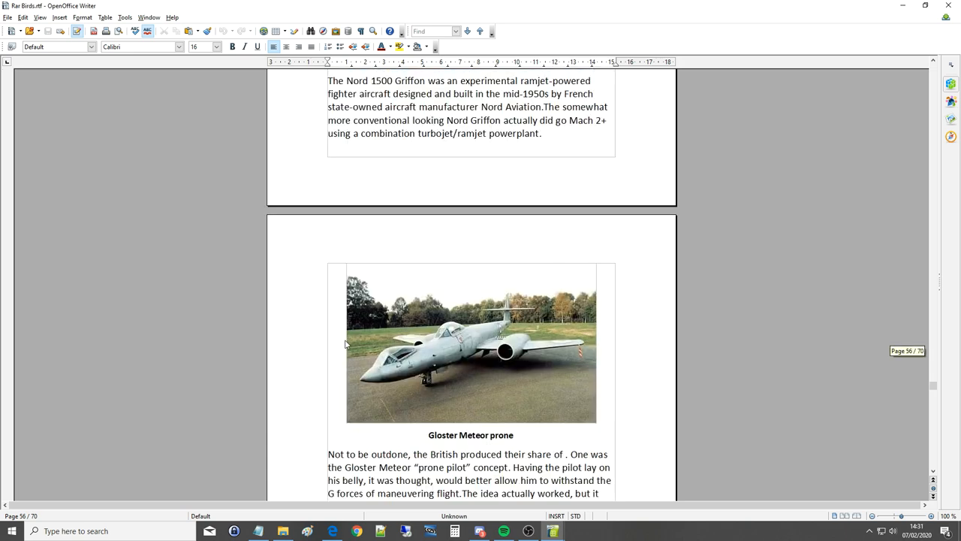
pyautogui.scroll(3)
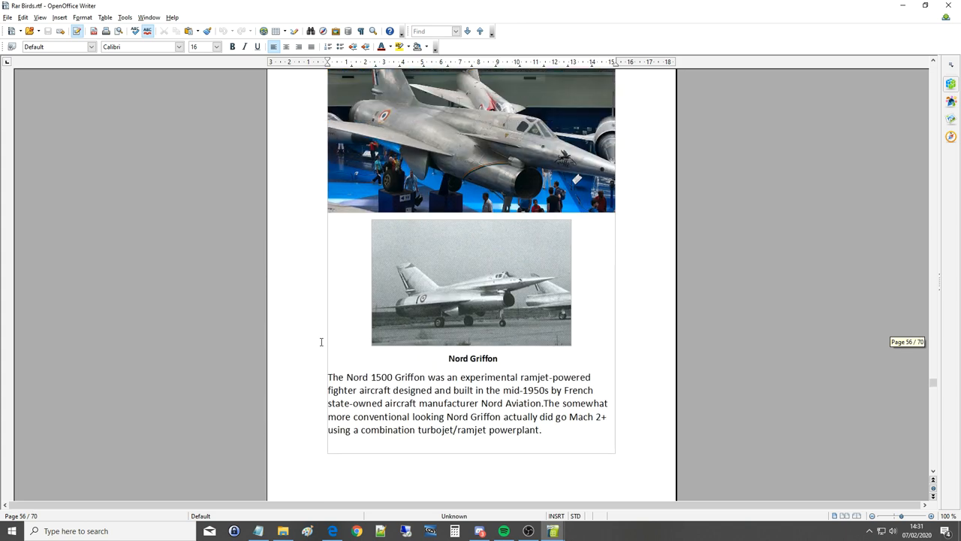
pyautogui.scroll(-3)
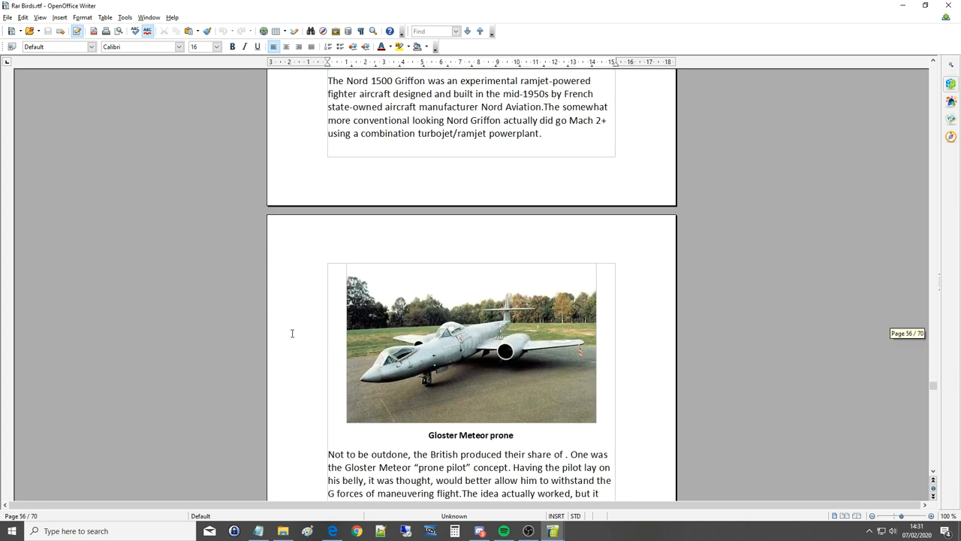
pyautogui.scroll(-3)
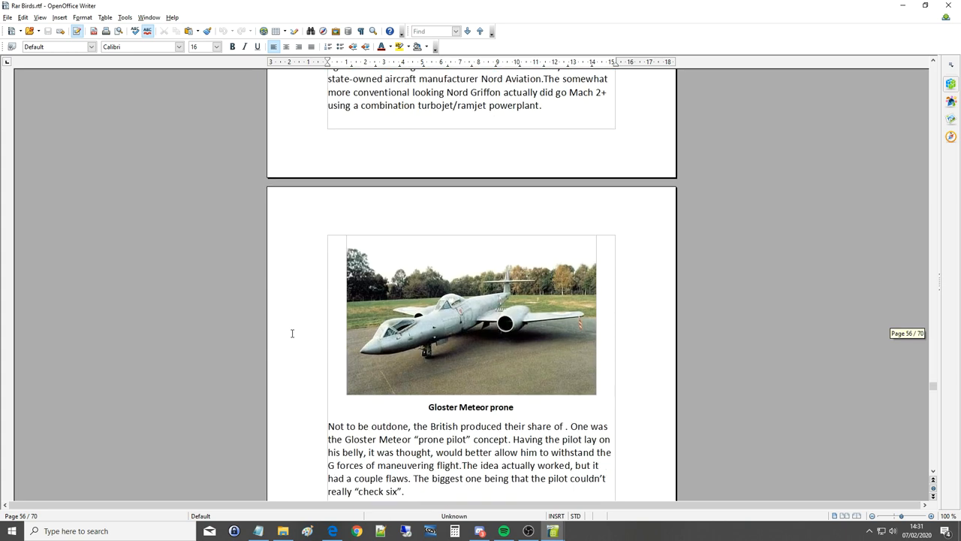
pyautogui.moveTo(494, 357)
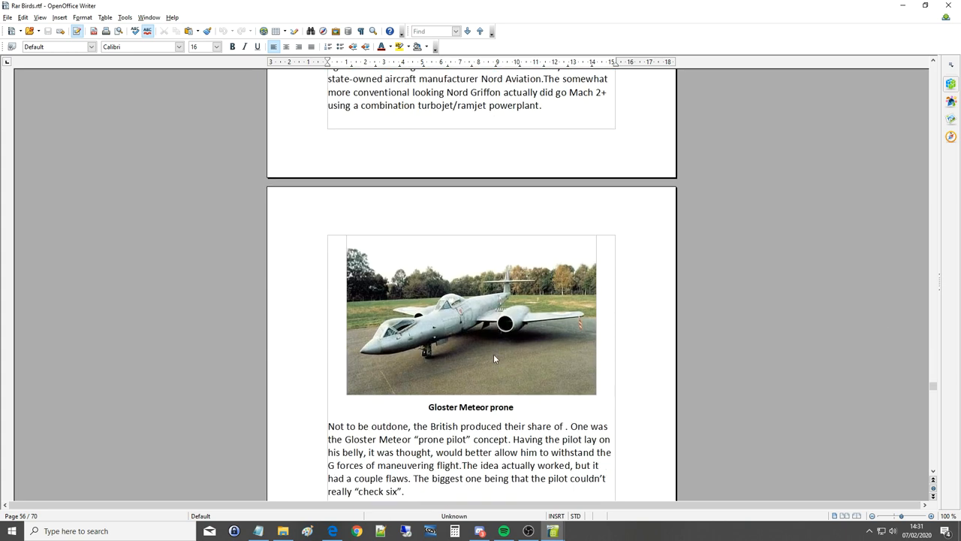
pyautogui.moveTo(413, 333)
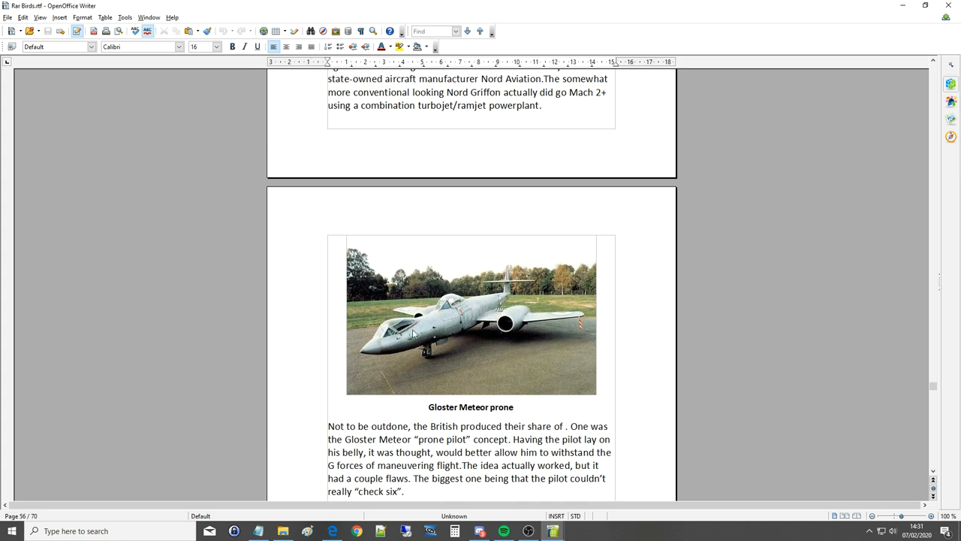
pyautogui.scroll(-3)
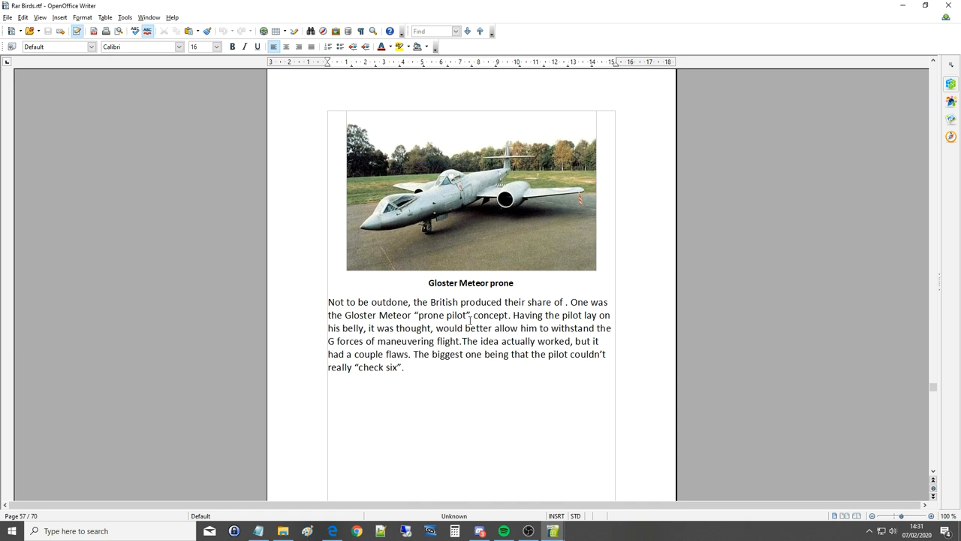
pyautogui.moveTo(598, 315)
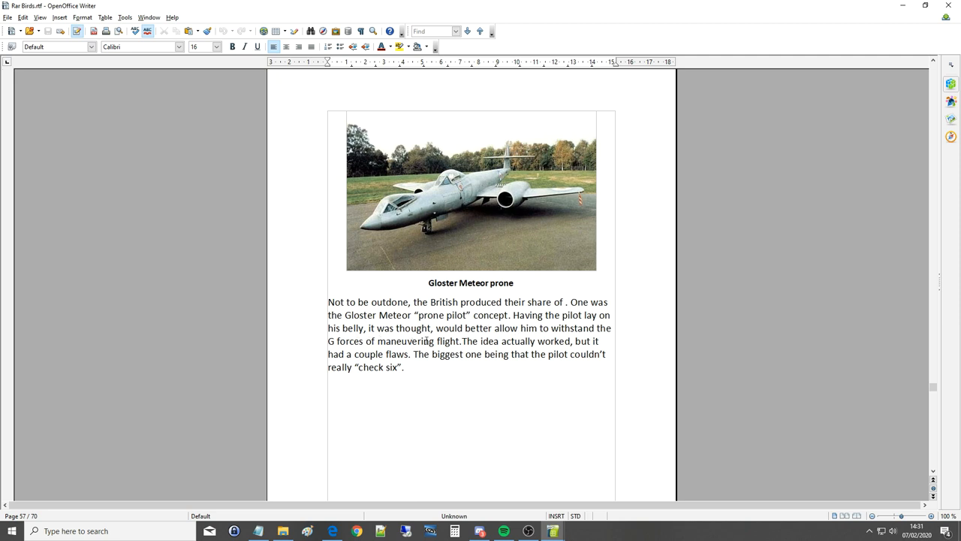
pyautogui.moveTo(534, 345)
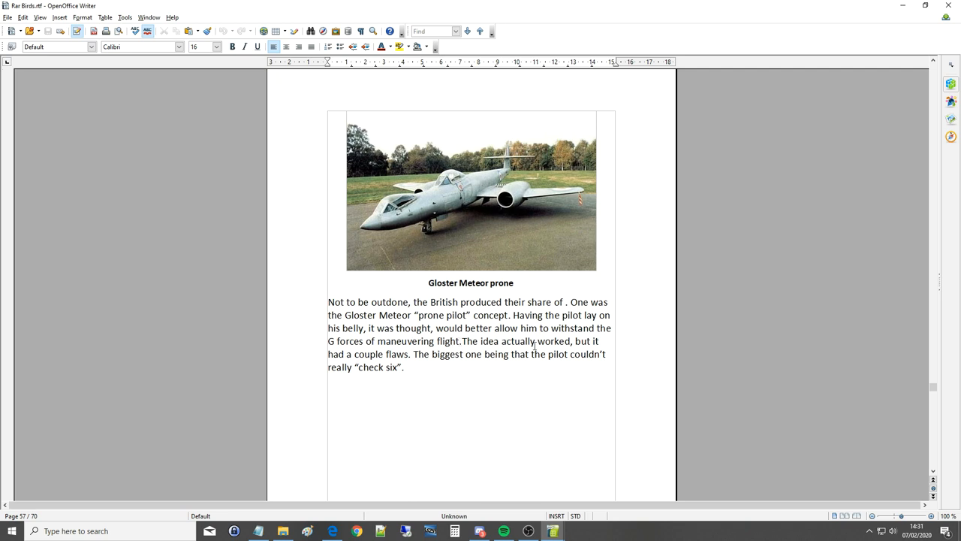
pyautogui.moveTo(396, 359)
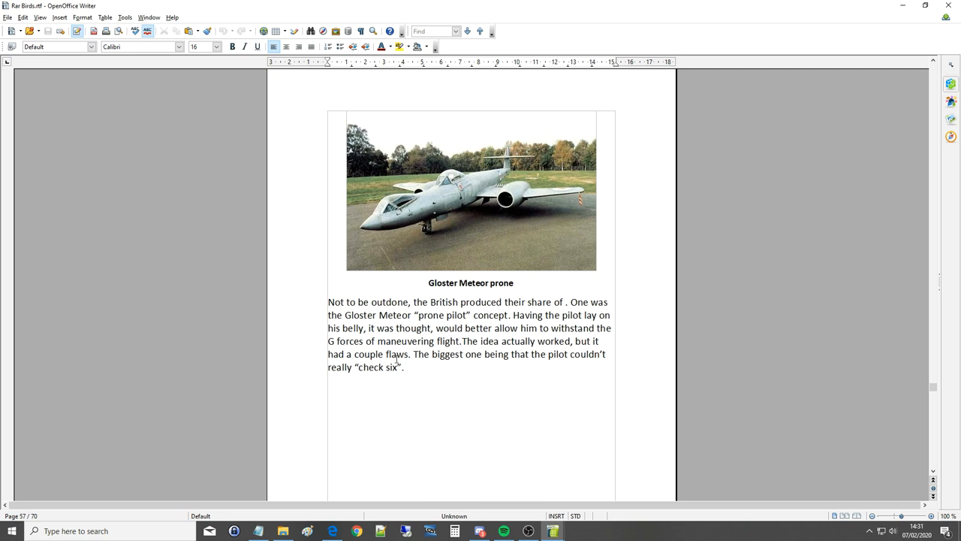
pyautogui.moveTo(529, 355)
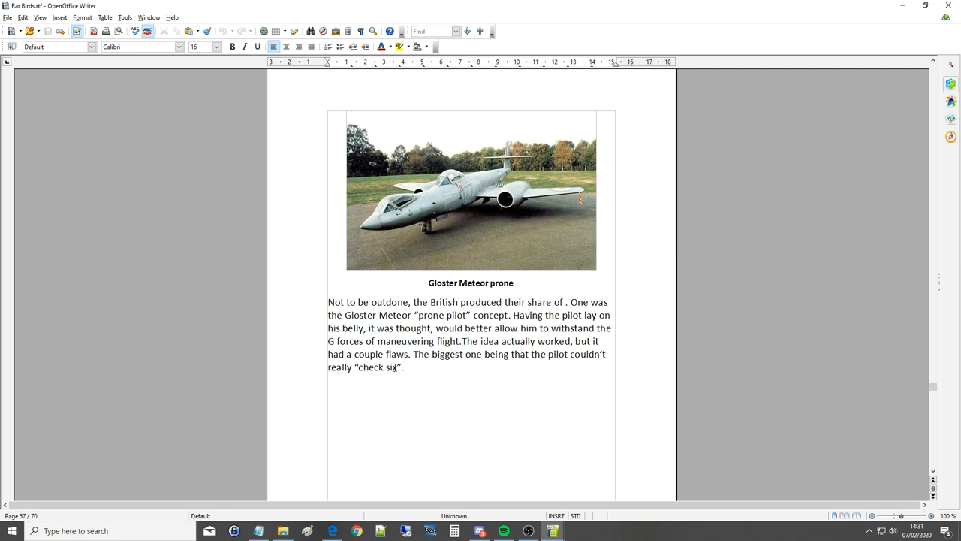
pyautogui.moveTo(406, 208)
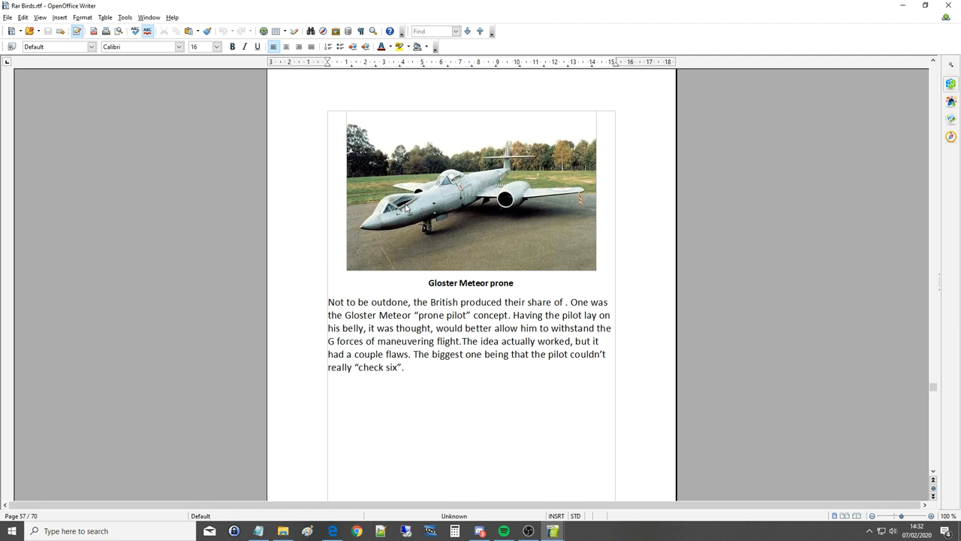
pyautogui.moveTo(433, 307)
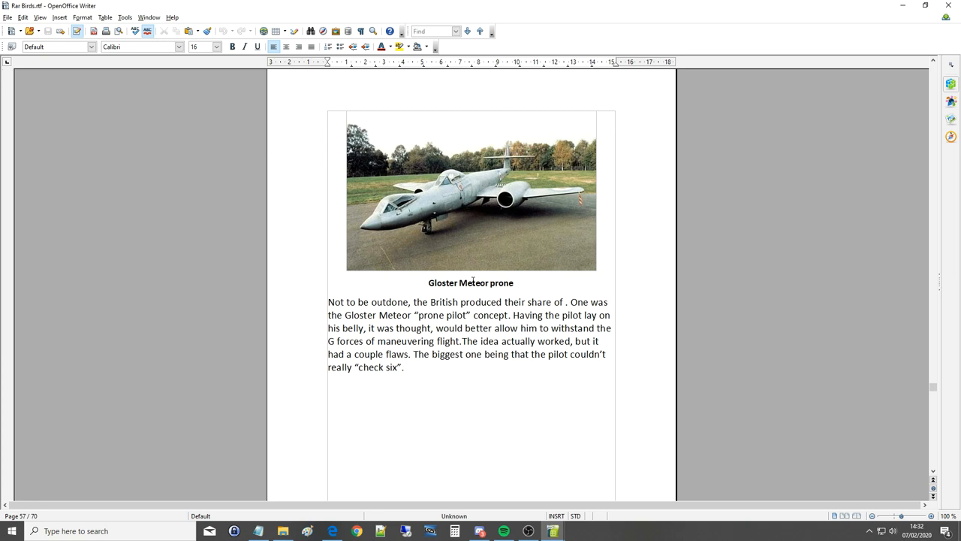
pyautogui.moveTo(534, 319)
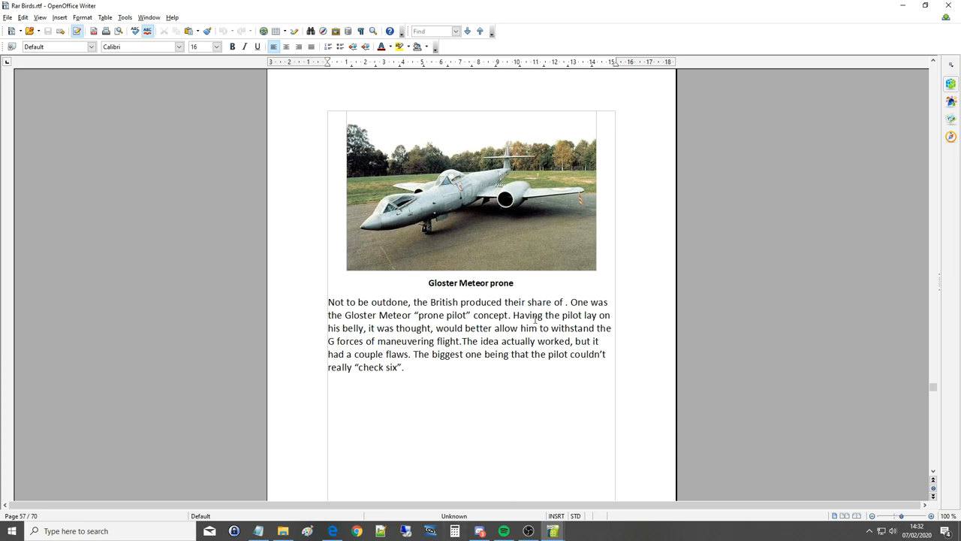
# Scroll to page 58's Stipa-Caproni photos and barrel-shaped fuselage description.
pyautogui.scroll(-3)
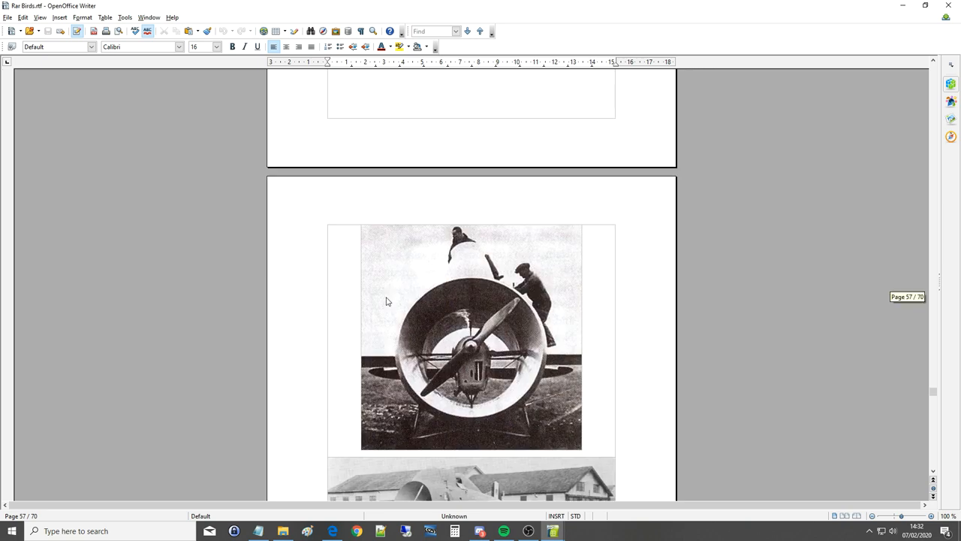
pyautogui.scroll(-3)
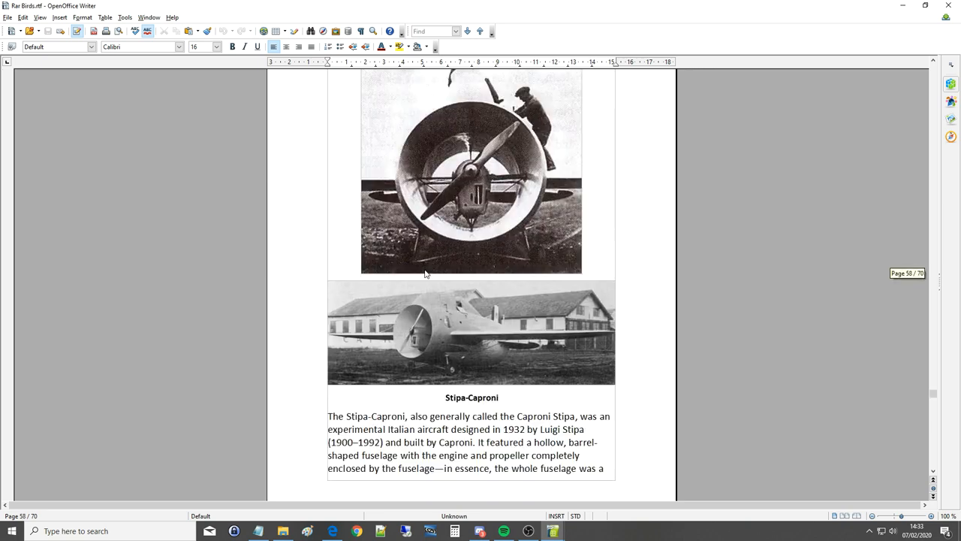
pyautogui.scroll(-3)
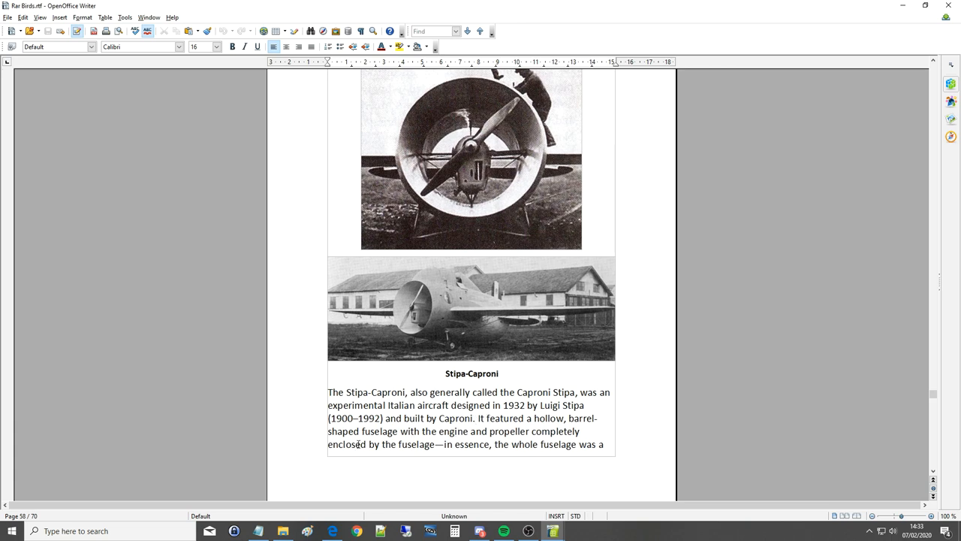
pyautogui.scroll(-3)
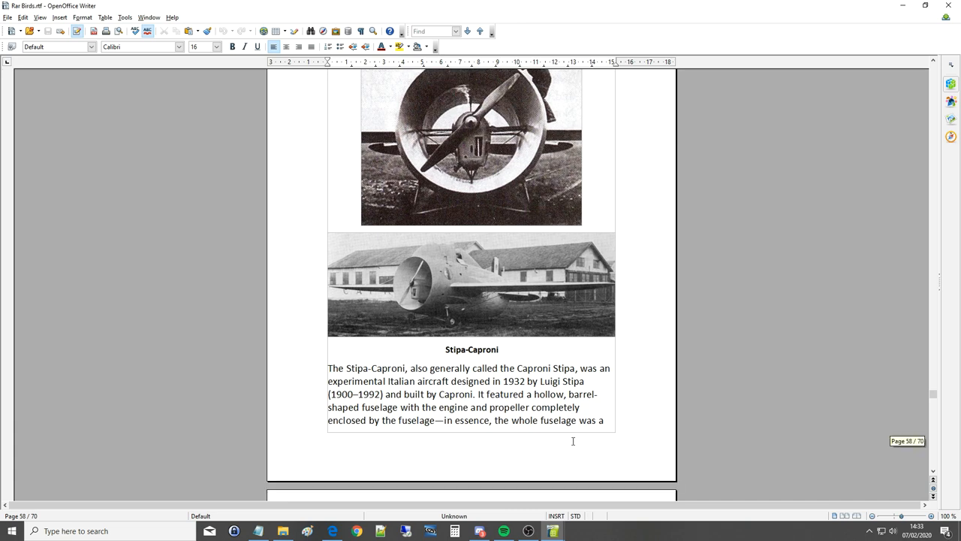
pyautogui.scroll(-3)
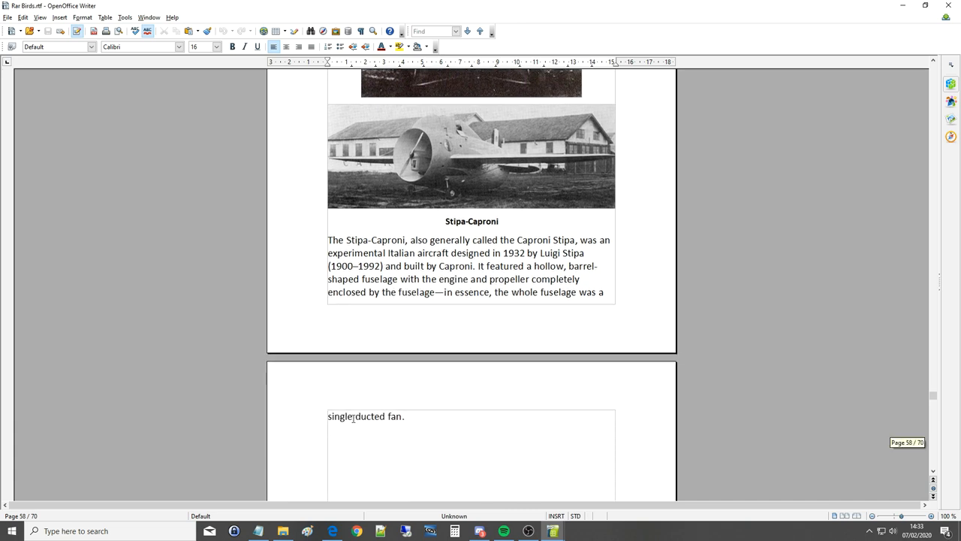
pyautogui.scroll(3)
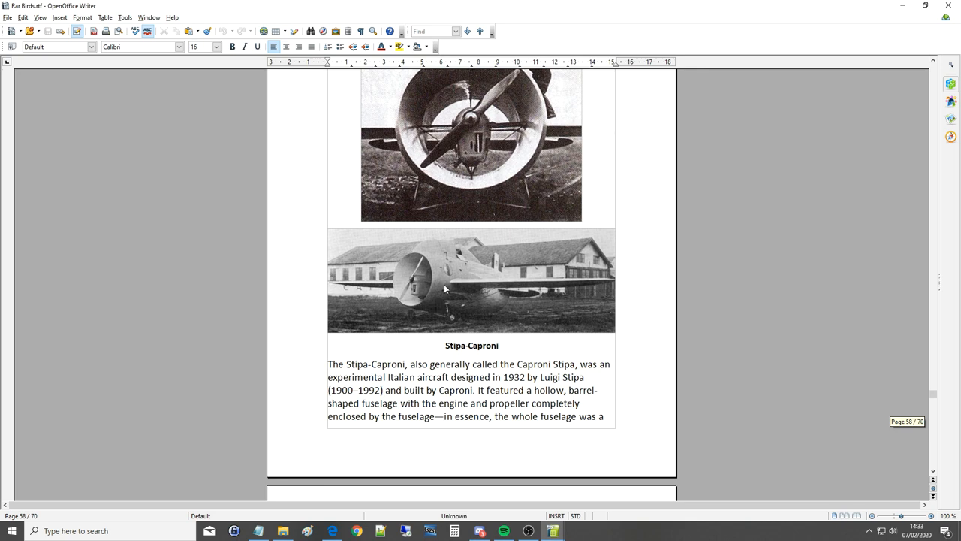
pyautogui.moveTo(403, 311)
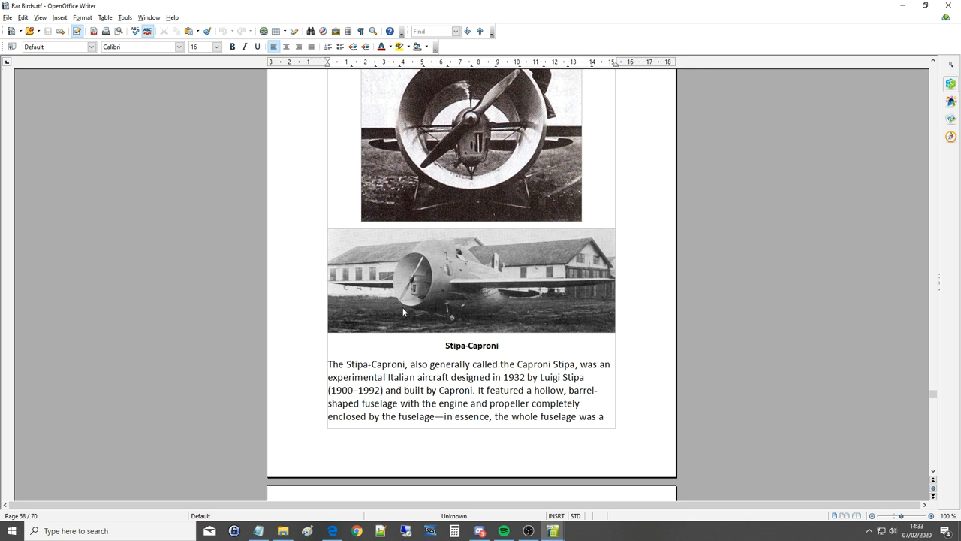
pyautogui.scroll(3)
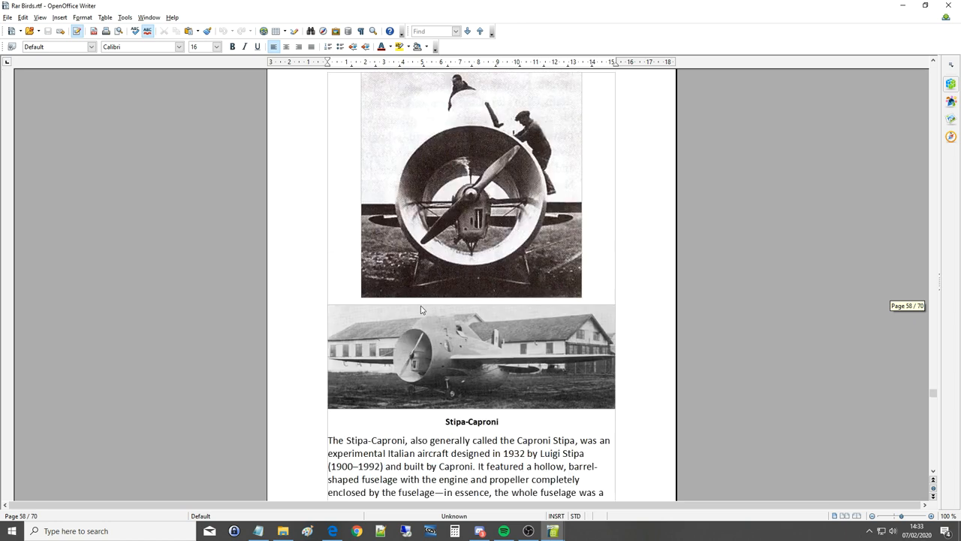
pyautogui.moveTo(422, 309)
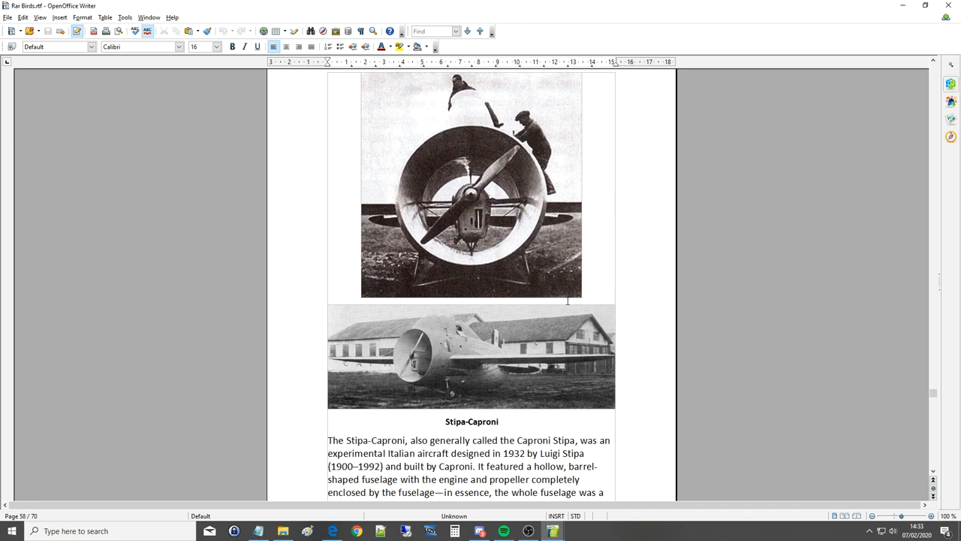
pyautogui.moveTo(423, 359)
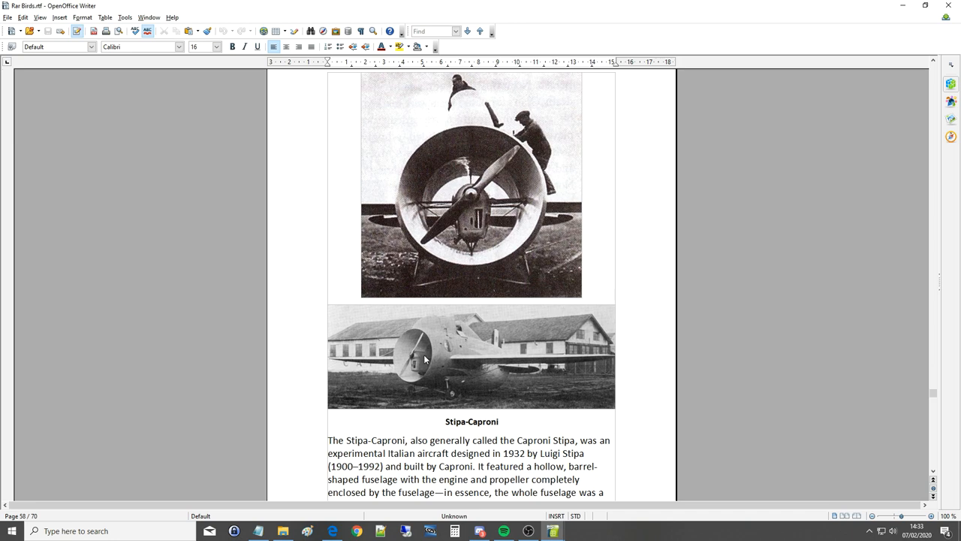
pyautogui.moveTo(381, 366)
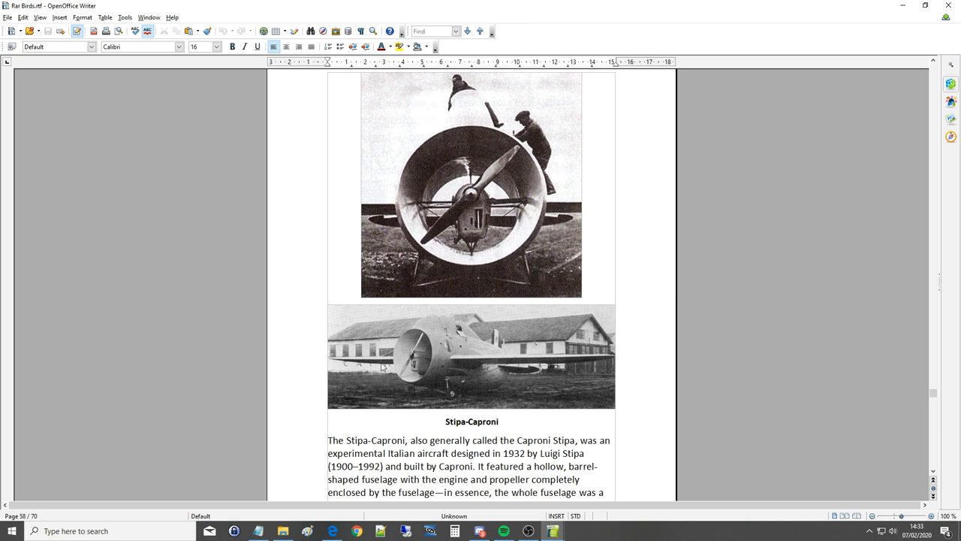
pyautogui.moveTo(463, 342)
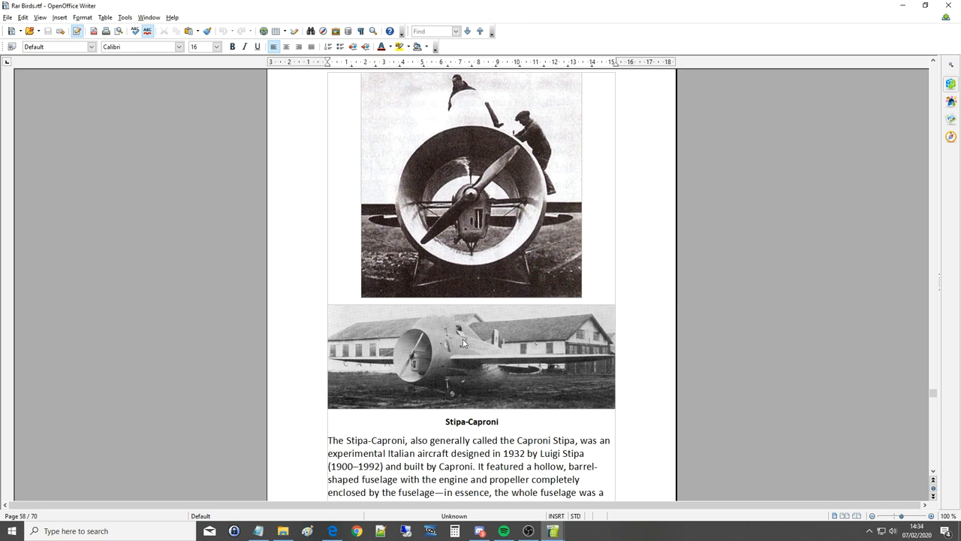
pyautogui.scroll(-3)
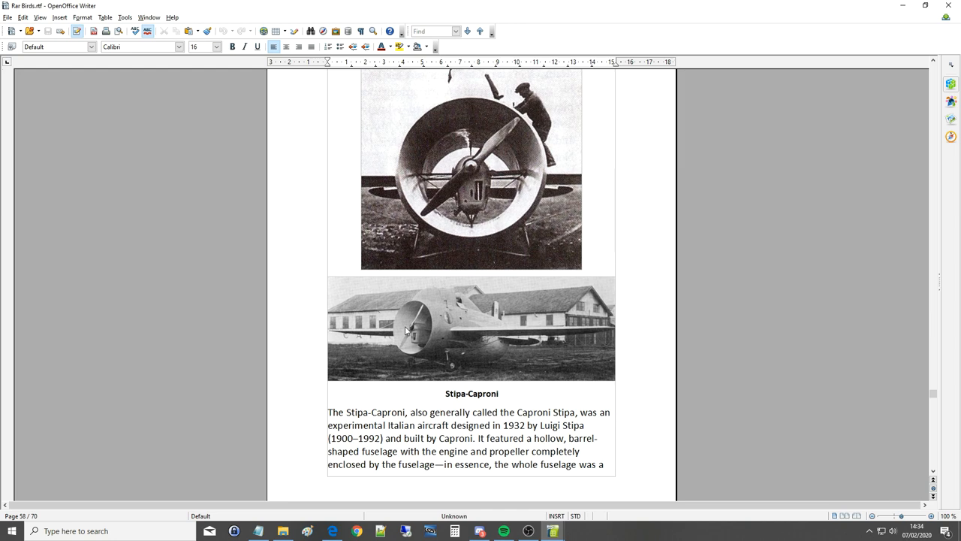
# Scroll through the A-90 Orlyonok entry to the Nemeth Parasol circular-wing page.
pyautogui.scroll(-3)
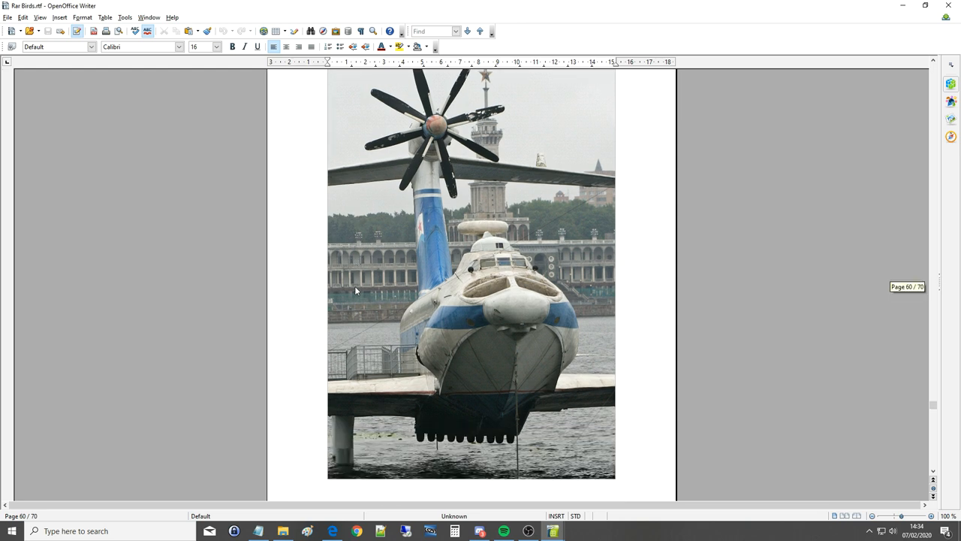
pyautogui.moveTo(325, 286)
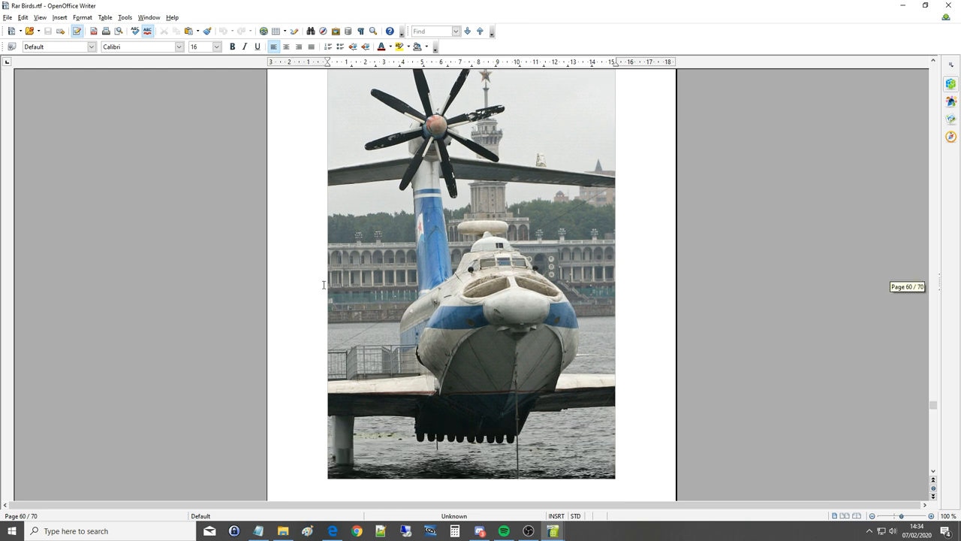
pyautogui.moveTo(565, 323)
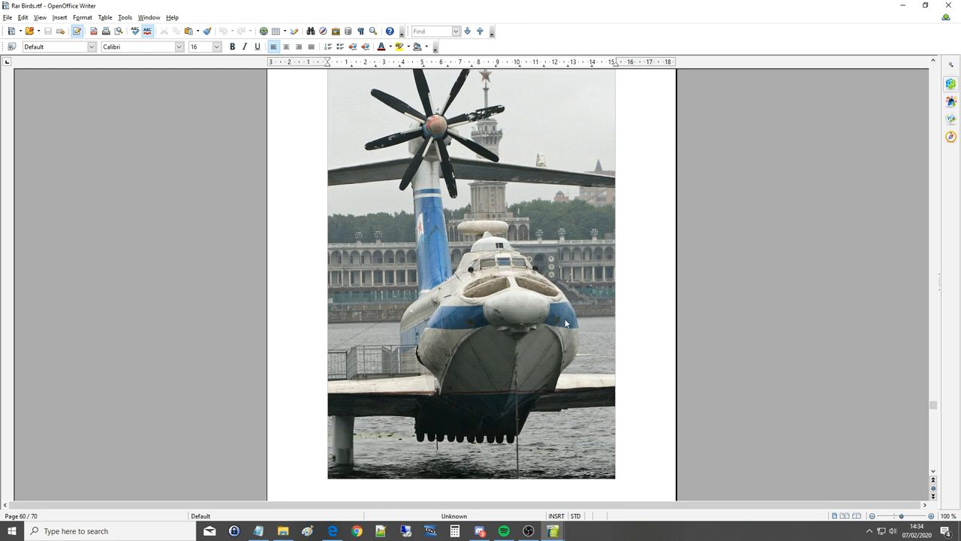
pyautogui.moveTo(584, 311)
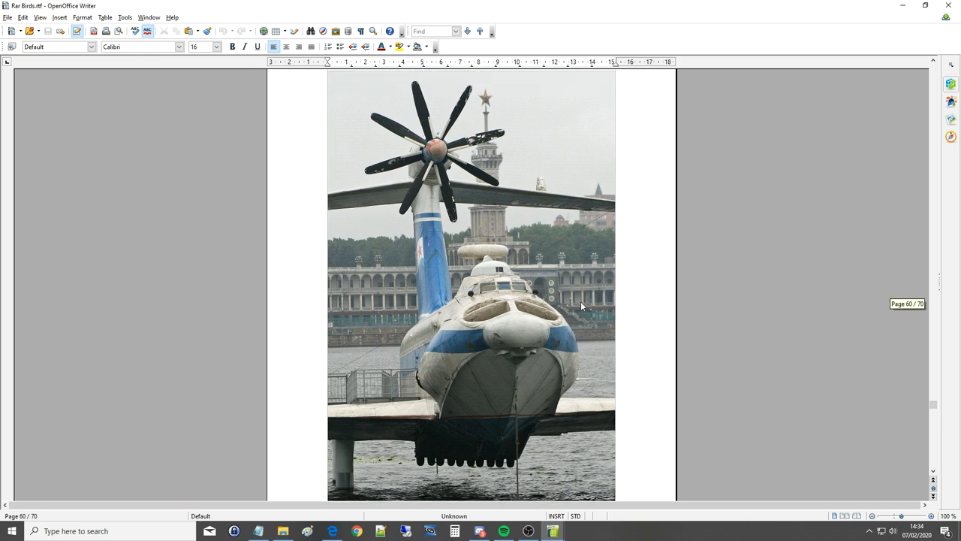
pyautogui.scroll(-3)
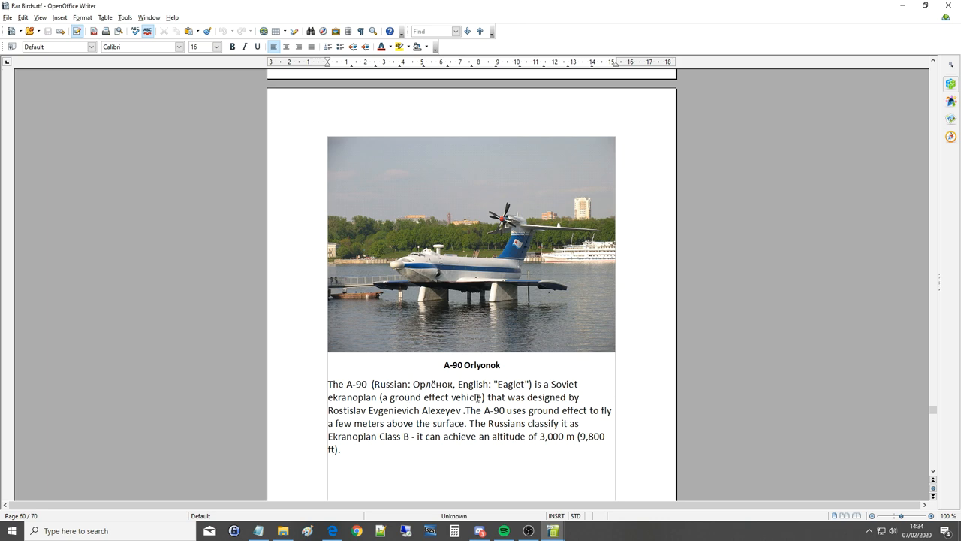
pyautogui.moveTo(345, 413)
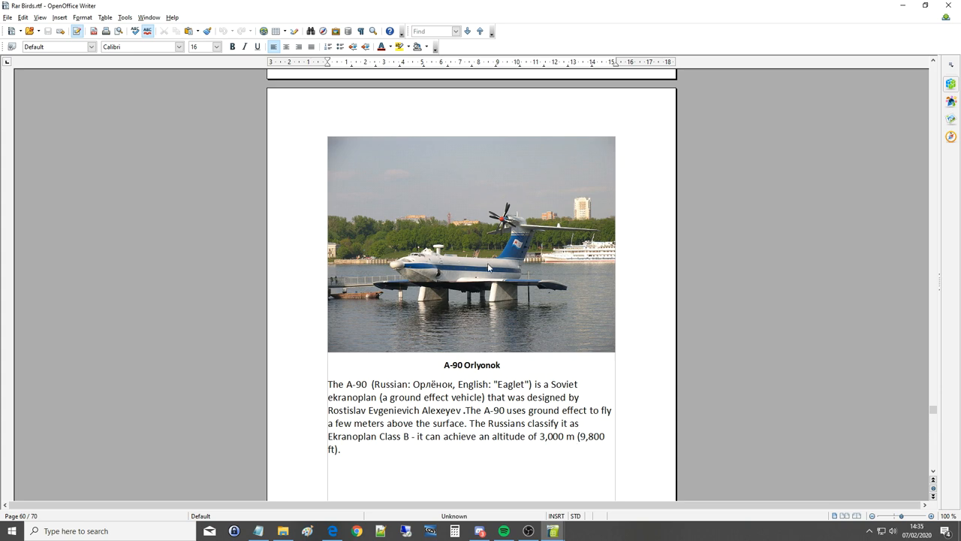
pyautogui.moveTo(516, 250)
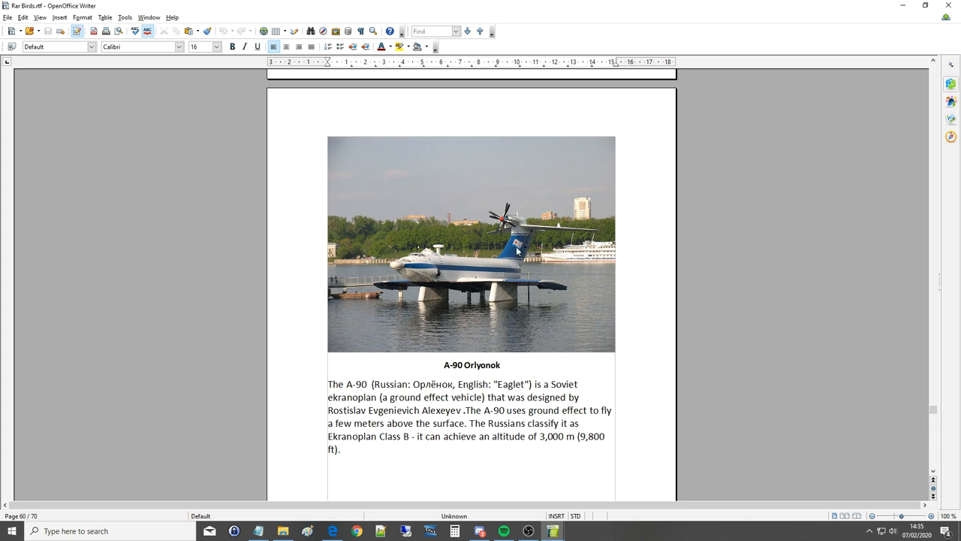
pyautogui.moveTo(525, 222)
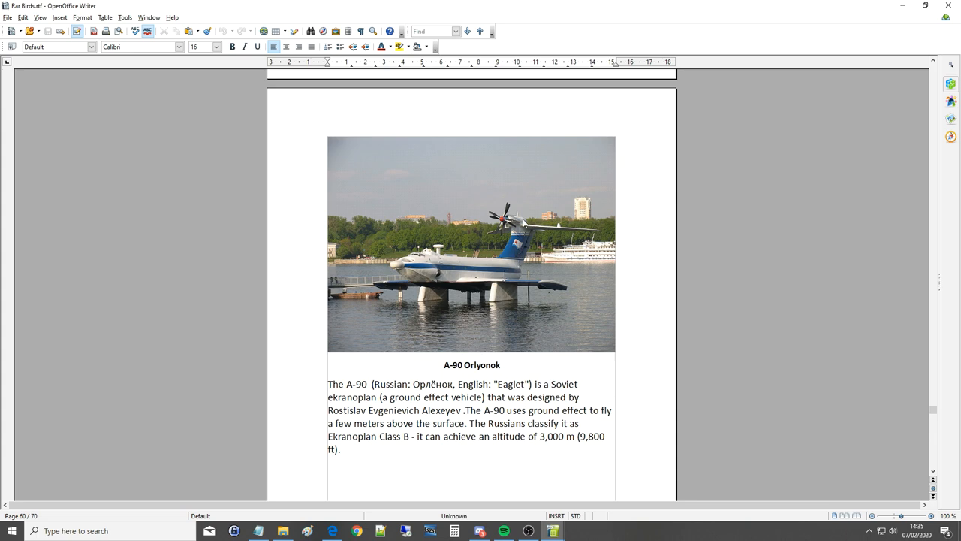
pyautogui.moveTo(501, 226)
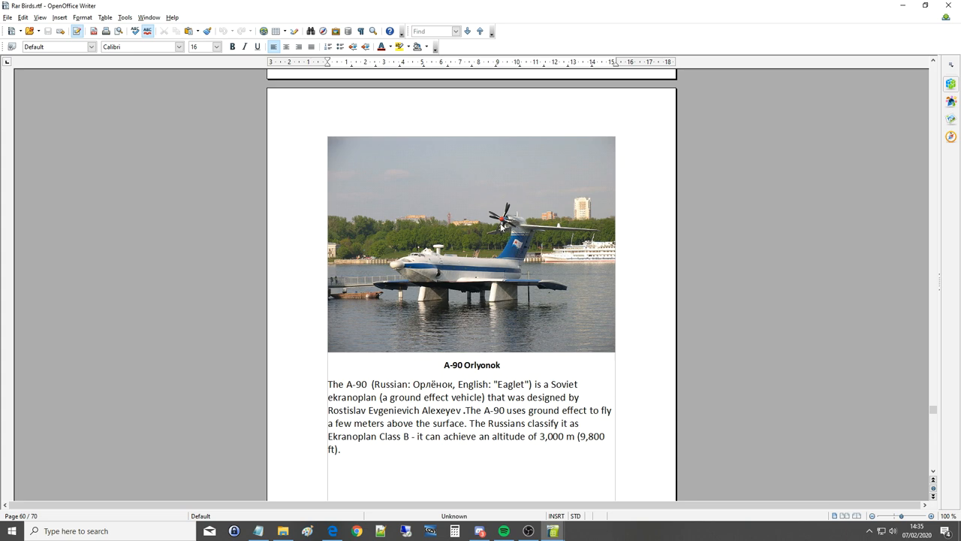
pyautogui.moveTo(508, 244)
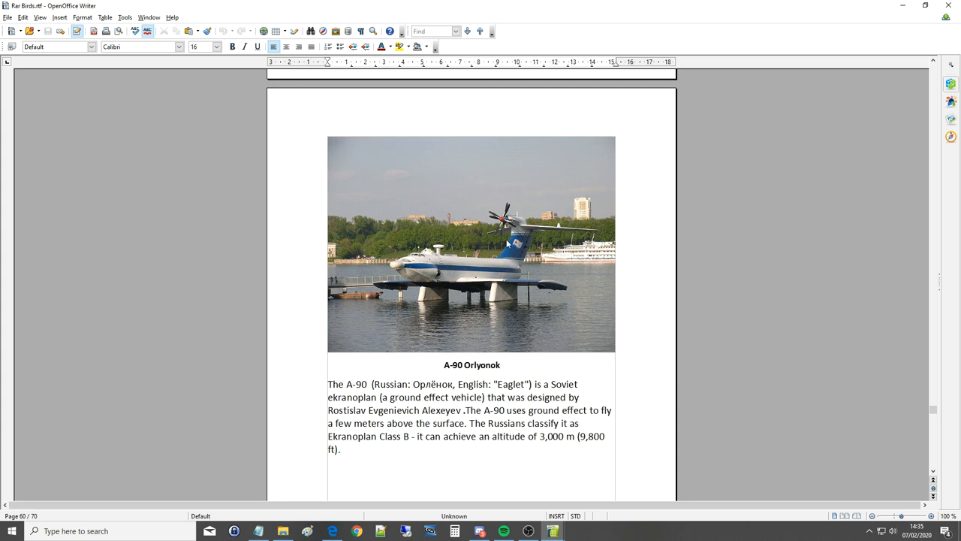
pyautogui.moveTo(482, 273)
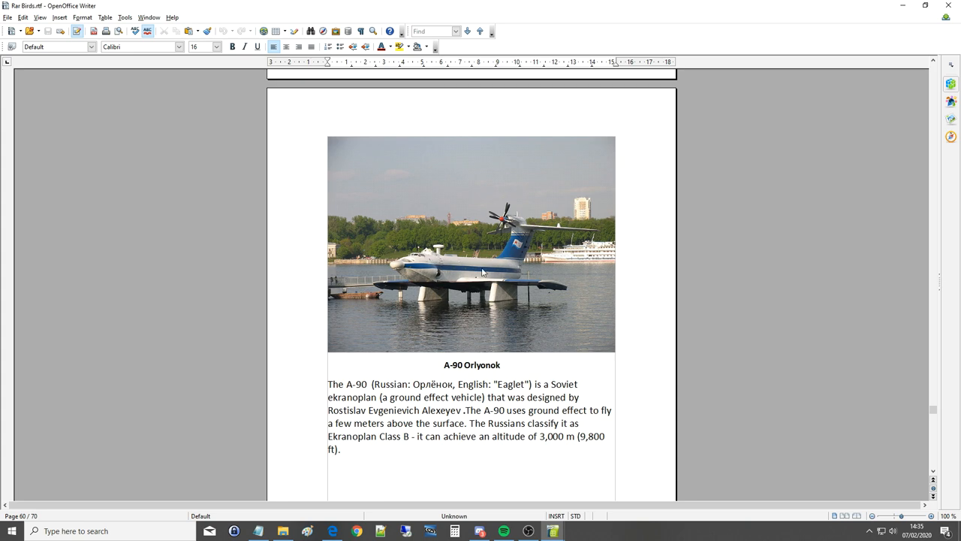
pyautogui.scroll(-3)
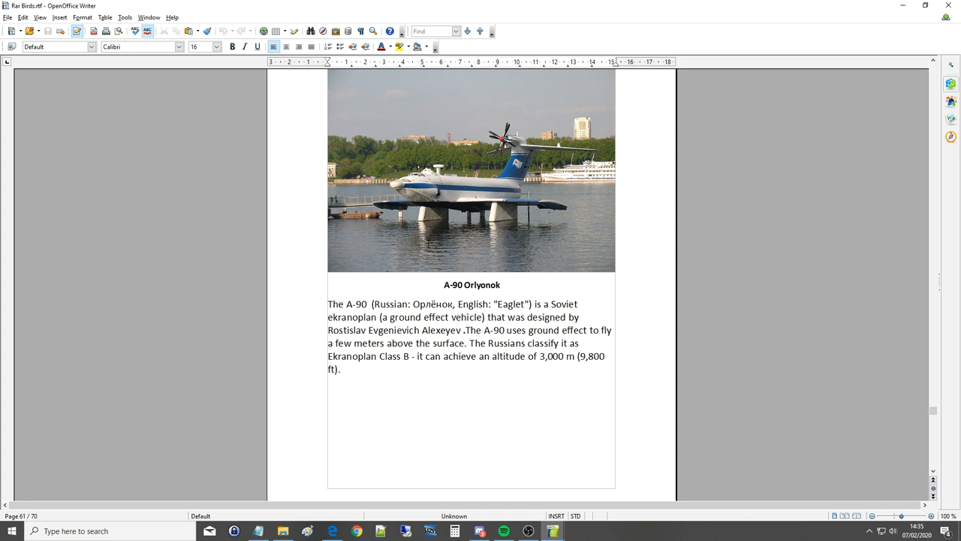
pyautogui.moveTo(428, 247)
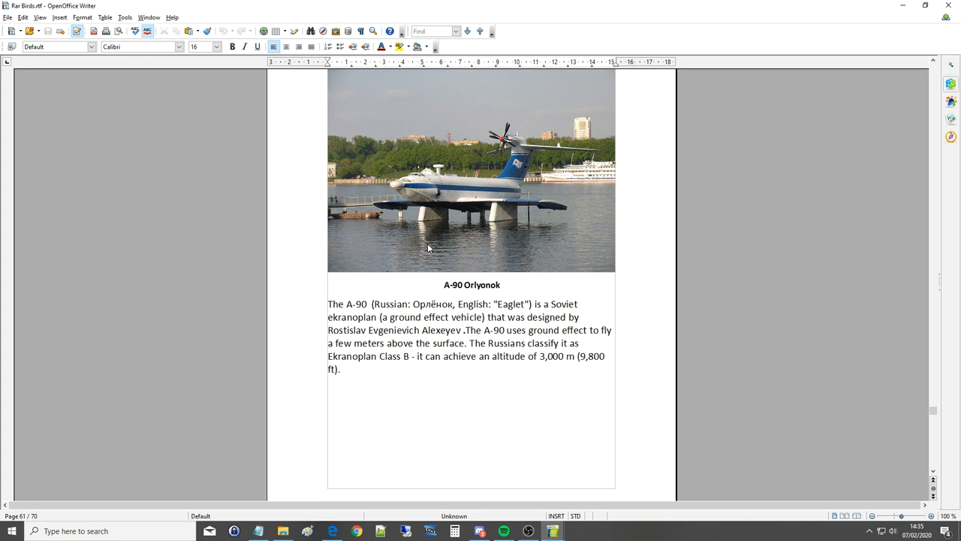
pyautogui.scroll(-3)
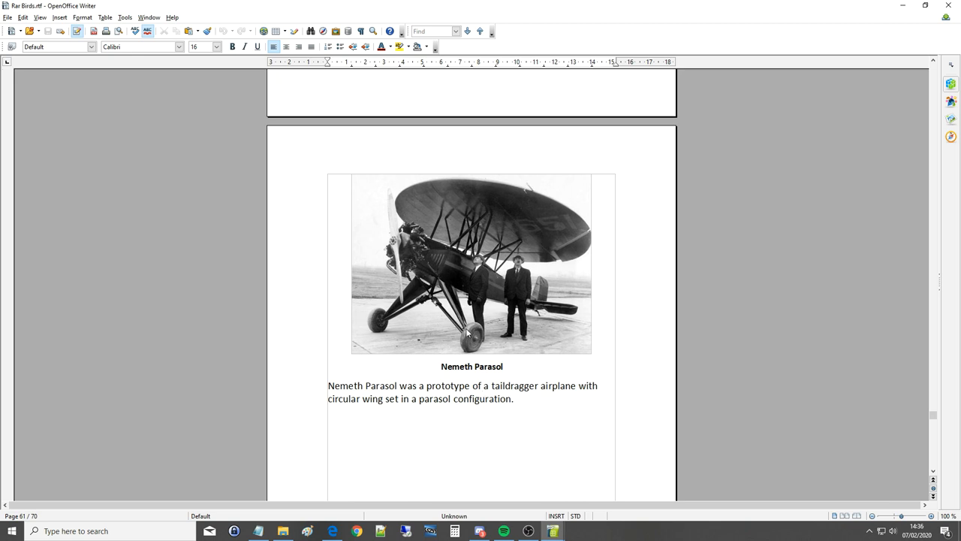
pyautogui.moveTo(420, 349)
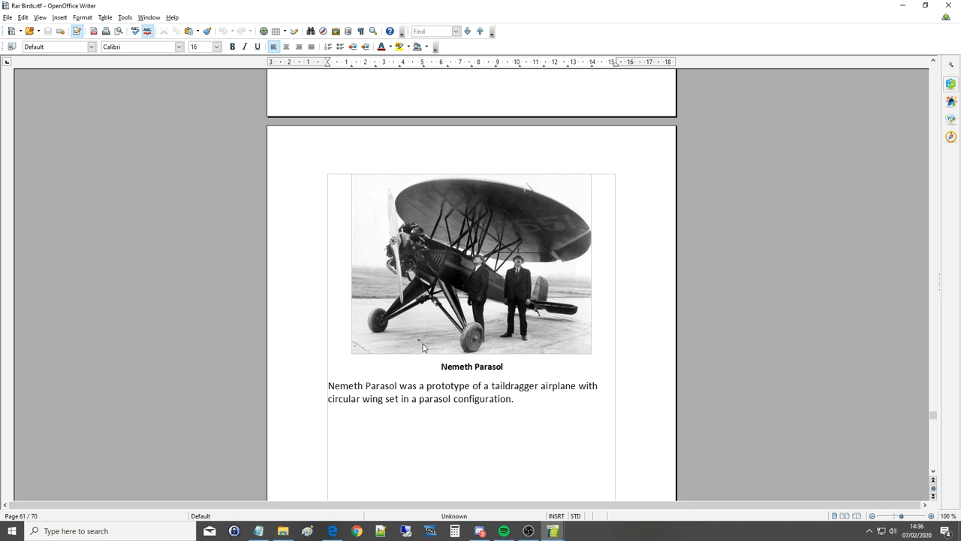
pyautogui.moveTo(406, 255)
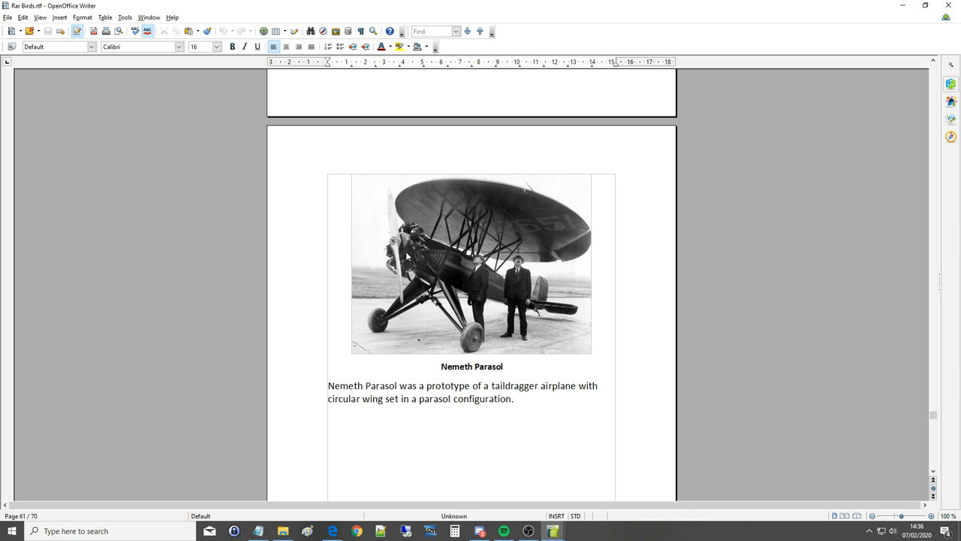
pyautogui.moveTo(518, 274)
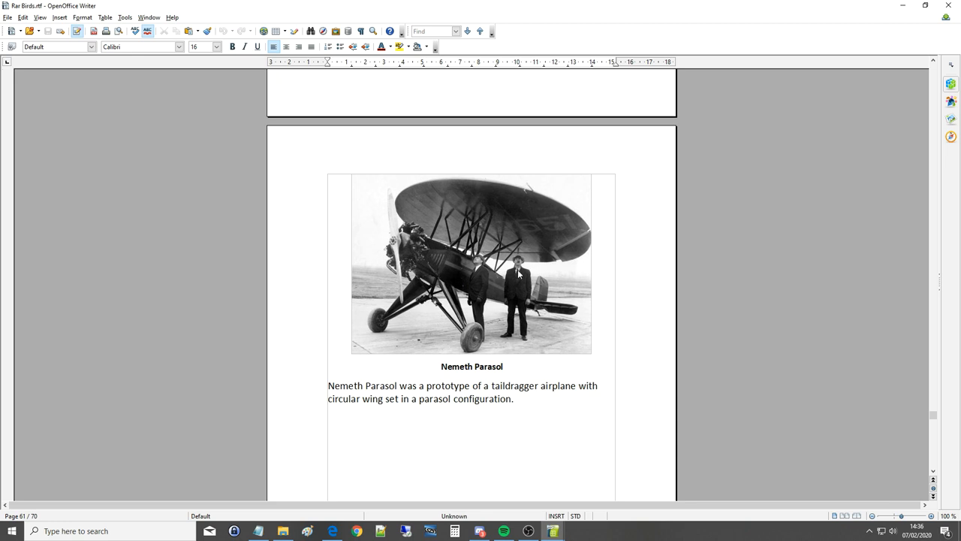
pyautogui.moveTo(578, 252)
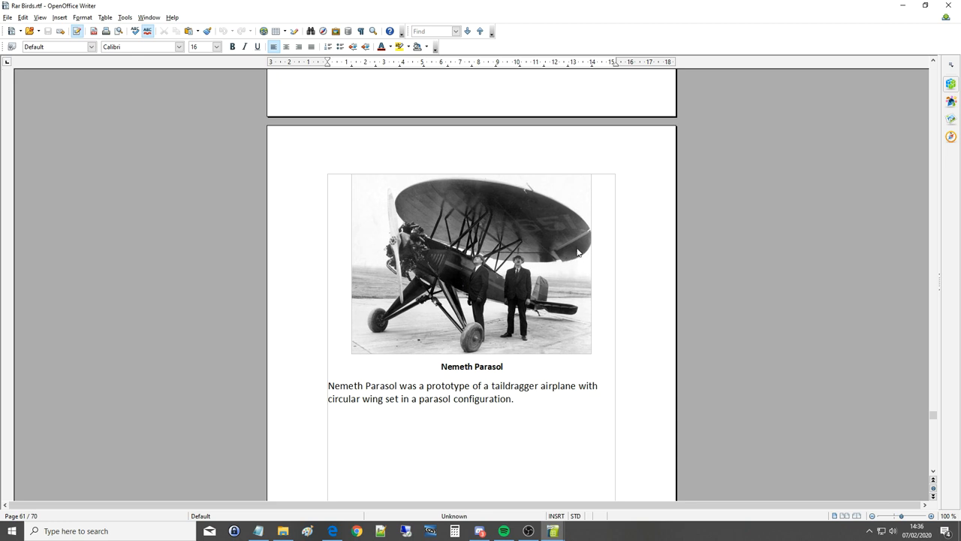
pyautogui.moveTo(569, 262)
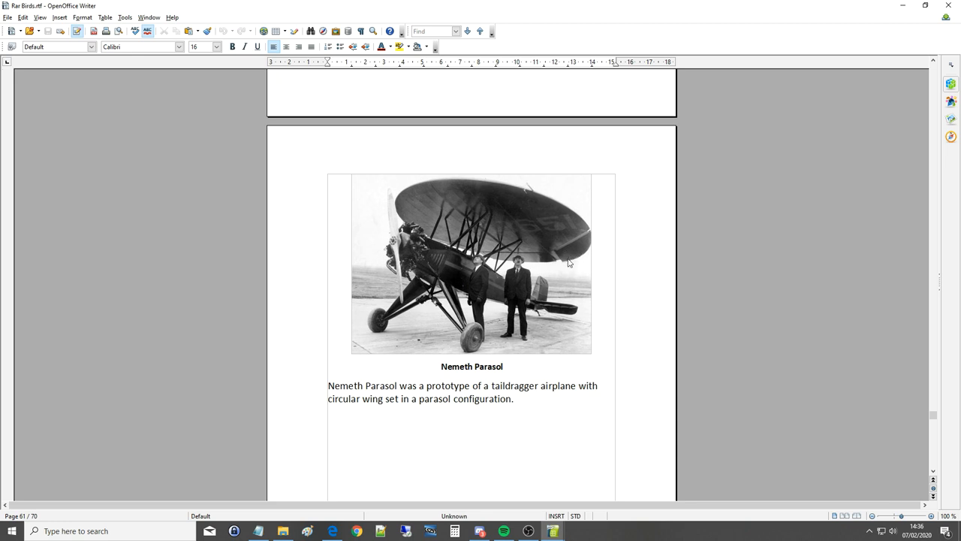
pyautogui.moveTo(583, 231)
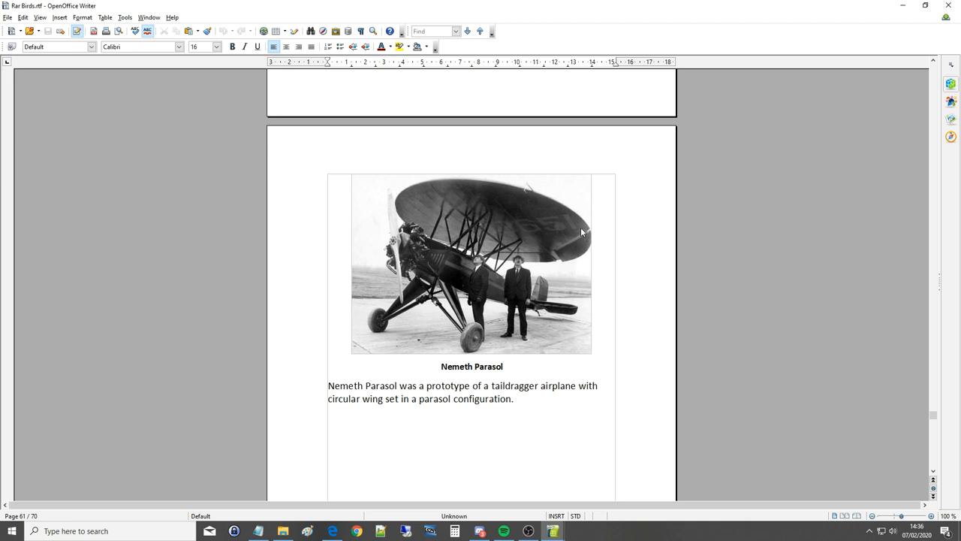
pyautogui.moveTo(580, 225)
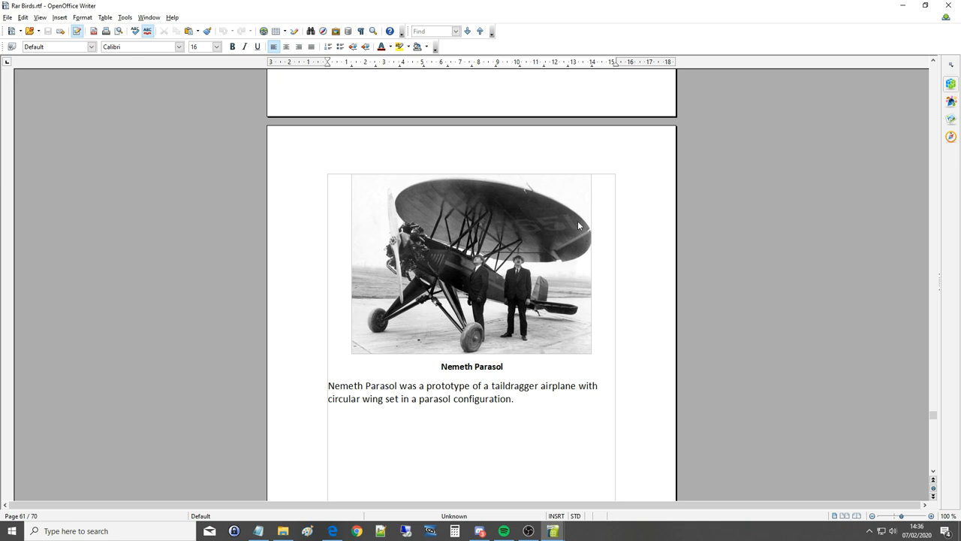
pyautogui.moveTo(529, 226)
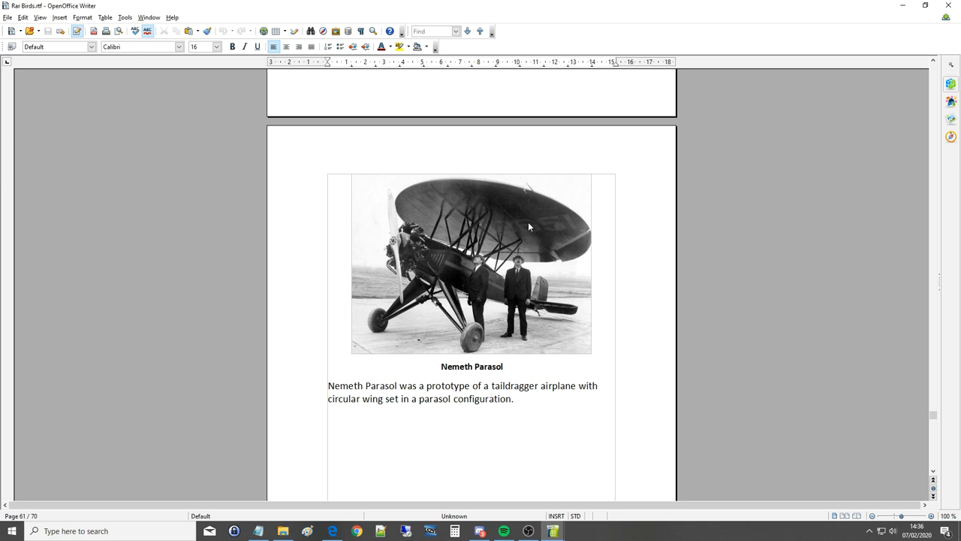
pyautogui.moveTo(808, 211)
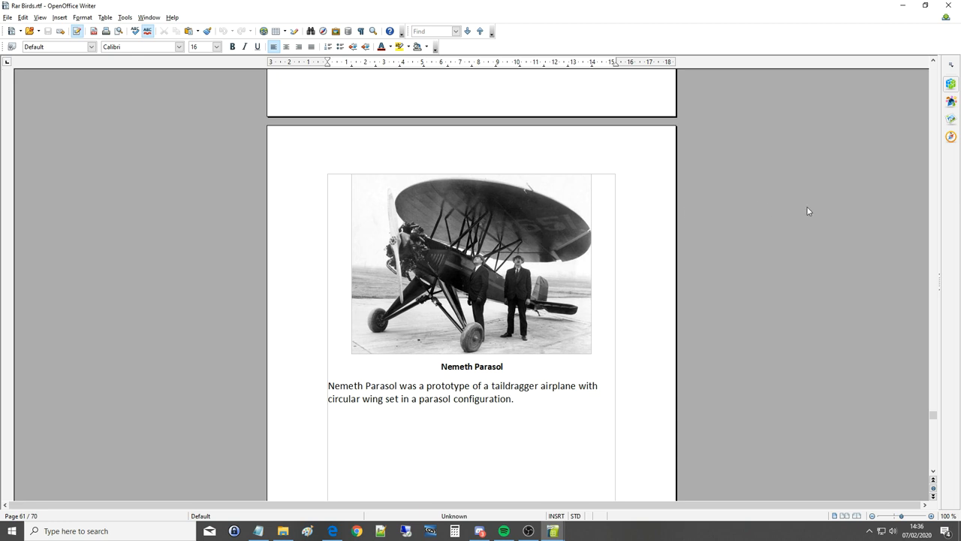
pyautogui.moveTo(525, 248)
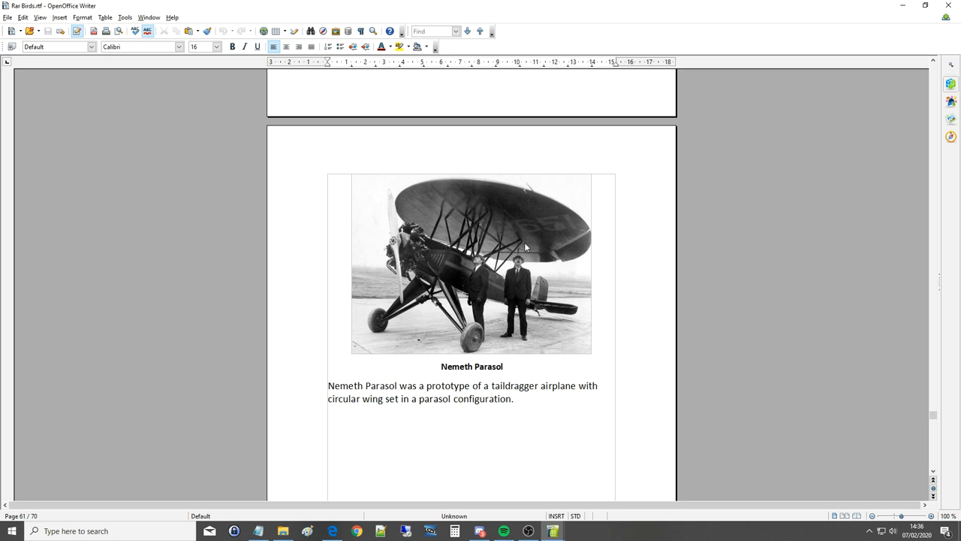
pyautogui.moveTo(529, 231)
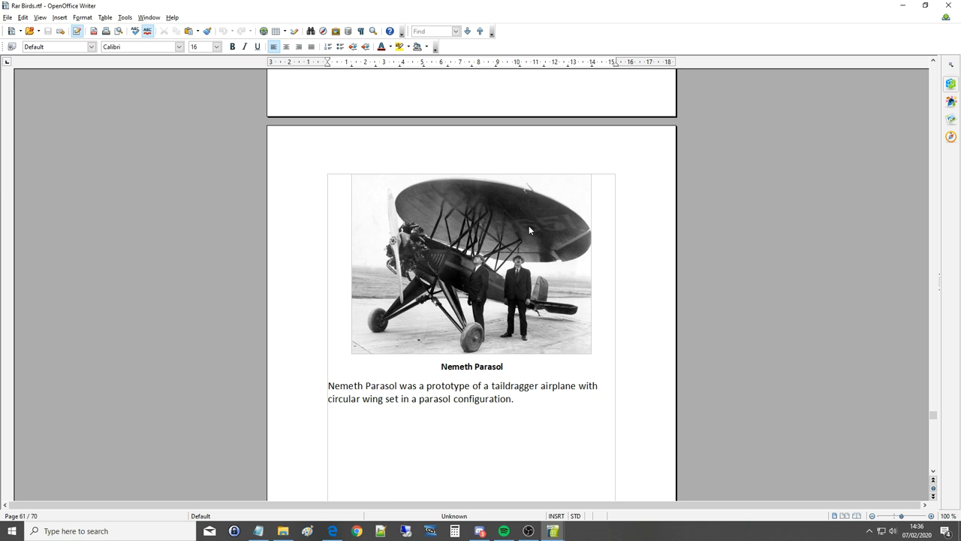
pyautogui.moveTo(456, 242)
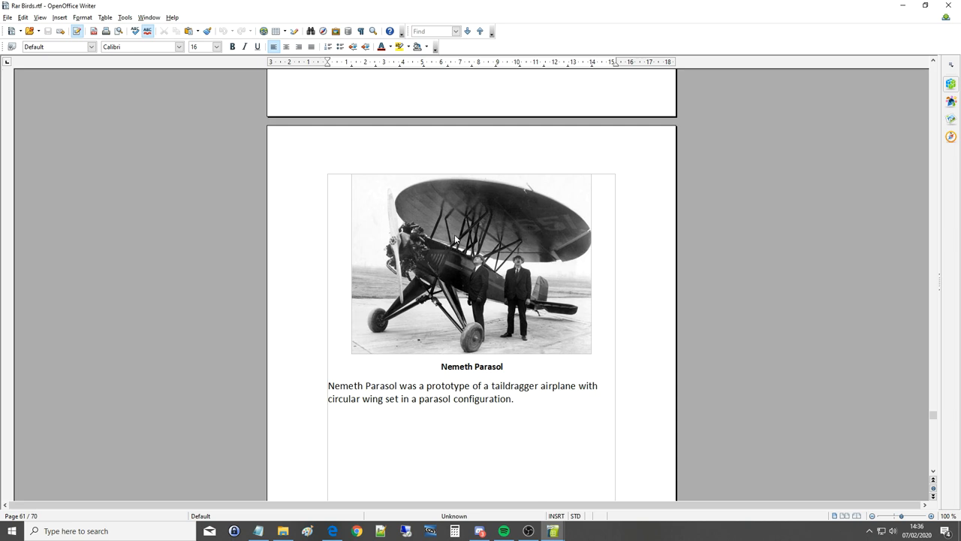
# Scroll past the Nemeth Parasol entry to the bubble-cockpit helicopter photos.
pyautogui.scroll(-3)
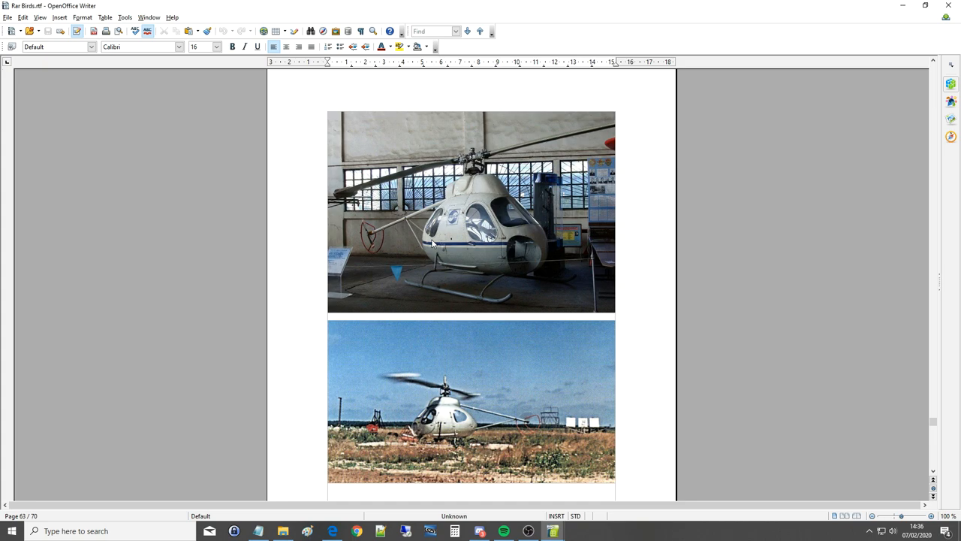
# Scroll through the helicopter photo page to page 64's Mil Mi B-7 tip-jet photo.
pyautogui.scroll(-3)
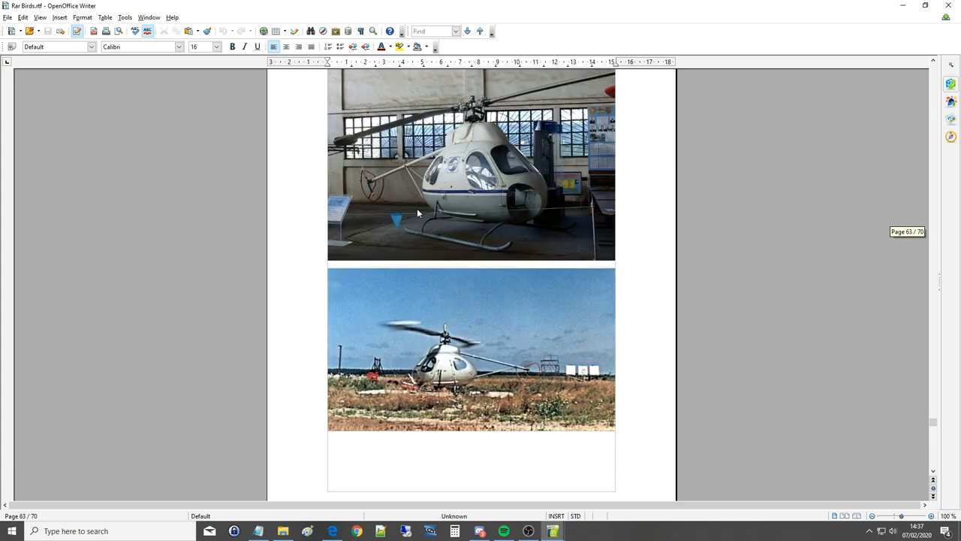
pyautogui.scroll(-3)
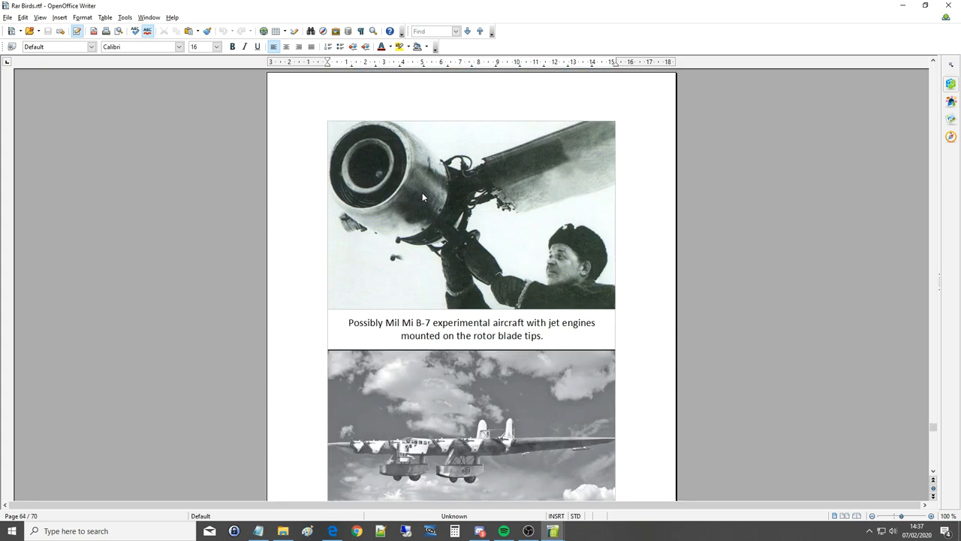
pyautogui.scroll(3)
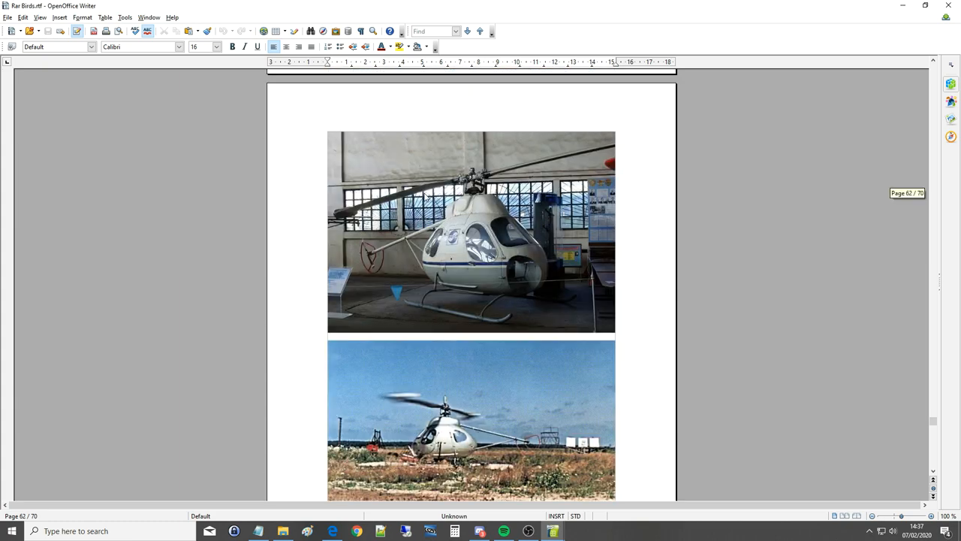
pyautogui.scroll(-3)
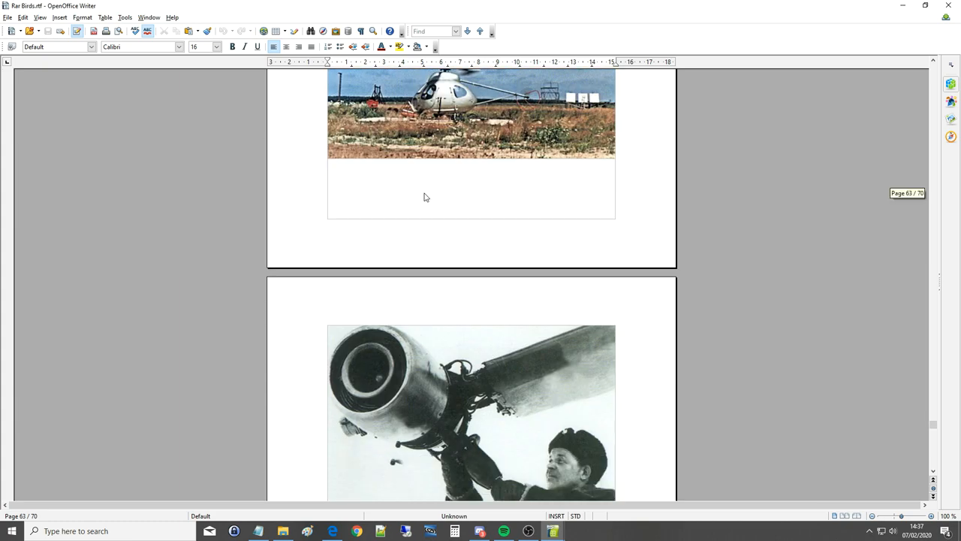
pyautogui.scroll(-3)
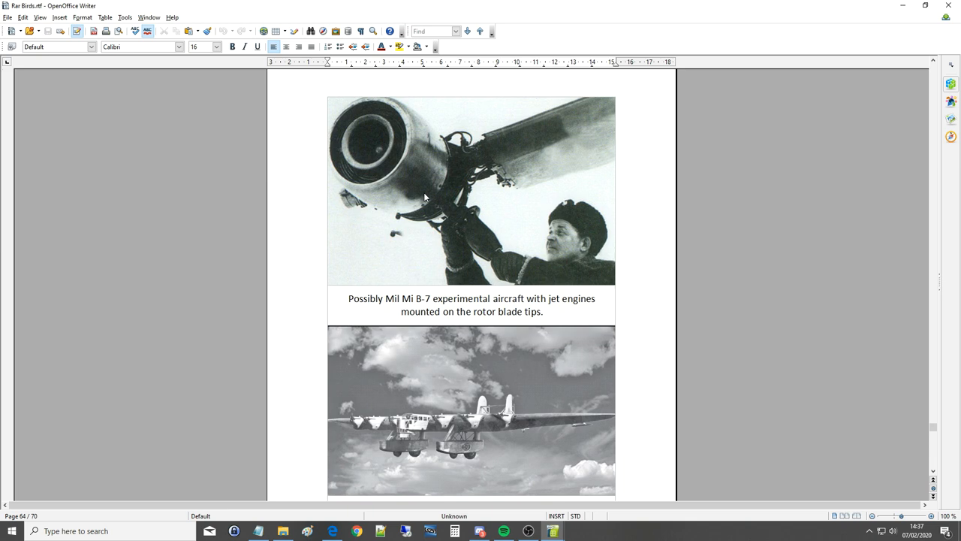
# Scroll to page 64 showing the Mil Mi B-7 rotor-tip jet engine photo and caption.
pyautogui.scroll(-3)
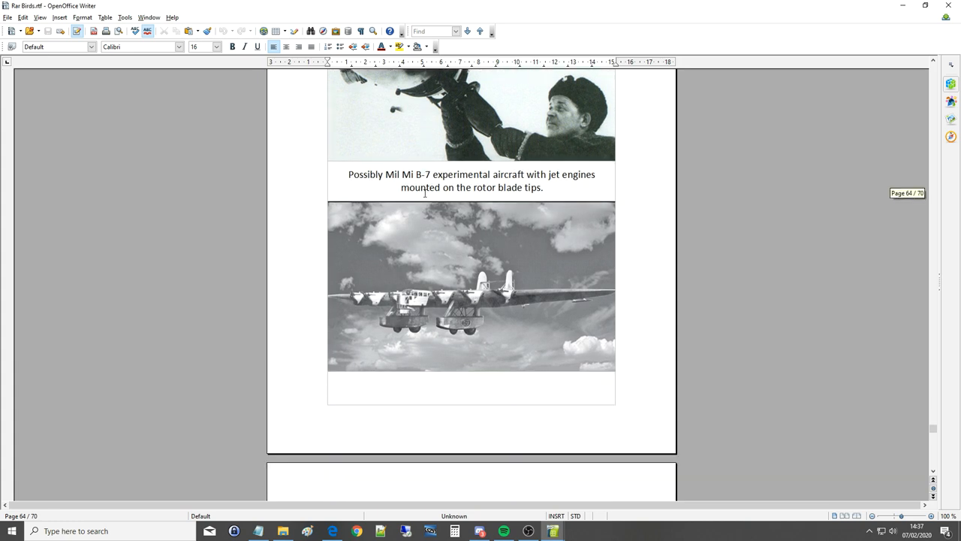
pyautogui.scroll(3)
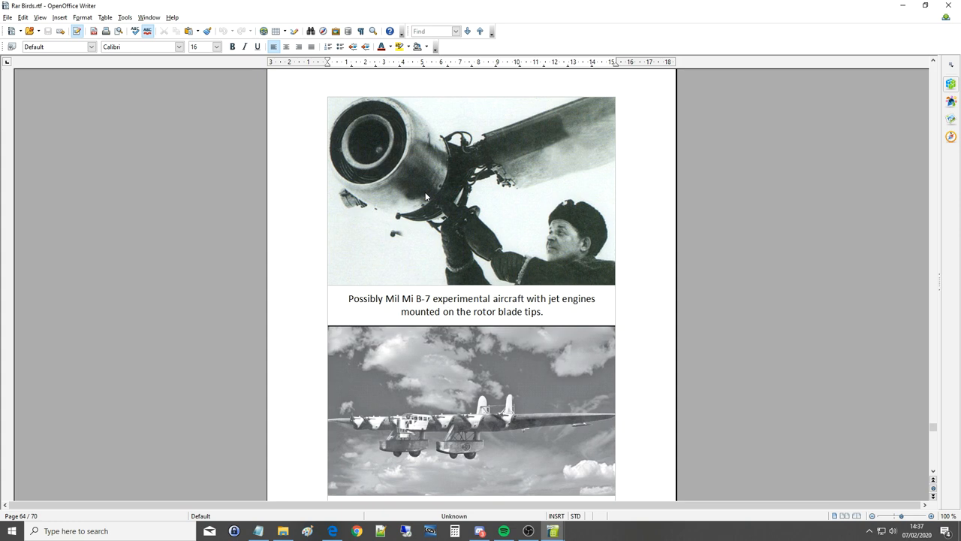
pyautogui.moveTo(383, 140)
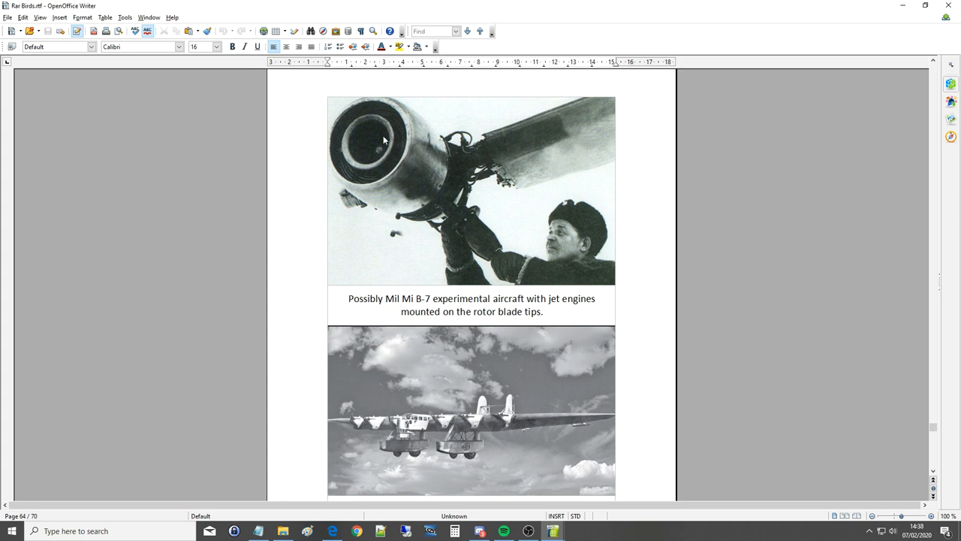
pyautogui.moveTo(398, 173)
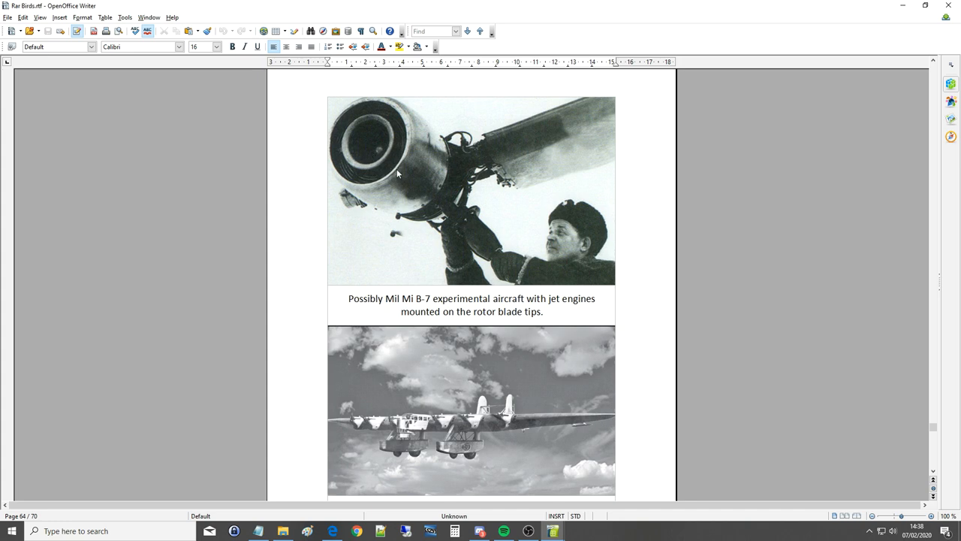
pyautogui.moveTo(433, 187)
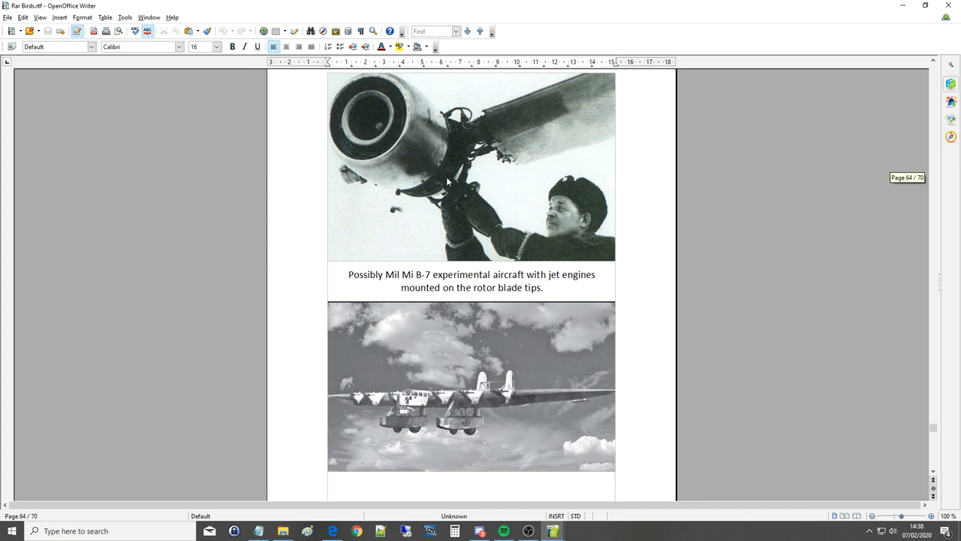
pyautogui.scroll(-3)
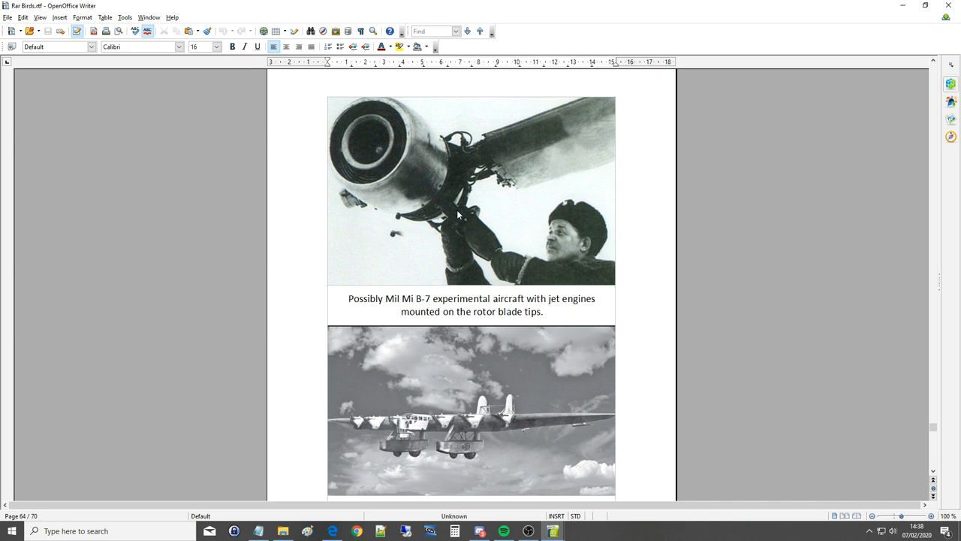
pyautogui.moveTo(430, 204)
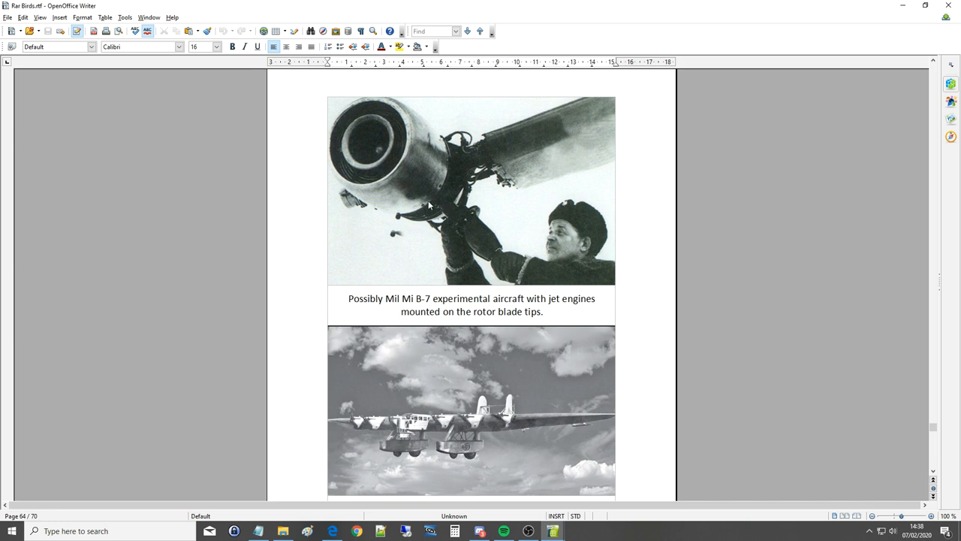
pyautogui.scroll(-3)
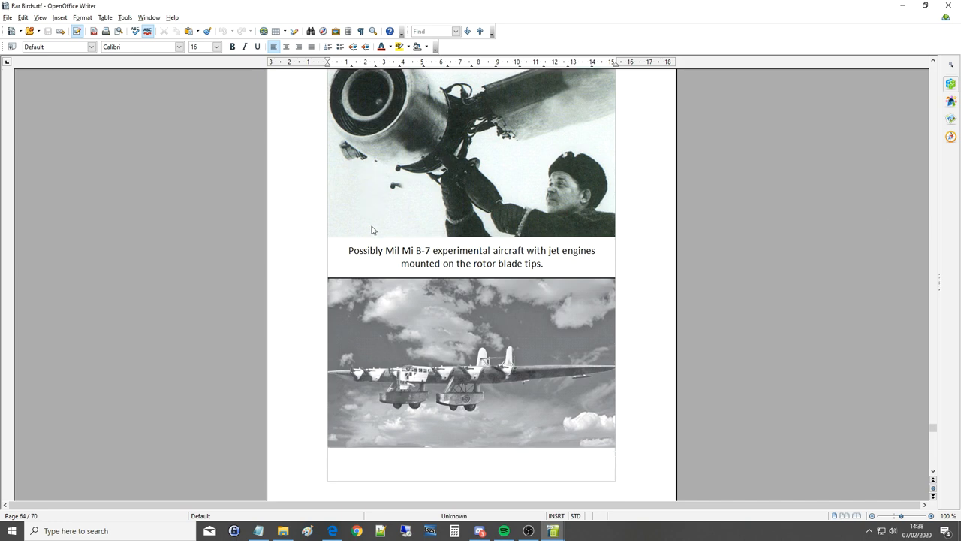
# Scroll past the airliner photo onto page 65's ground crew and model aircraft photos.
pyautogui.scroll(-3)
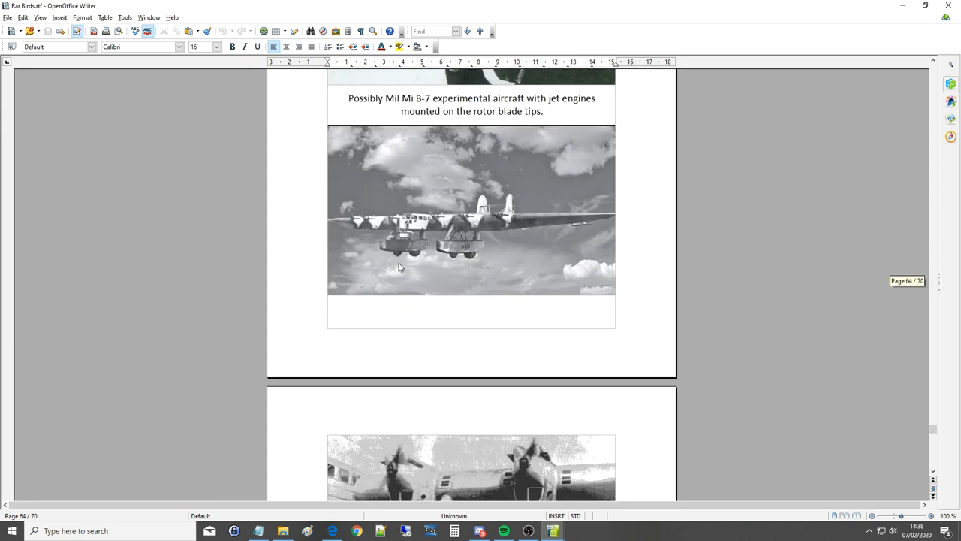
pyautogui.moveTo(365, 242)
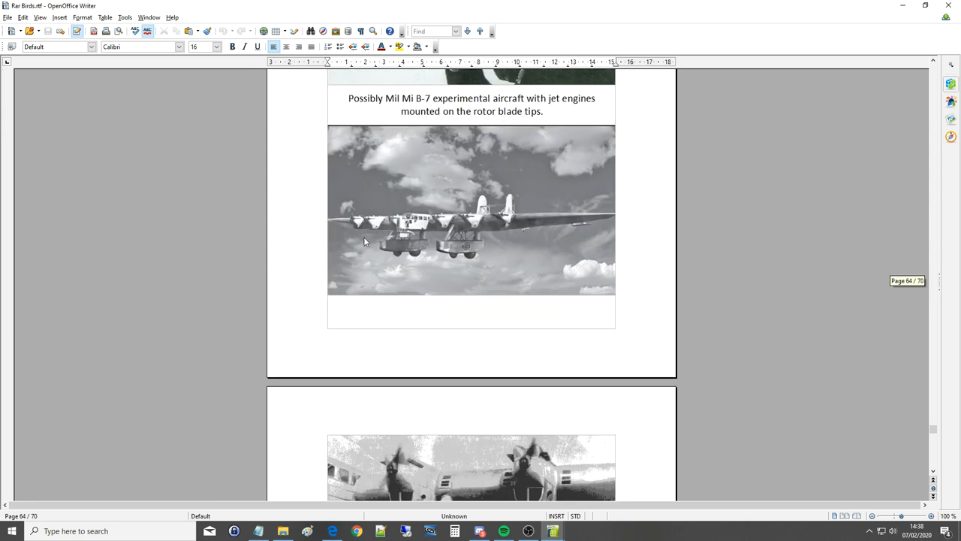
pyautogui.moveTo(368, 239)
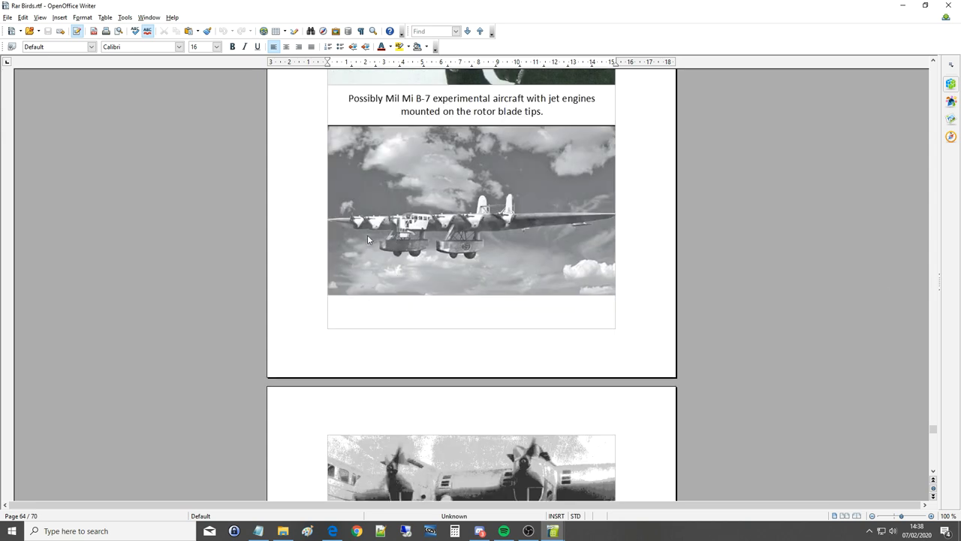
pyautogui.scroll(-3)
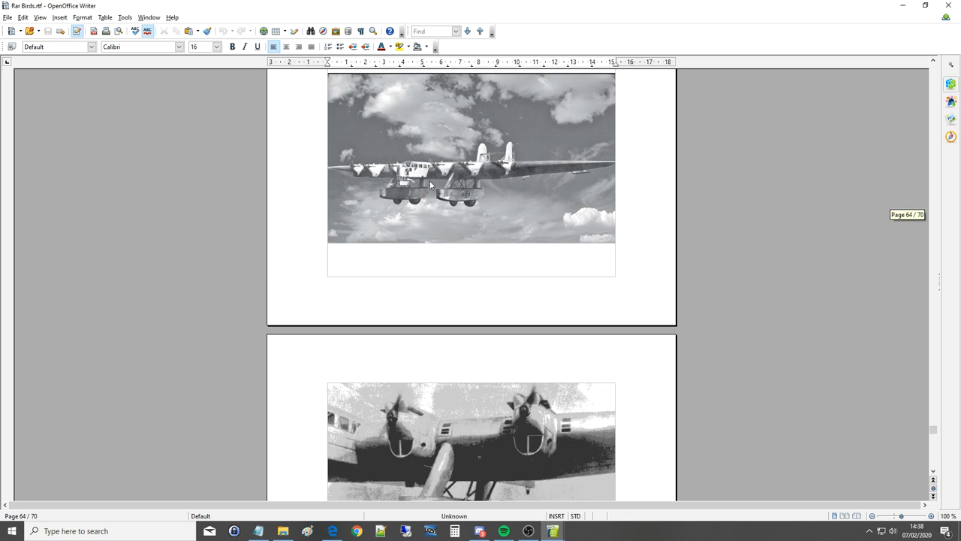
pyautogui.scroll(-3)
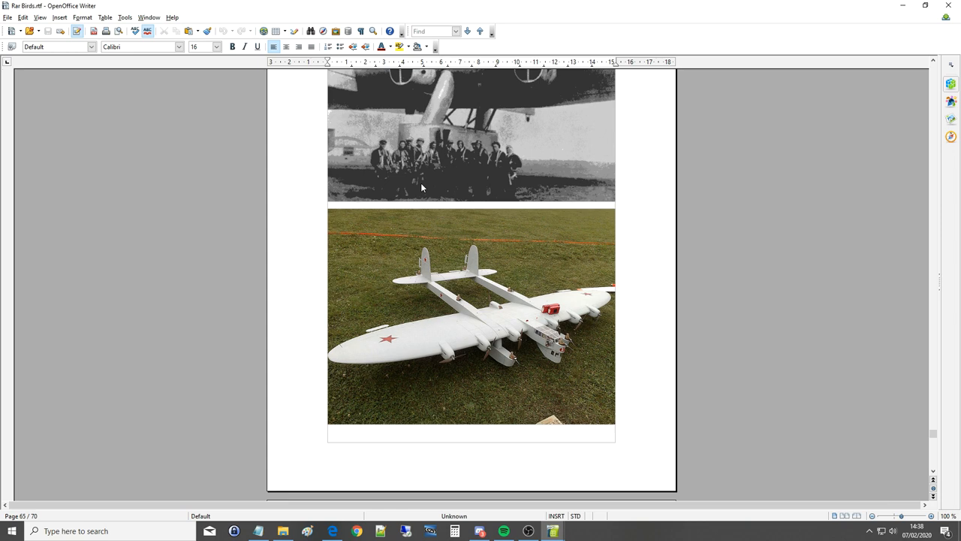
pyautogui.moveTo(538, 361)
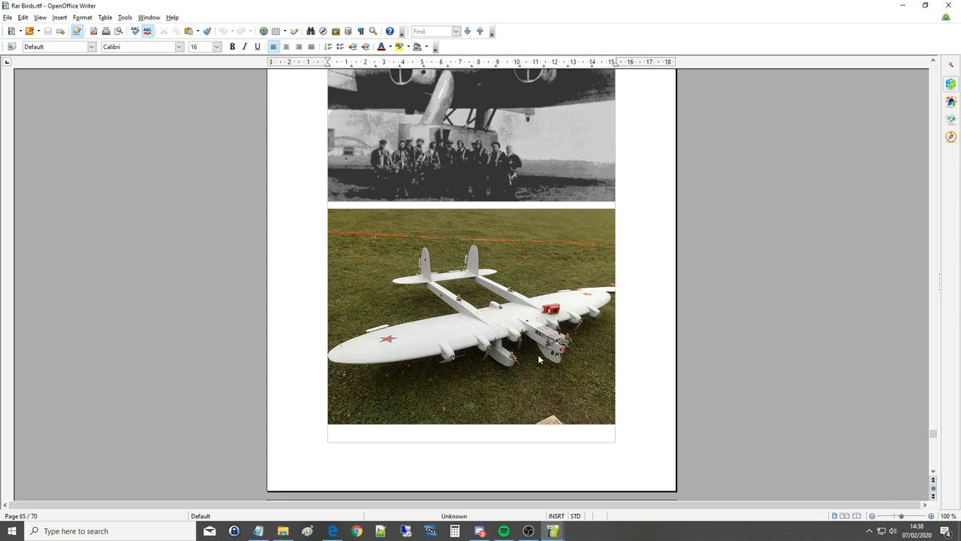
pyautogui.moveTo(517, 367)
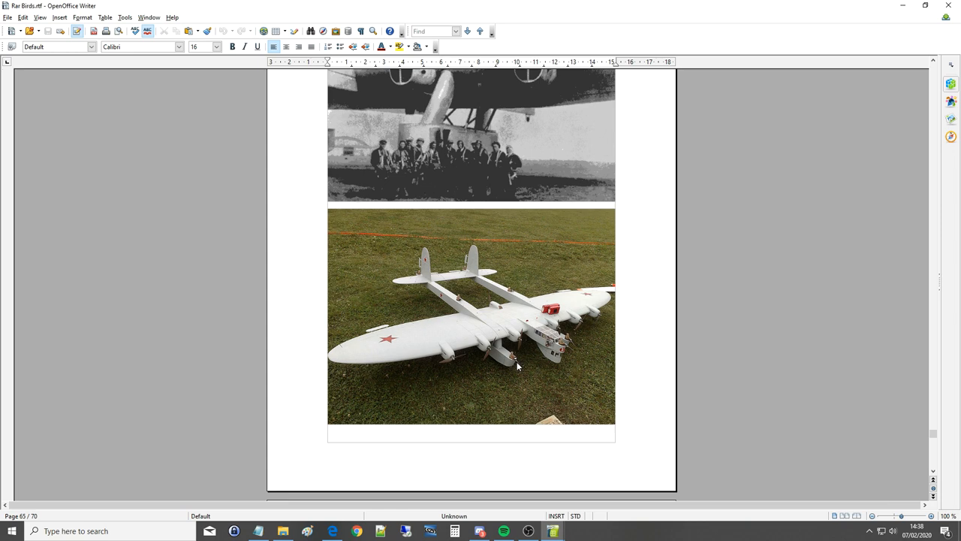
pyautogui.moveTo(498, 353)
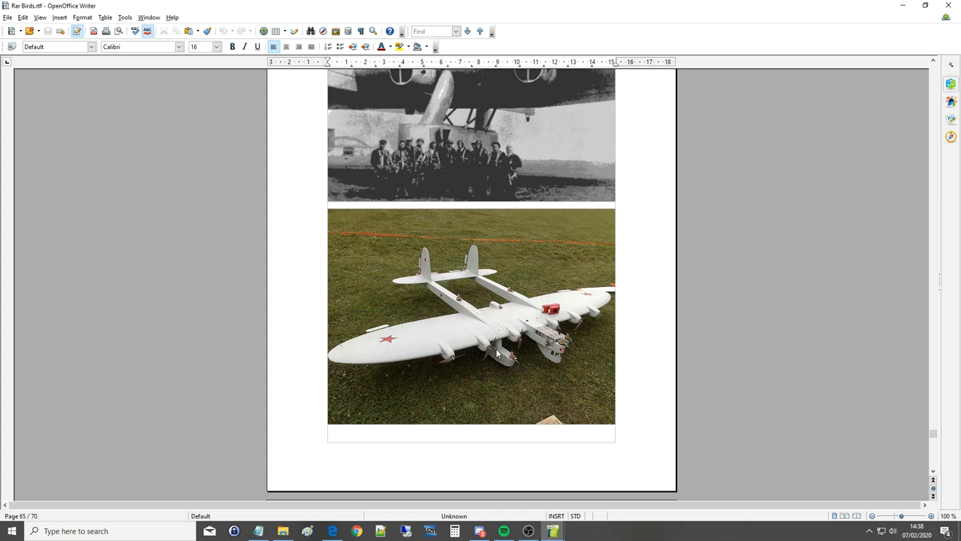
pyautogui.moveTo(507, 349)
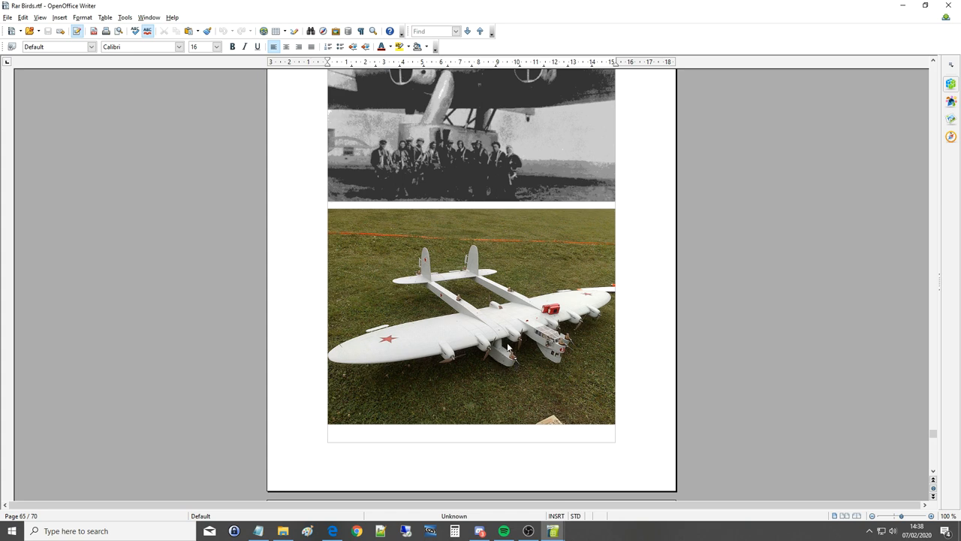
# Scroll through page 65's crew and model photos until the Kalinin K-7 heading appears.
pyautogui.scroll(3)
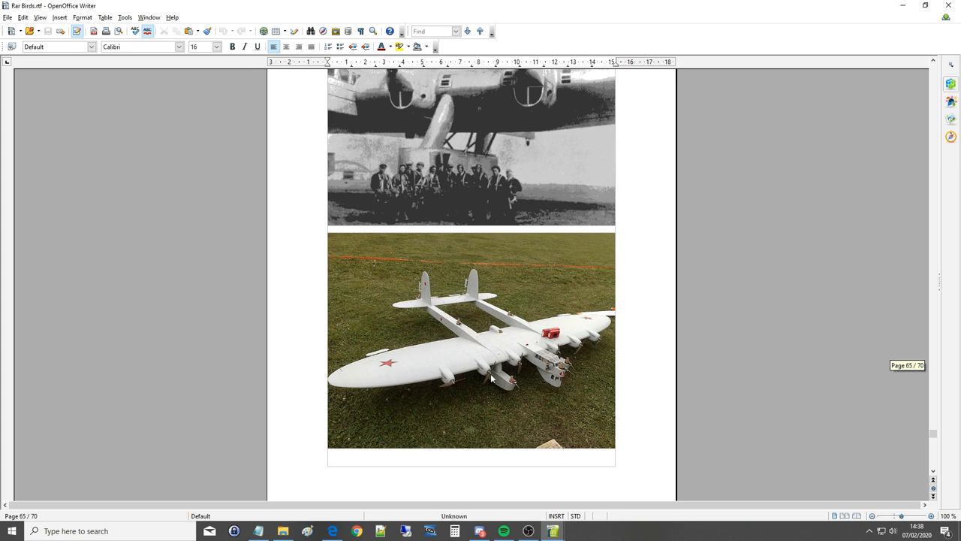
pyautogui.moveTo(514, 384)
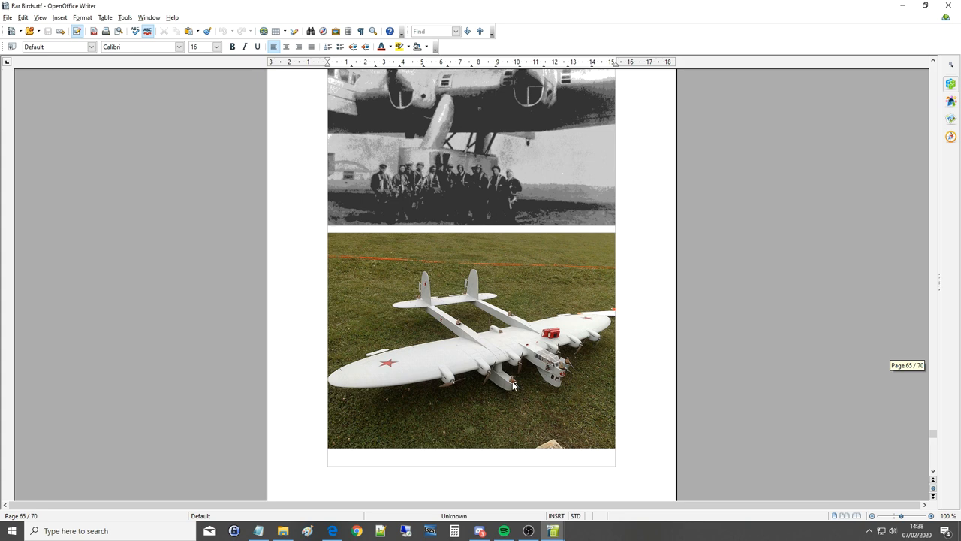
pyautogui.moveTo(526, 379)
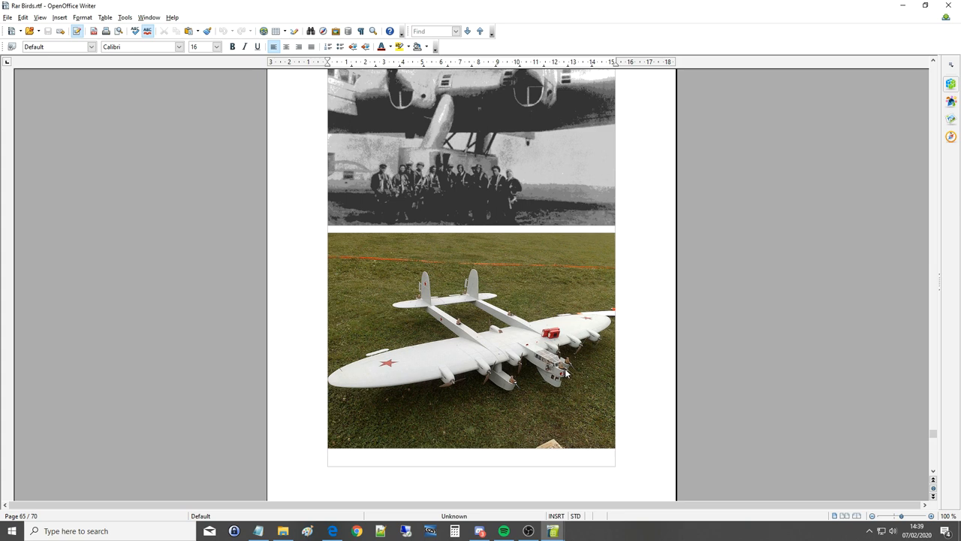
pyautogui.moveTo(462, 329)
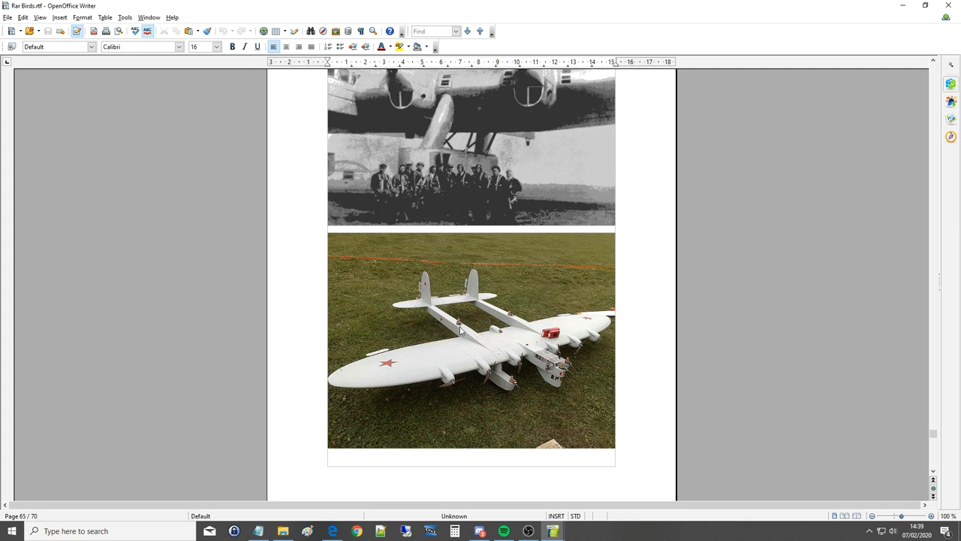
pyautogui.moveTo(414, 299)
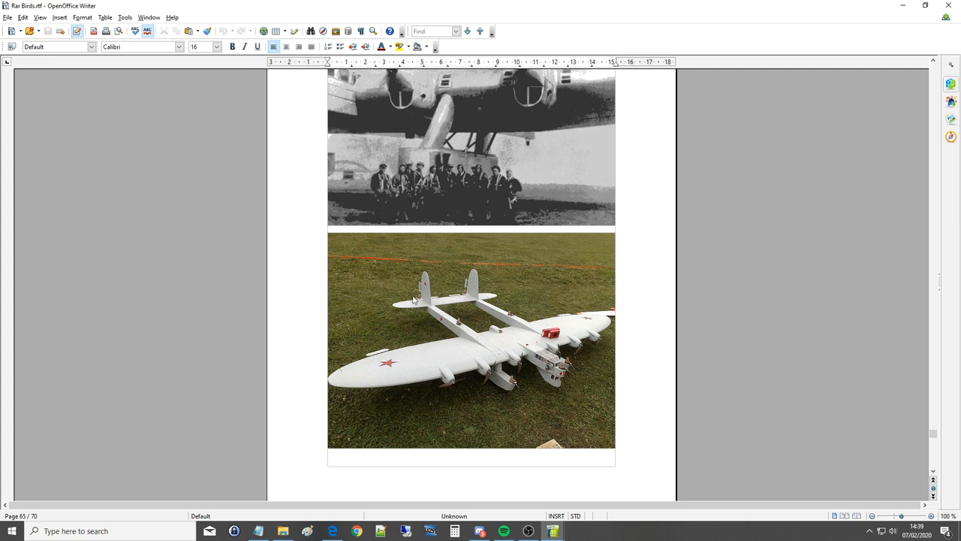
pyautogui.moveTo(415, 304)
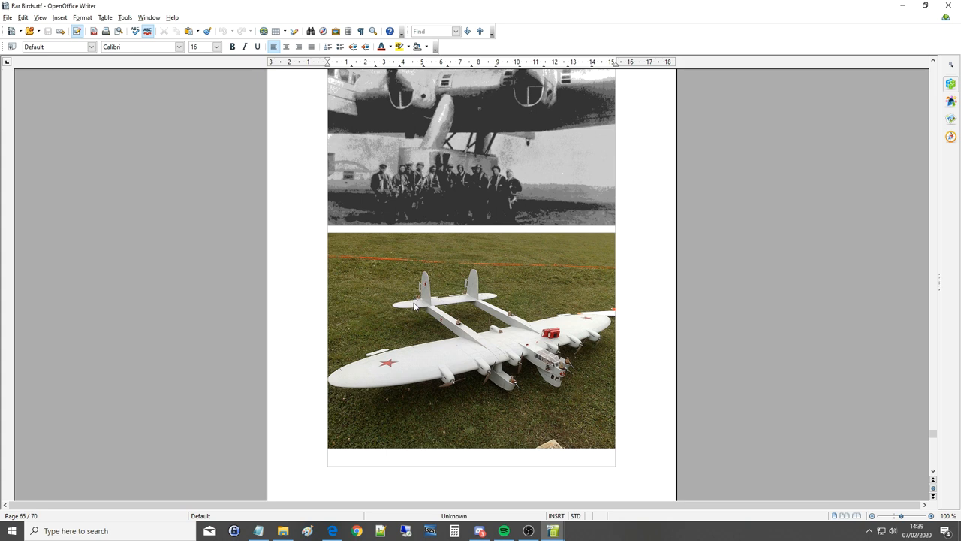
pyautogui.scroll(-3)
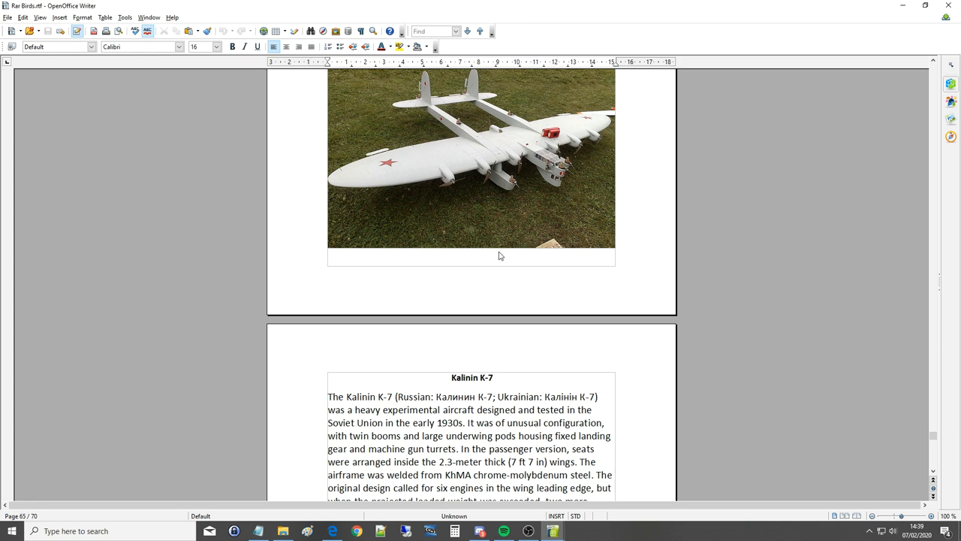
# Scroll so the full Kalinin K-7 description and General characteristics list start are visible.
pyautogui.scroll(-3)
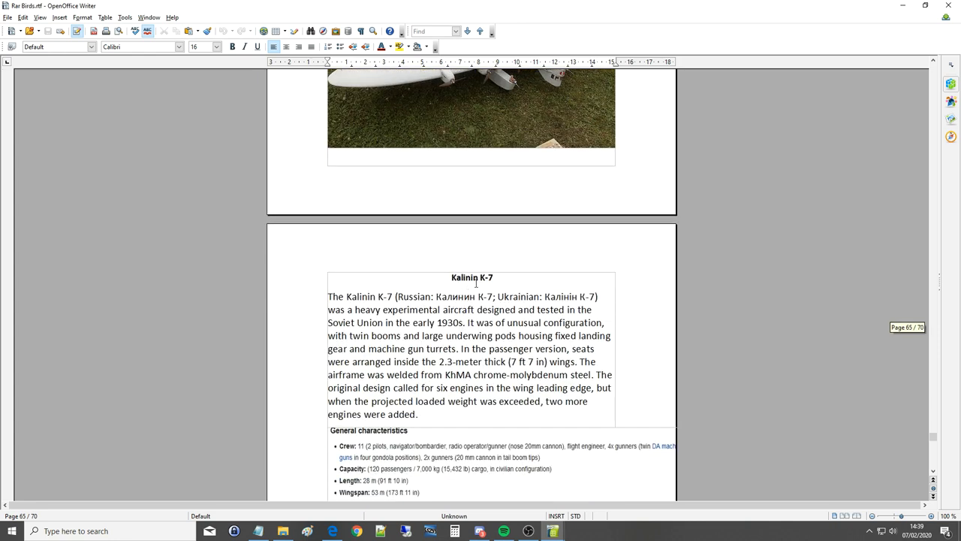
pyautogui.scroll(3)
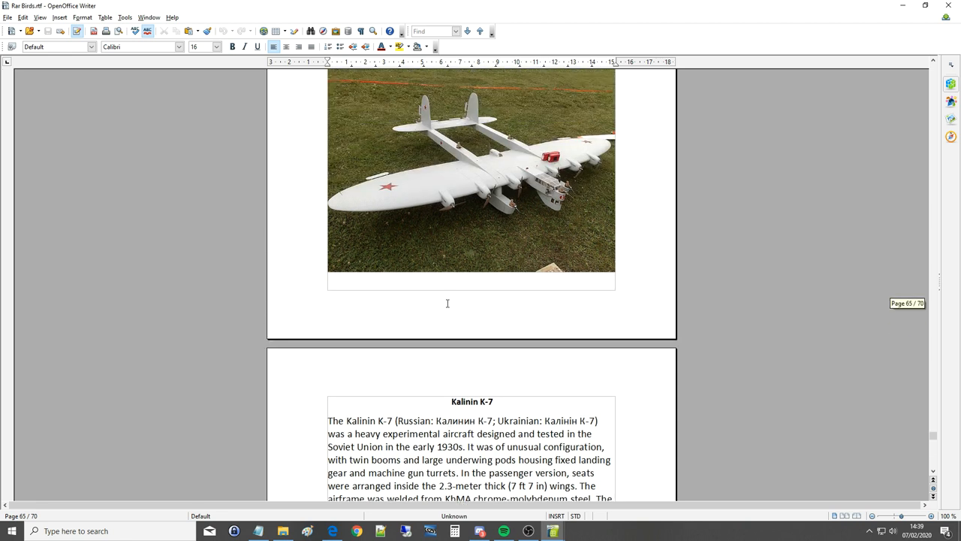
pyautogui.scroll(-3)
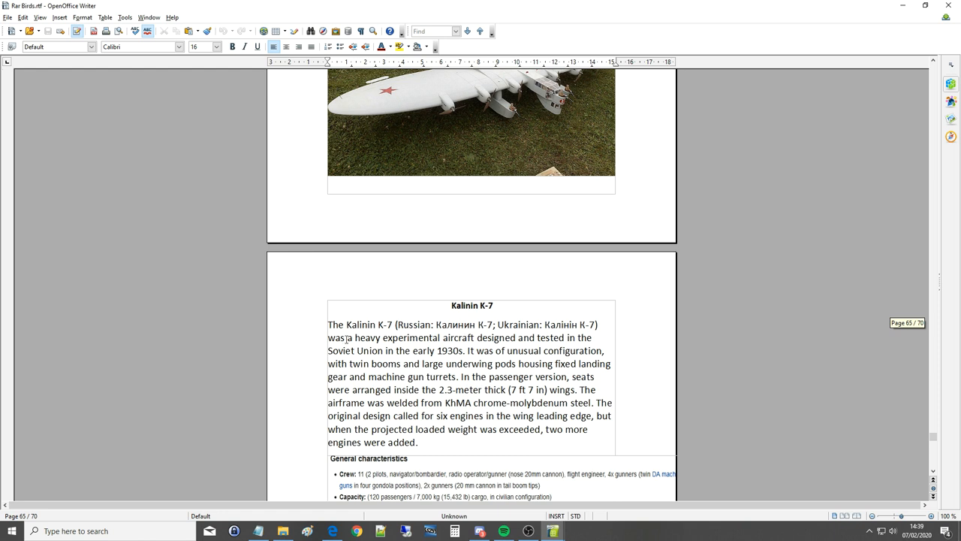
pyautogui.moveTo(538, 335)
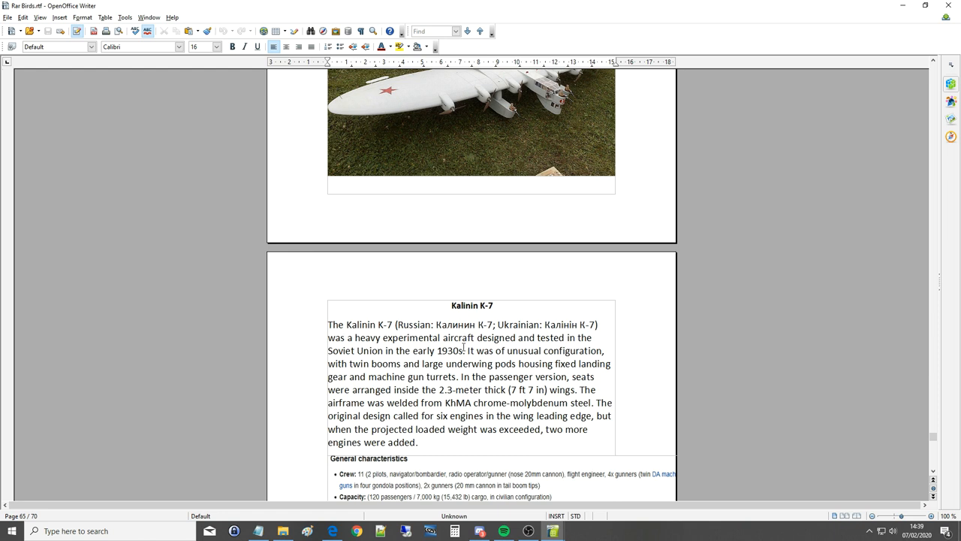
pyautogui.moveTo(348, 358)
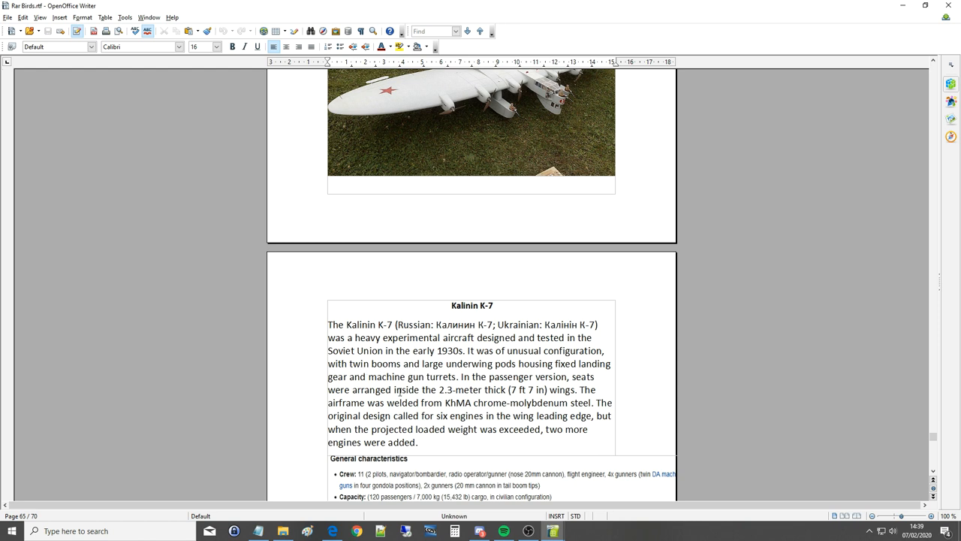
pyautogui.moveTo(463, 393)
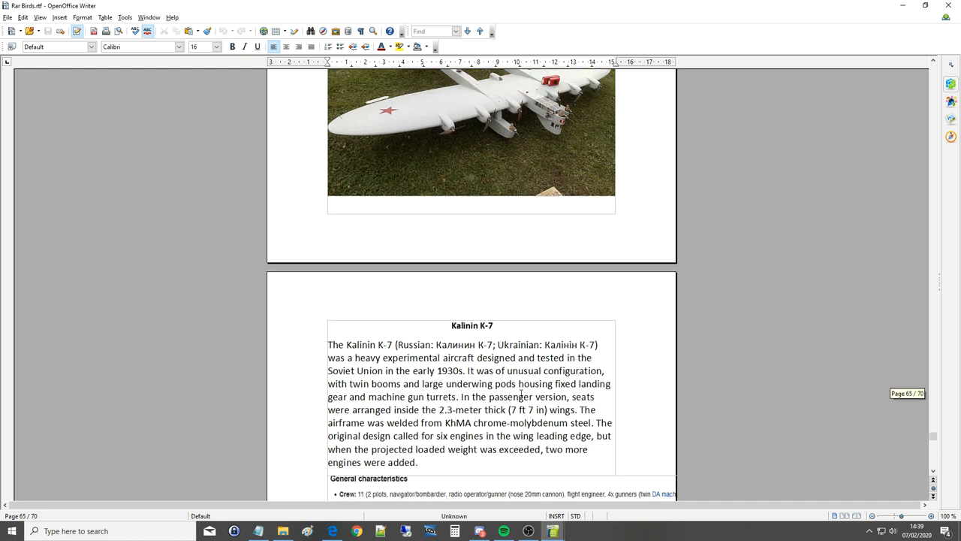
pyautogui.moveTo(357, 422)
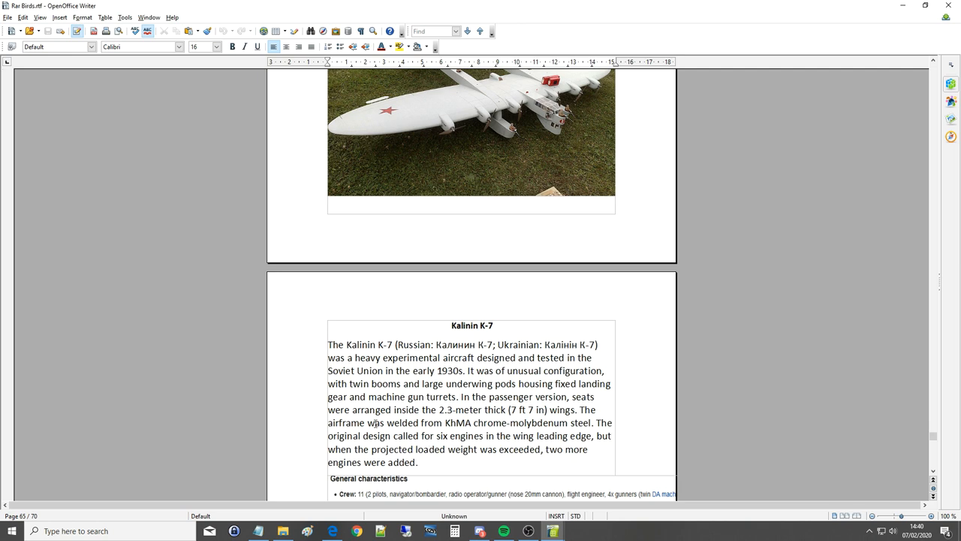
# Scroll through the Kalinin K-7 specifications and Performance list to the next page.
pyautogui.scroll(-3)
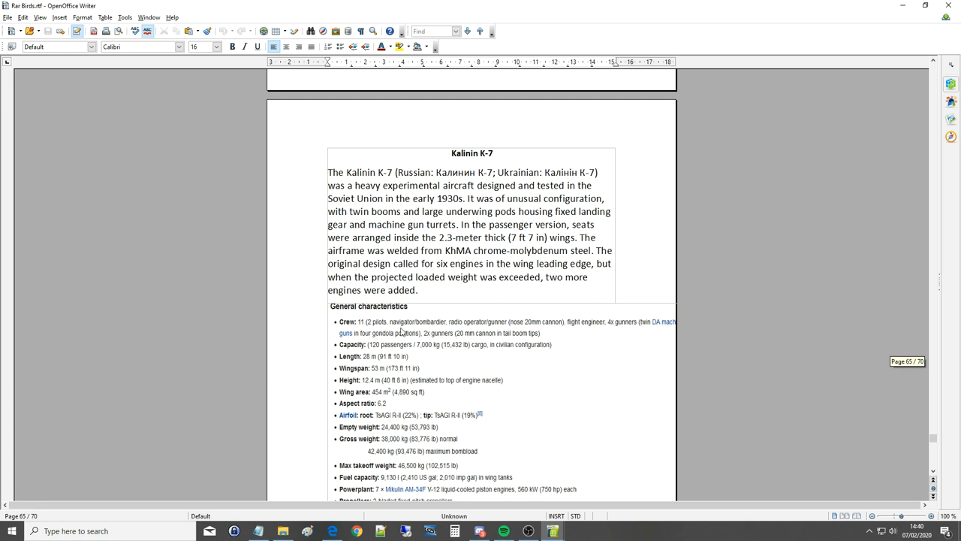
pyautogui.moveTo(430, 324)
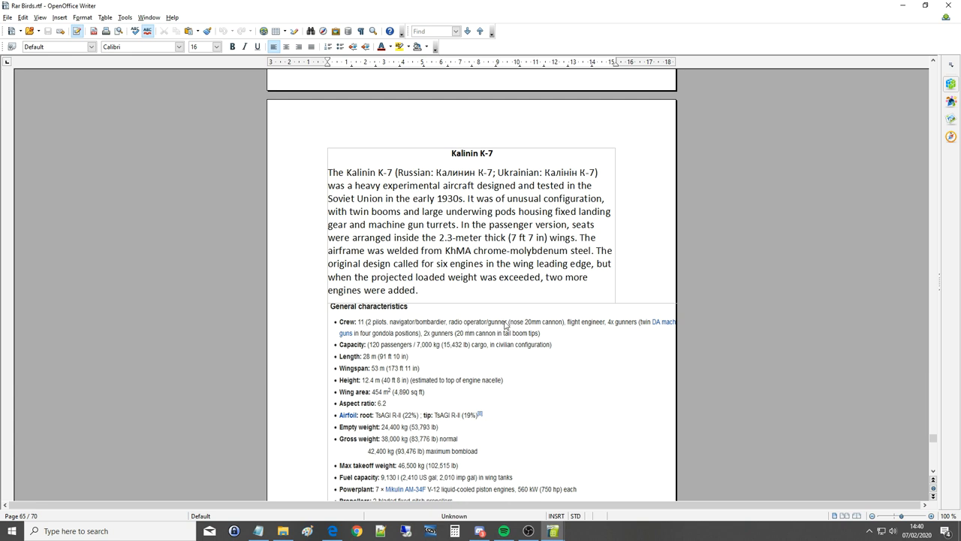
pyautogui.scroll(3)
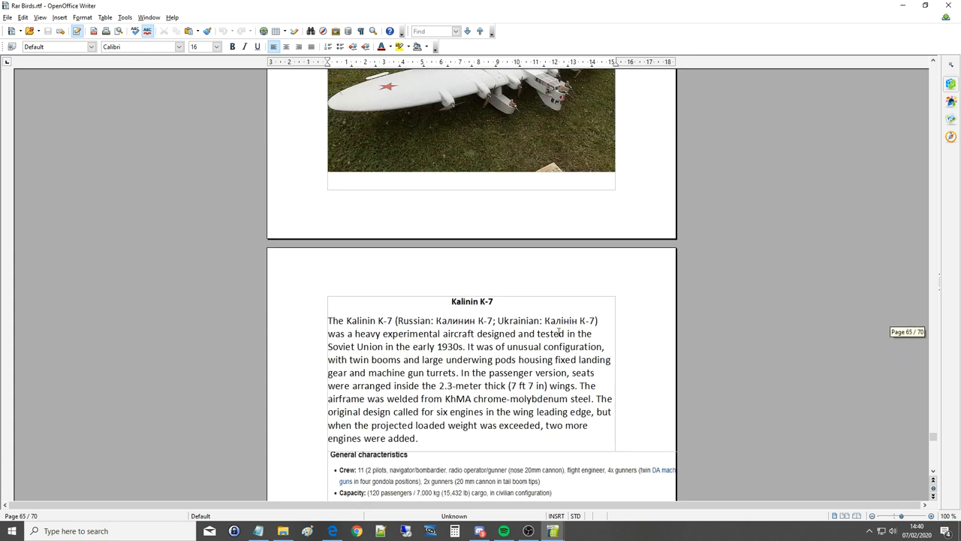
pyautogui.scroll(-3)
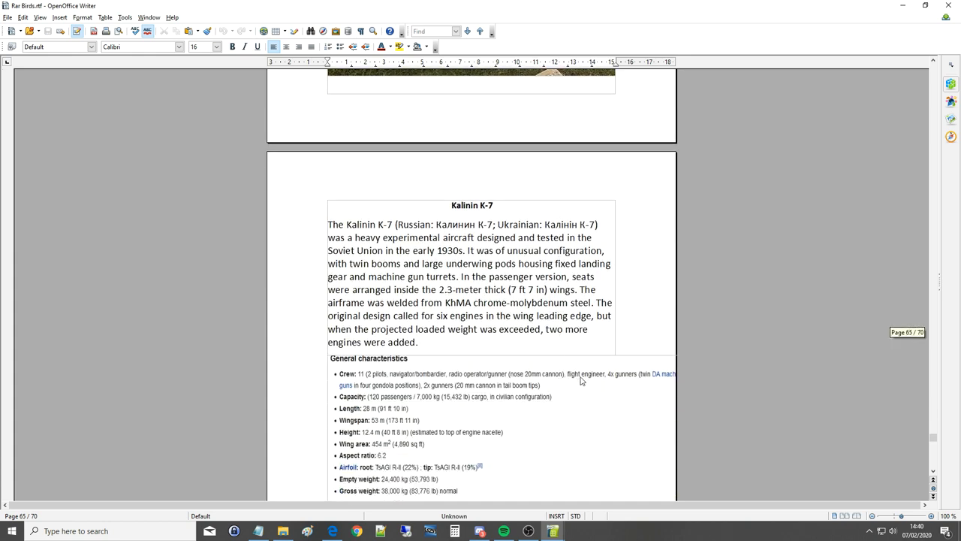
pyautogui.moveTo(631, 378)
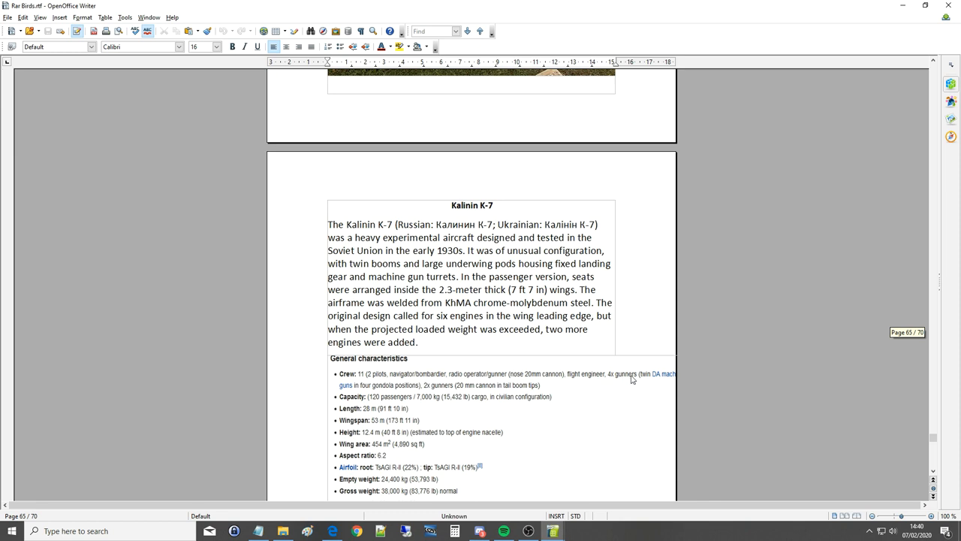
pyautogui.moveTo(454, 388)
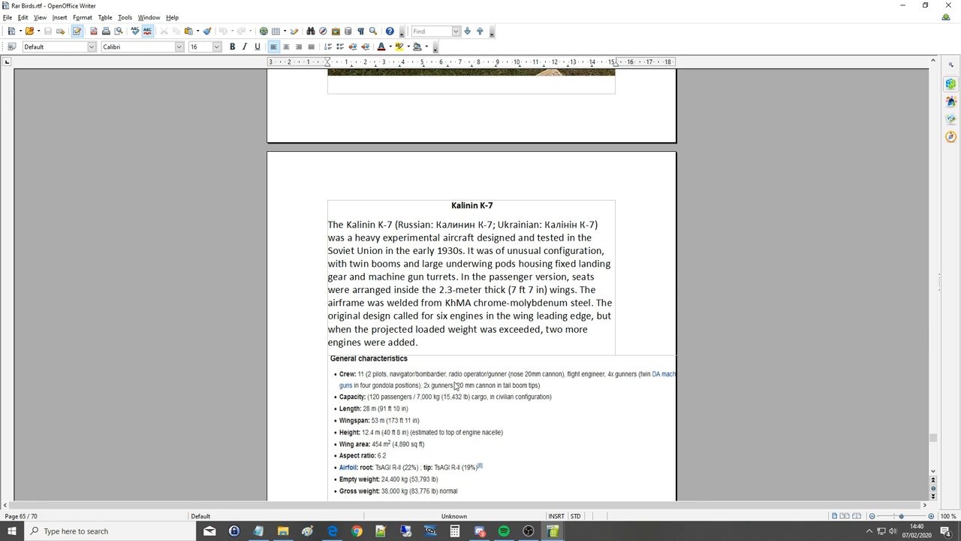
pyautogui.moveTo(353, 406)
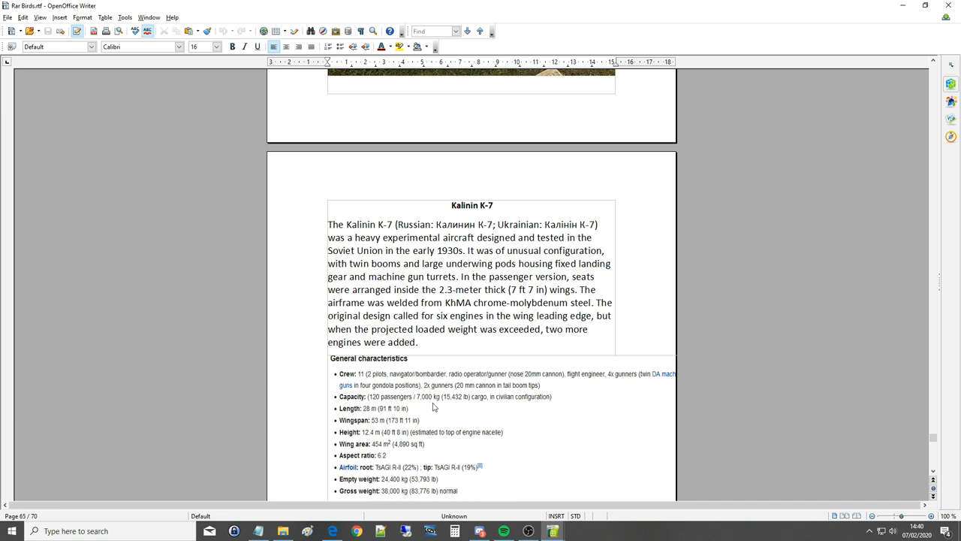
pyautogui.moveTo(446, 402)
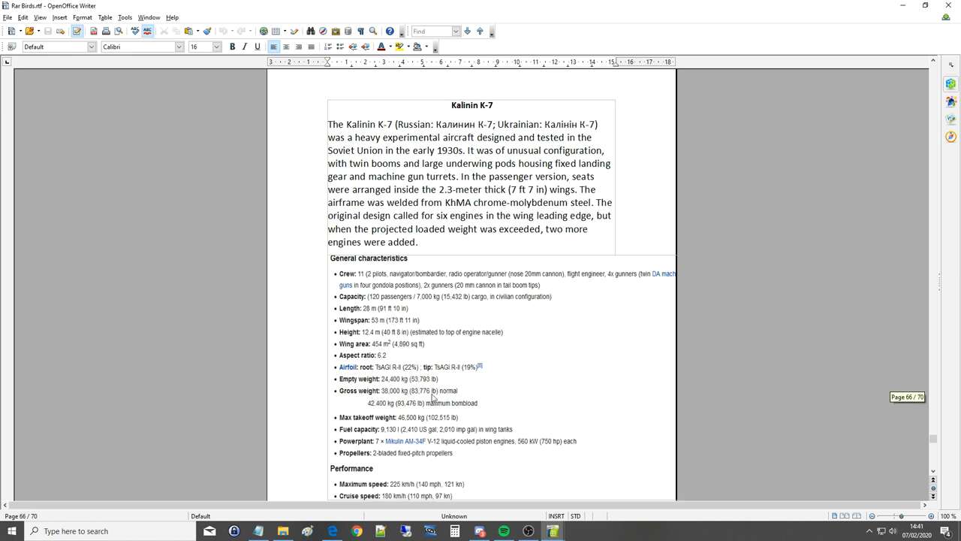
pyautogui.moveTo(406, 411)
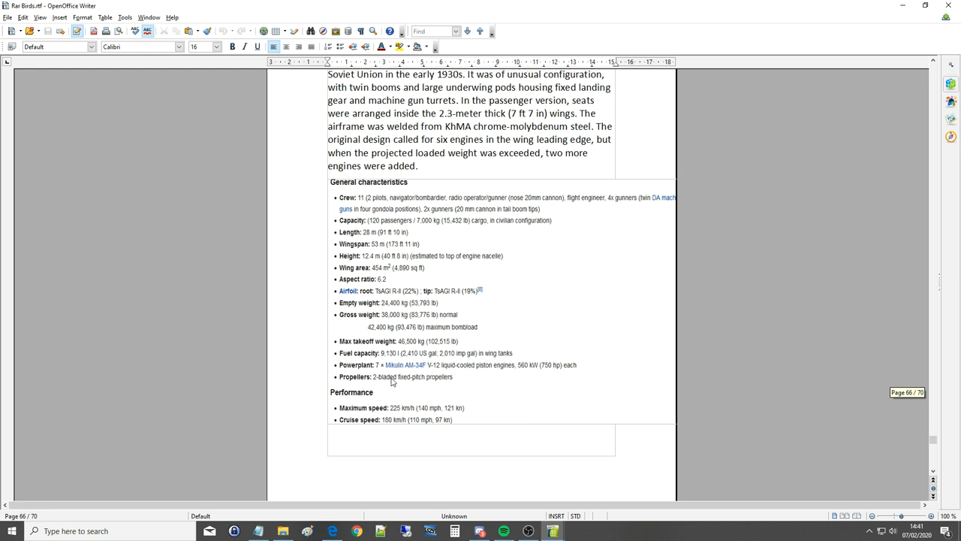
pyautogui.moveTo(442, 411)
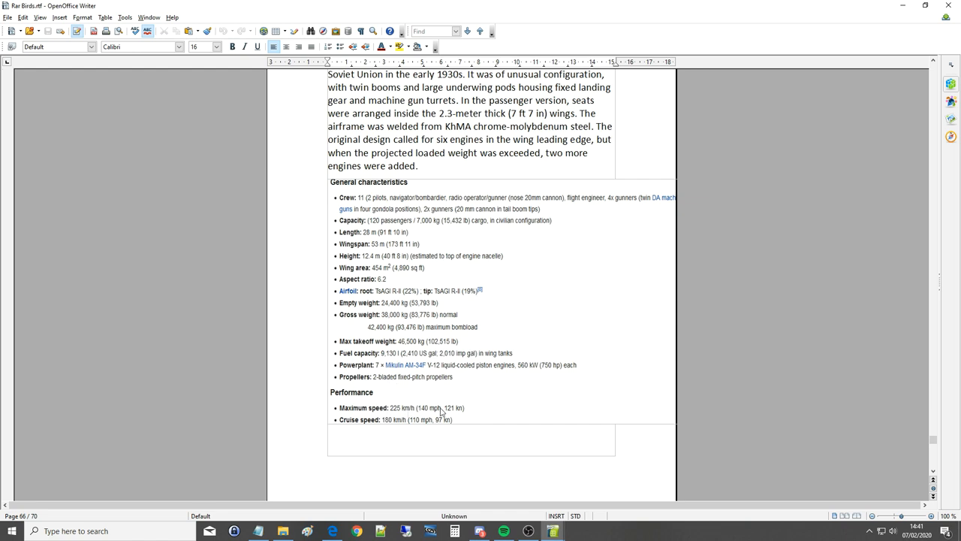
pyautogui.scroll(-3)
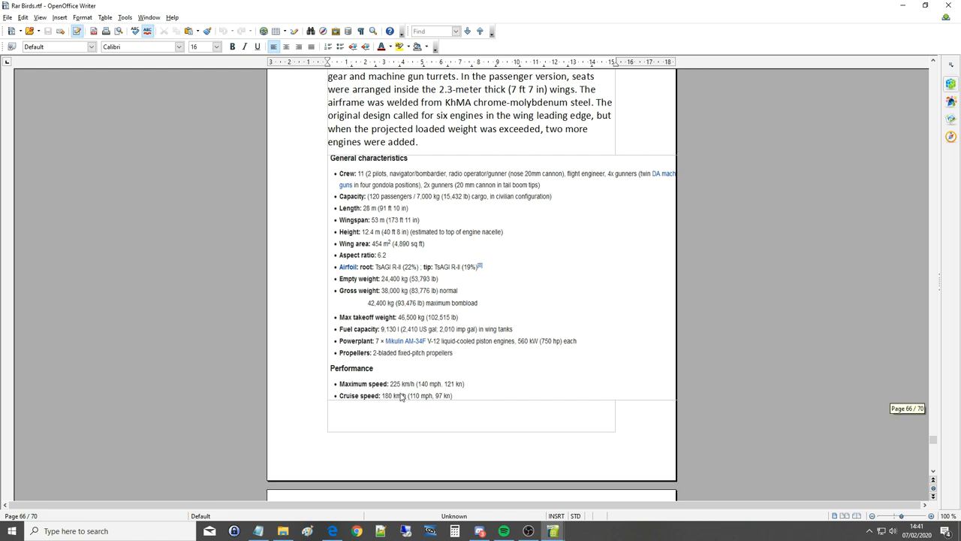
pyautogui.scroll(-3)
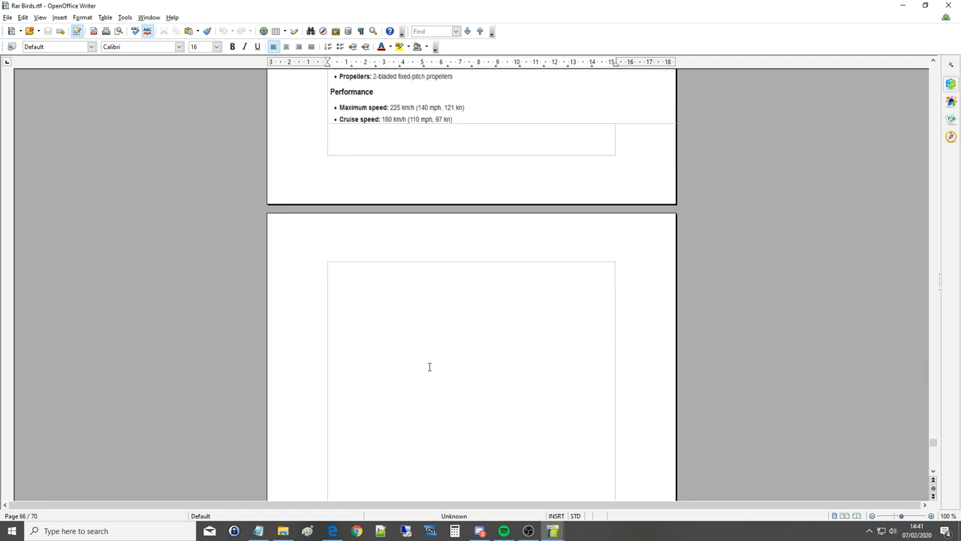
pyautogui.scroll(3)
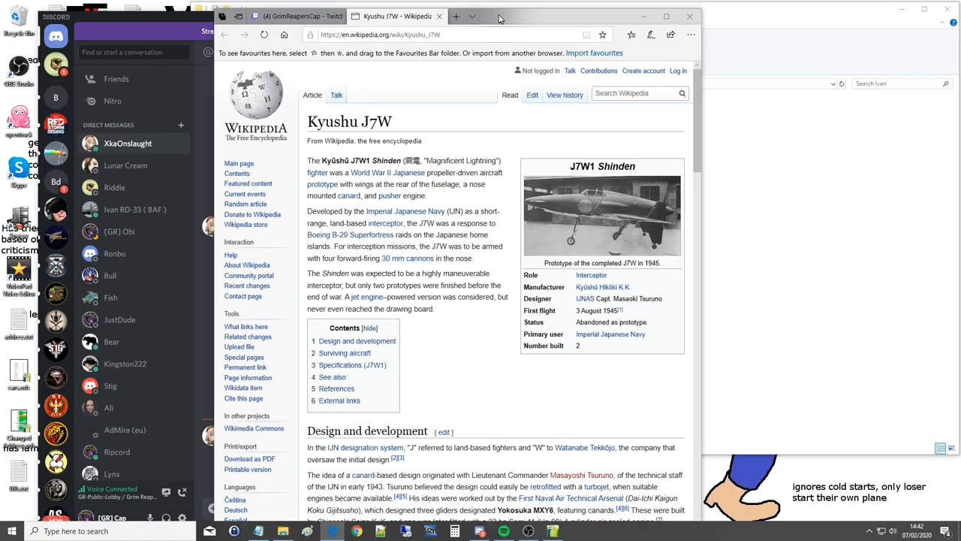
# Maximize the browser on the Kyushu J7W article and select the word 'finished' in its lead.
pyautogui.click(667, 15)
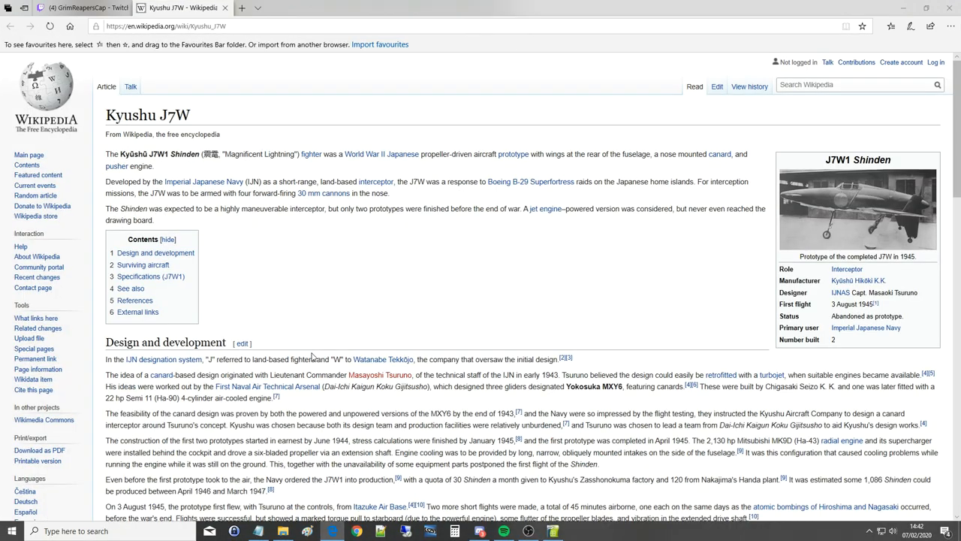
pyautogui.moveTo(622, 6)
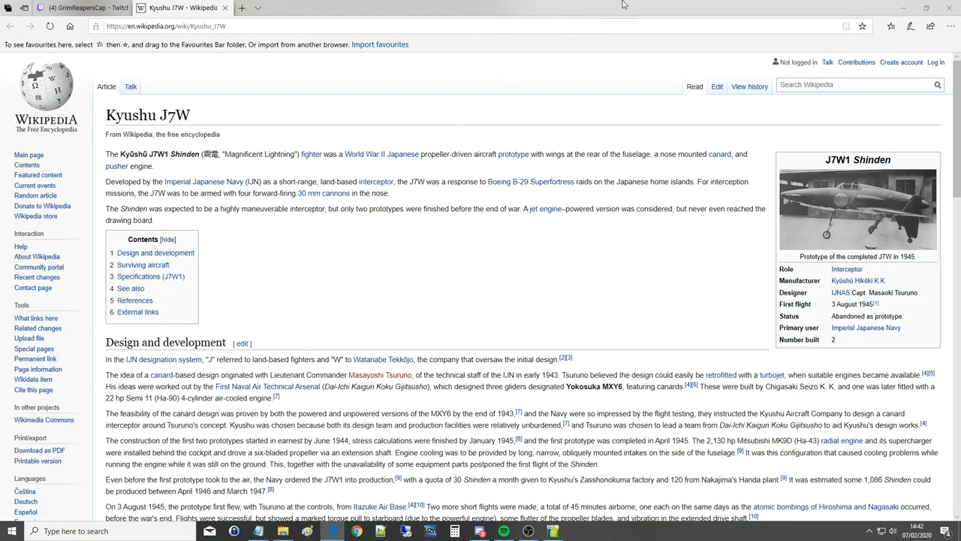
pyautogui.doubleClick(436, 207)
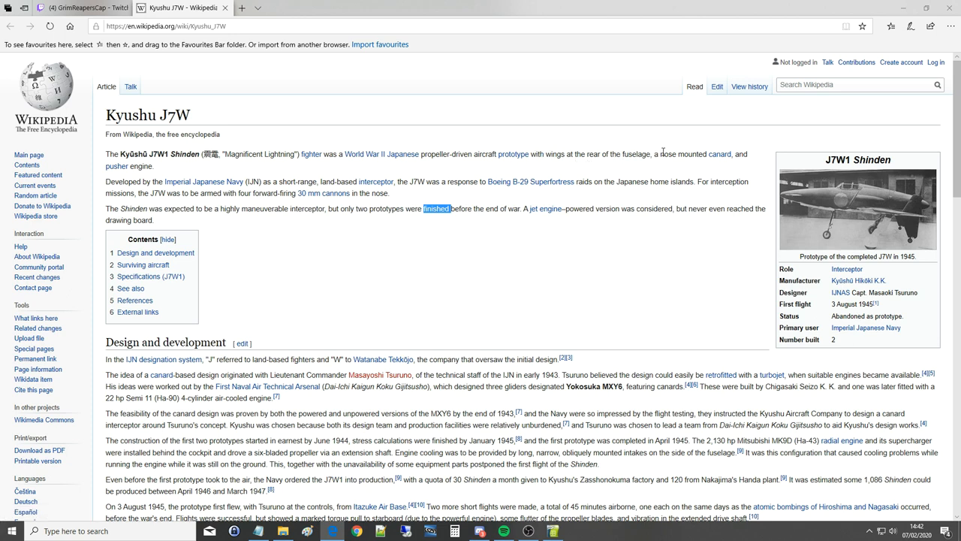
pyautogui.moveTo(719, 153)
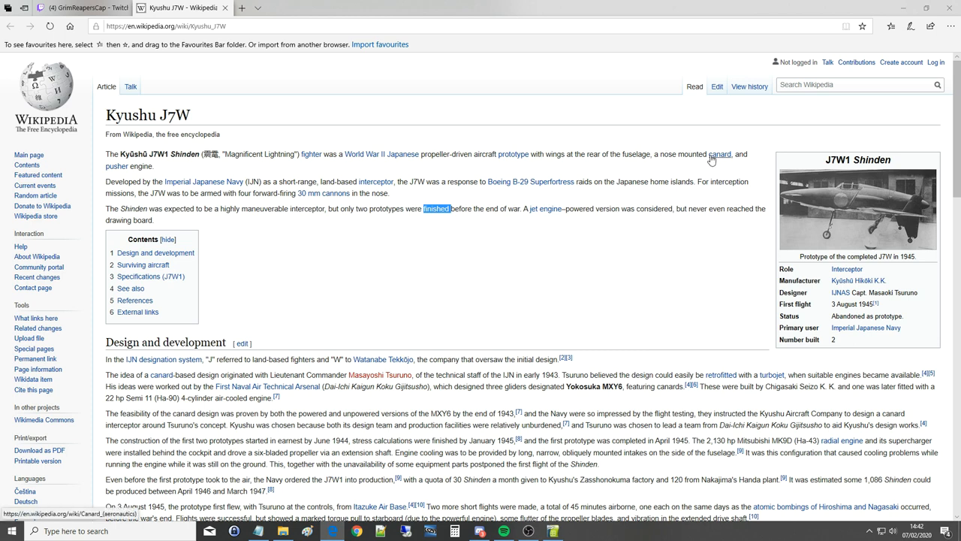
pyautogui.moveTo(203, 180)
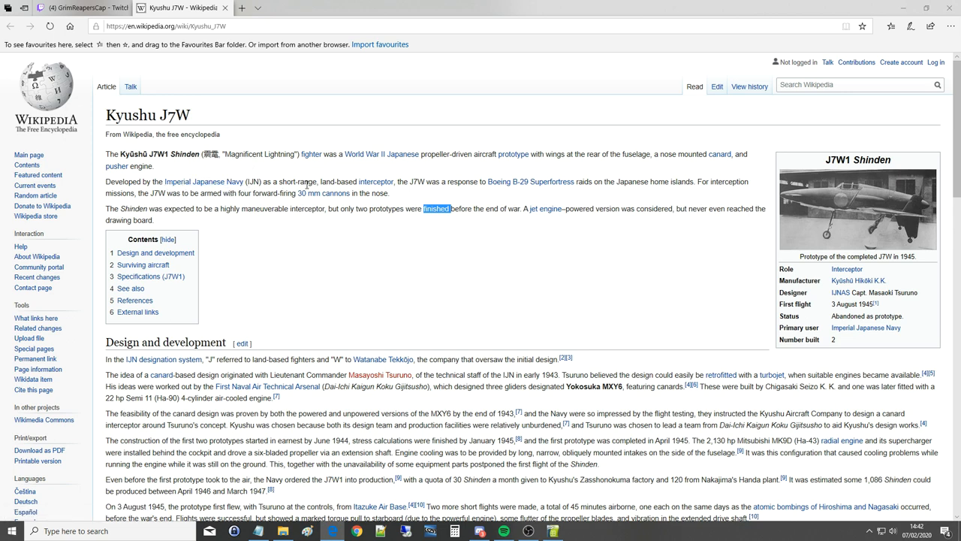
pyautogui.moveTo(449, 183)
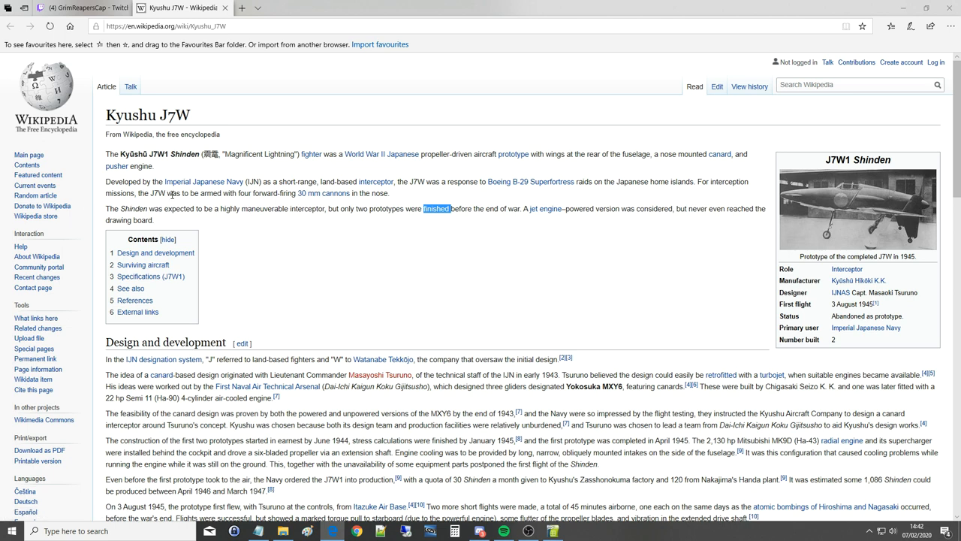
pyautogui.moveTo(243, 194)
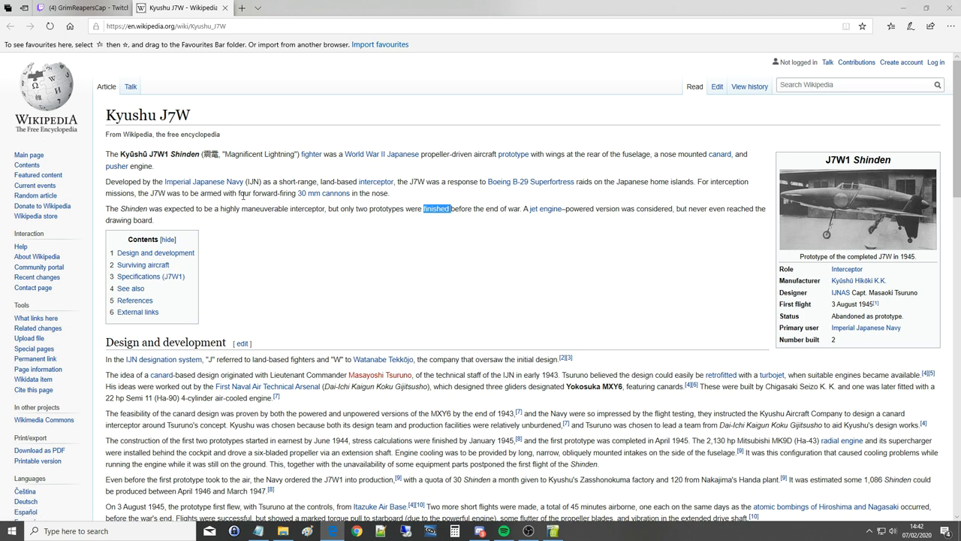
pyautogui.moveTo(324, 192)
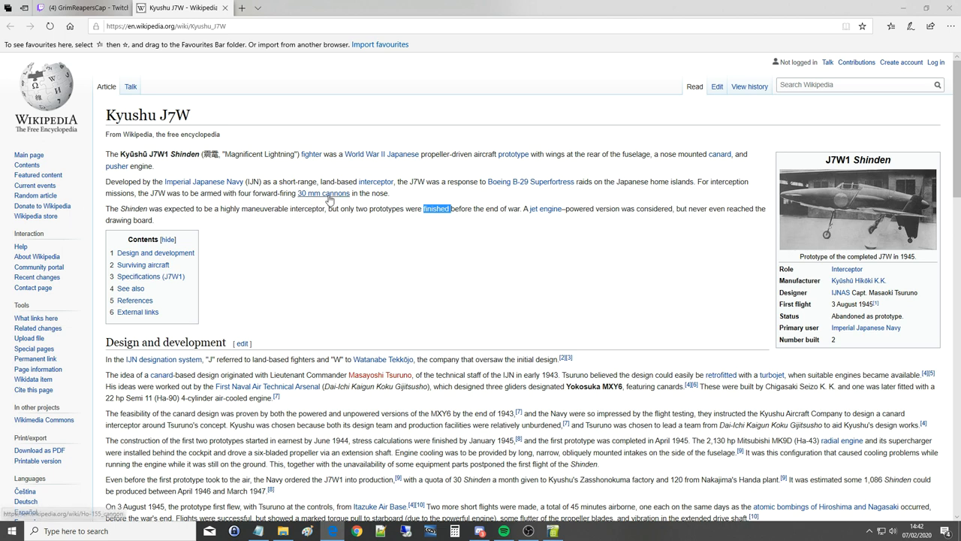
pyautogui.moveTo(323, 192)
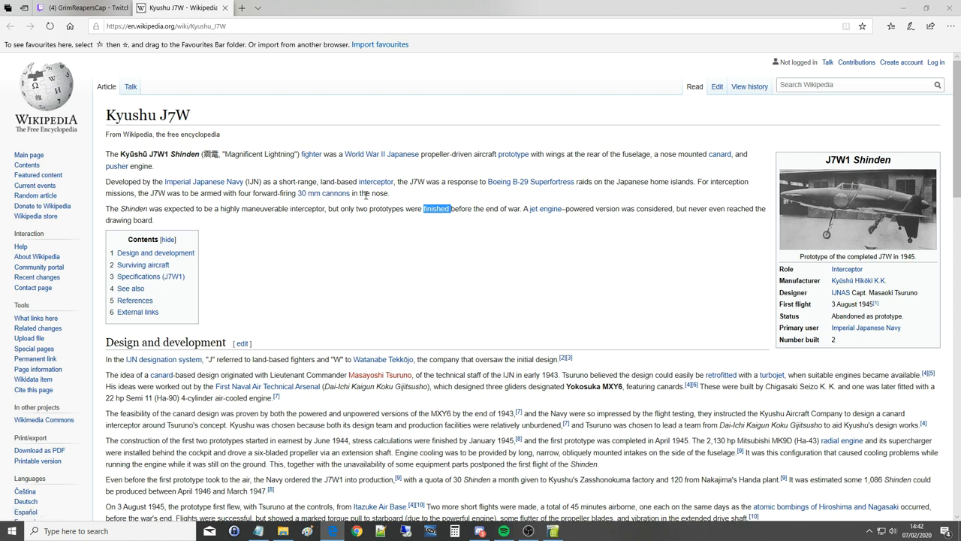
pyautogui.moveTo(323, 192)
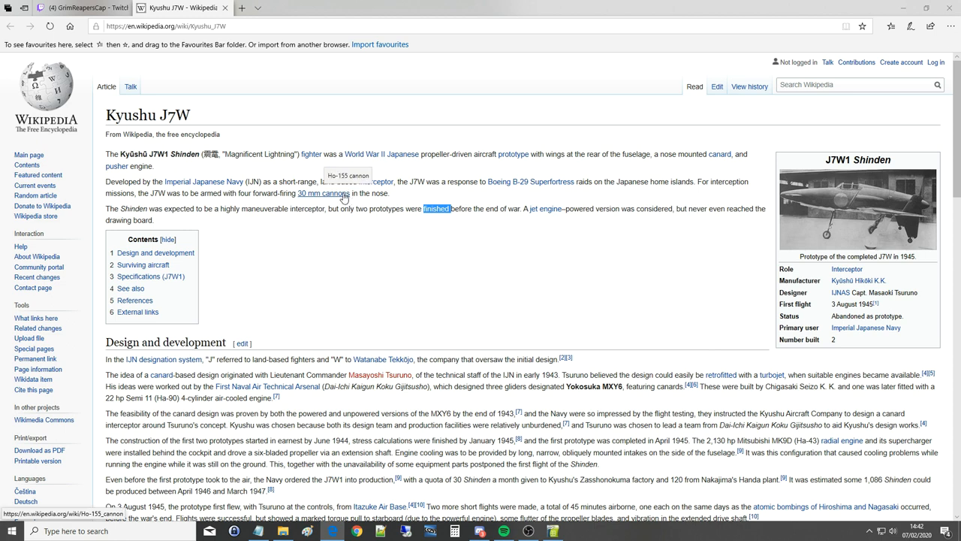
pyautogui.moveTo(558, 233)
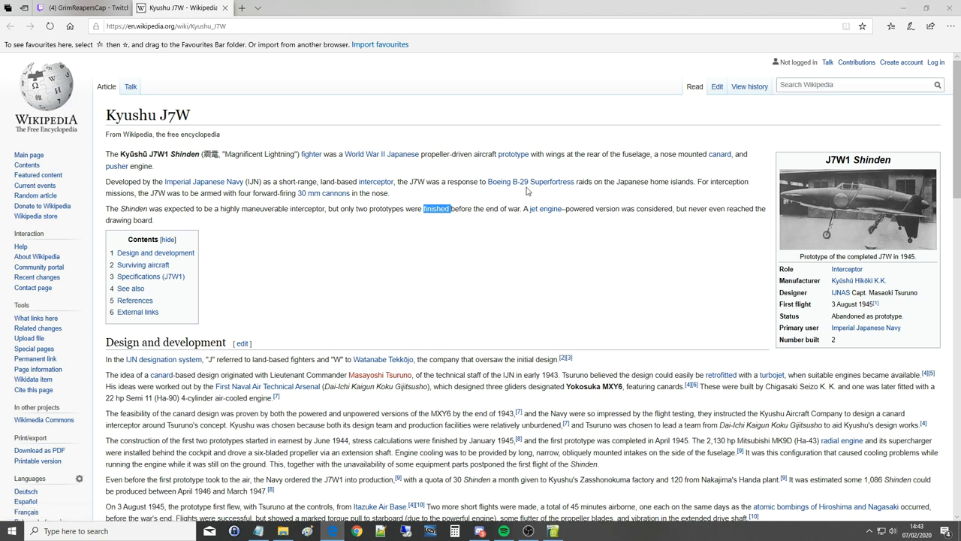
pyautogui.moveTo(135, 207)
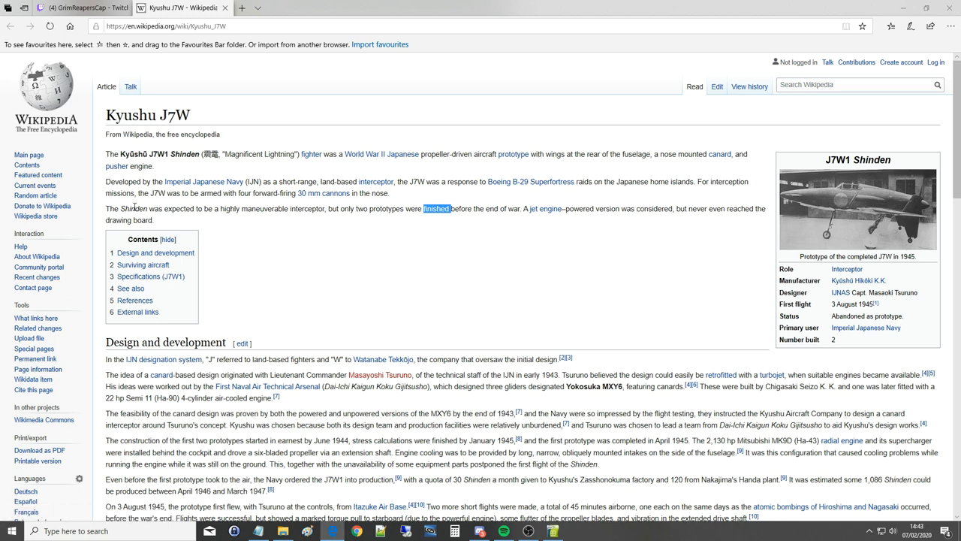
pyautogui.moveTo(313, 207)
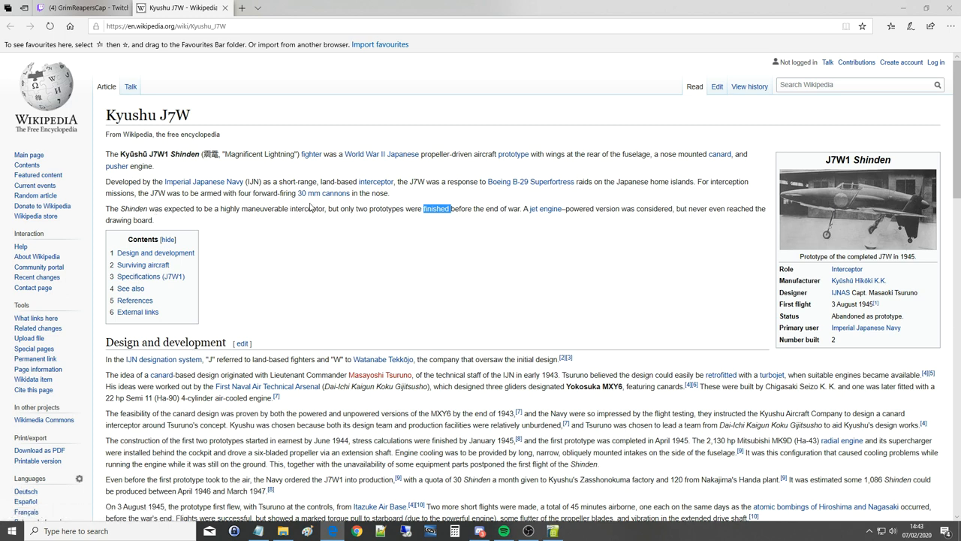
pyautogui.moveTo(525, 211)
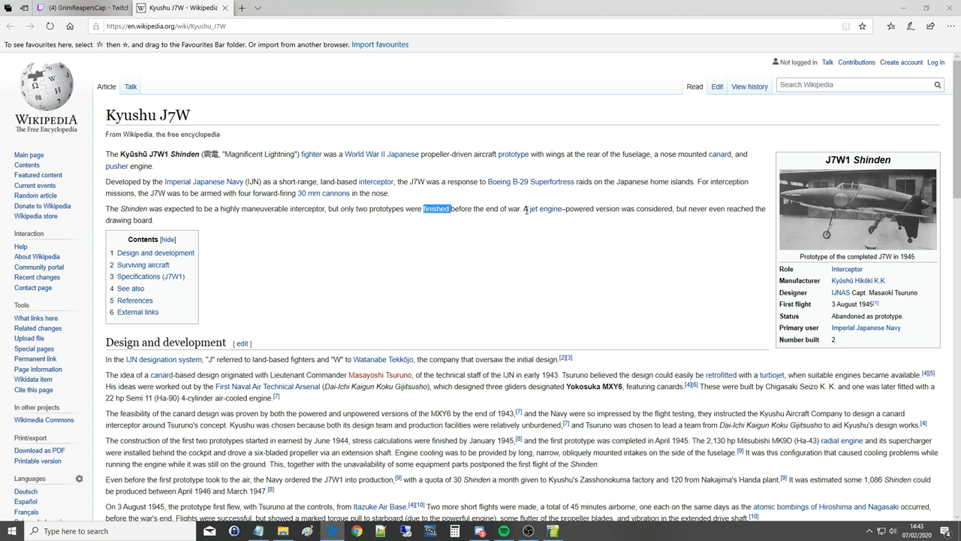
pyautogui.moveTo(736, 210)
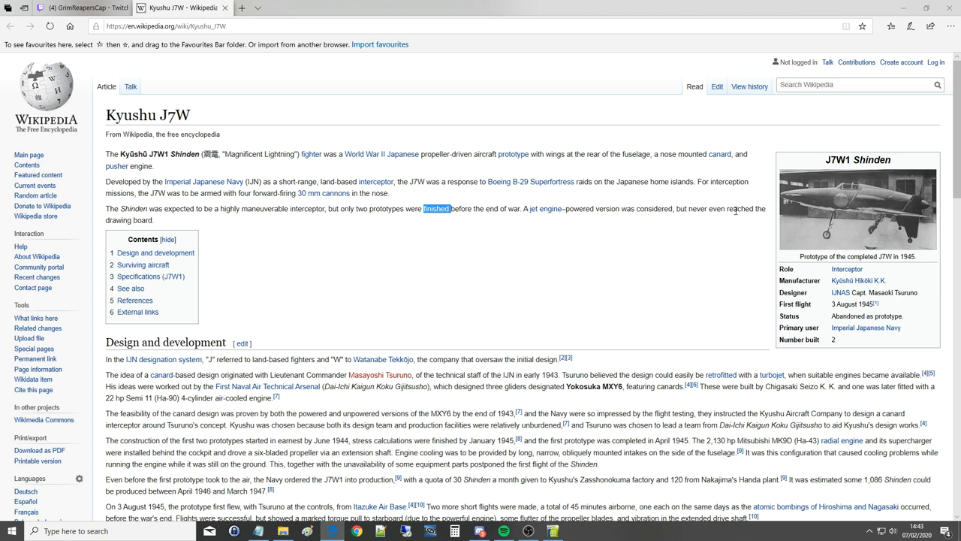
# View the enlarged multi-angle J7W1 rendering, then close it back to the Surviving aircraft section.
pyautogui.scroll(-3)
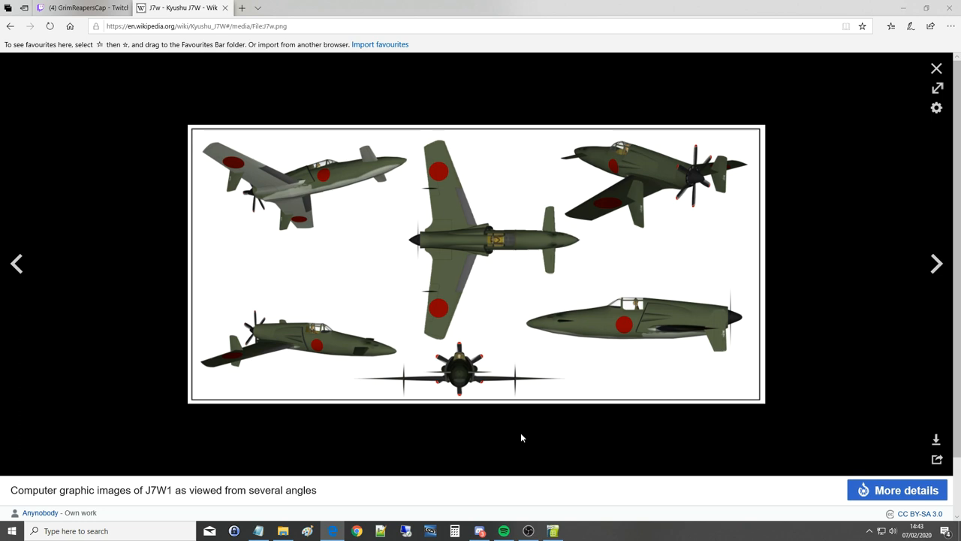
pyautogui.click(937, 67)
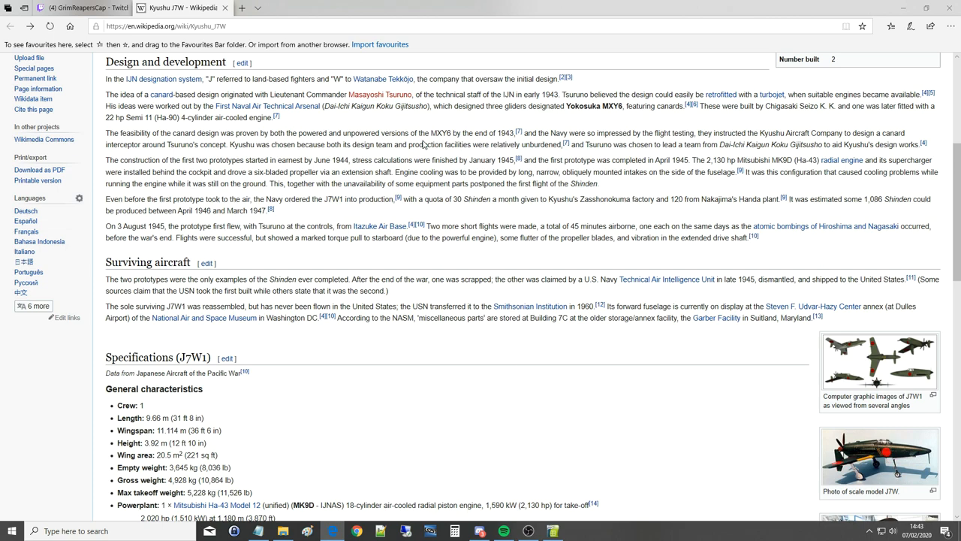